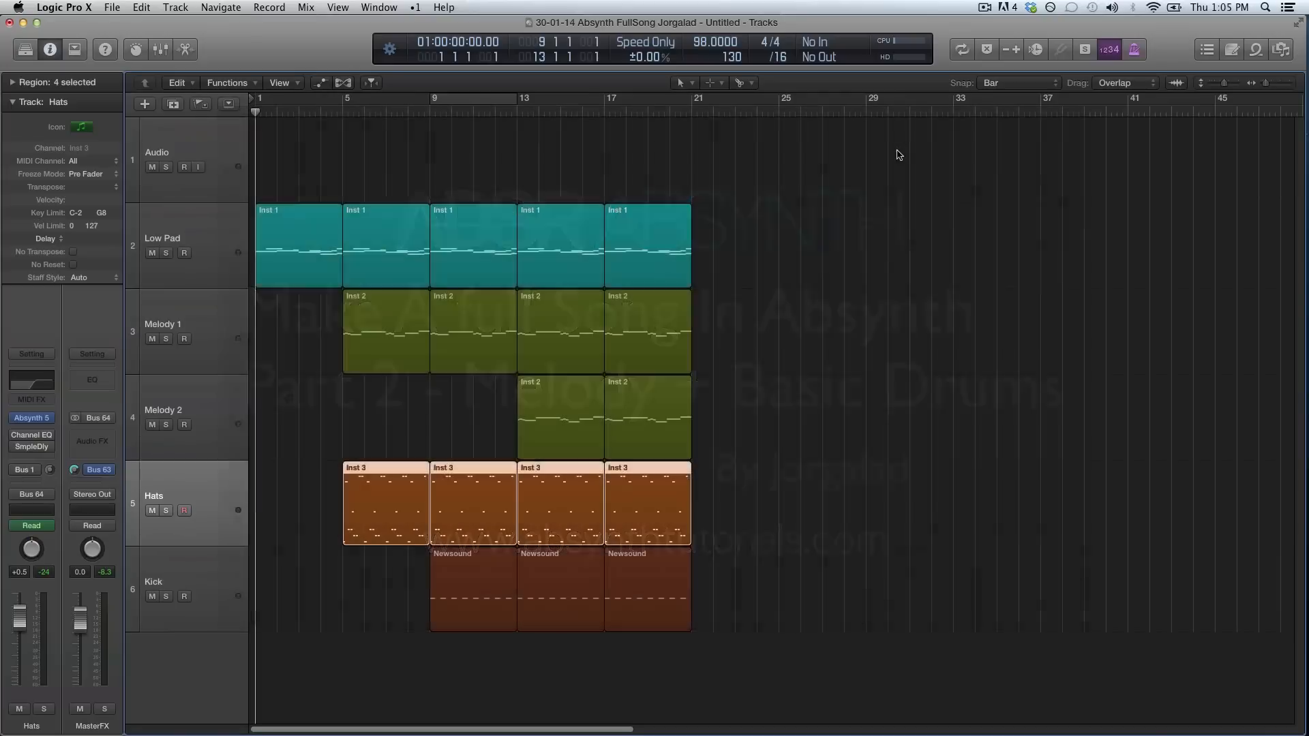
mouse_move(849, 184)
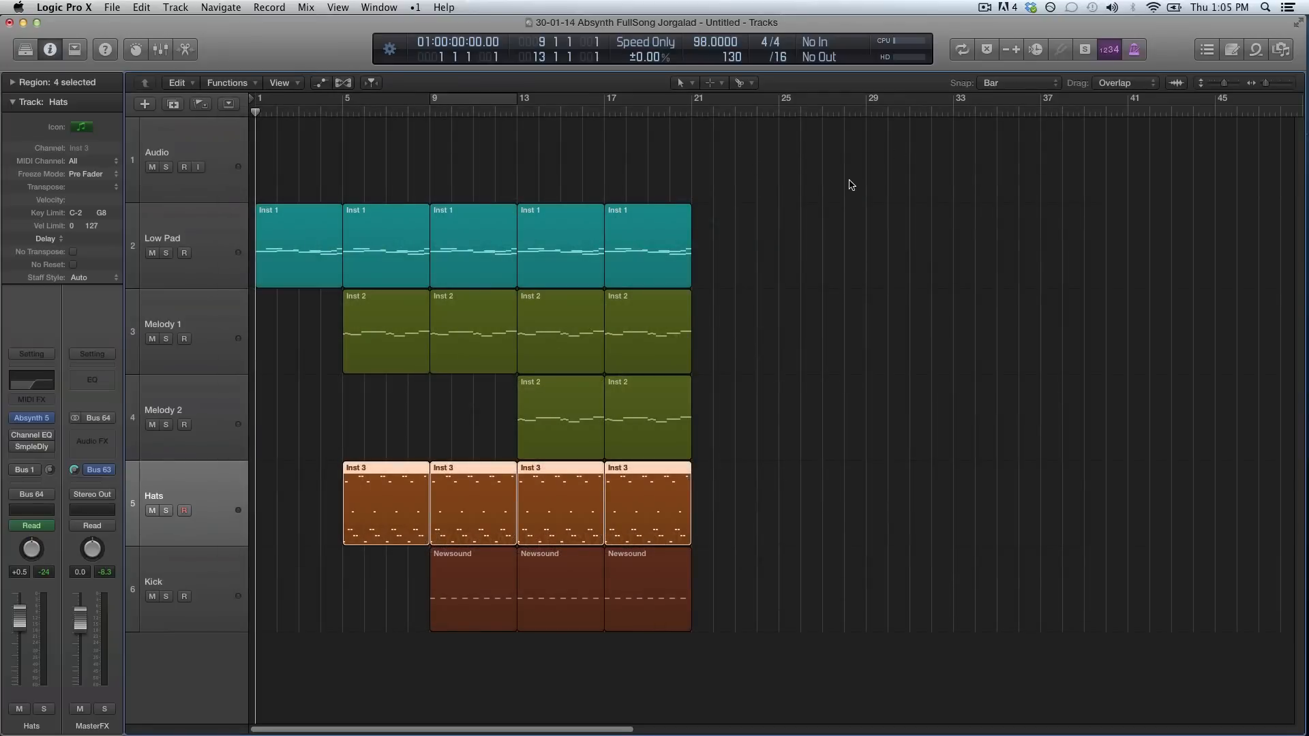
mouse_move(854, 203)
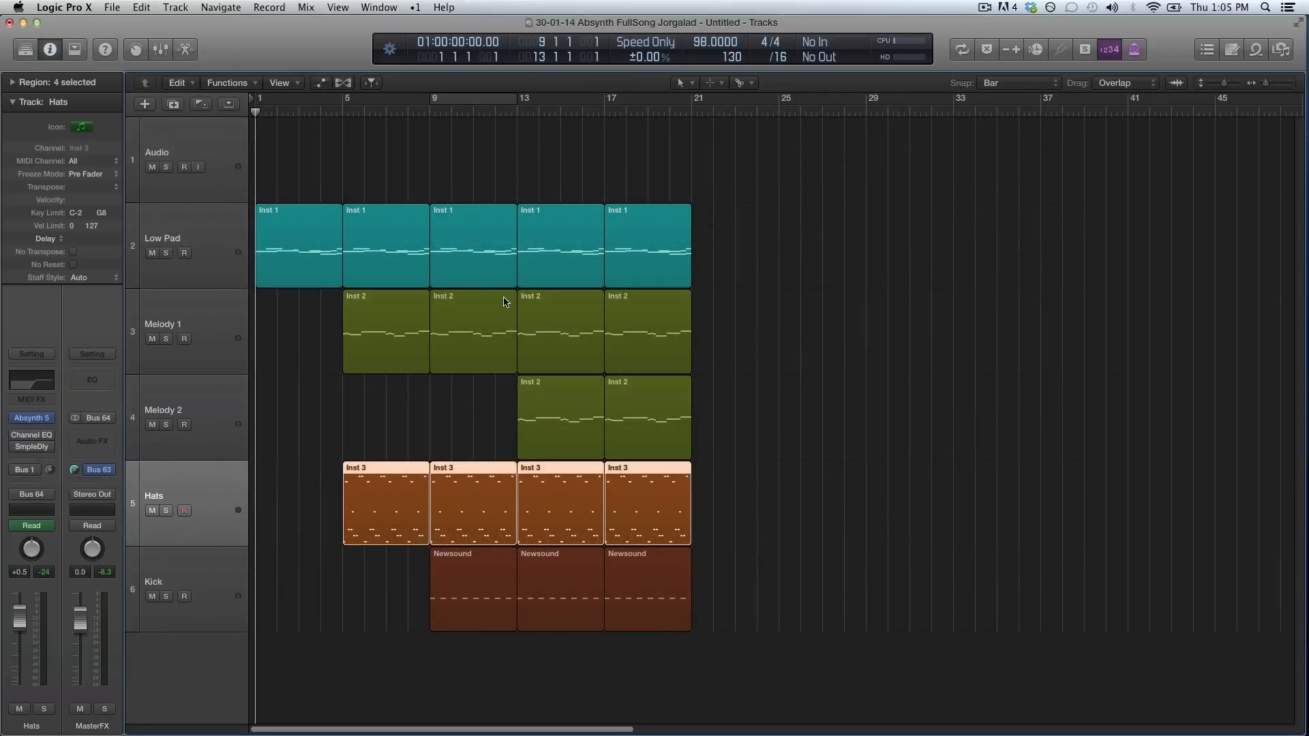
mouse_move(300, 298)
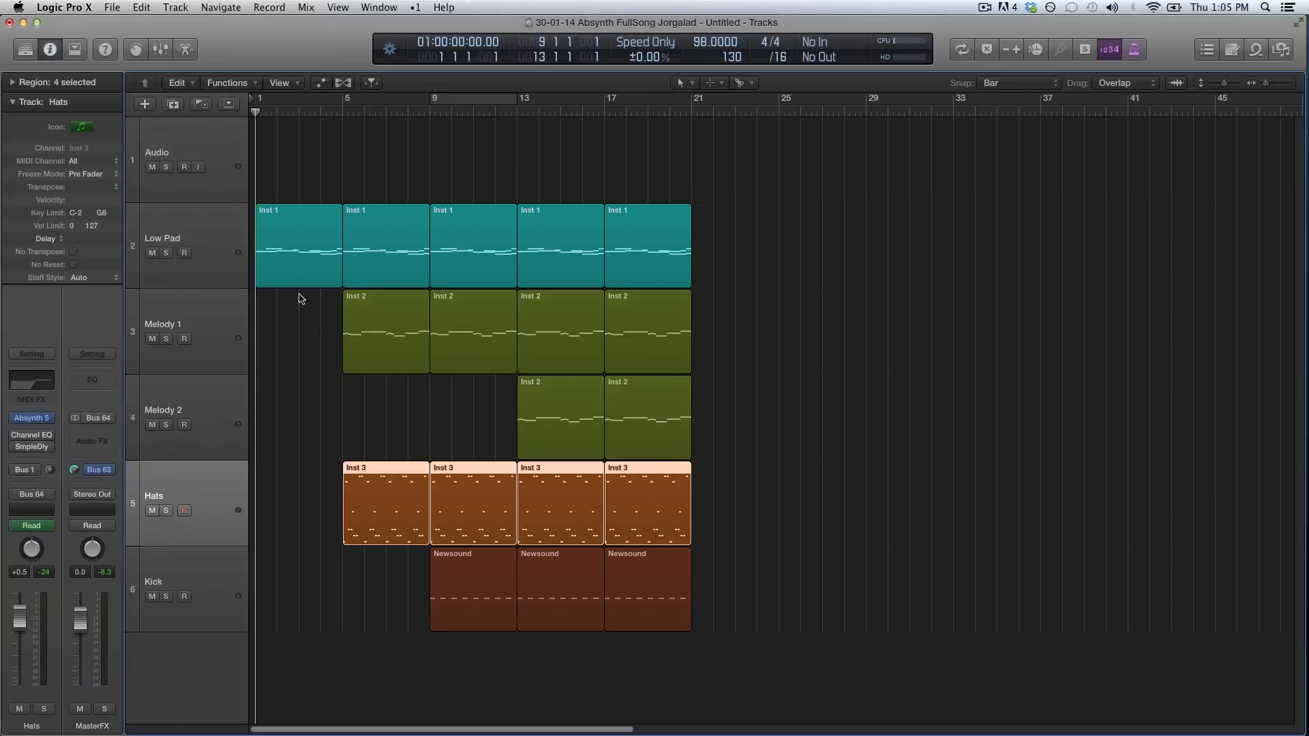
mouse_move(202, 242)
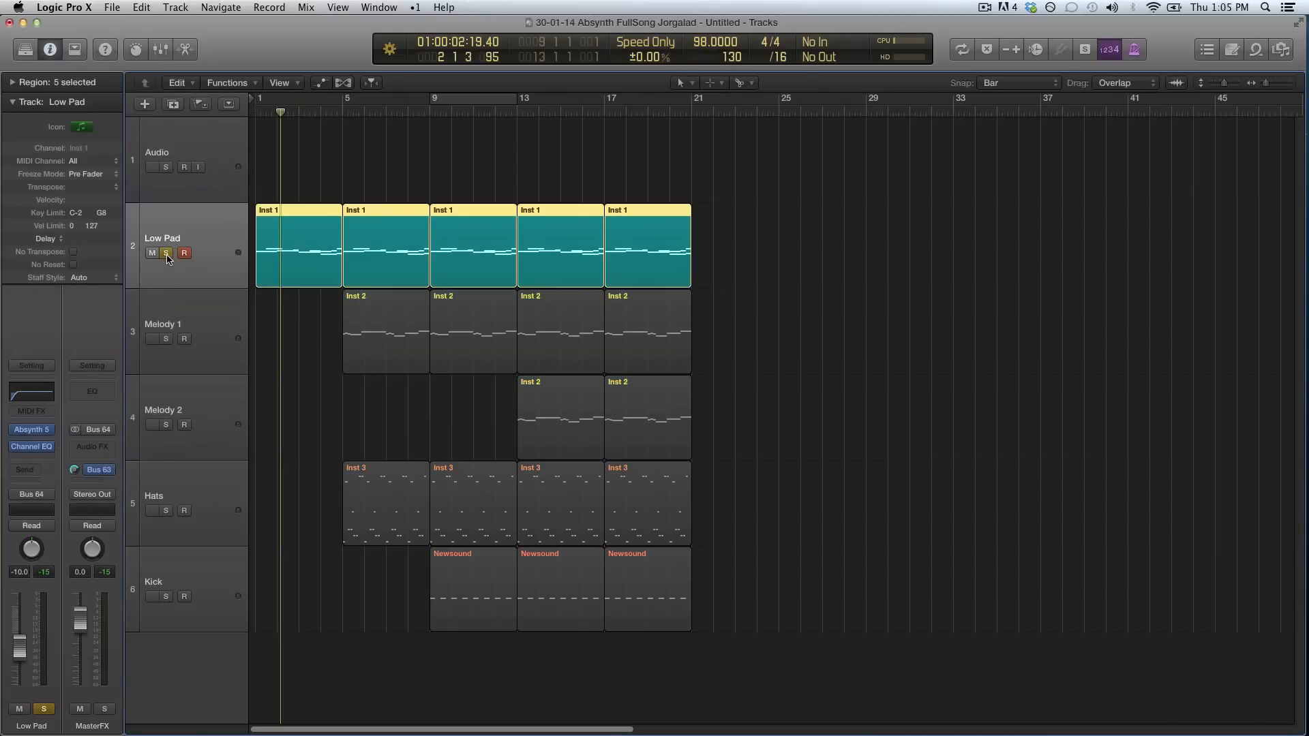
Step: Unsolo Low Pad, select the first Melody 1 region and solo Melody 1 during playback
left_click(184, 325)
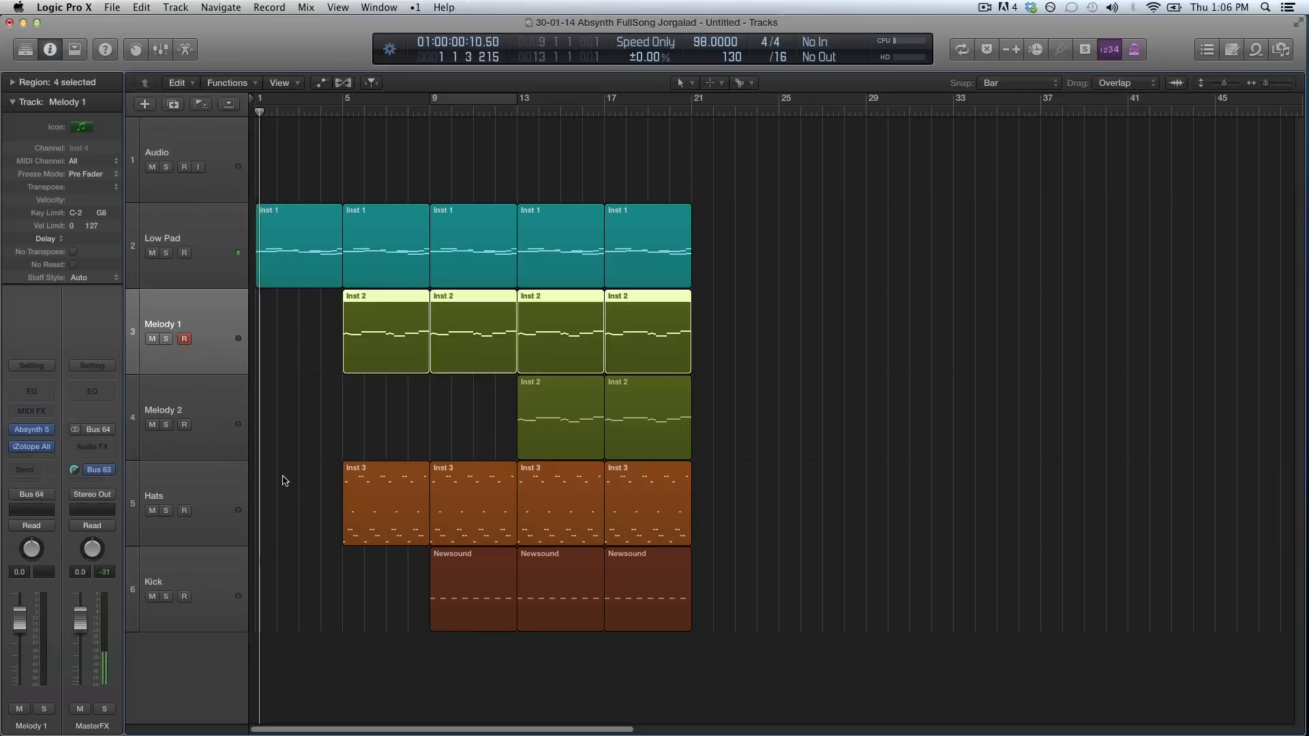
key("space")
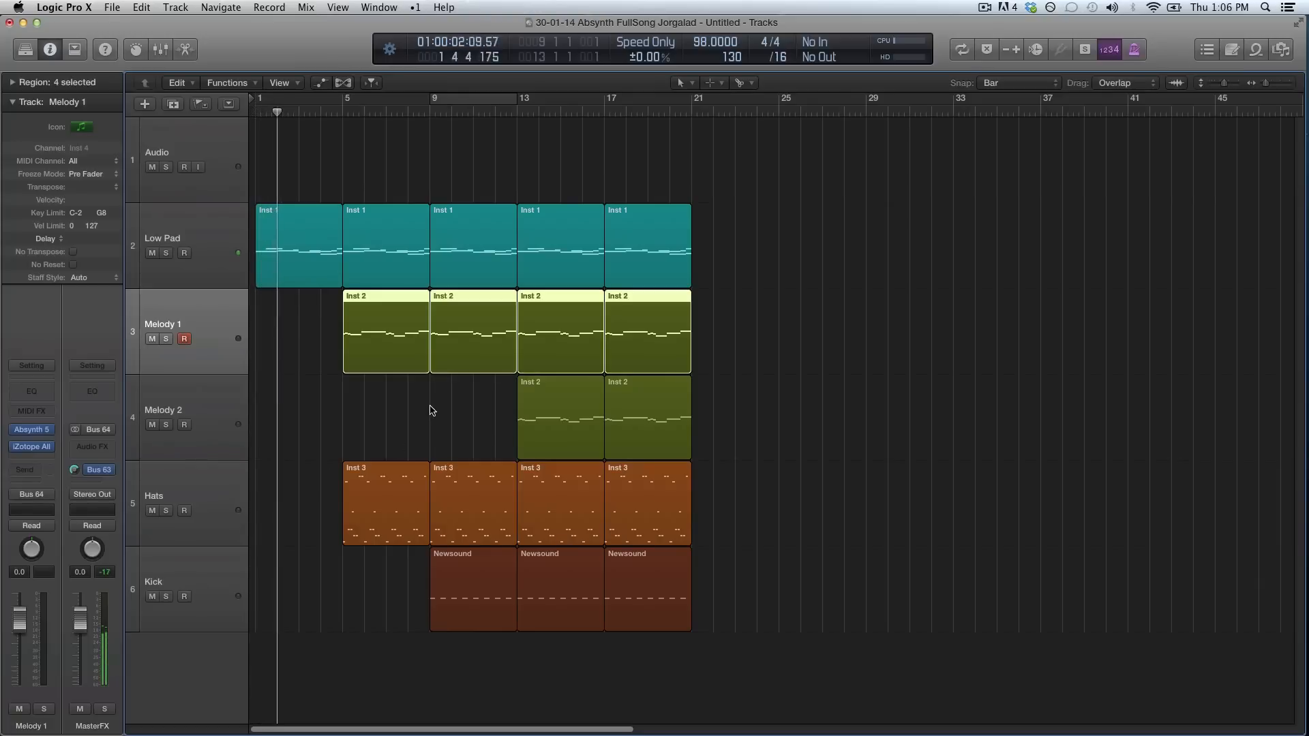
left_click(405, 390)
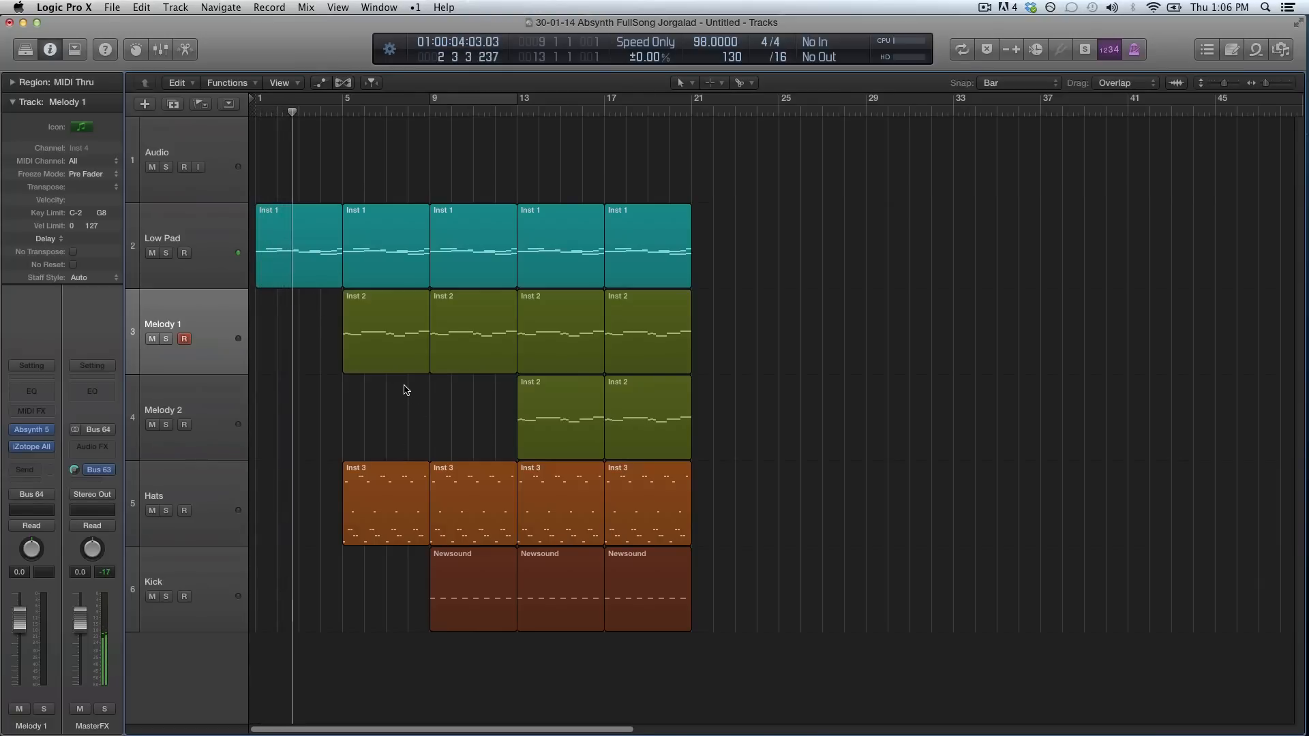
left_click(385, 332)
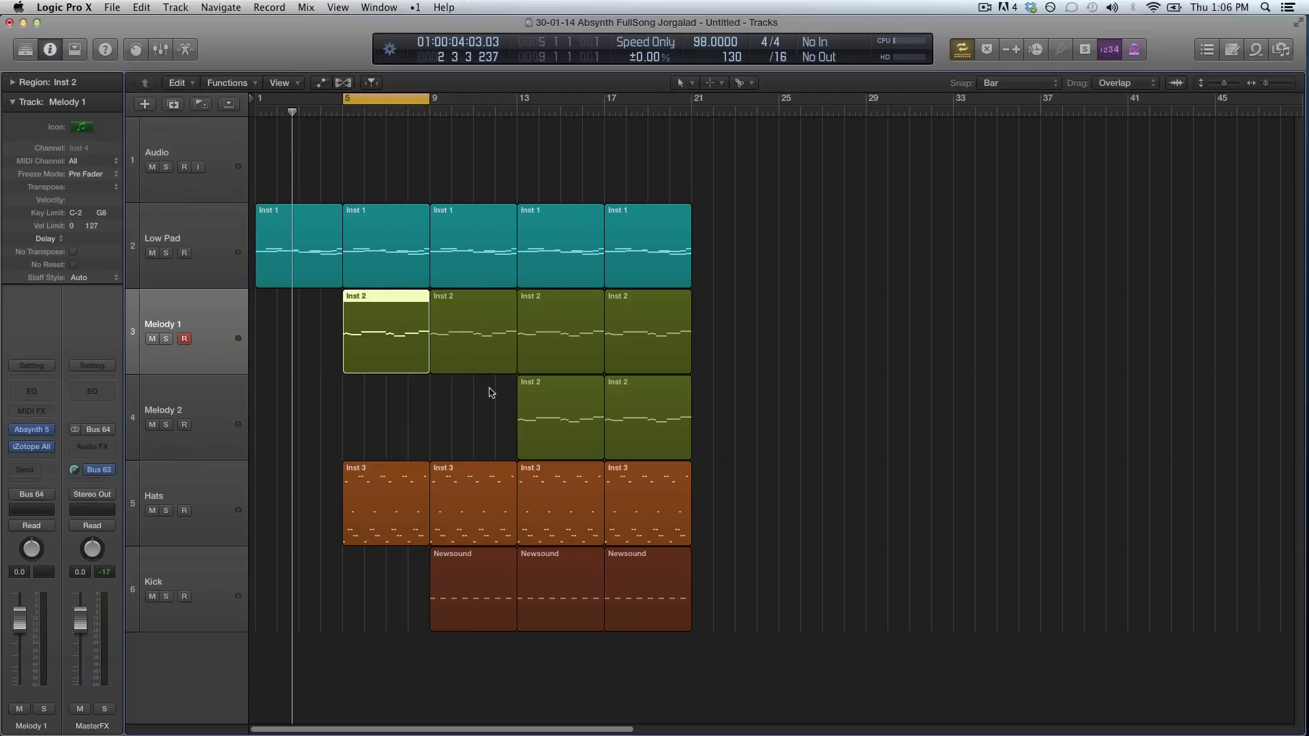
mouse_move(259, 407)
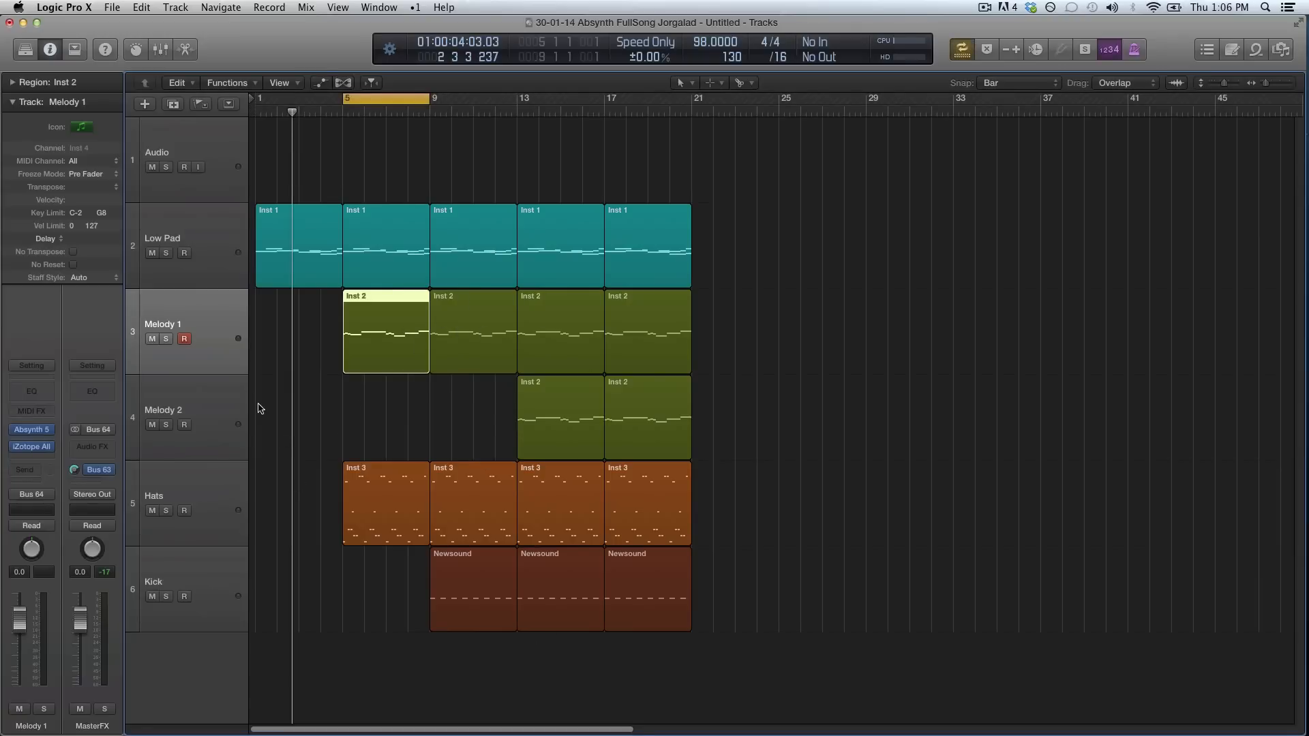
mouse_move(154, 377)
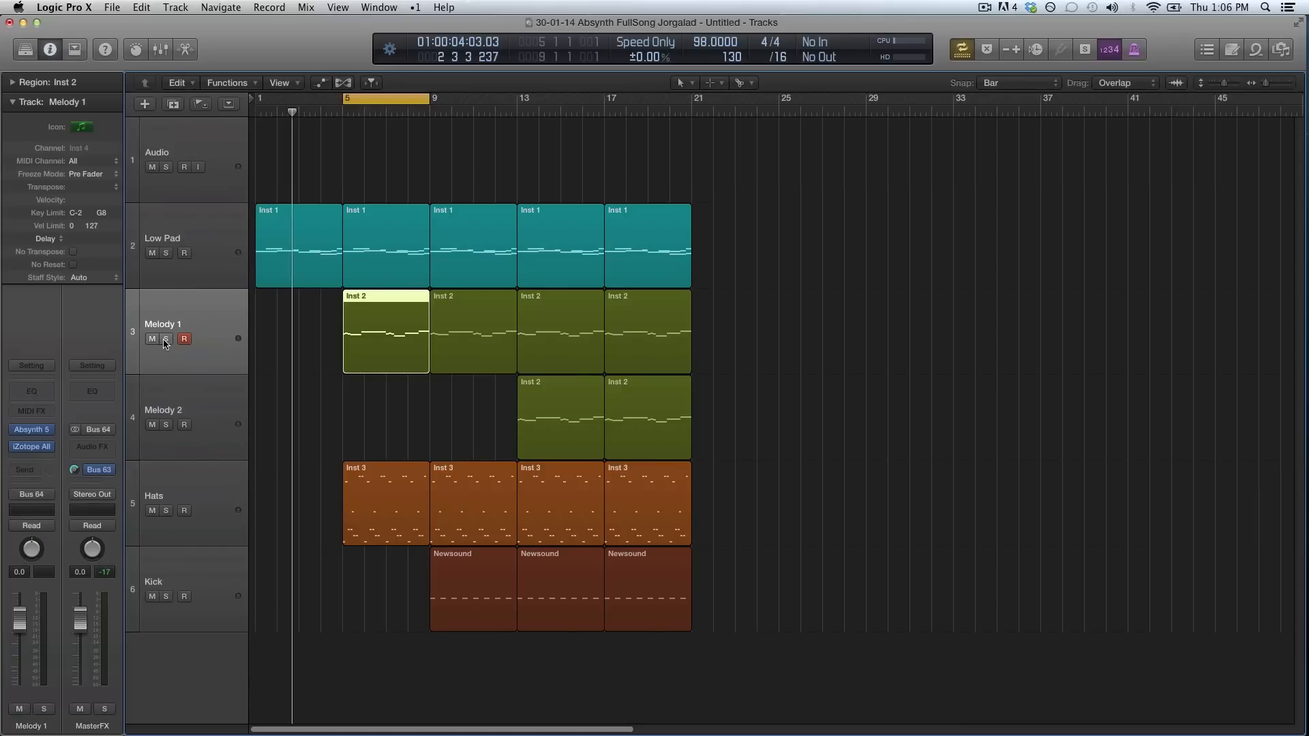
mouse_move(166, 338)
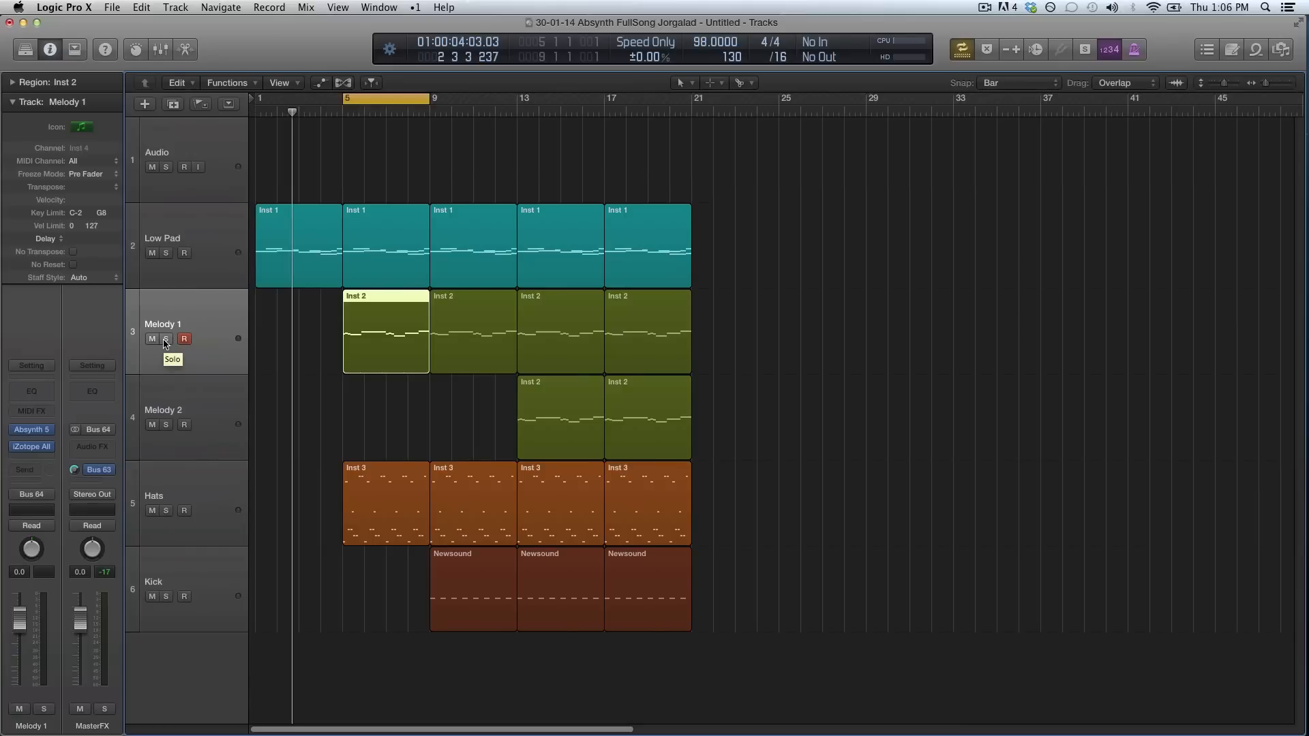
left_click(166, 338)
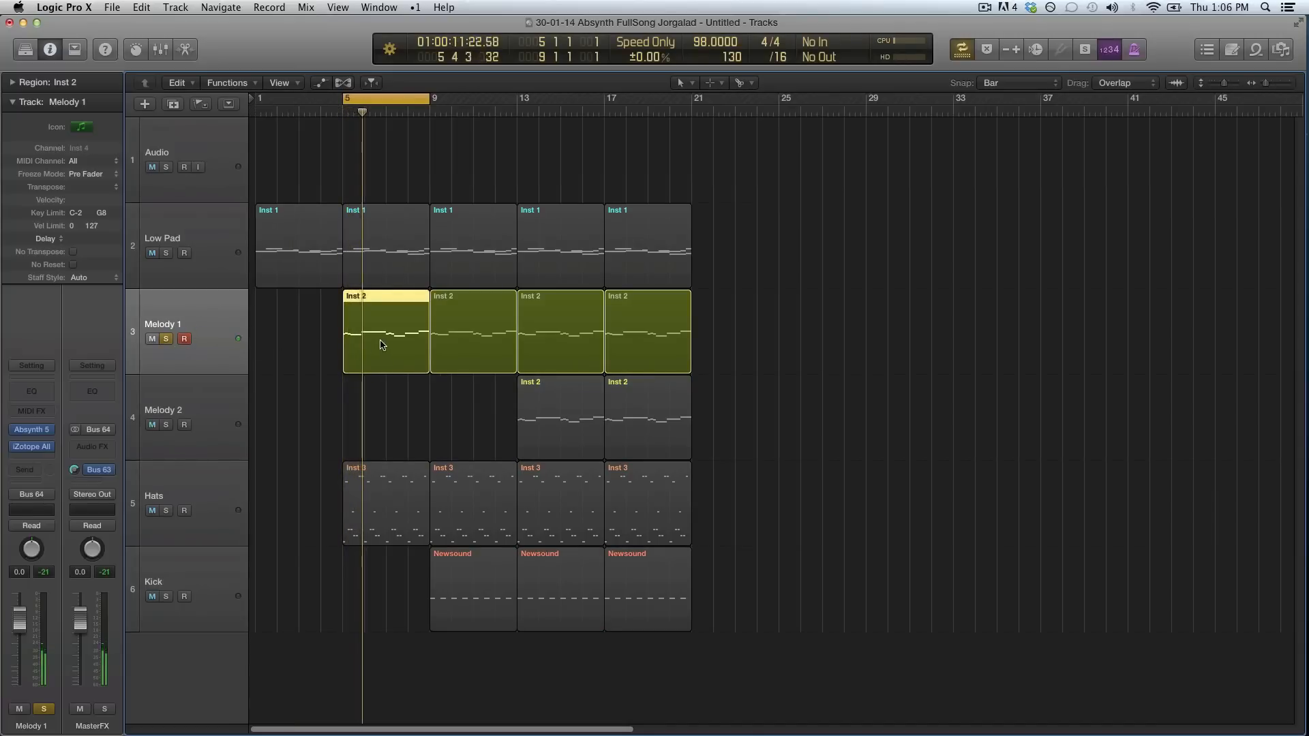
Step: Show the first Melody 1 region's notes, then bring up its Absynth 5 plug-in from the channel strip
double_click(385, 331)
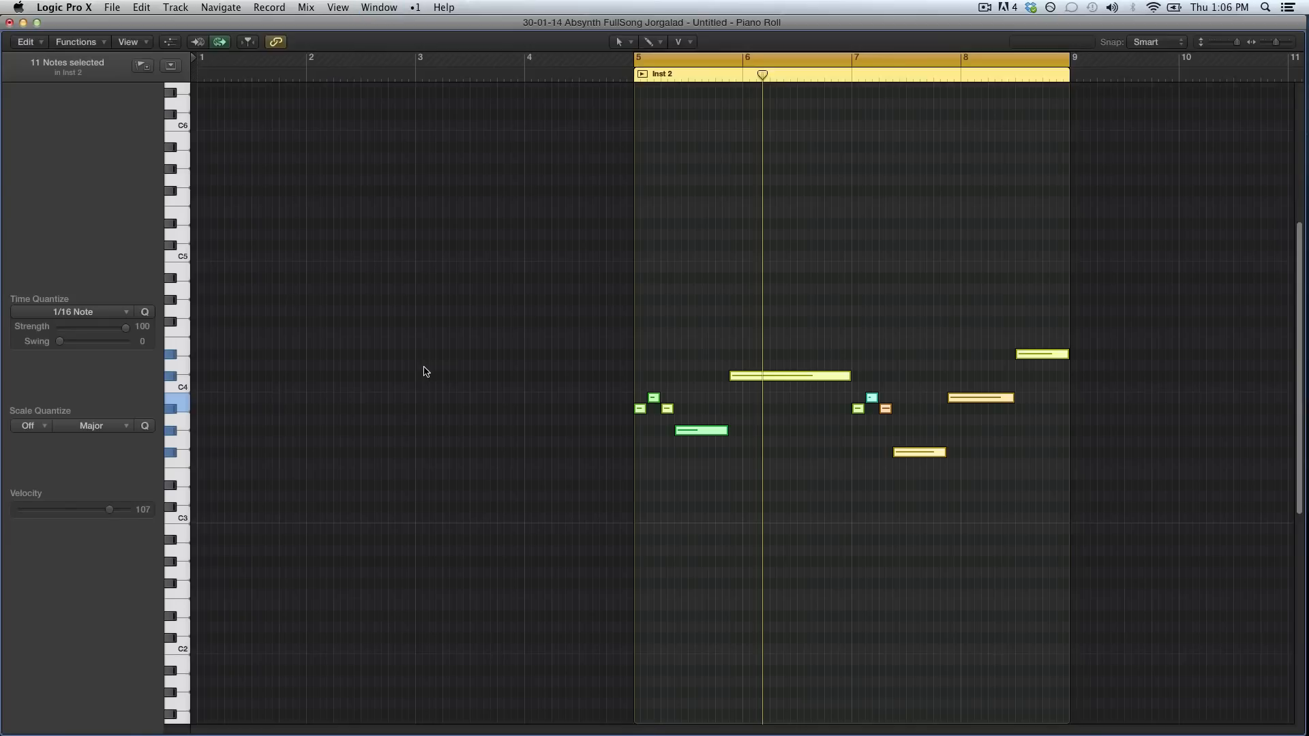
left_click(676, 317)
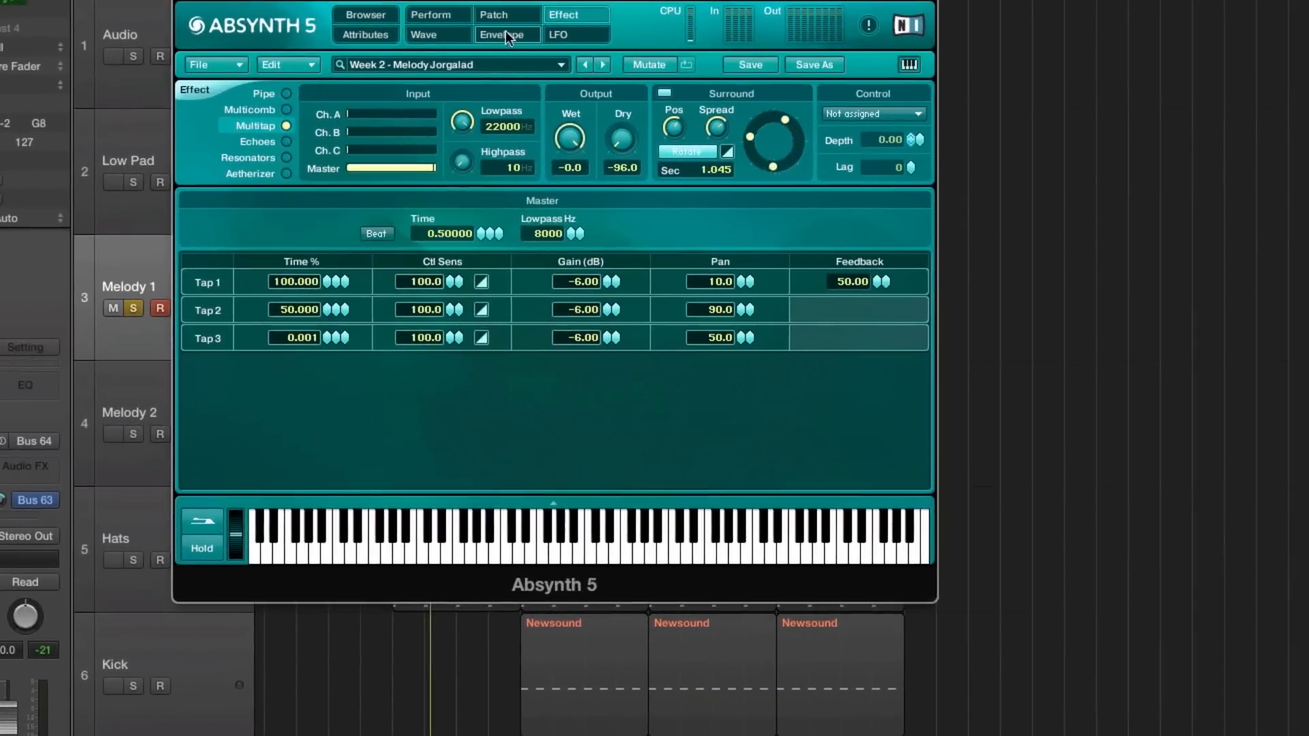
Step: Show the Melody patch layout, checking oscillator C's Uni settings before returning to its Main settings
left_click(494, 15)
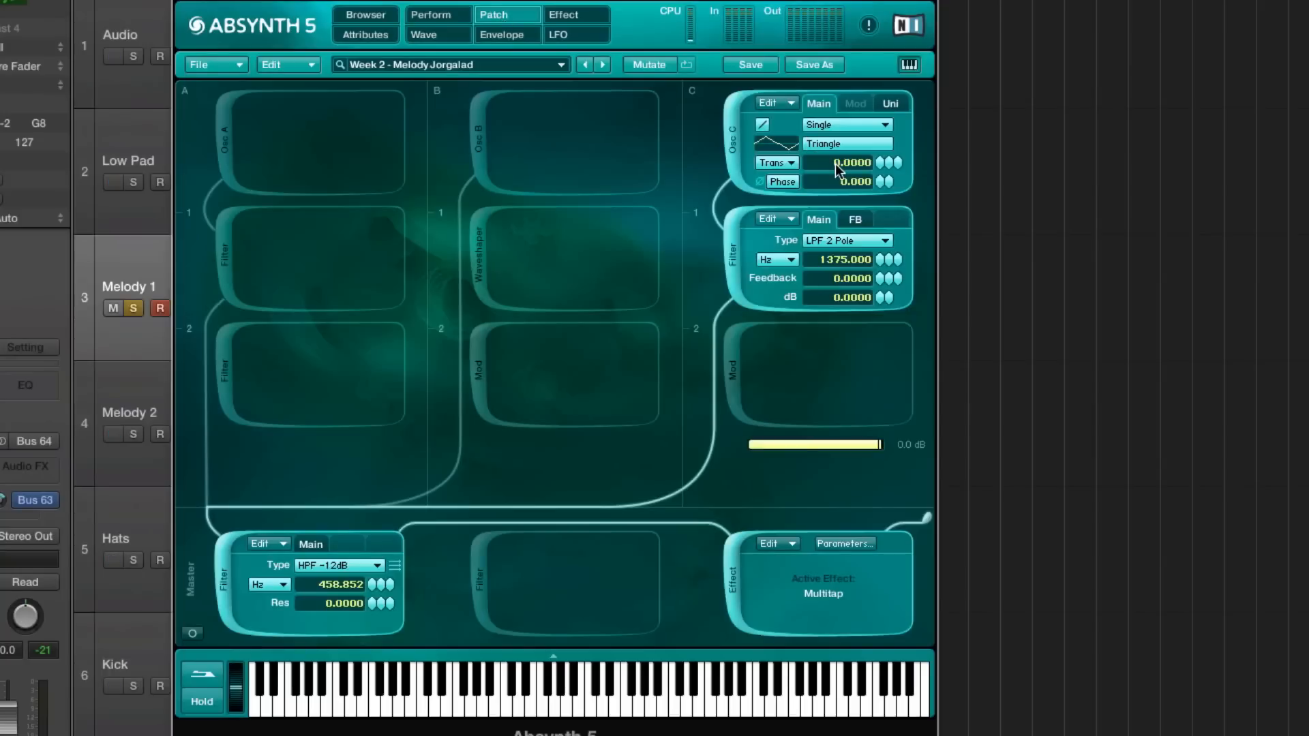
mouse_move(896, 146)
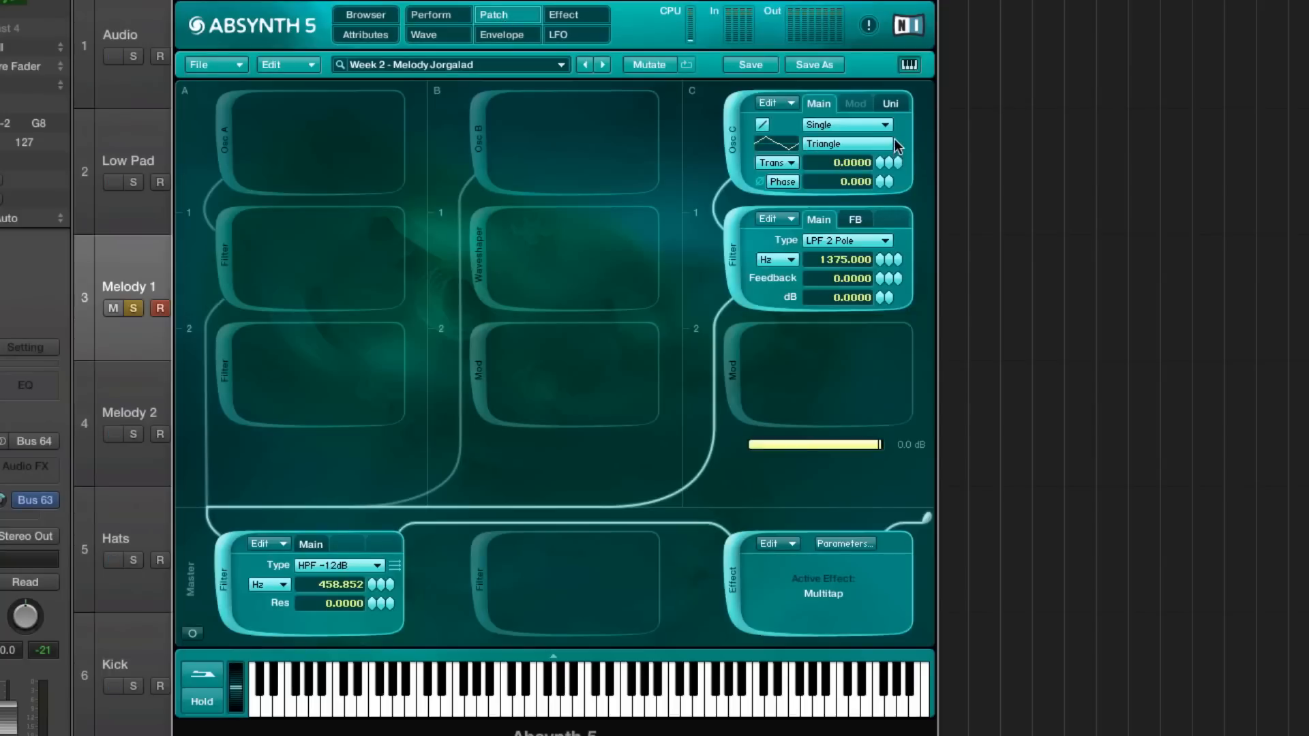
left_click(889, 103)
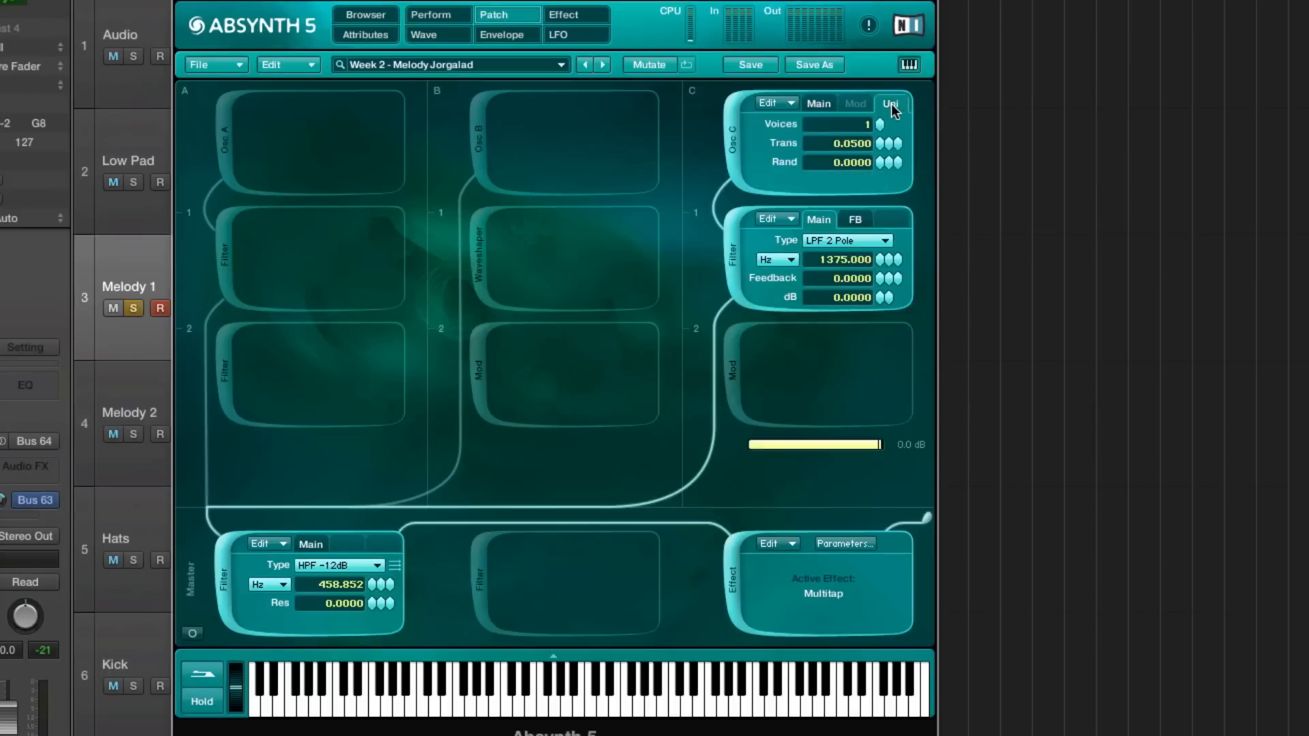
left_click(818, 103)
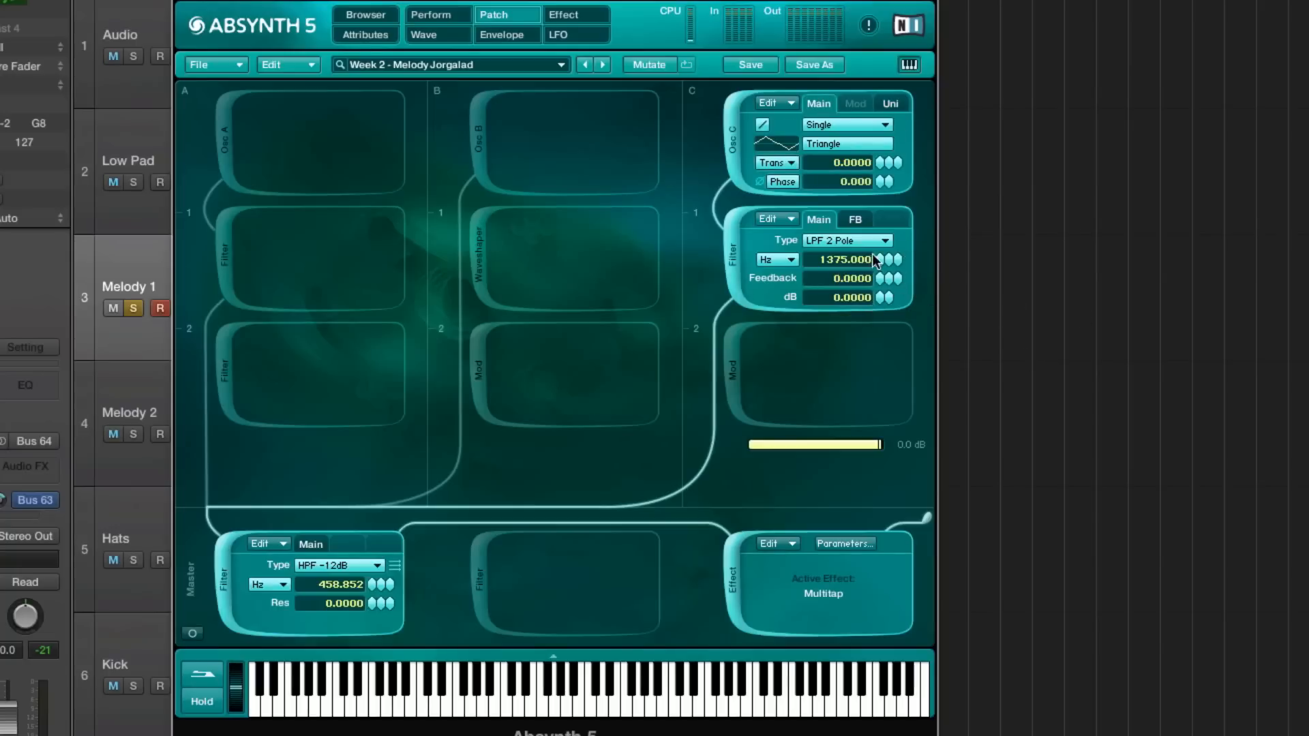
mouse_move(660, 100)
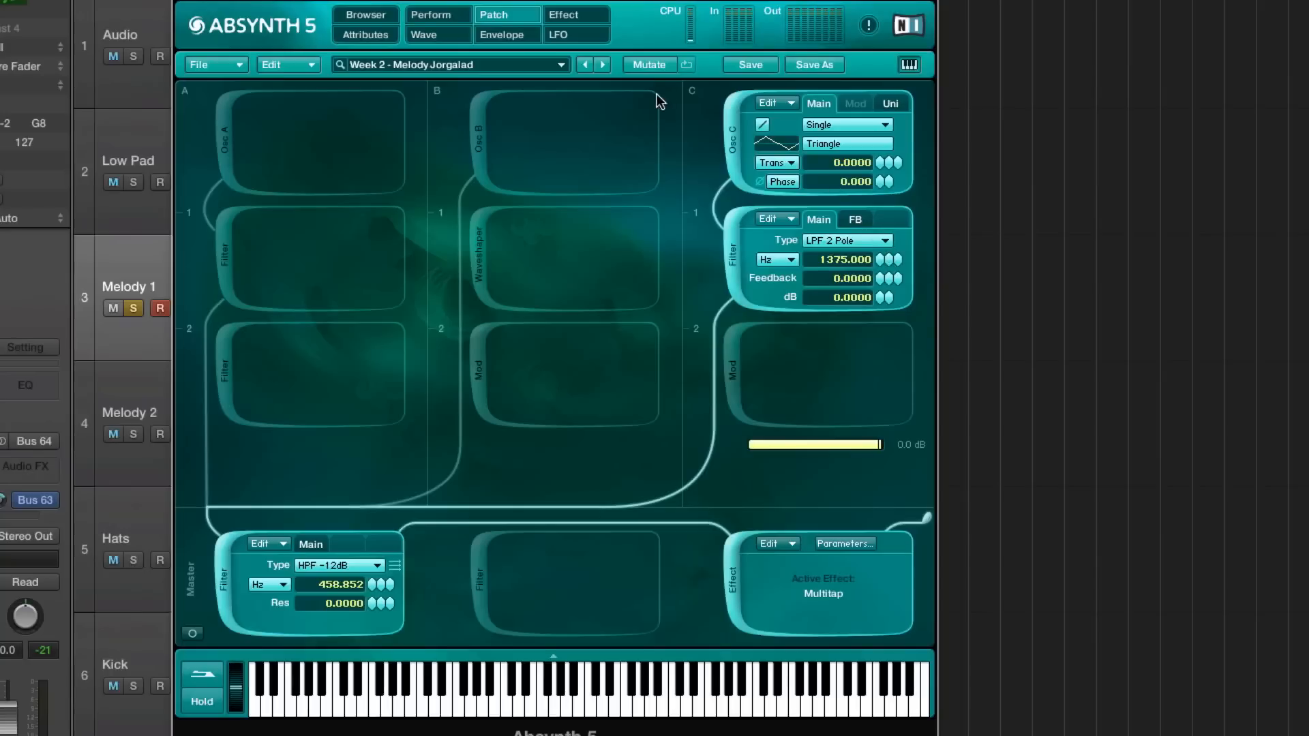
left_click(791, 162)
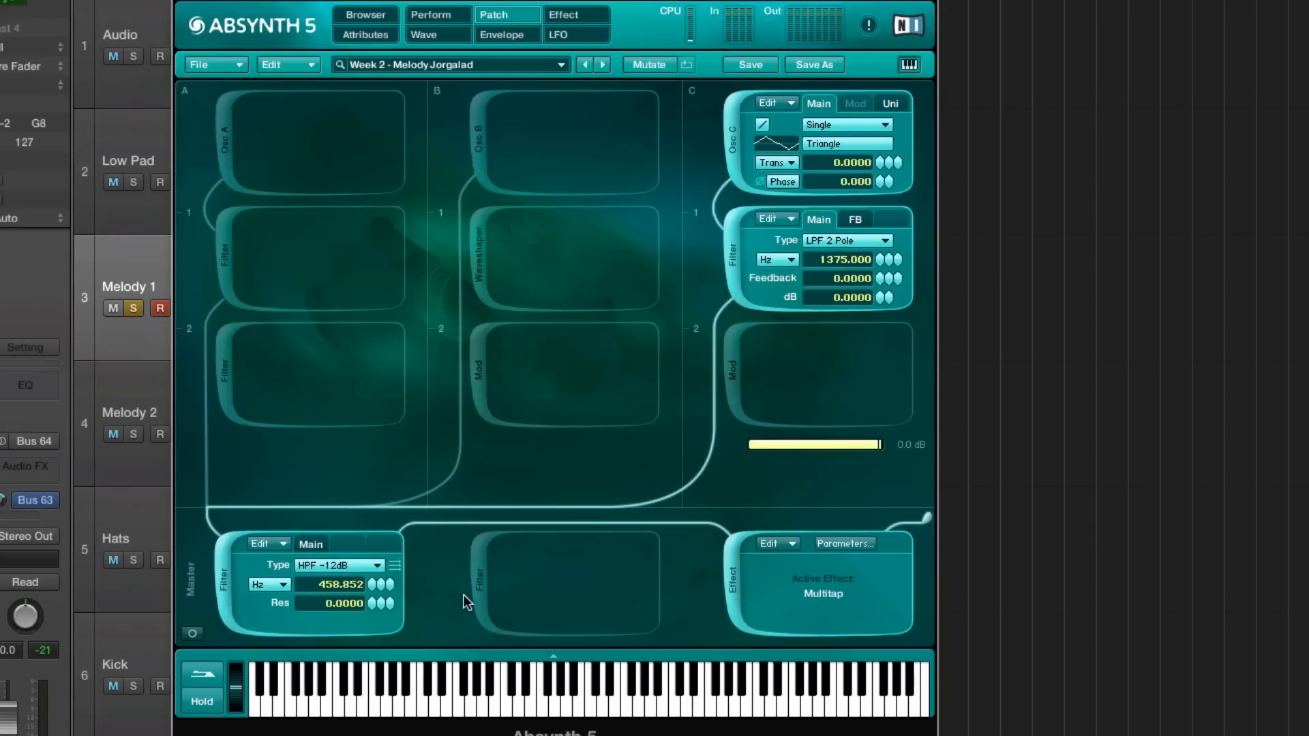
mouse_move(409, 613)
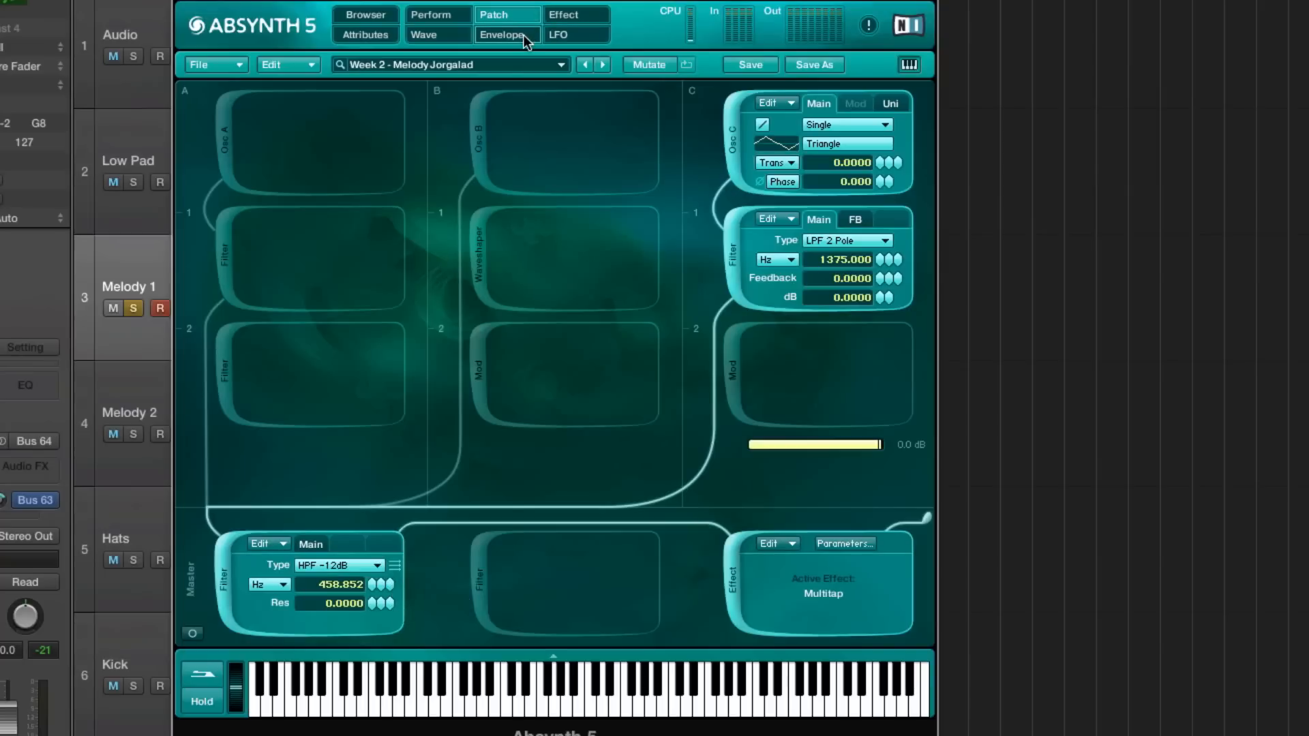
Step: Browse the Oscil A pitch, Oscil B amp and Oscil C amp and pitch envelopes
left_click(502, 34)
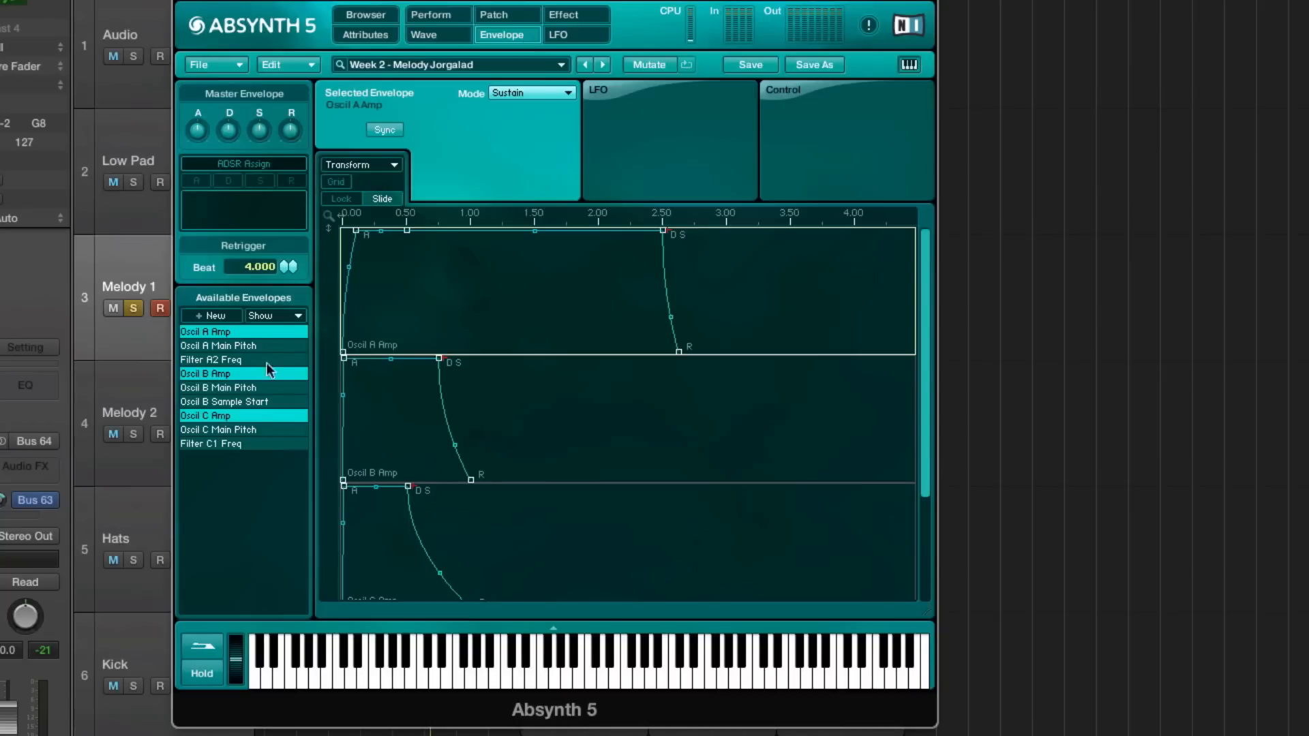
left_click(218, 345)
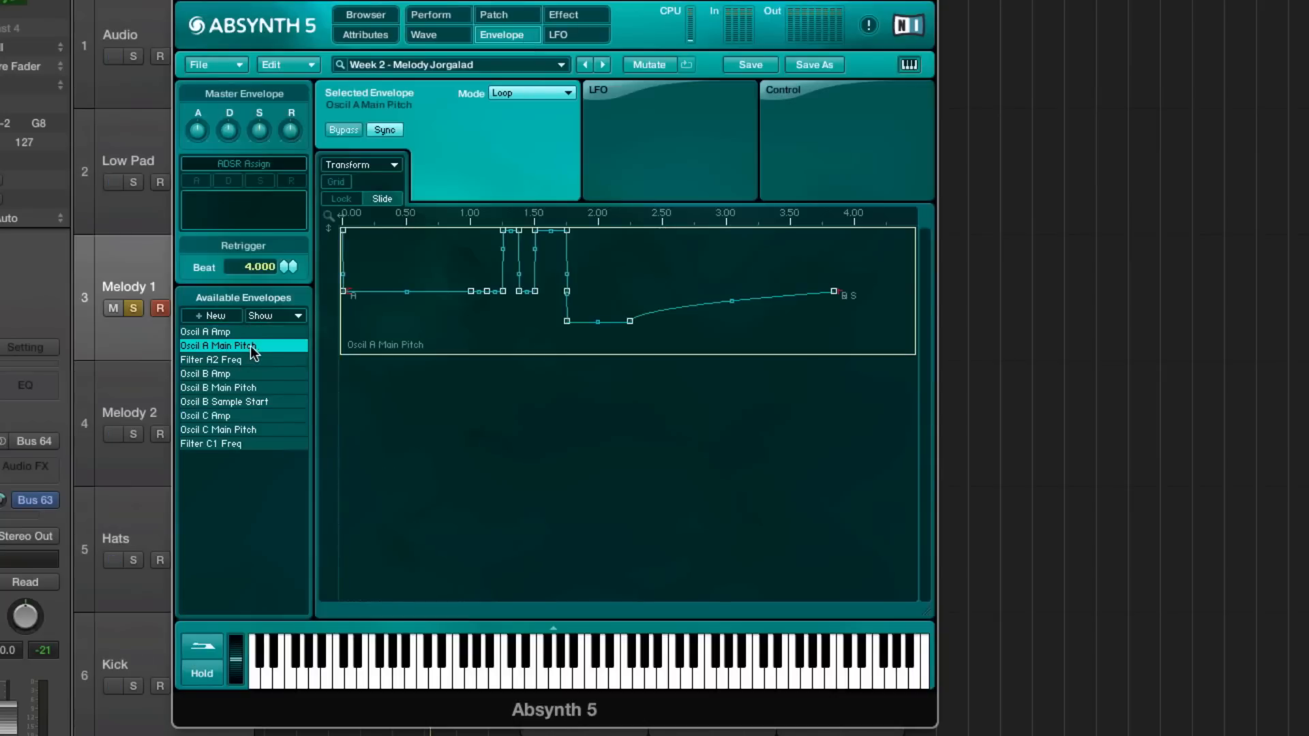
left_click(205, 374)
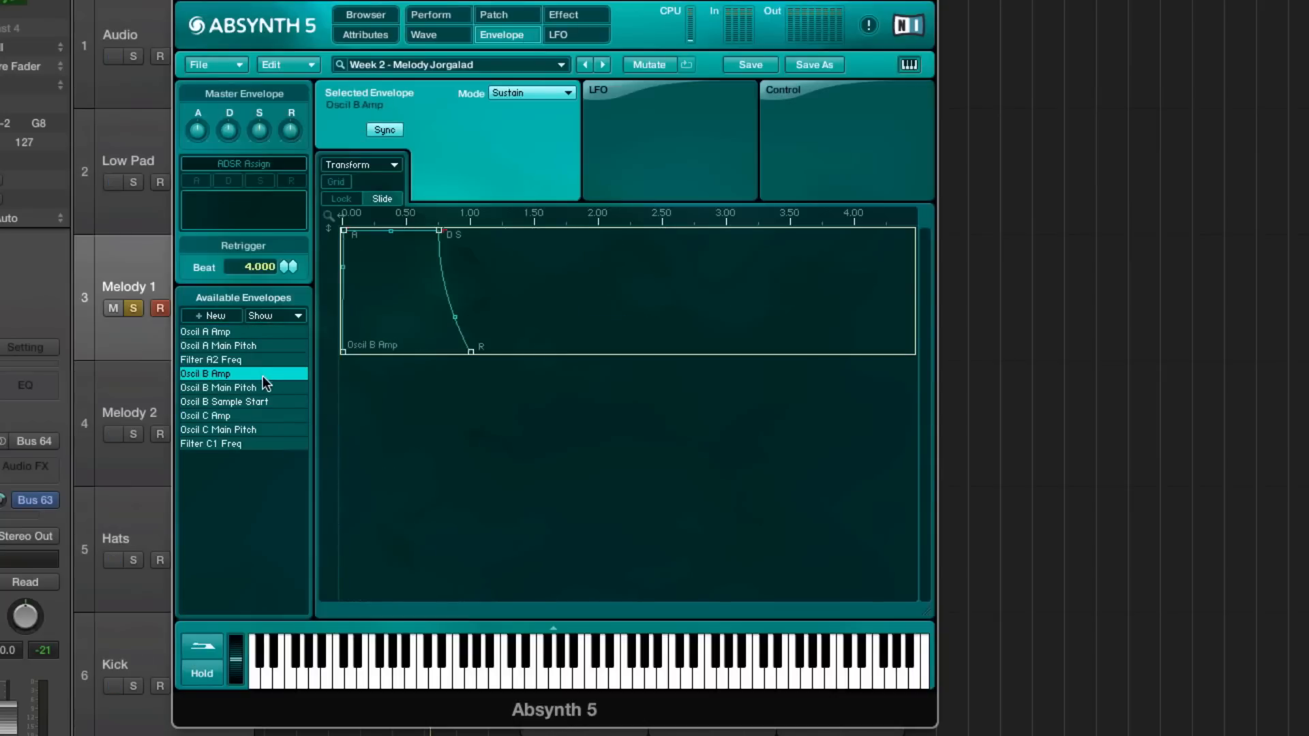
left_click(205, 416)
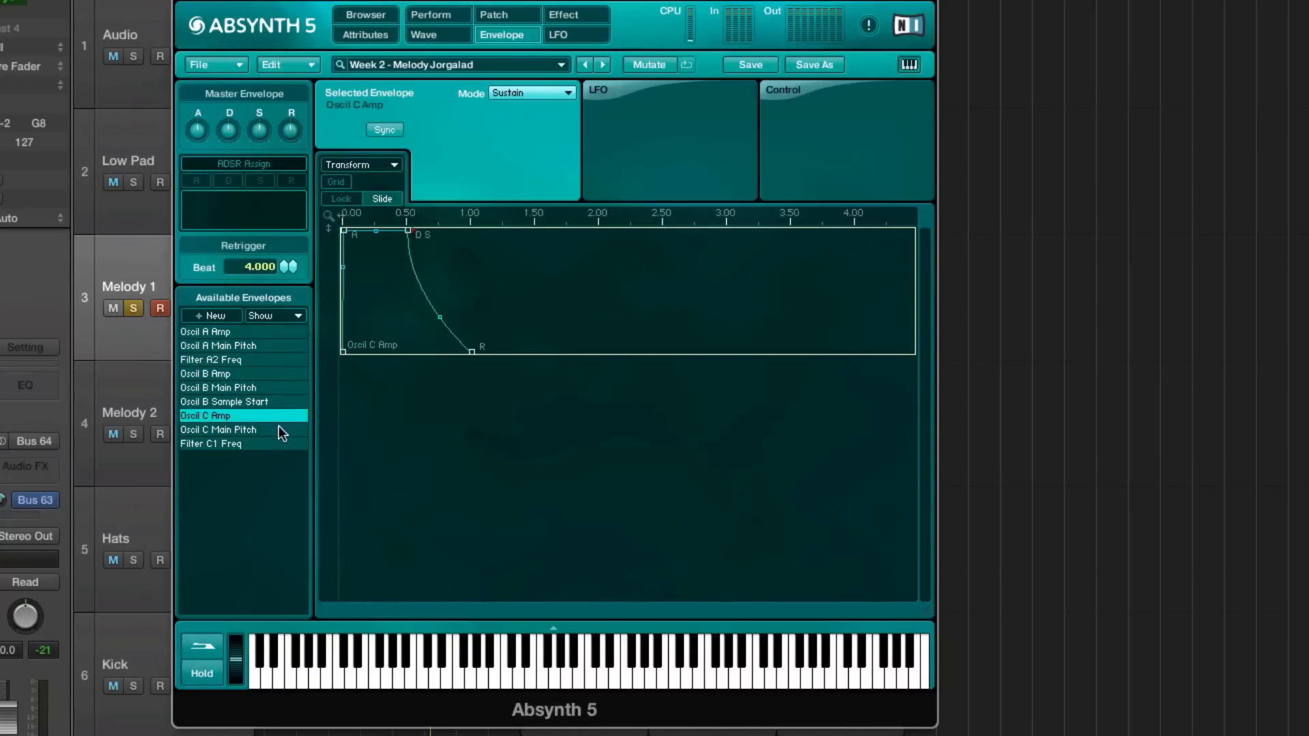
left_click(218, 429)
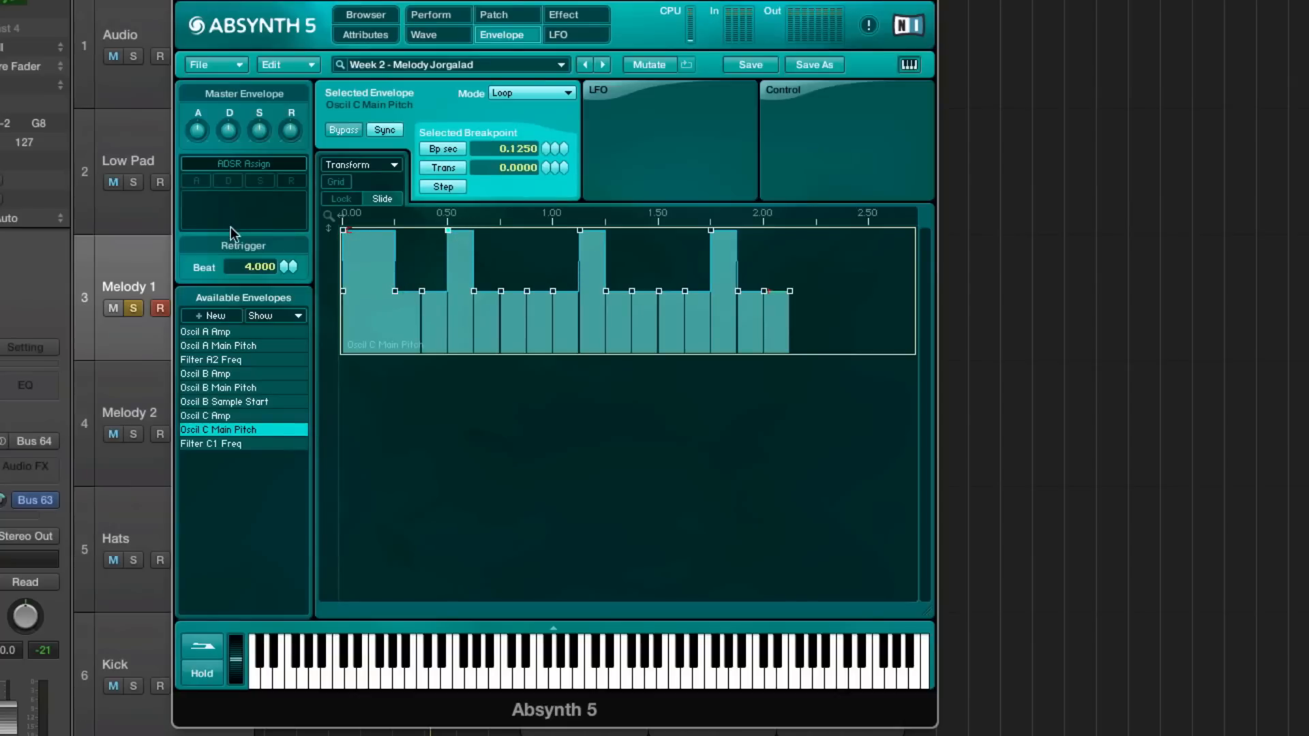
Step: Enable the envelope grid at 1/16 and show the Filter C1 Freq envelope
left_click(336, 182)
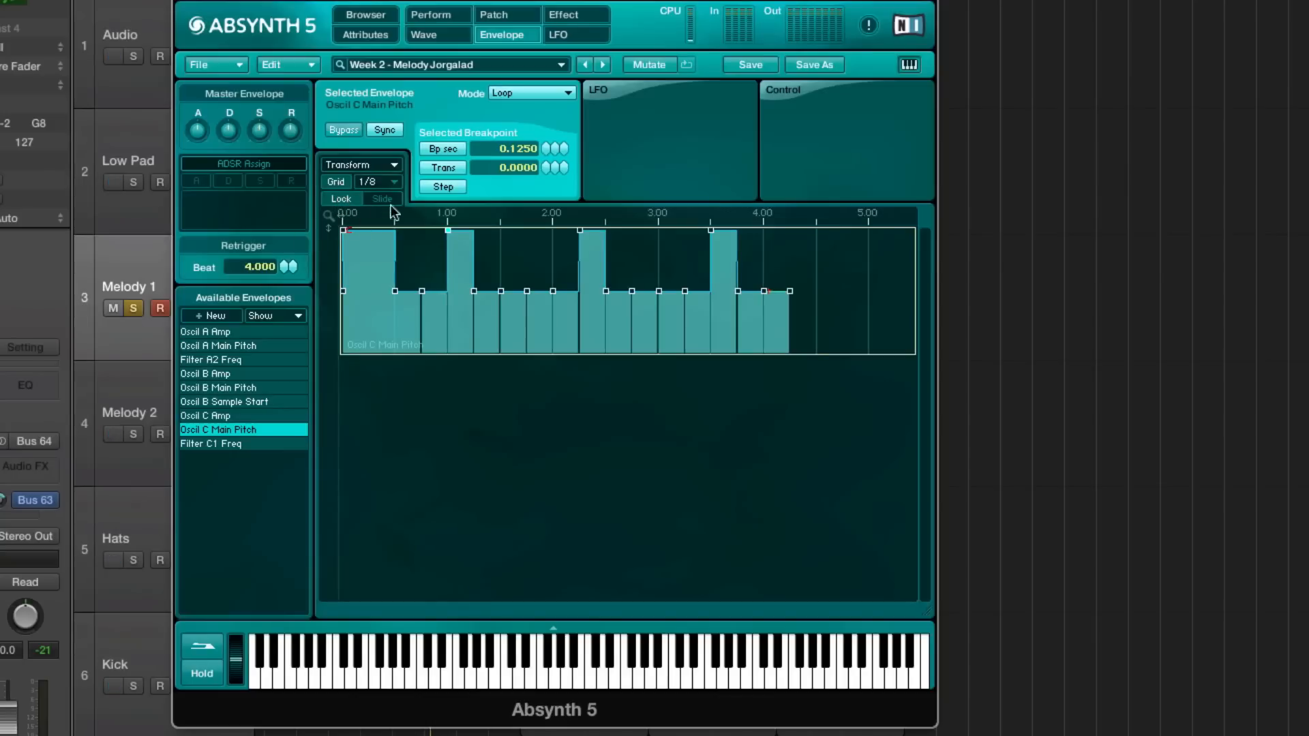
left_click(377, 182)
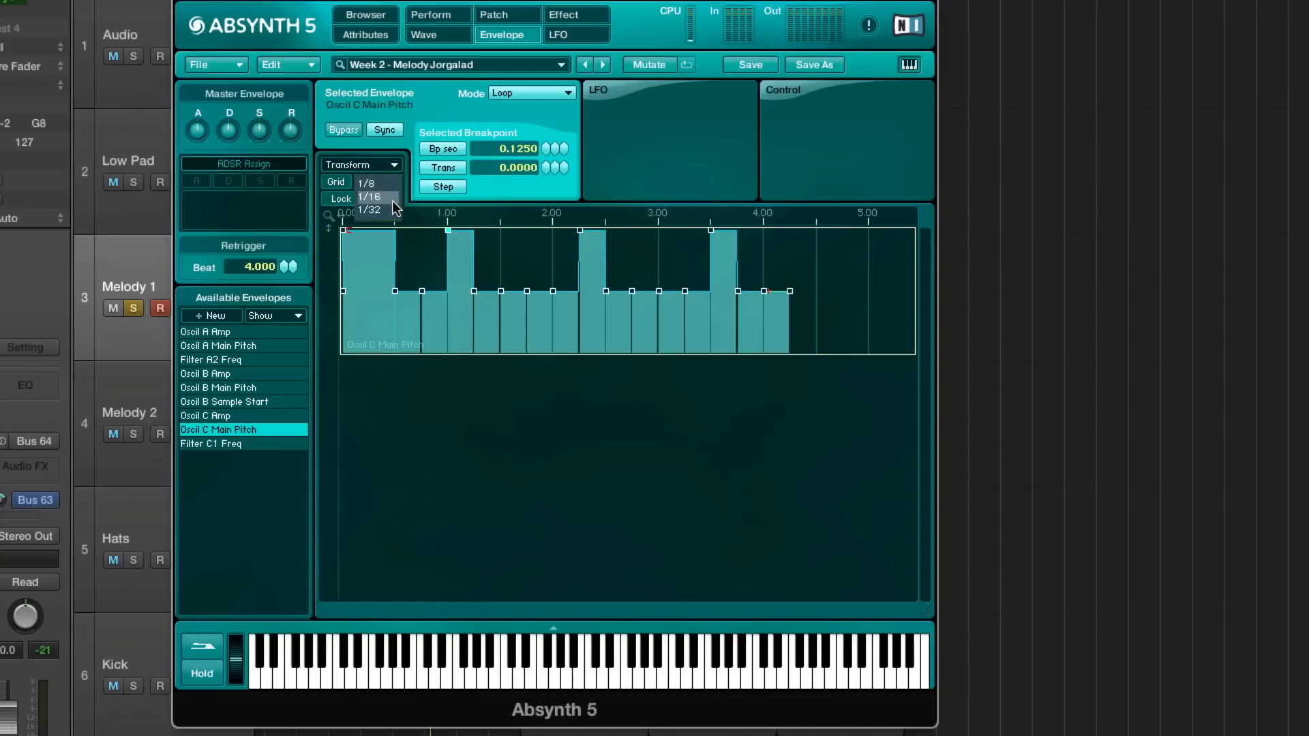
left_click(366, 195)
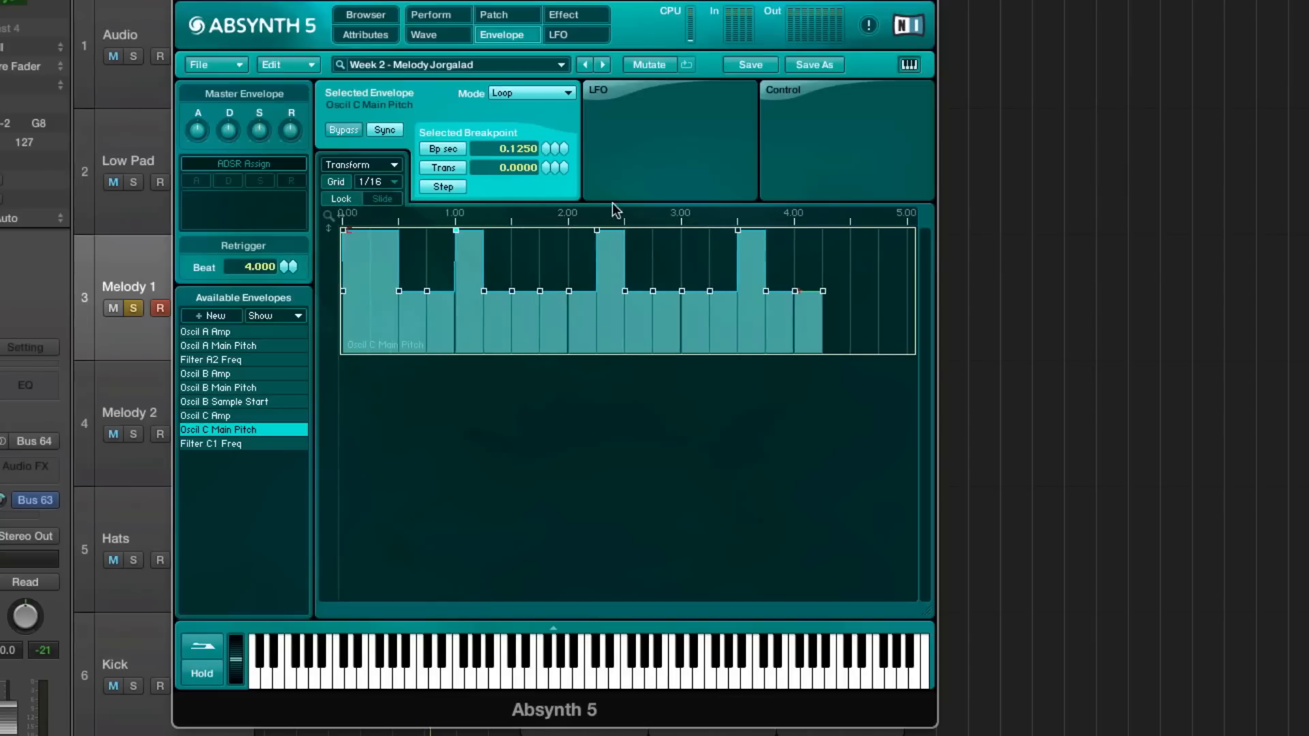
left_click(212, 443)
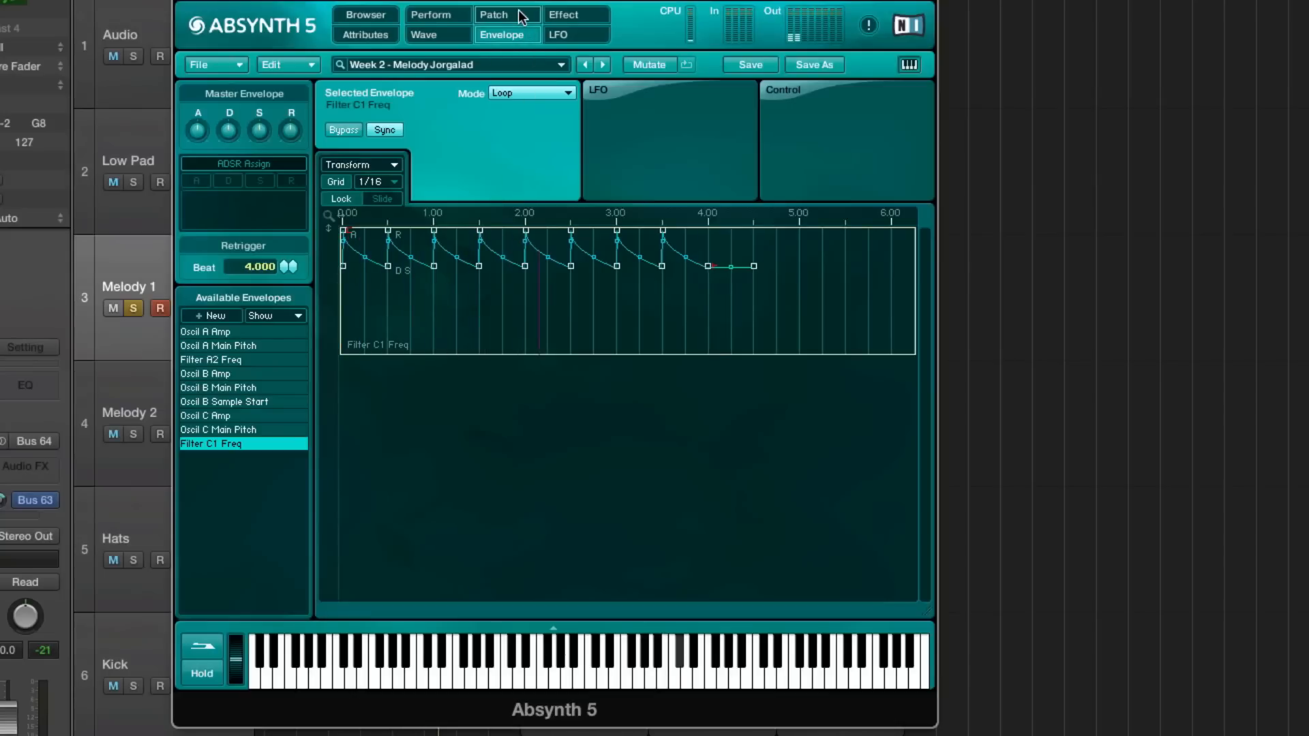
Step: Enable a filter on oscillator C's channel, then revisit Oscil C and A amp envelopes and Filter C1 Freq
left_click(494, 14)
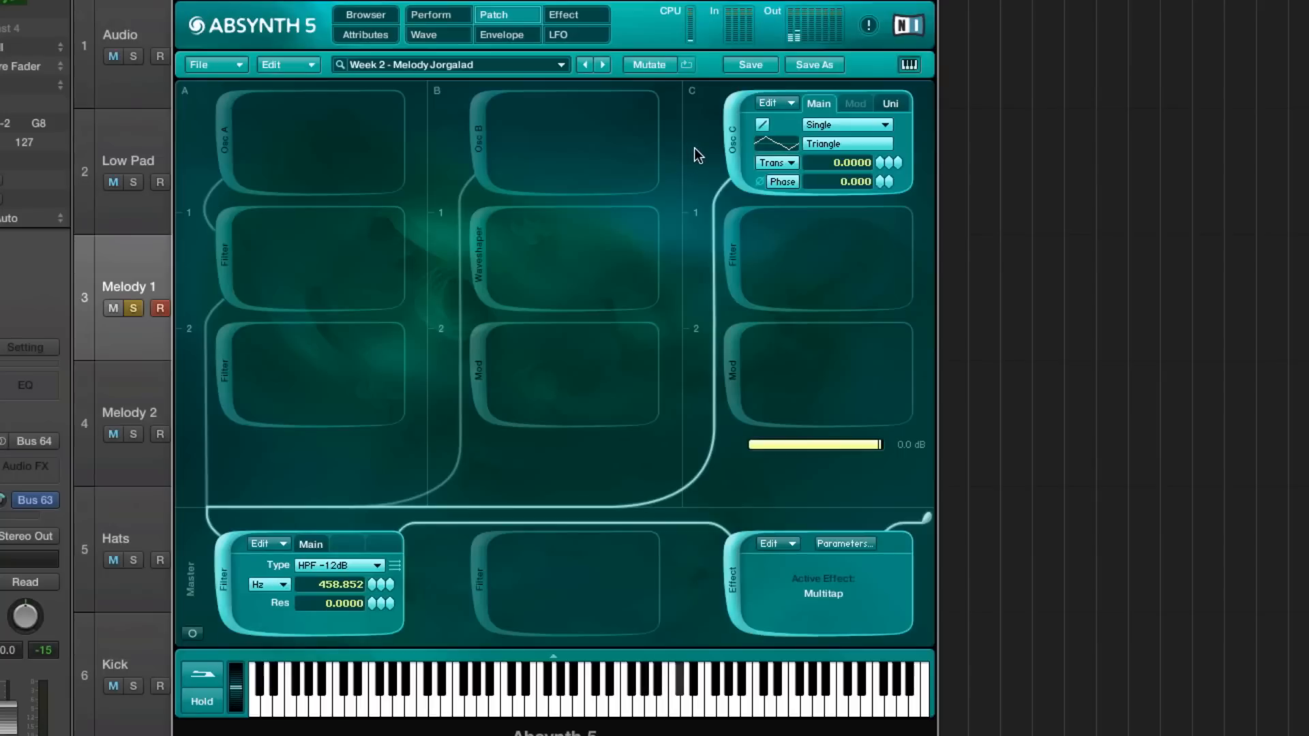
mouse_move(741, 244)
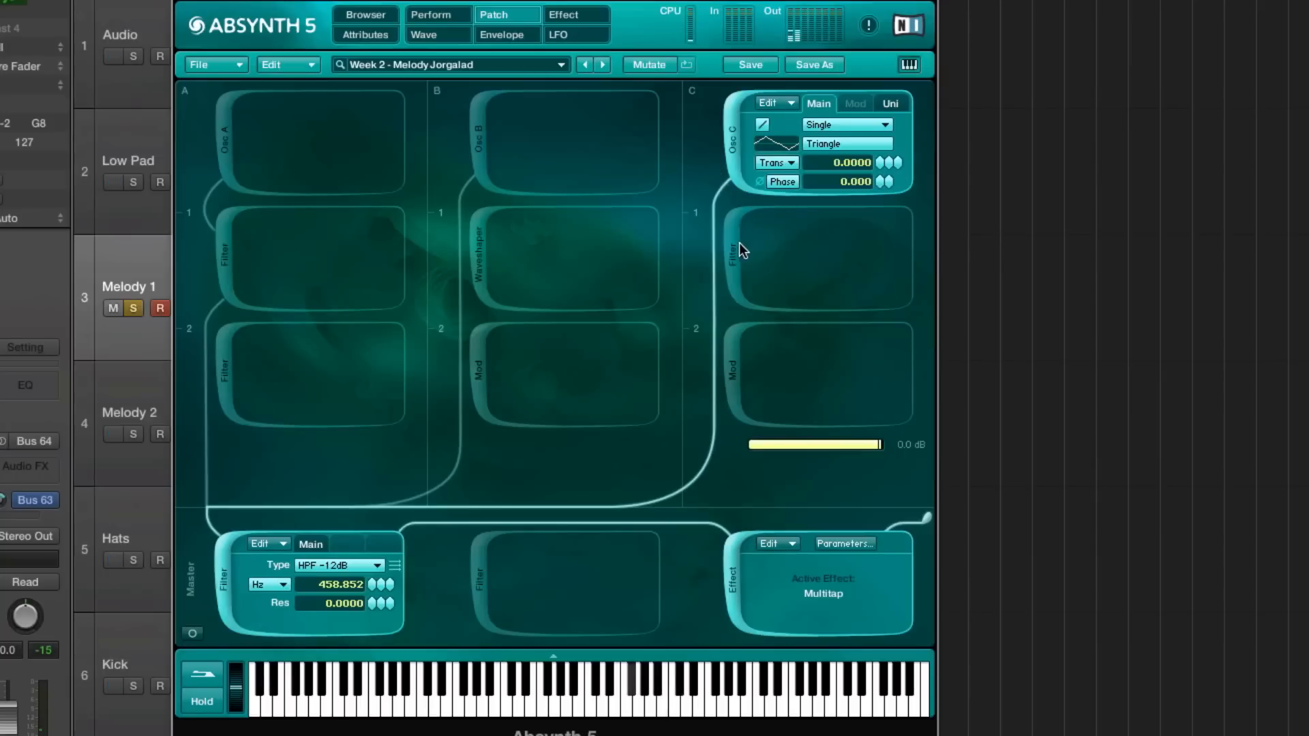
left_click(818, 258)
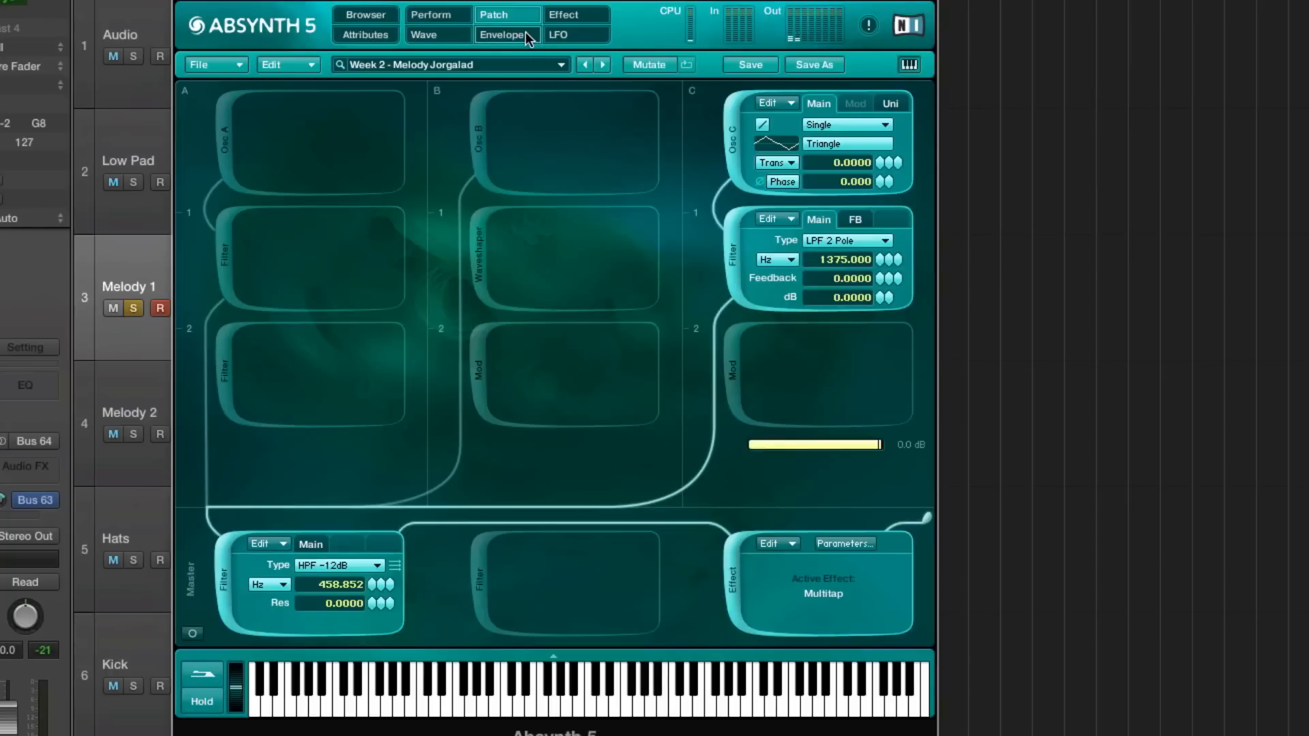
left_click(503, 34)
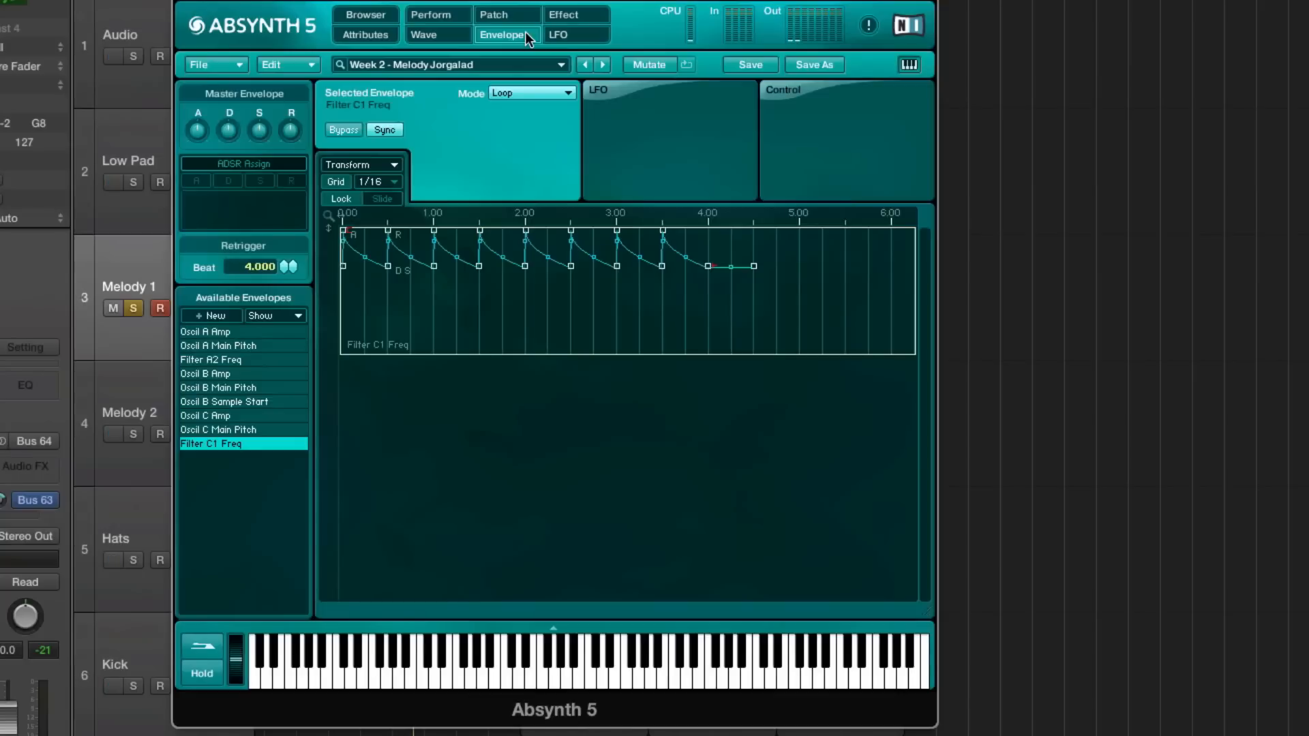
left_click(204, 415)
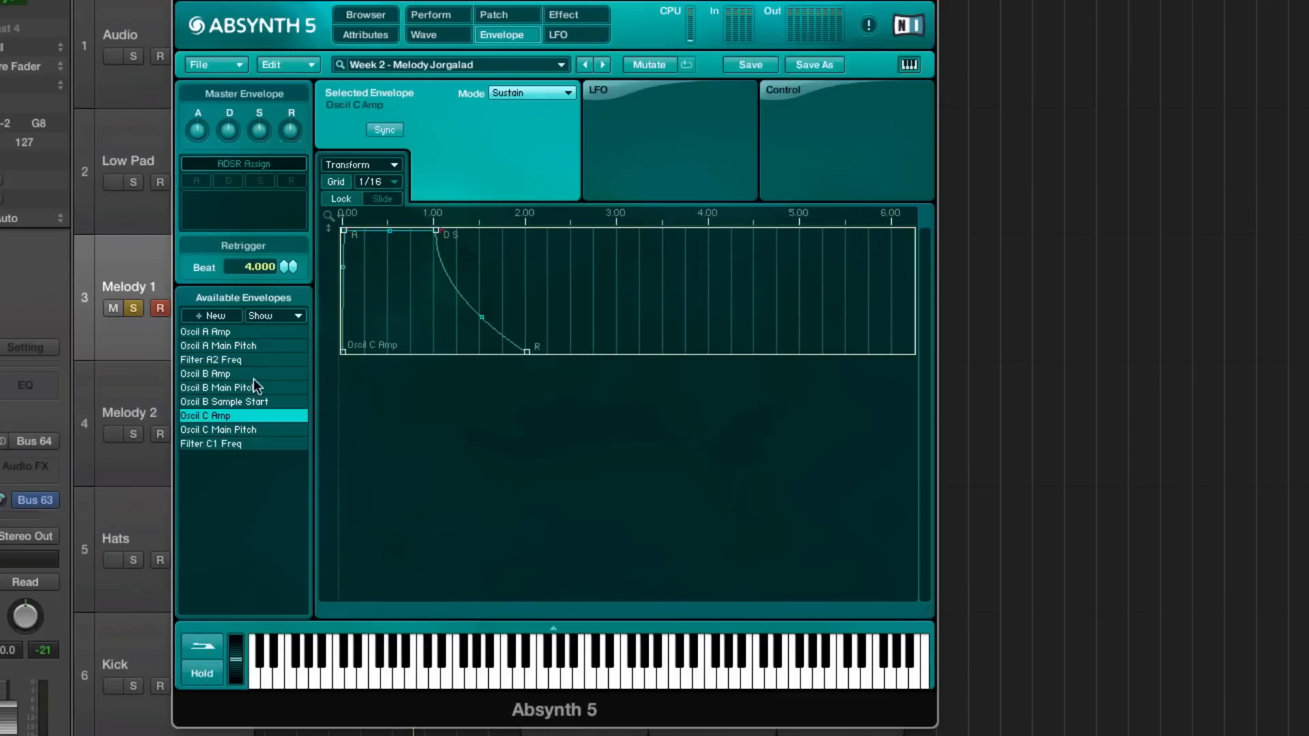
left_click(204, 331)
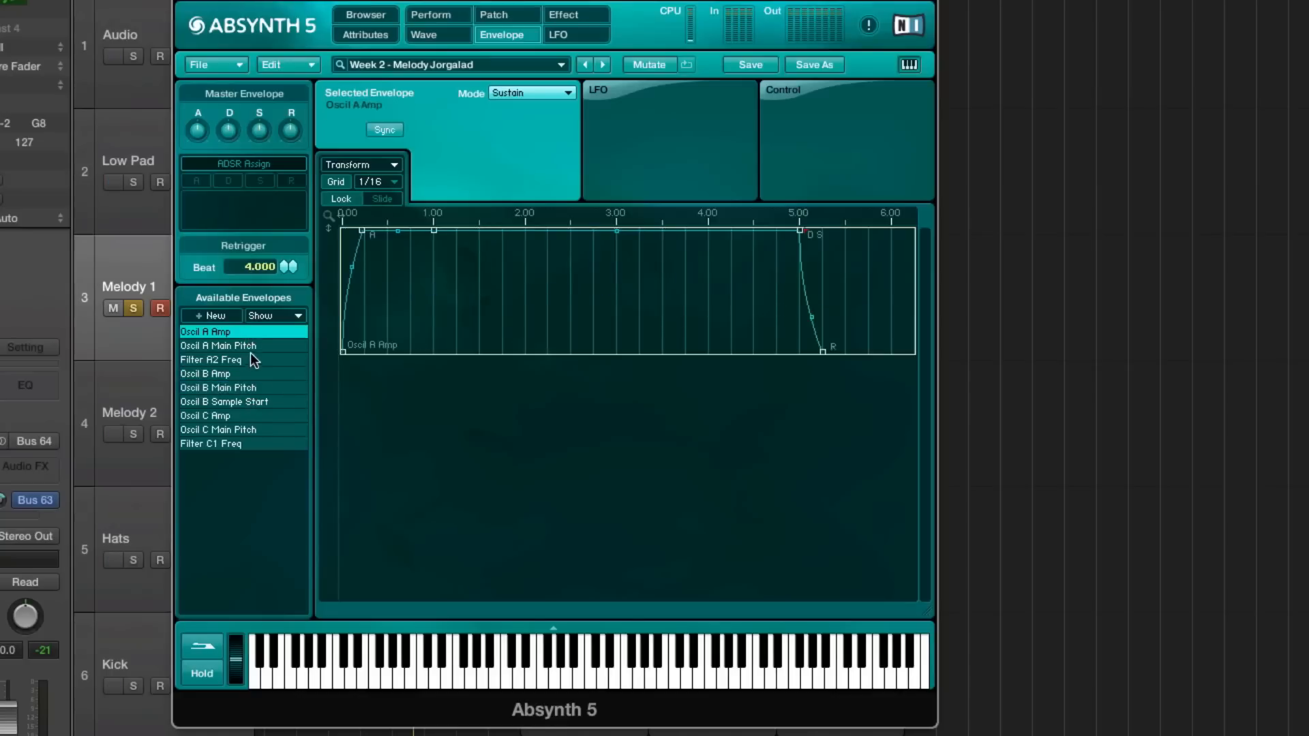
left_click(210, 443)
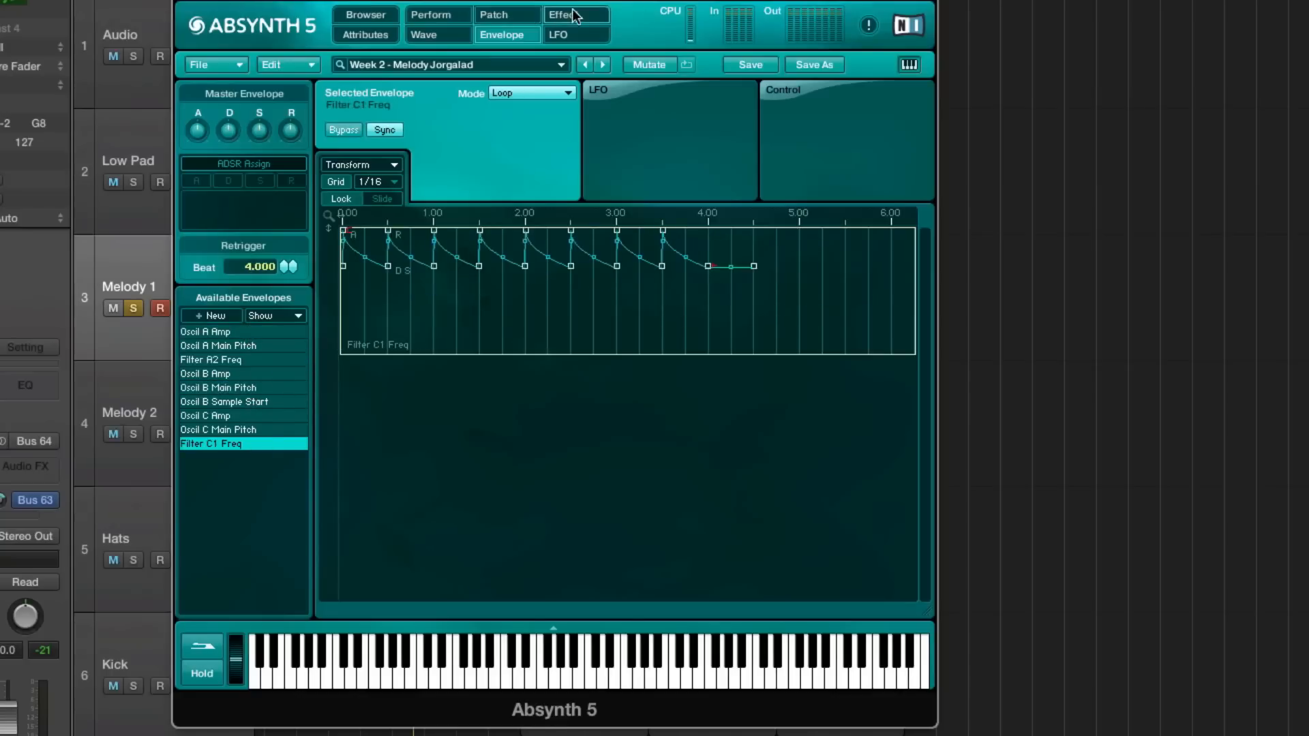
Step: Edit the Multitap tap pans and surround time on the Effect page, then return to the envelopes
left_click(574, 13)
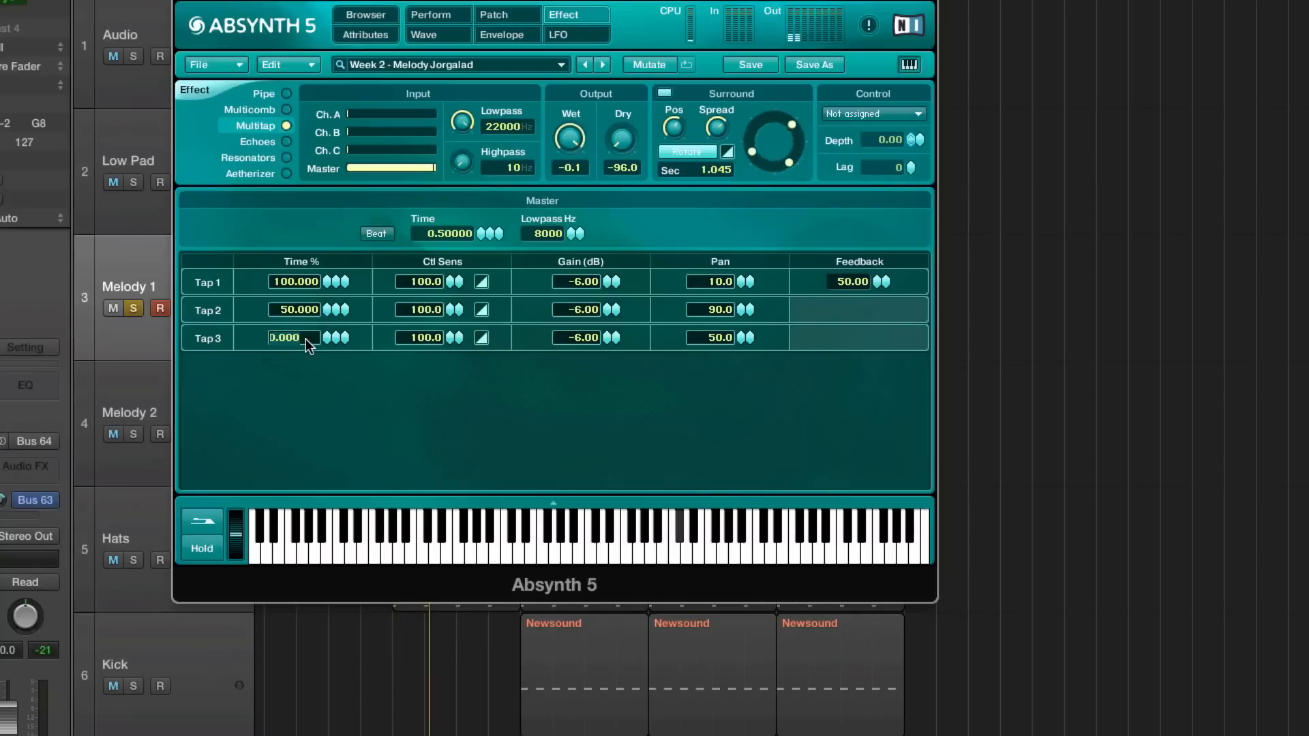
type("75")
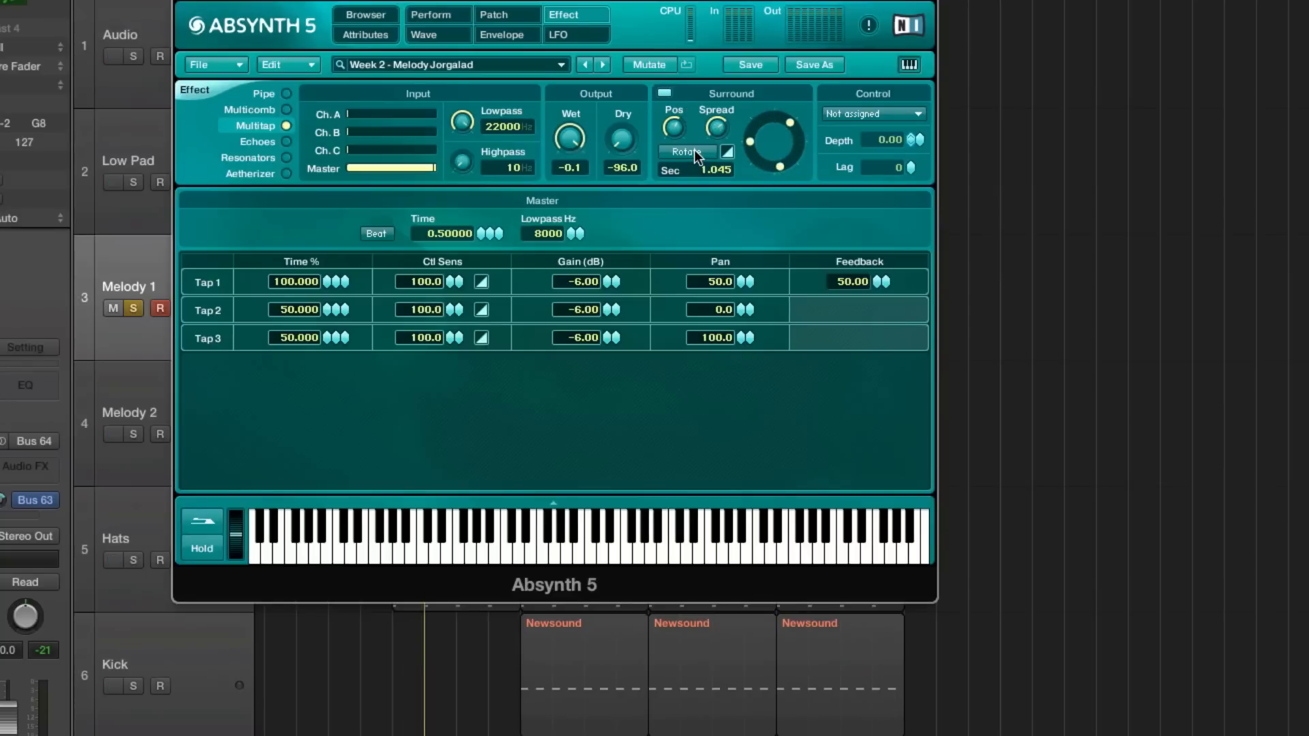
mouse_move(662, 157)
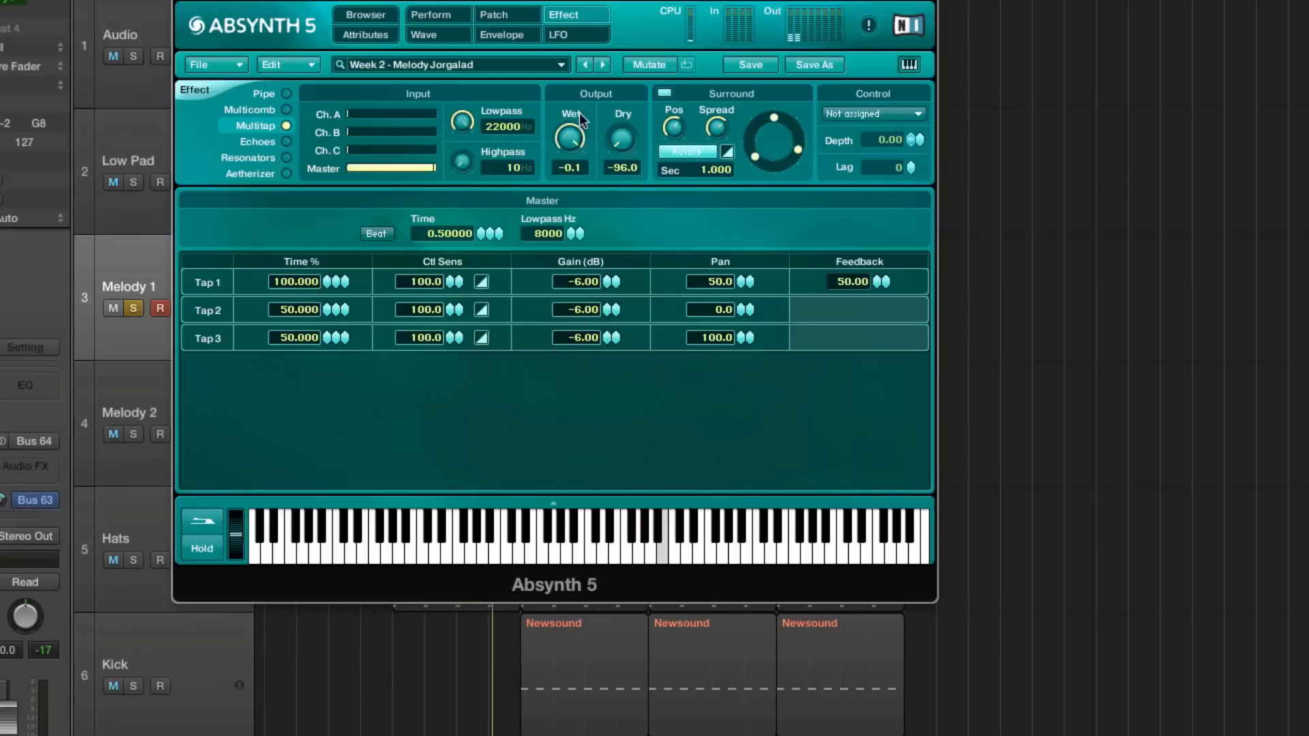
left_click(504, 34)
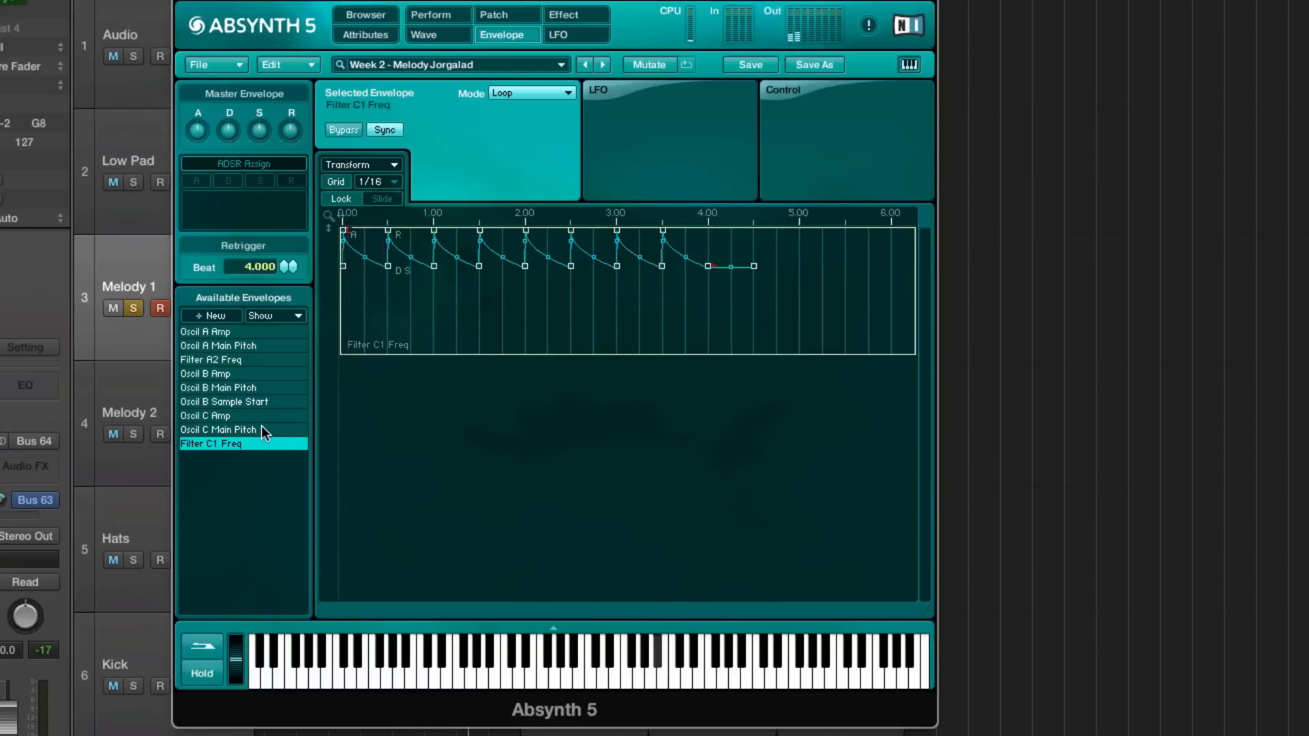
Step: Check the Oscil C Amp and Filter C1 Freq envelopes, then bring up the LFO page via the patch overview
left_click(204, 415)
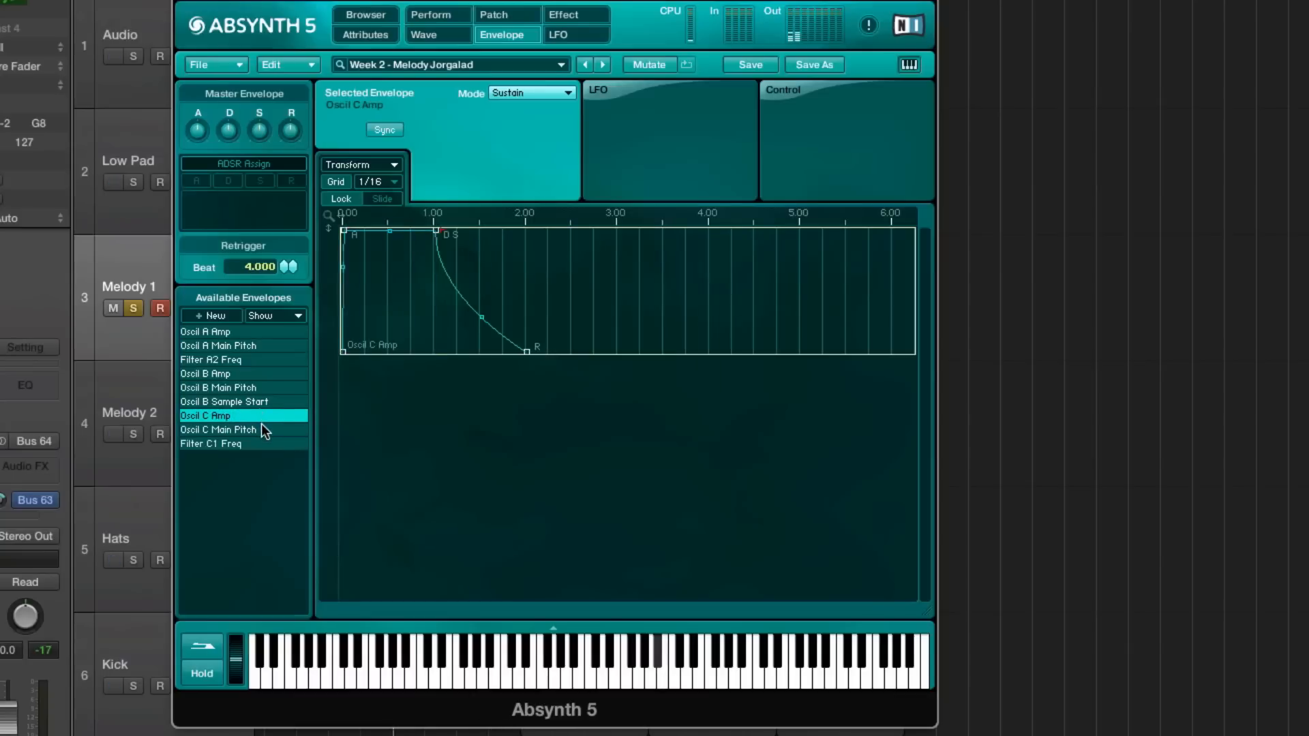
left_click(210, 443)
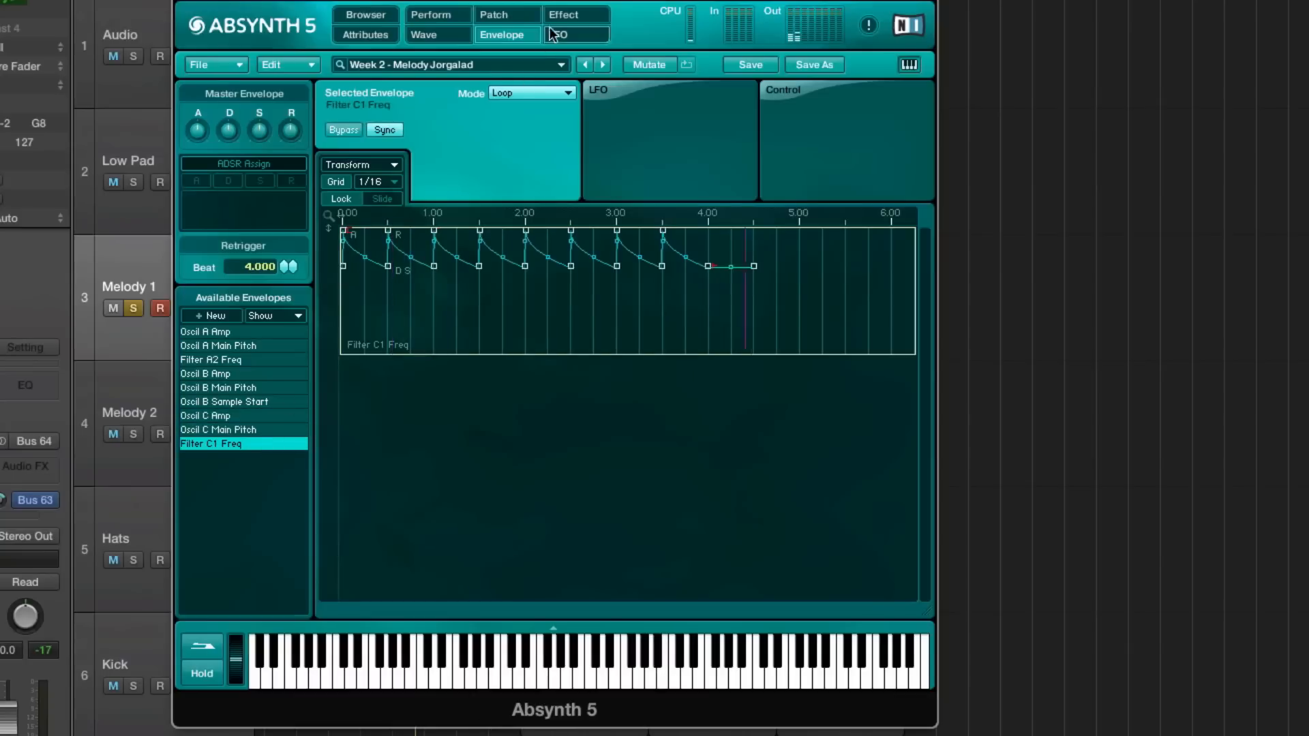
left_click(494, 13)
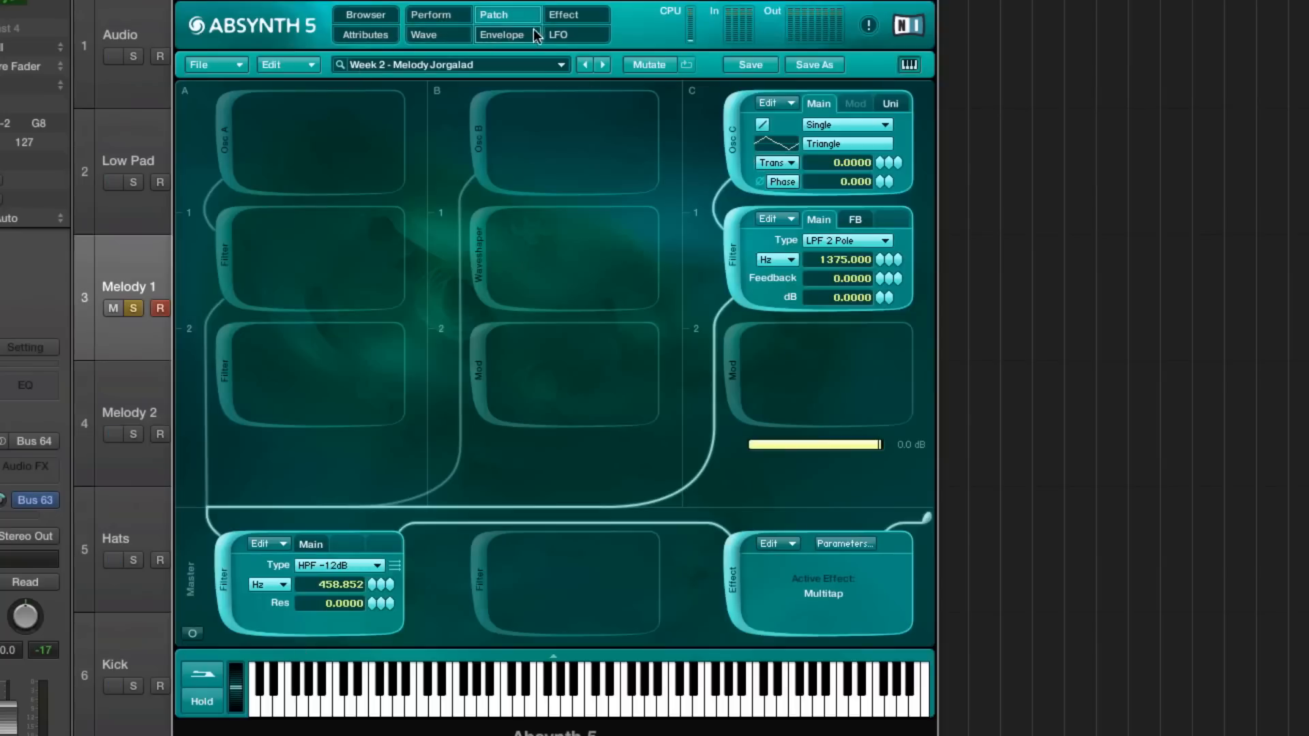
left_click(558, 34)
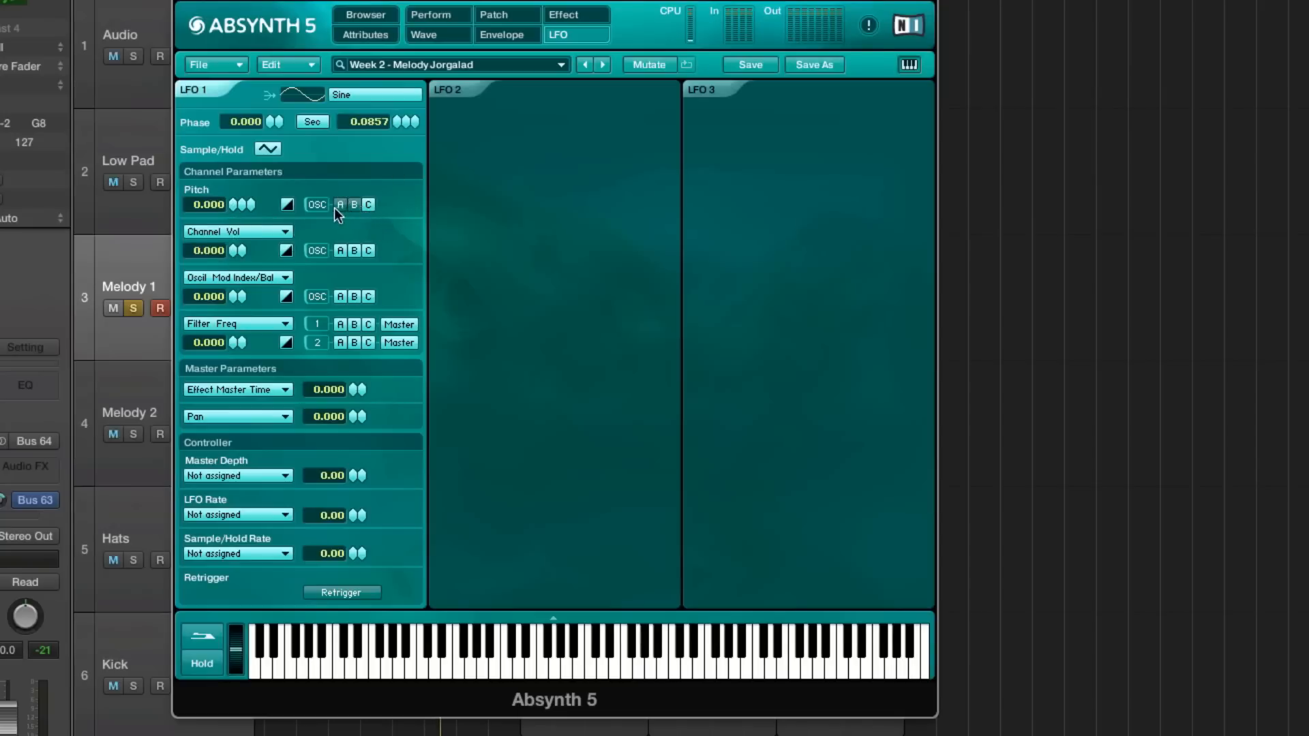
mouse_move(334, 221)
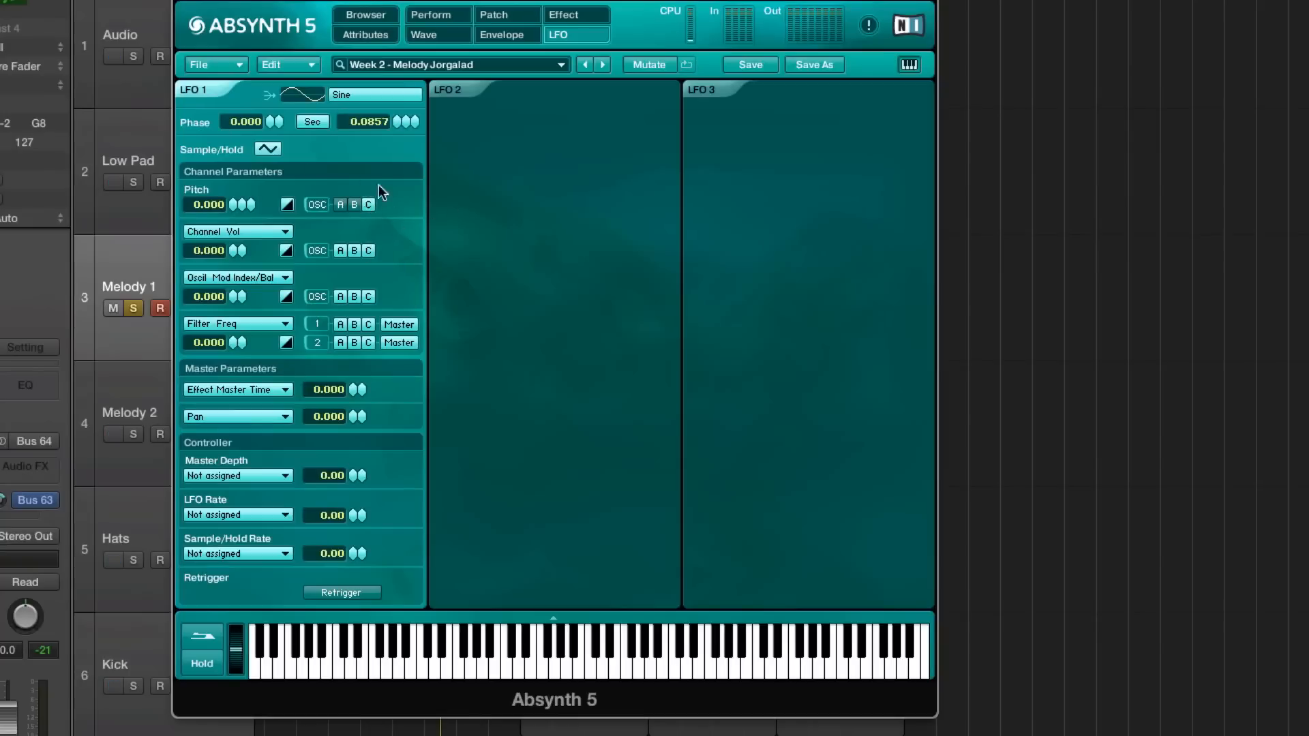
mouse_move(371, 210)
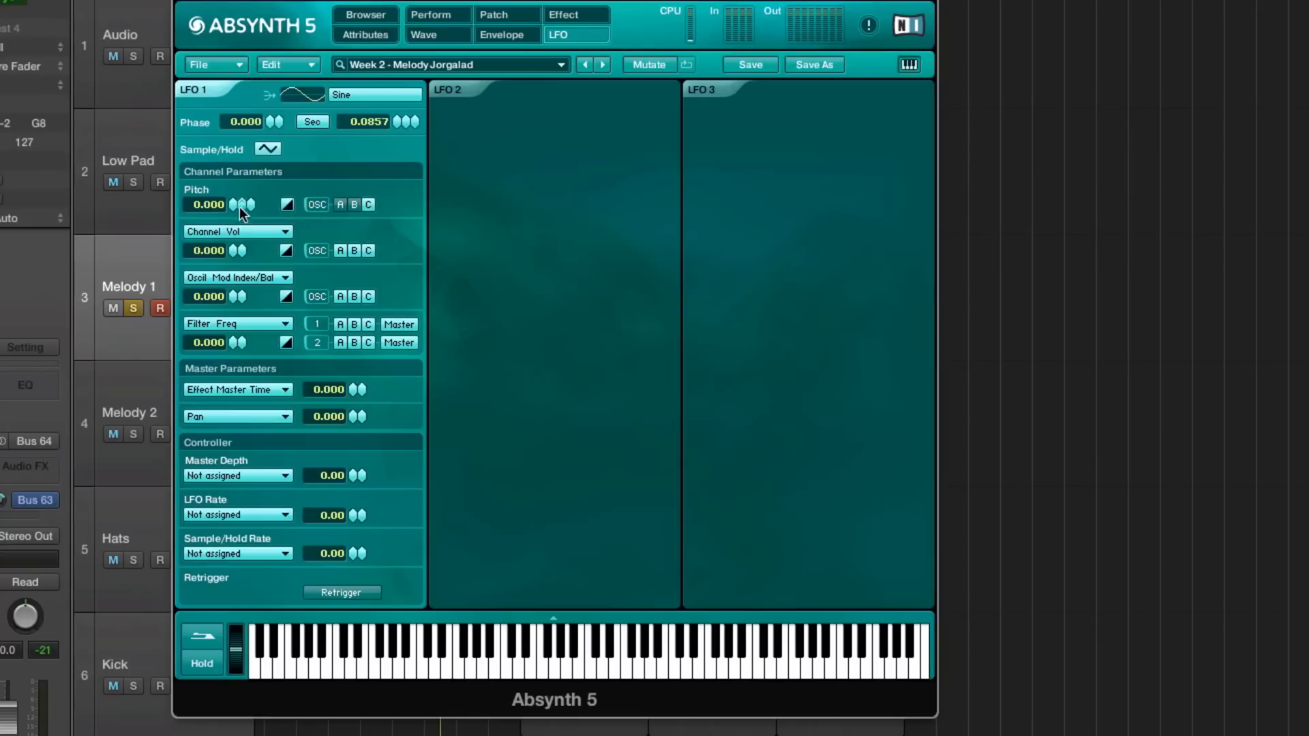
mouse_move(395, 146)
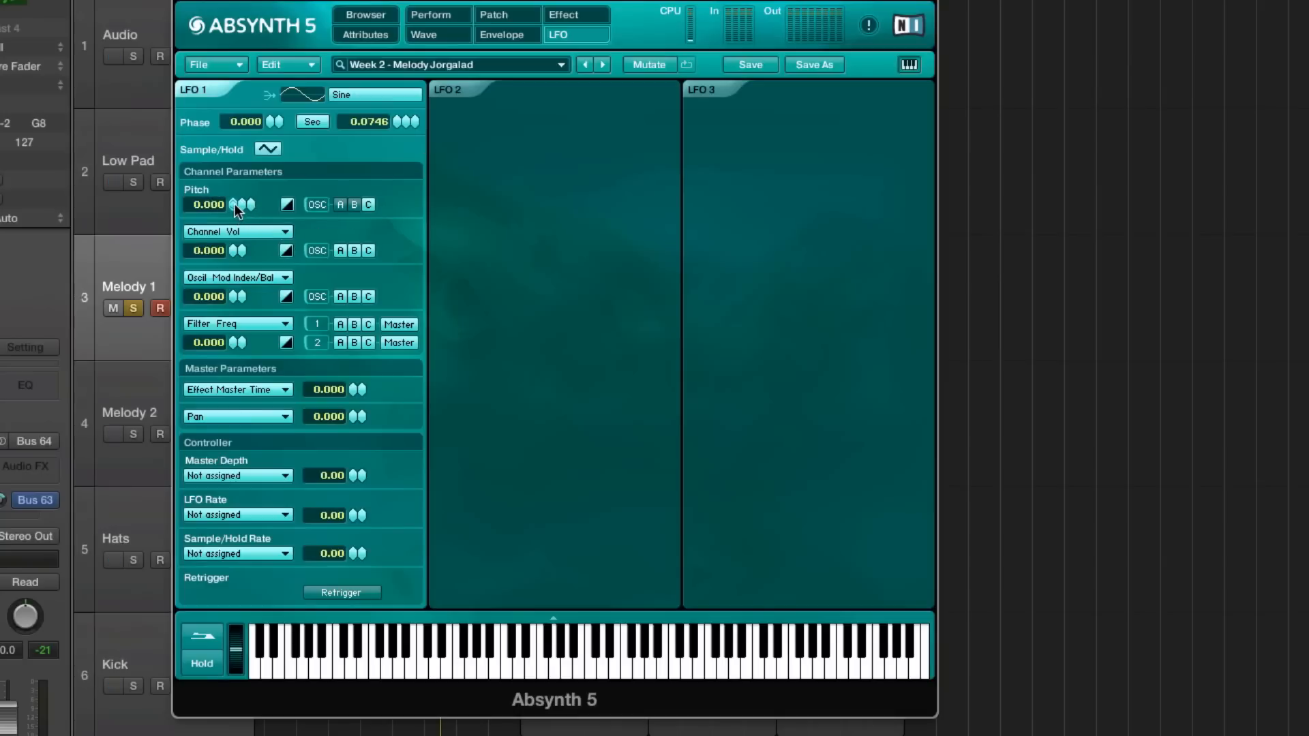
Step: Drag LFO 1's Pitch modulation amount, settling it at 0.182
left_click_drag(236, 204, 236, 167)
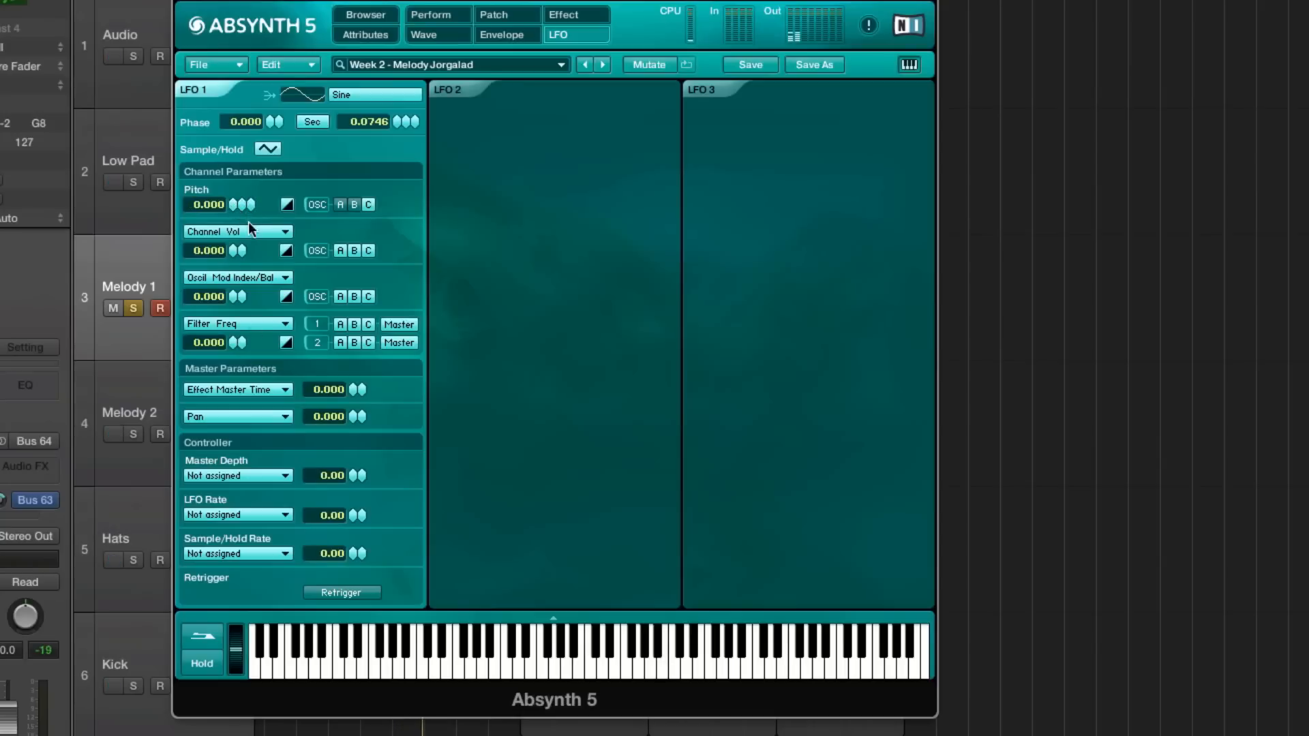
left_click_drag(238, 204, 247, 201)
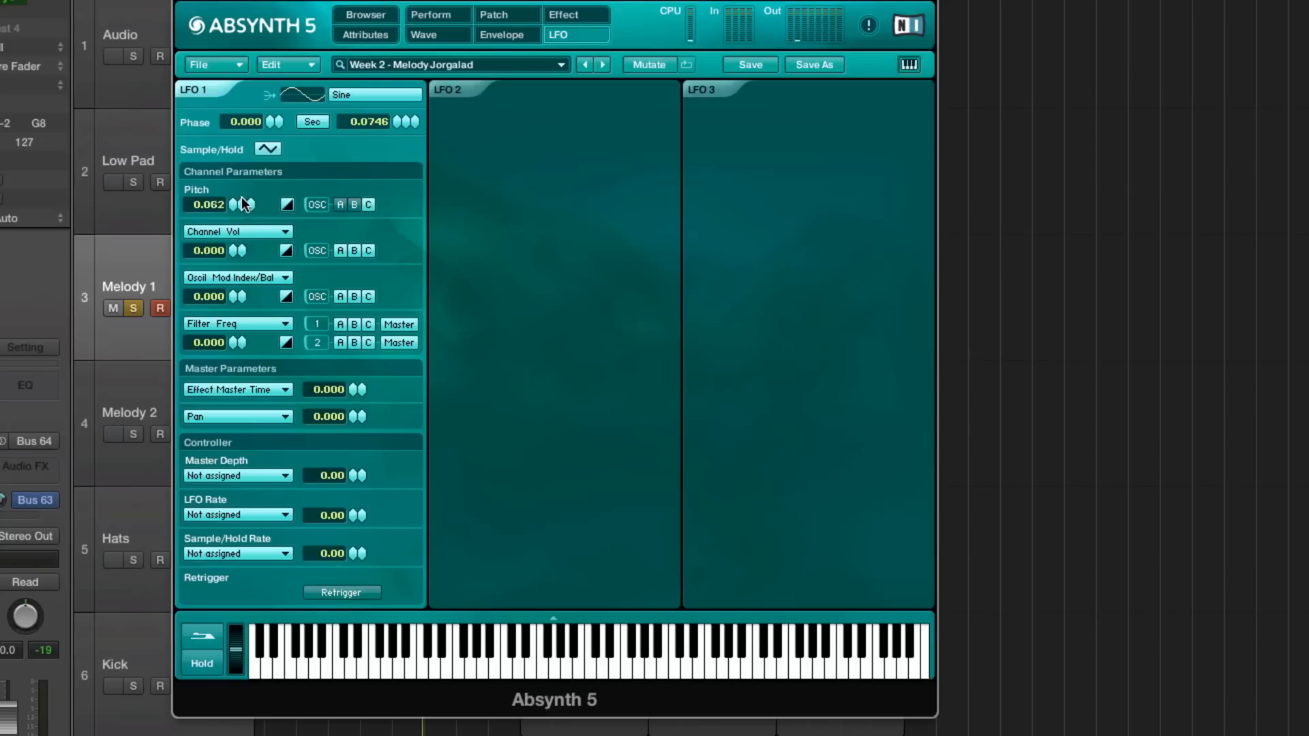
left_click_drag(207, 203, 207, 184)
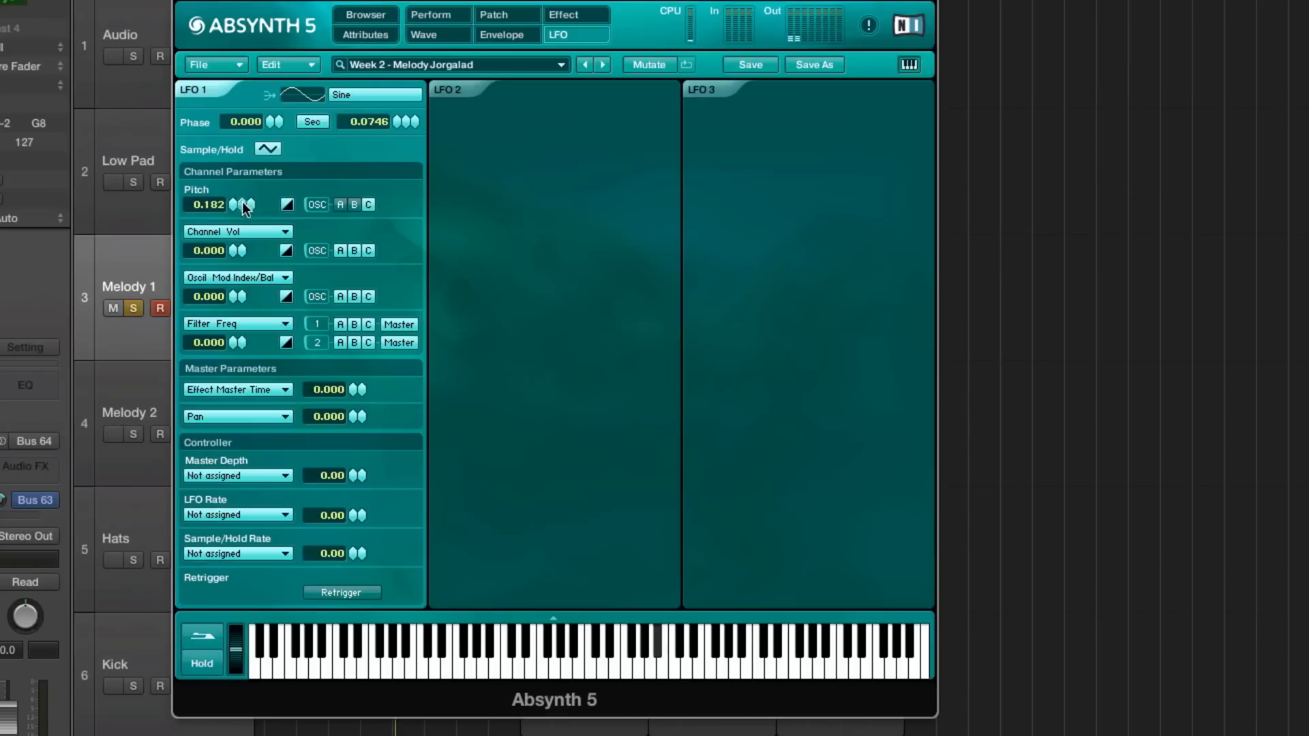
left_click_drag(244, 204, 244, 218)
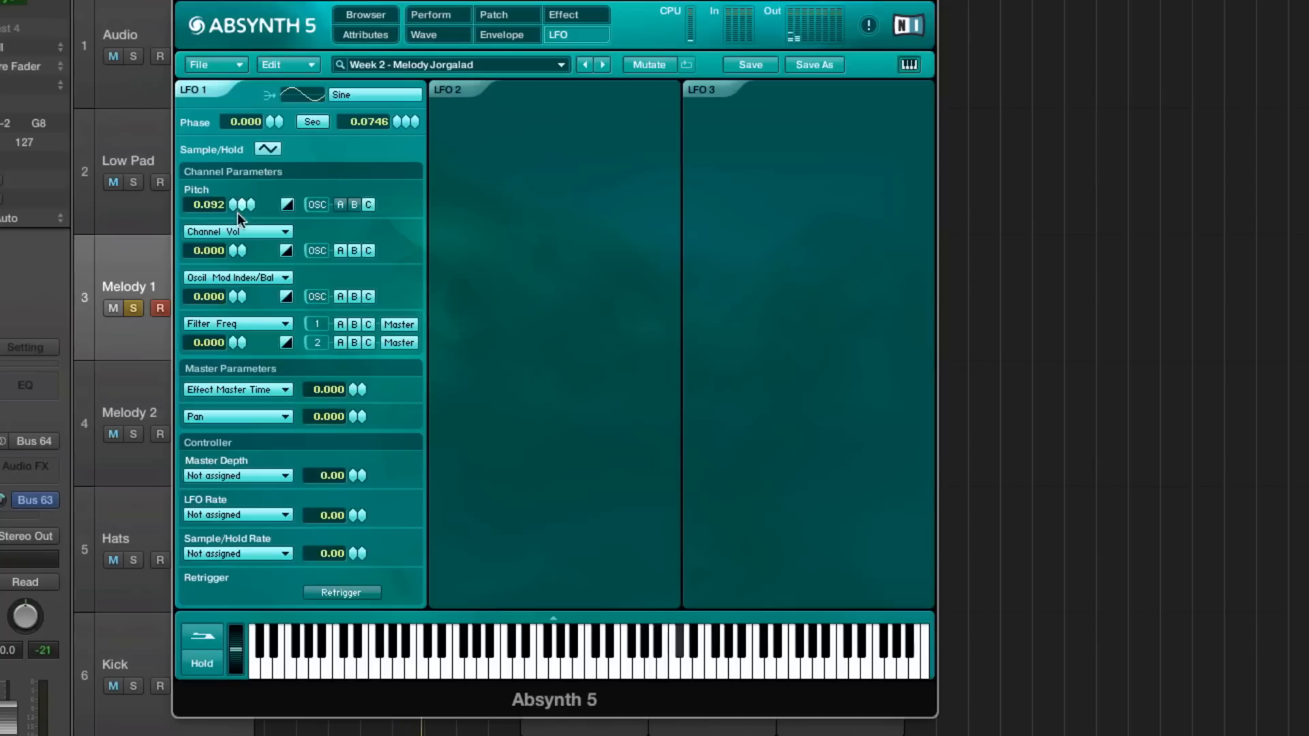
left_click_drag(240, 209, 240, 193)
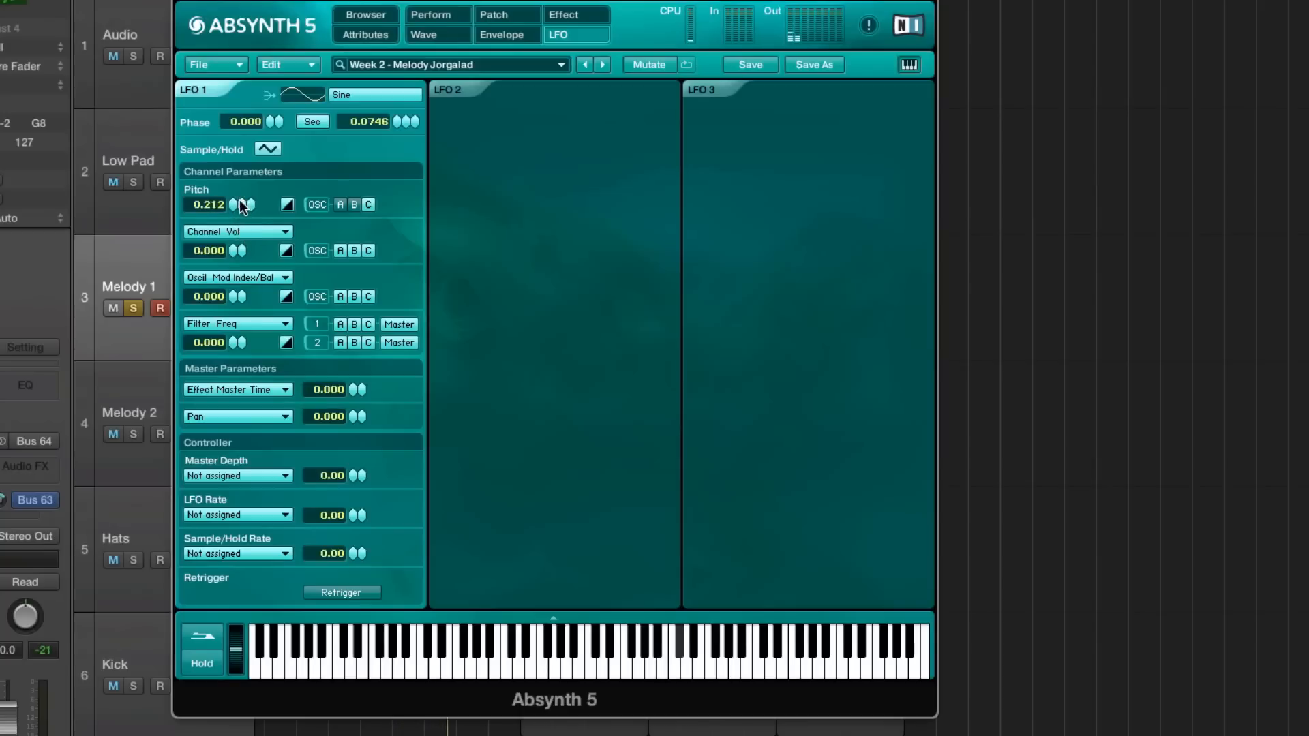
left_click_drag(236, 205, 235, 196)
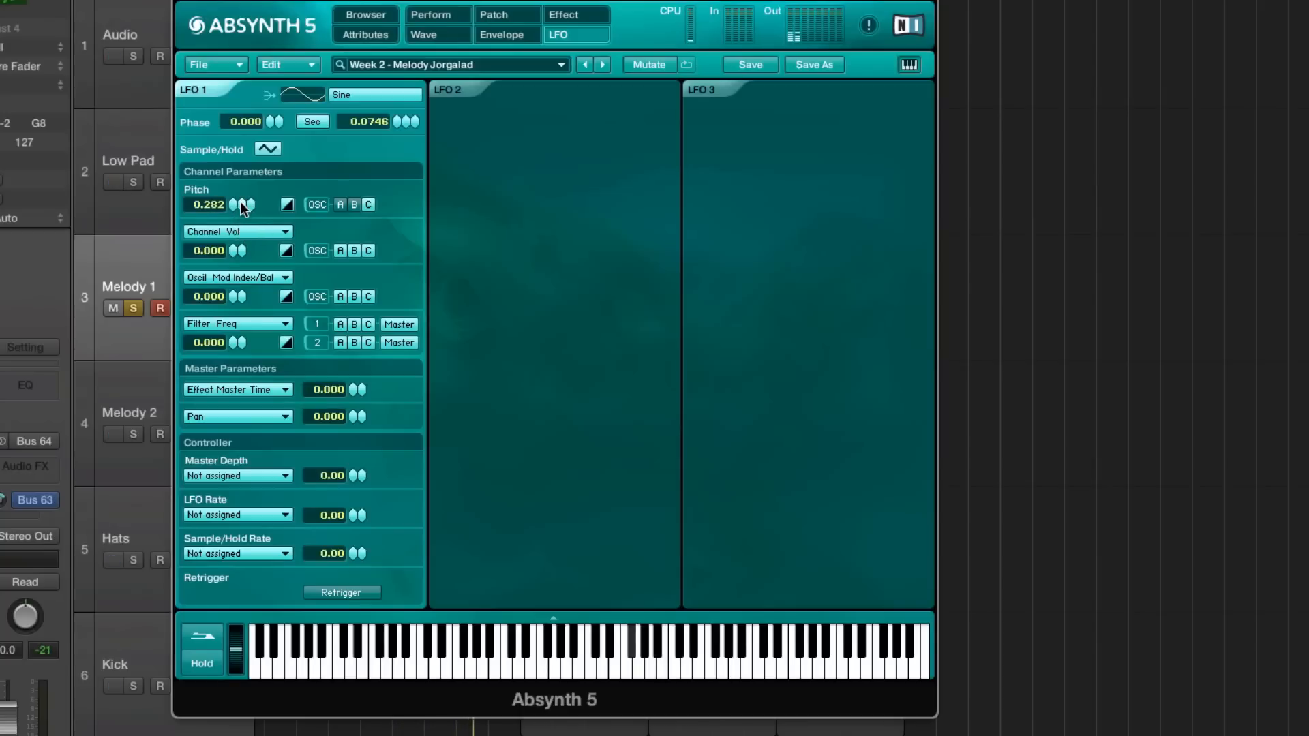
left_click_drag(209, 204, 247, 218)
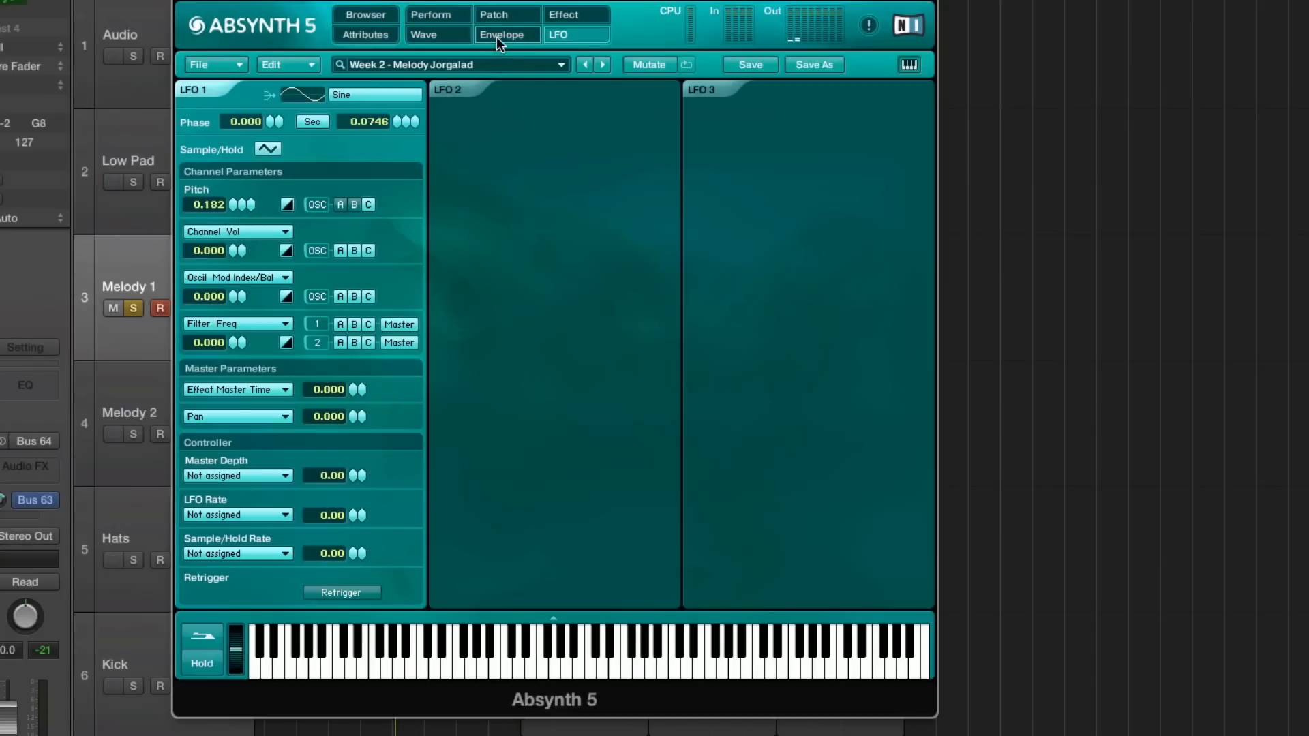
mouse_move(565, 15)
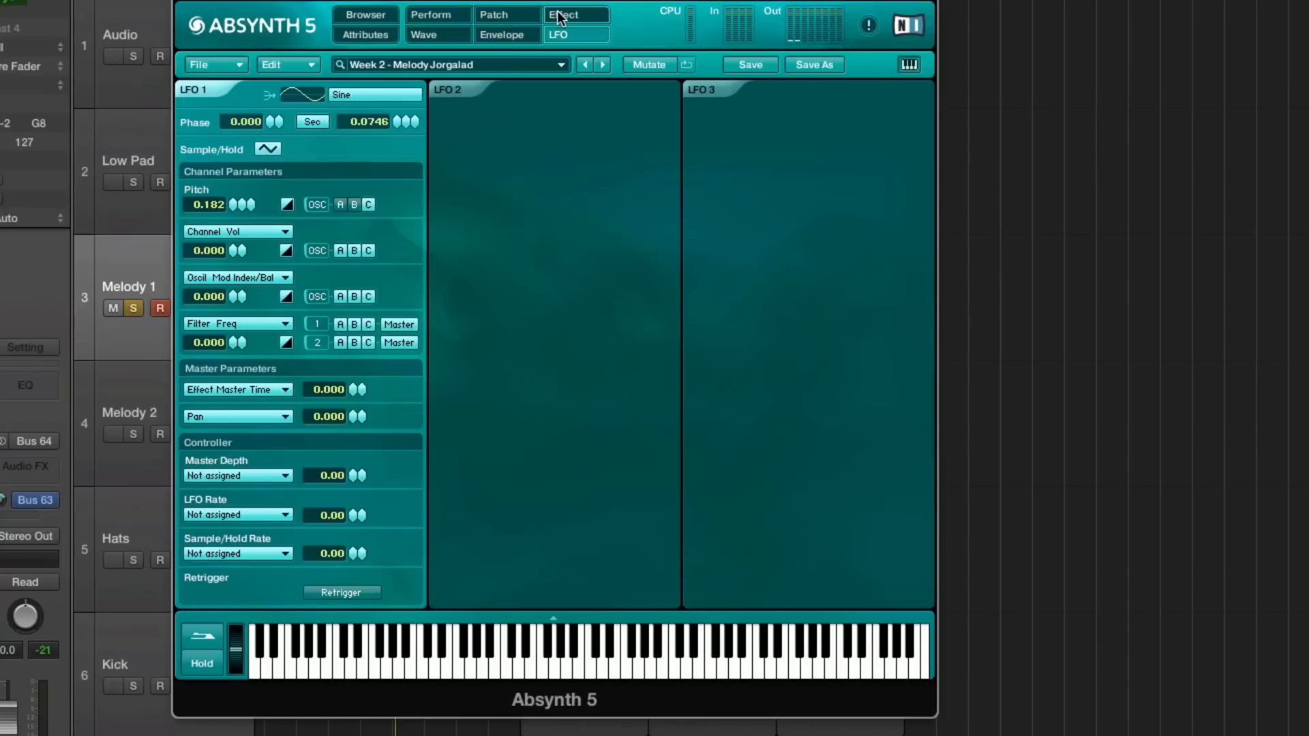
Step: Glance at the Multitap effect again, then select the Melody 2 track and its first region
left_click(564, 14)
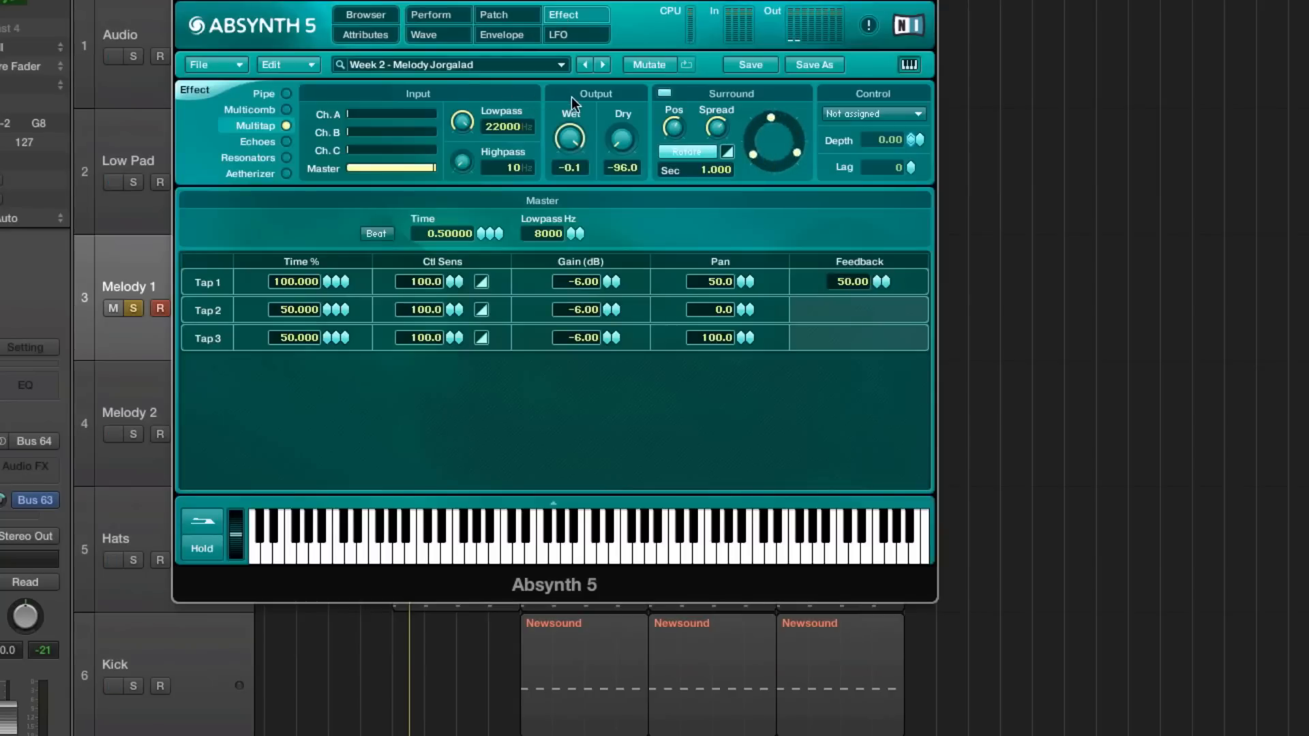
mouse_move(496, 191)
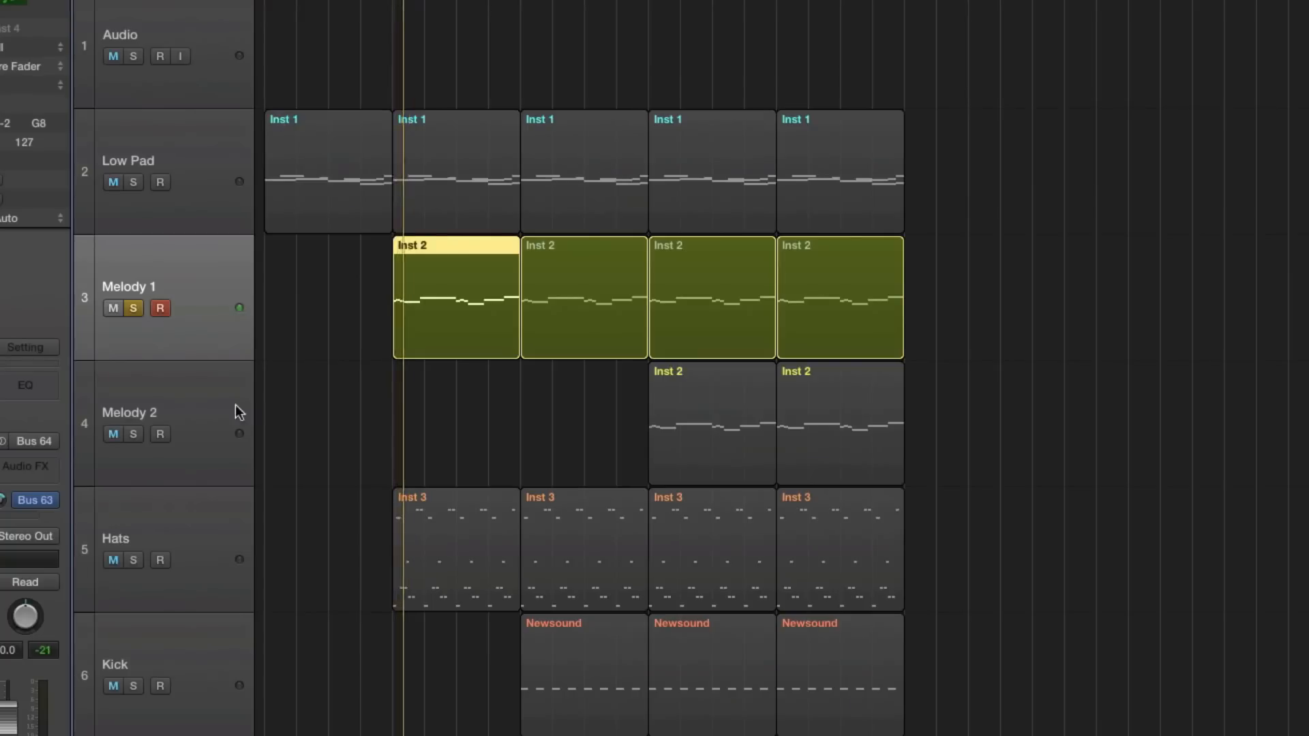
left_click(831, 421)
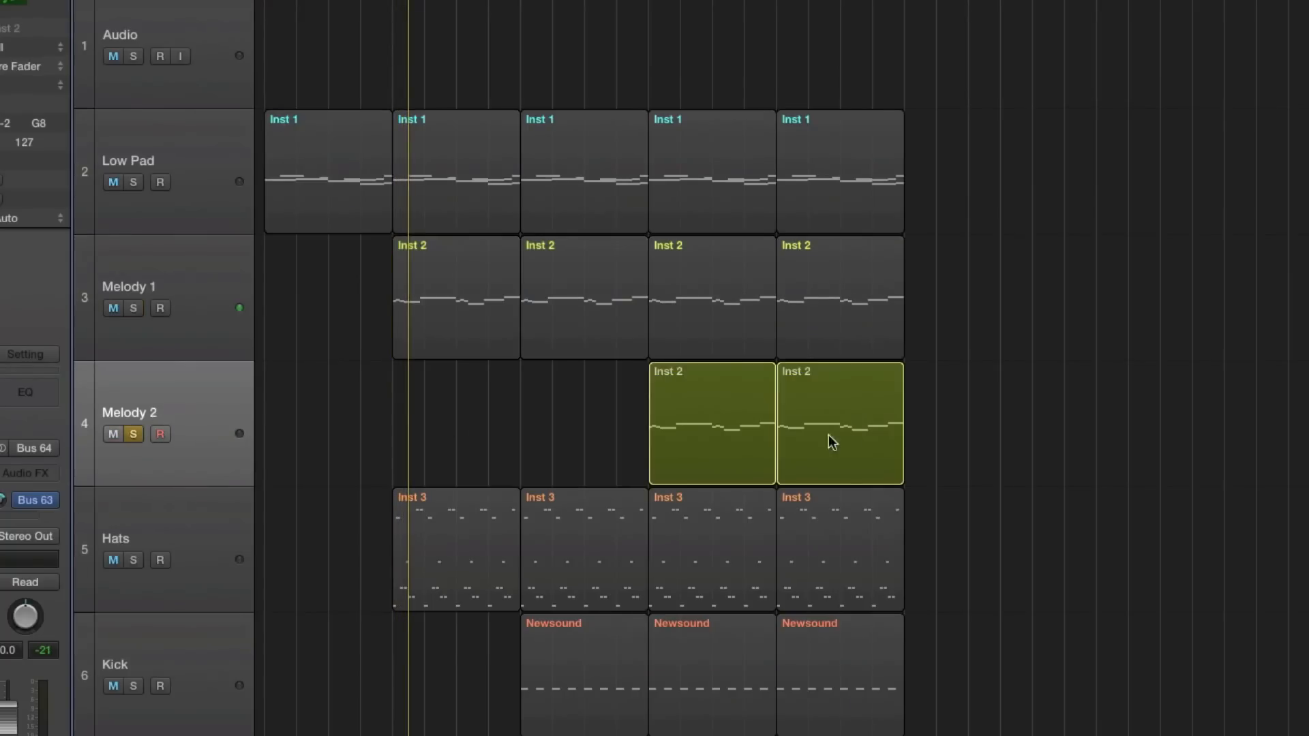
left_click(710, 423)
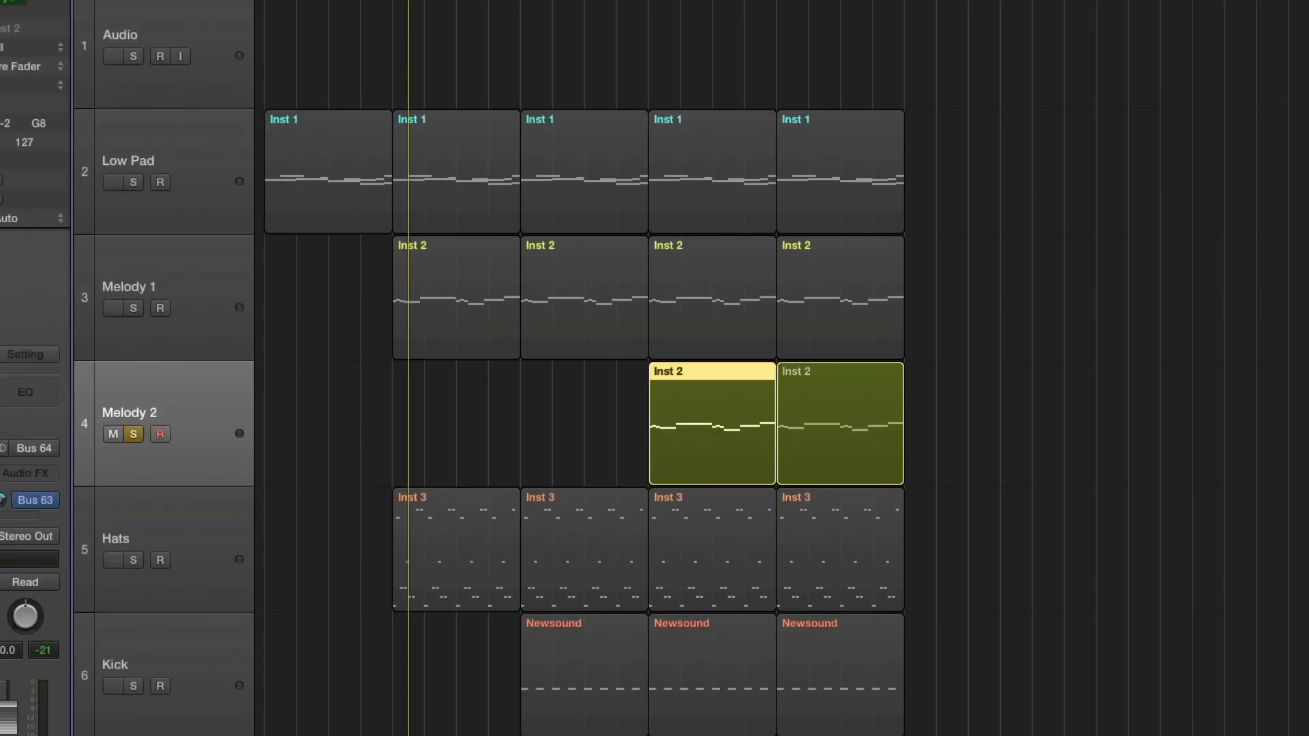
Step: Bring up Melody 2's Absynth instrument and start browsing for a sample for oscillator B
double_click(711, 423)
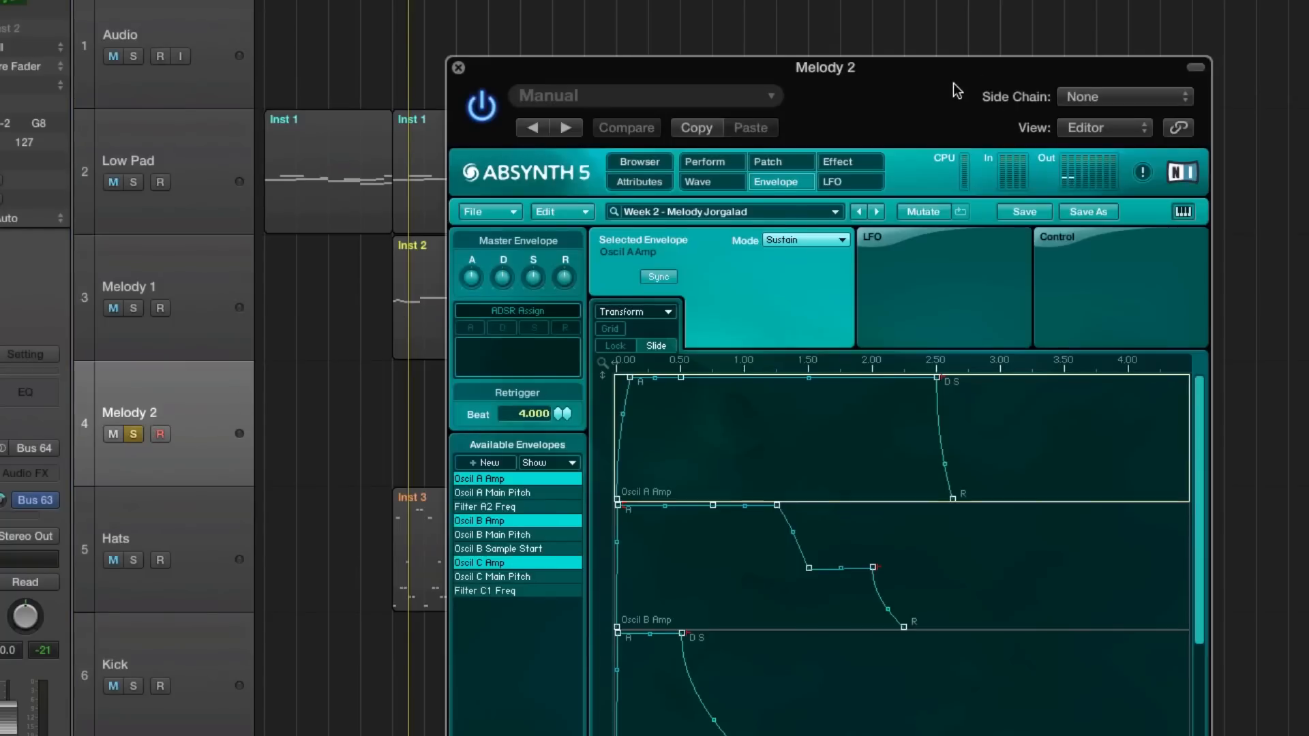
left_click(766, 163)
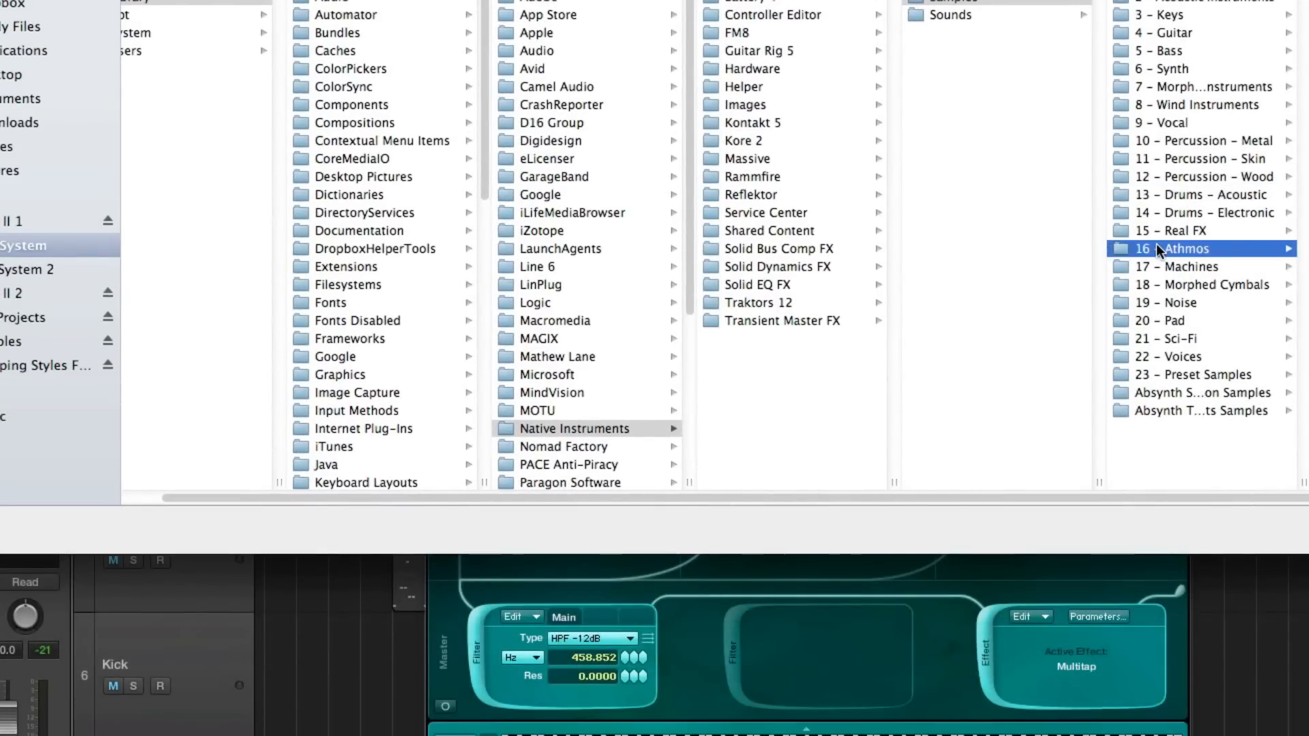
mouse_move(1219, 150)
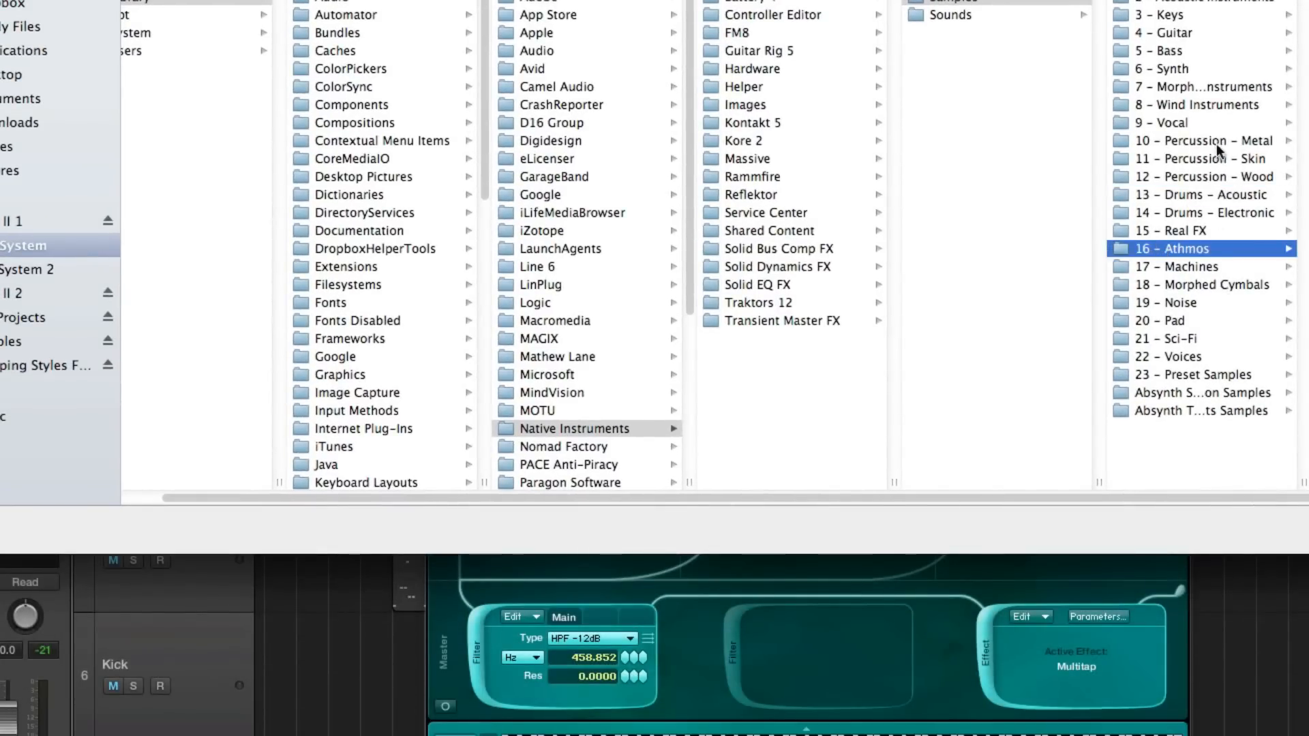
mouse_move(1194, 123)
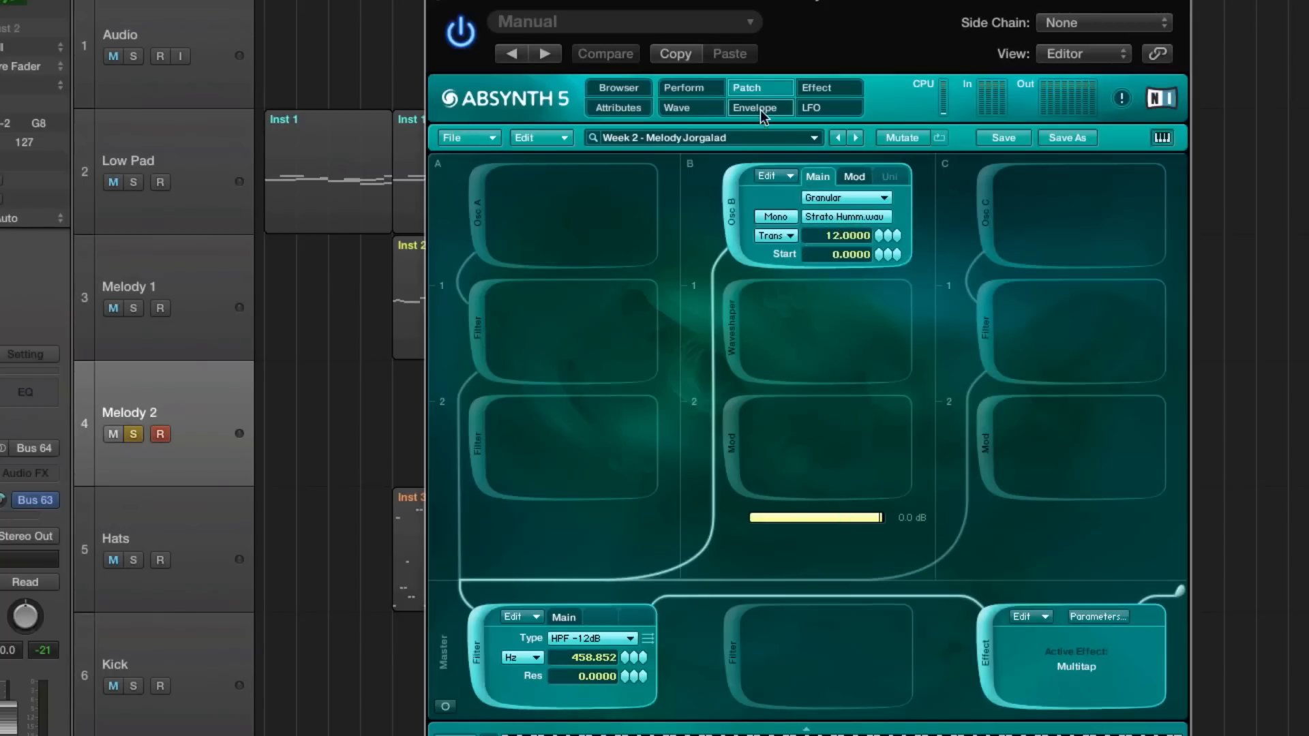
Step: Select the Oscil B Amp envelope, lock its timing and snap it to a 1/8 grid
left_click(758, 108)
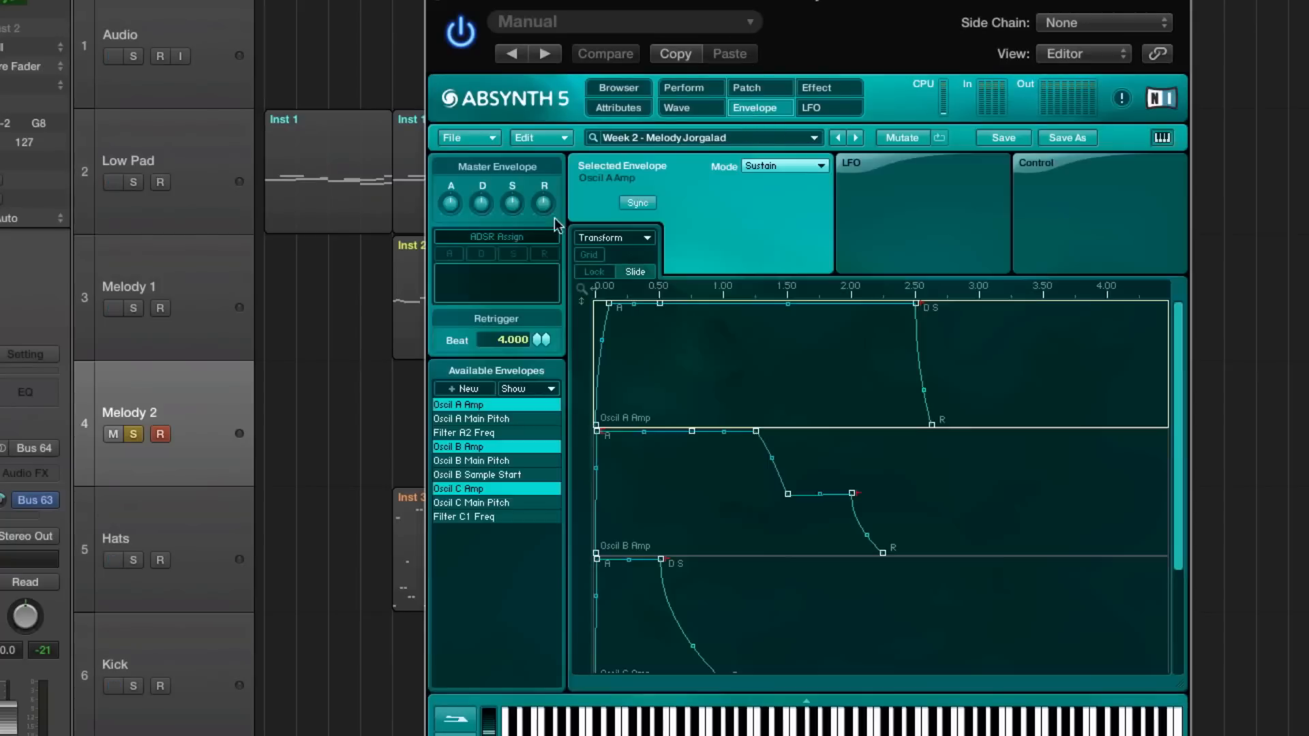
left_click(464, 432)
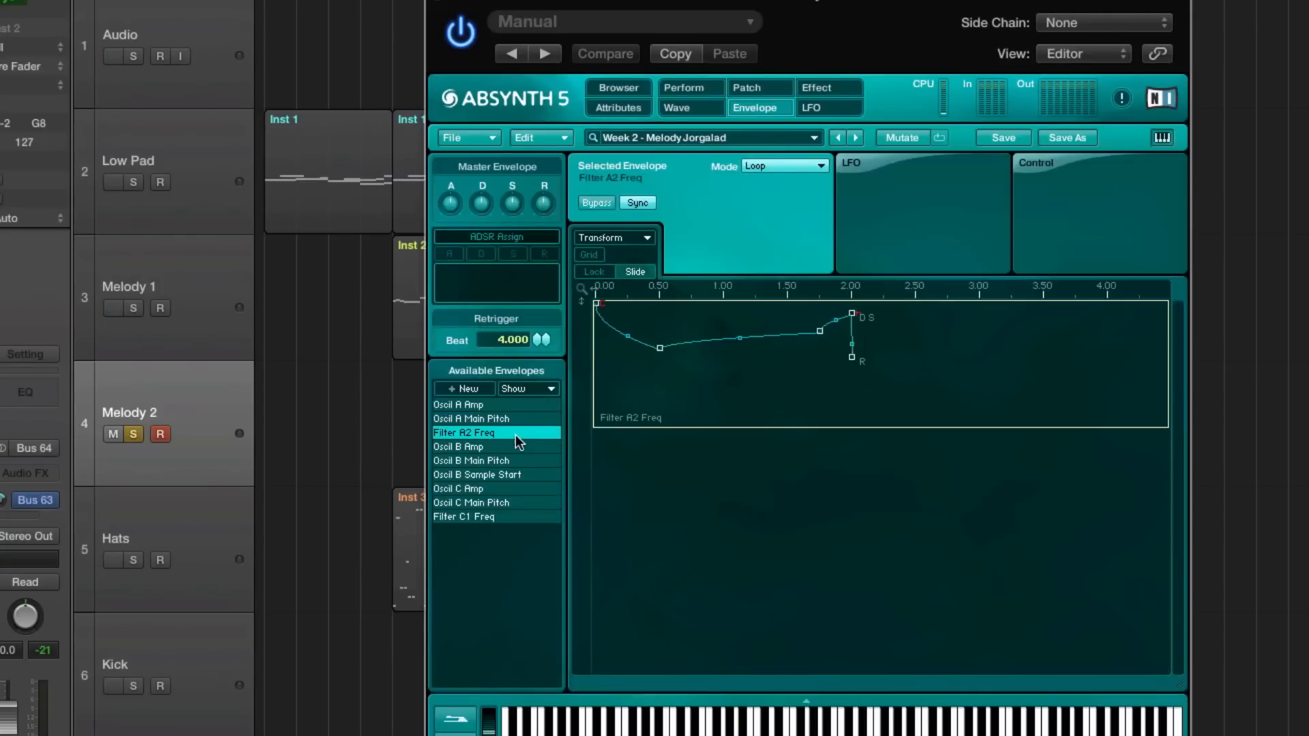
left_click(458, 447)
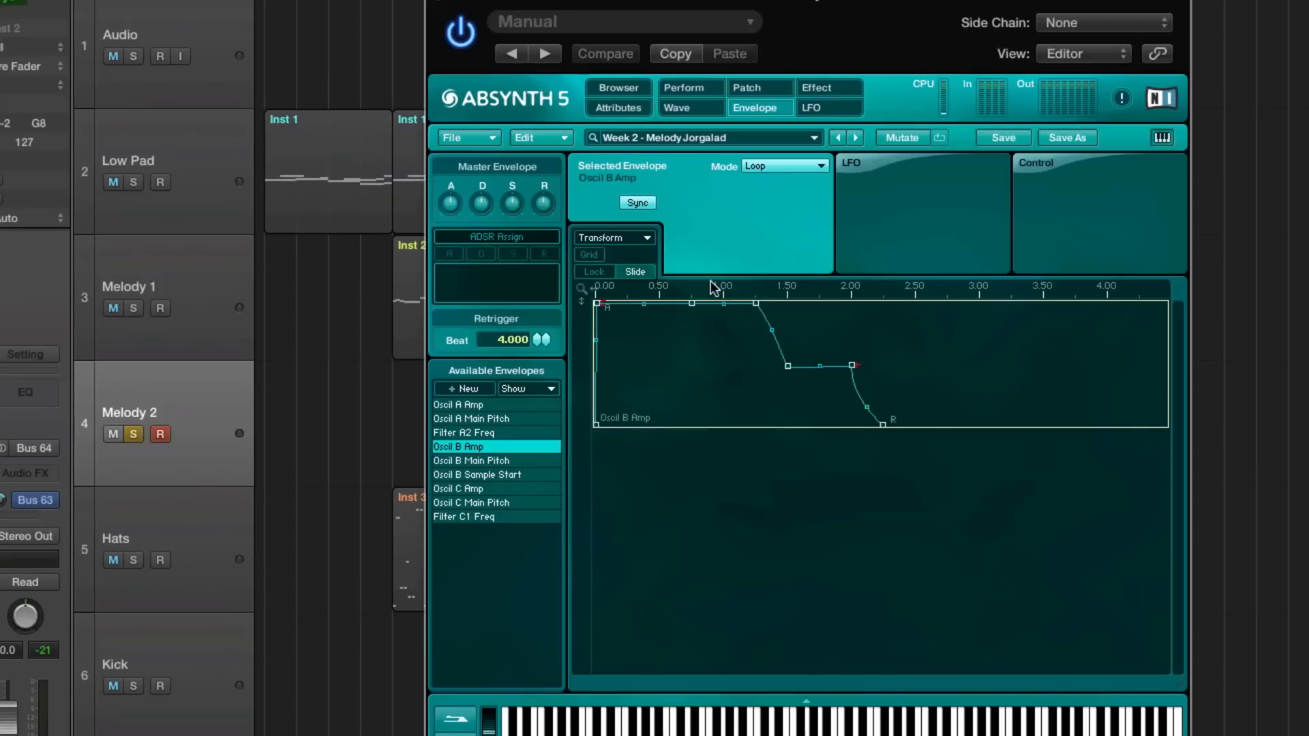
left_click(595, 273)
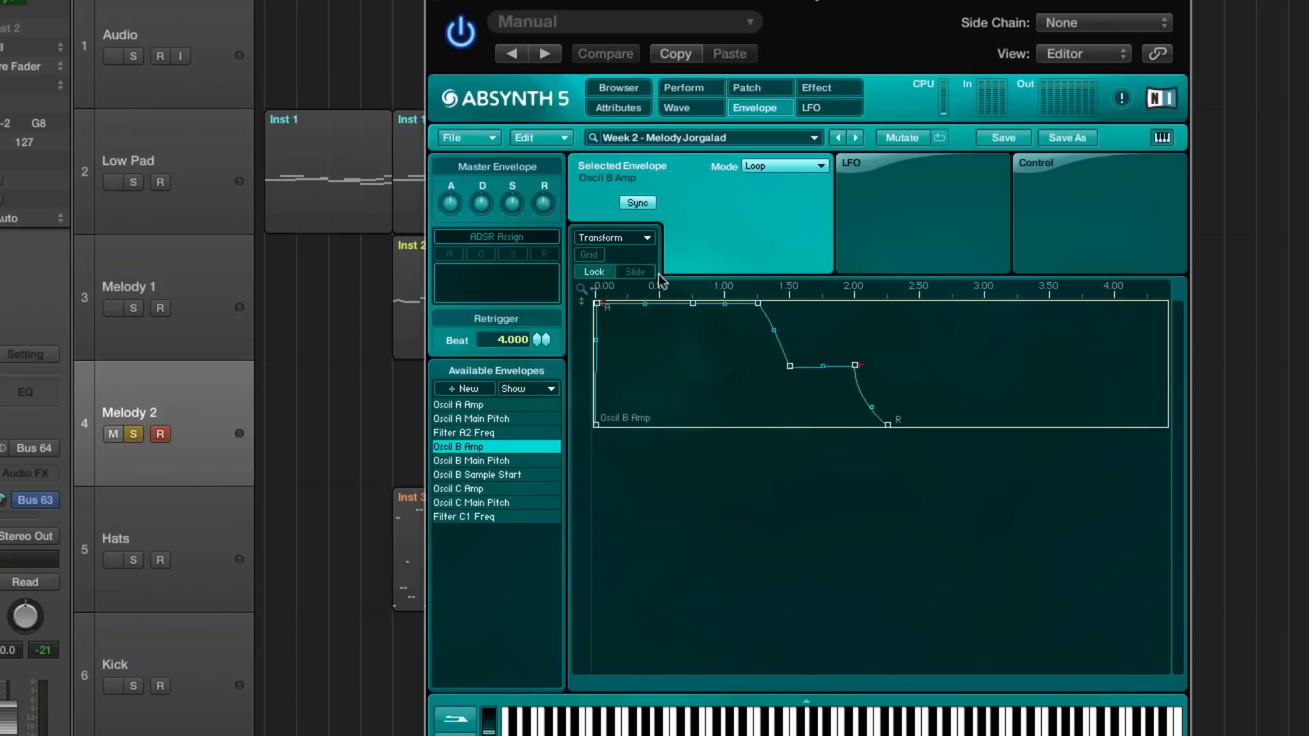
left_click(589, 255)
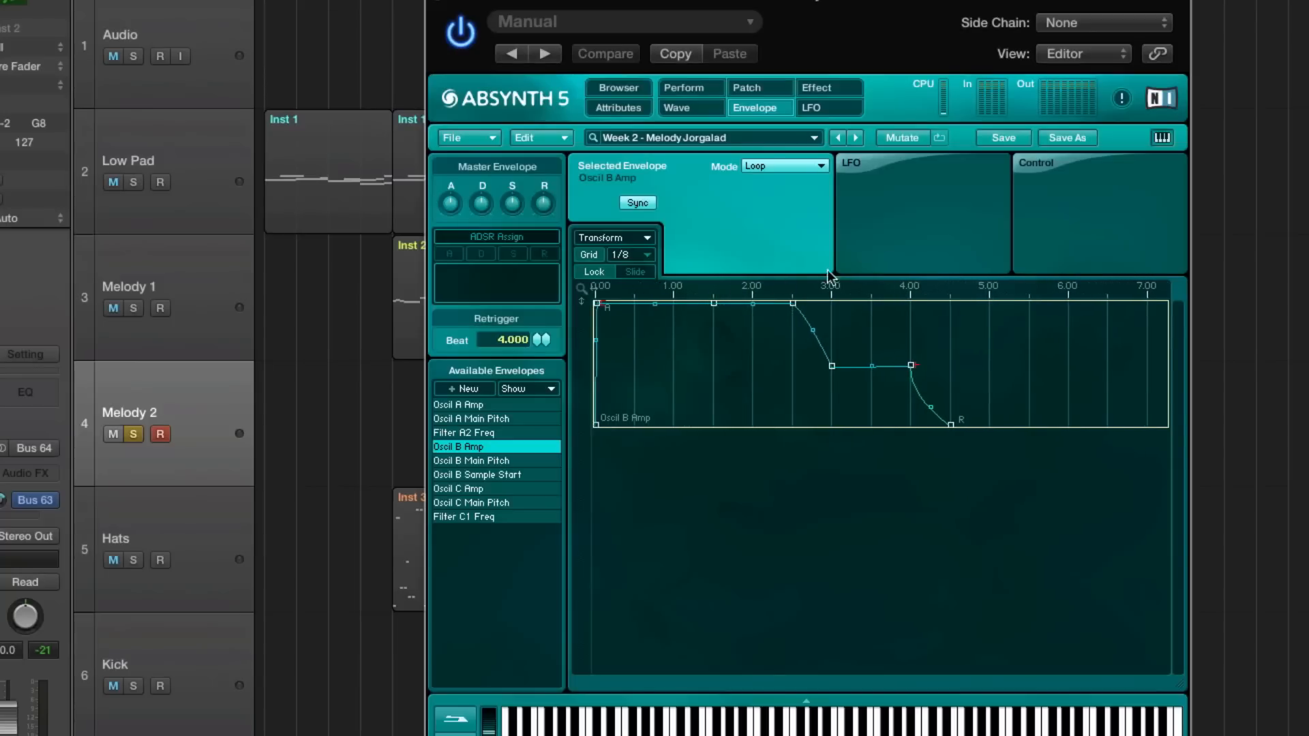
mouse_move(789, 315)
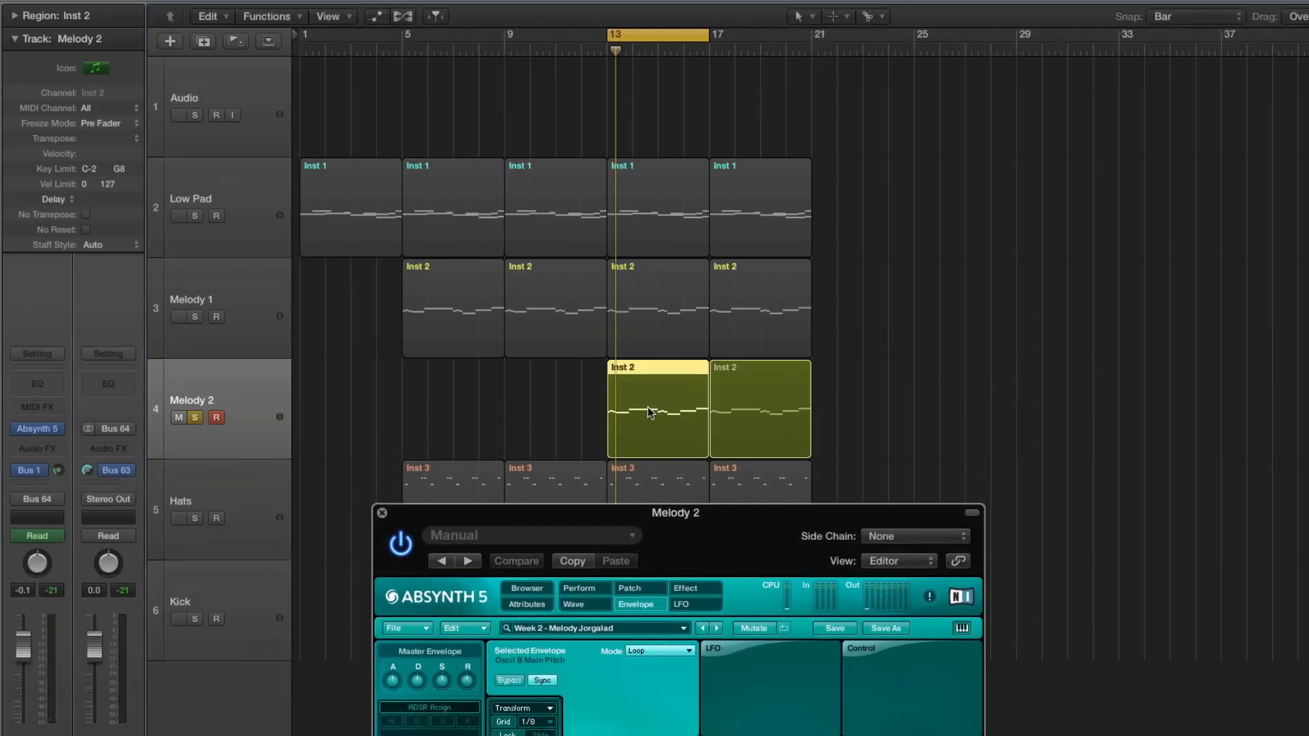
Step: Open the Melody 2 region's notes in the Piano Roll editor
double_click(657, 409)
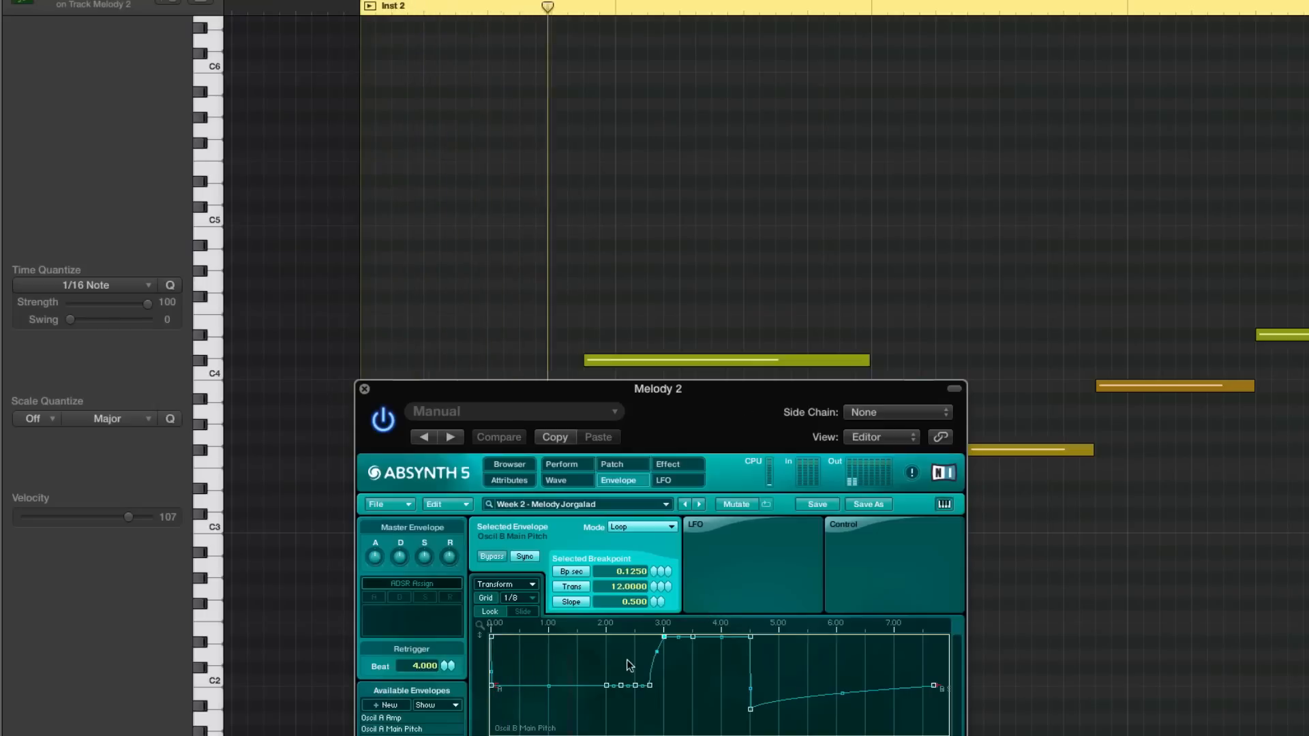
left_click(755, 7)
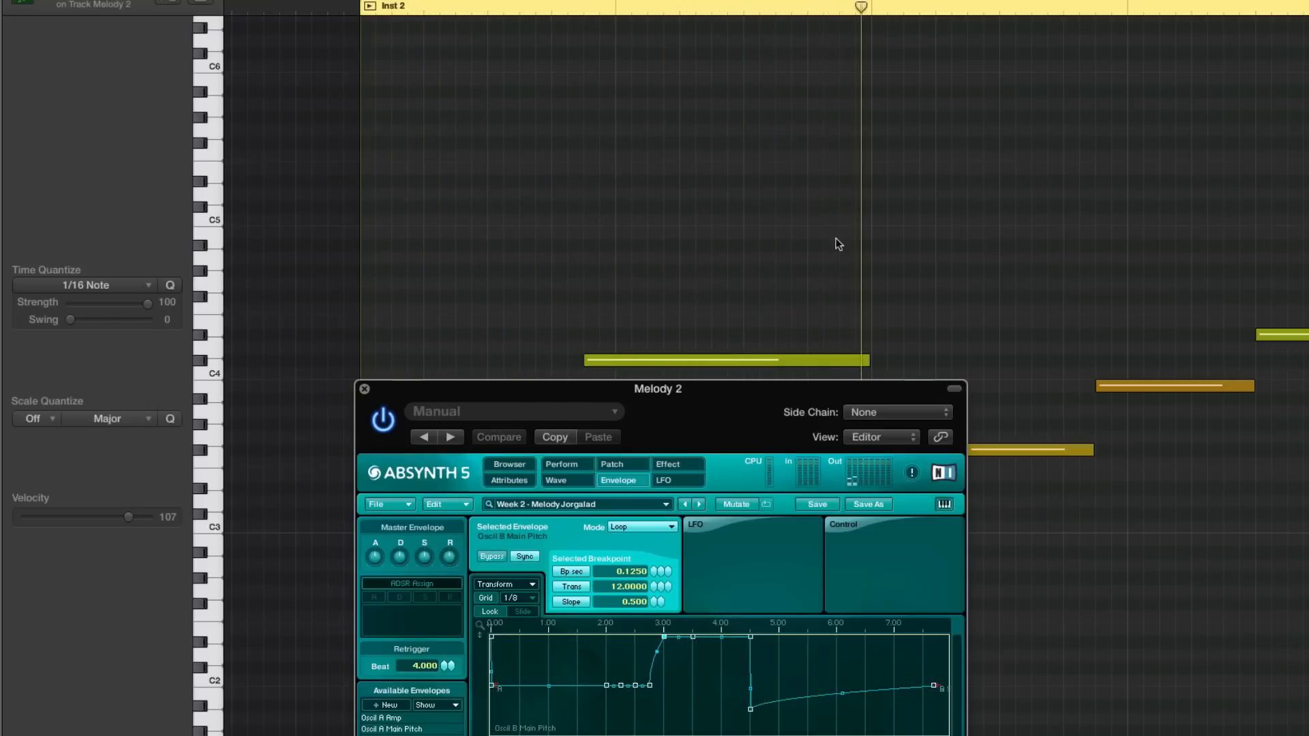
mouse_move(782, 409)
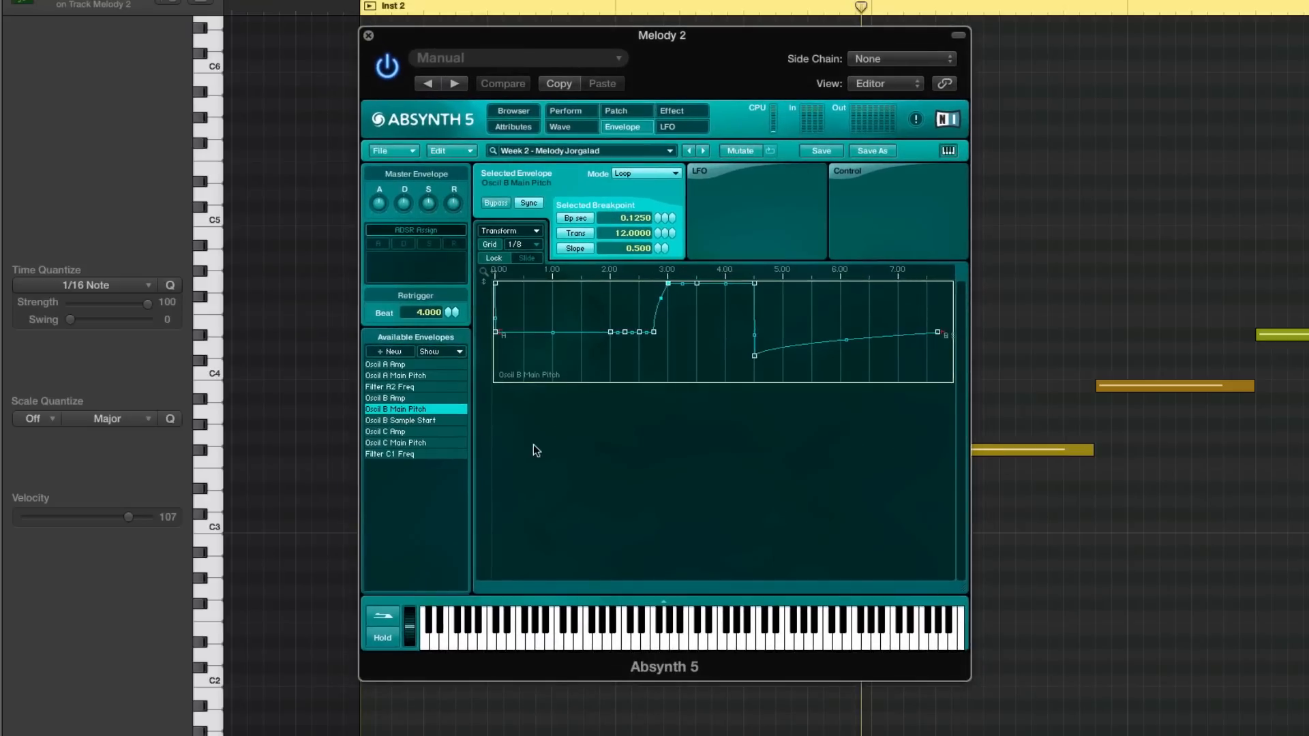
mouse_move(385, 409)
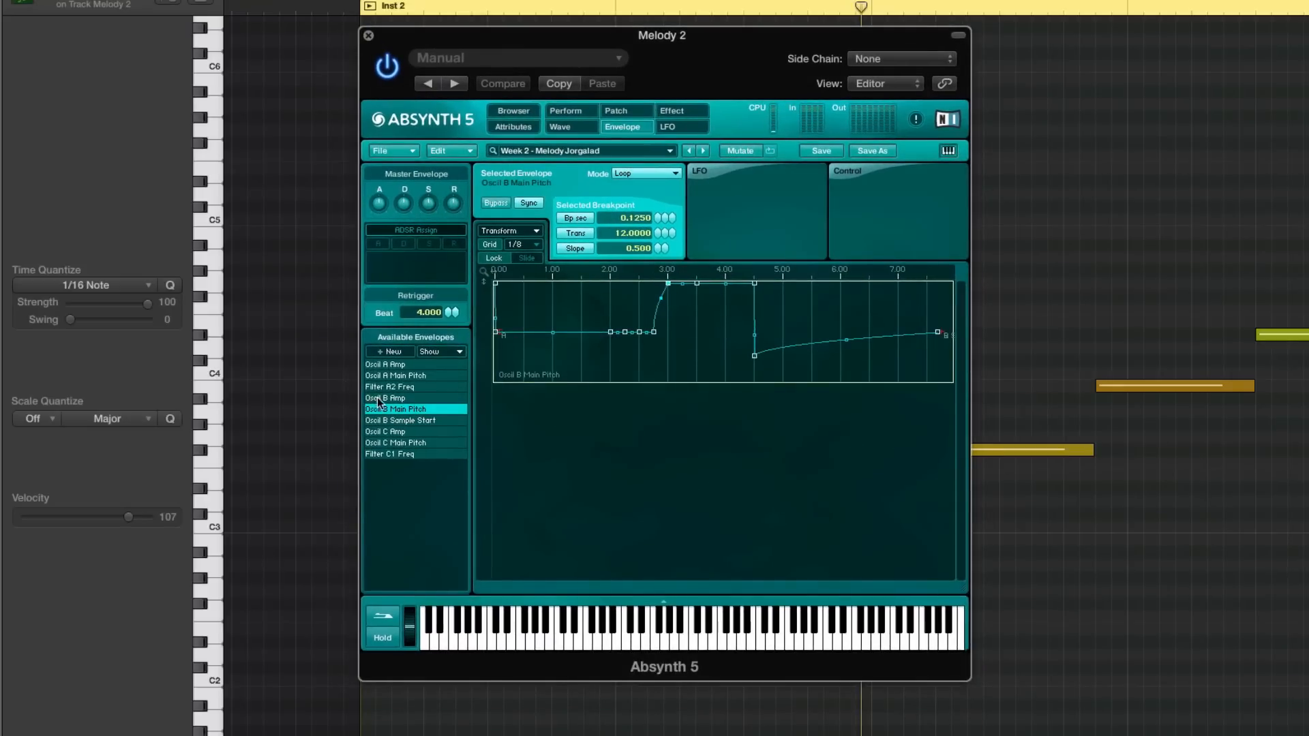
Step: Reshape the Oscil B Amp envelope through a −12 dB breakpoint, then view its Main Pitch and Sample Start envelopes
left_click(385, 396)
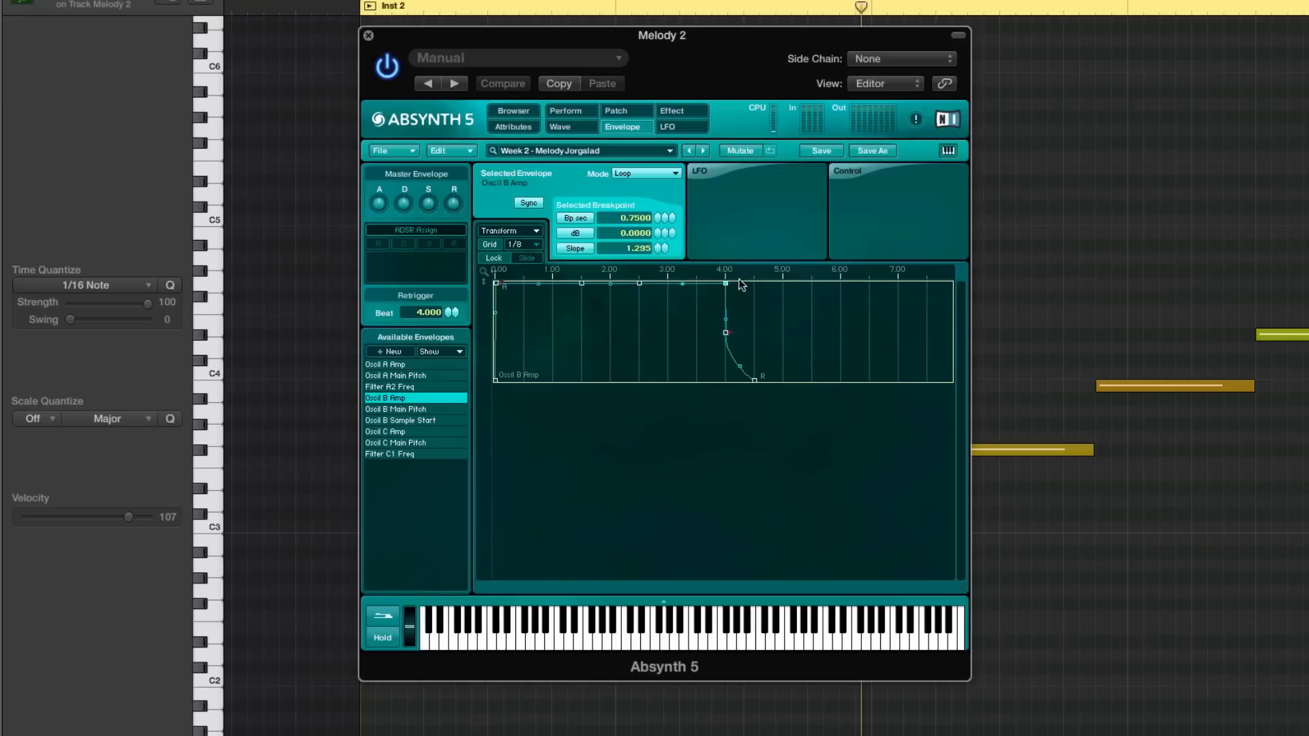
mouse_move(731, 289)
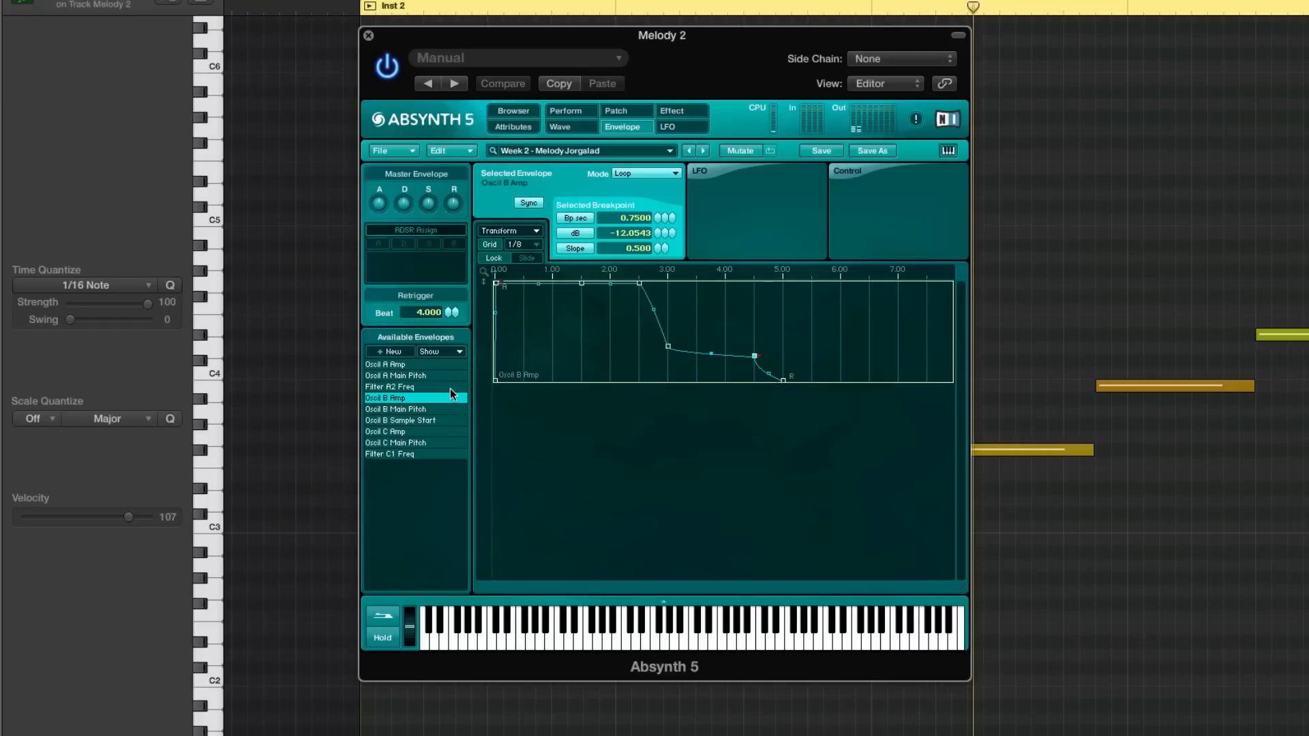
left_click(396, 409)
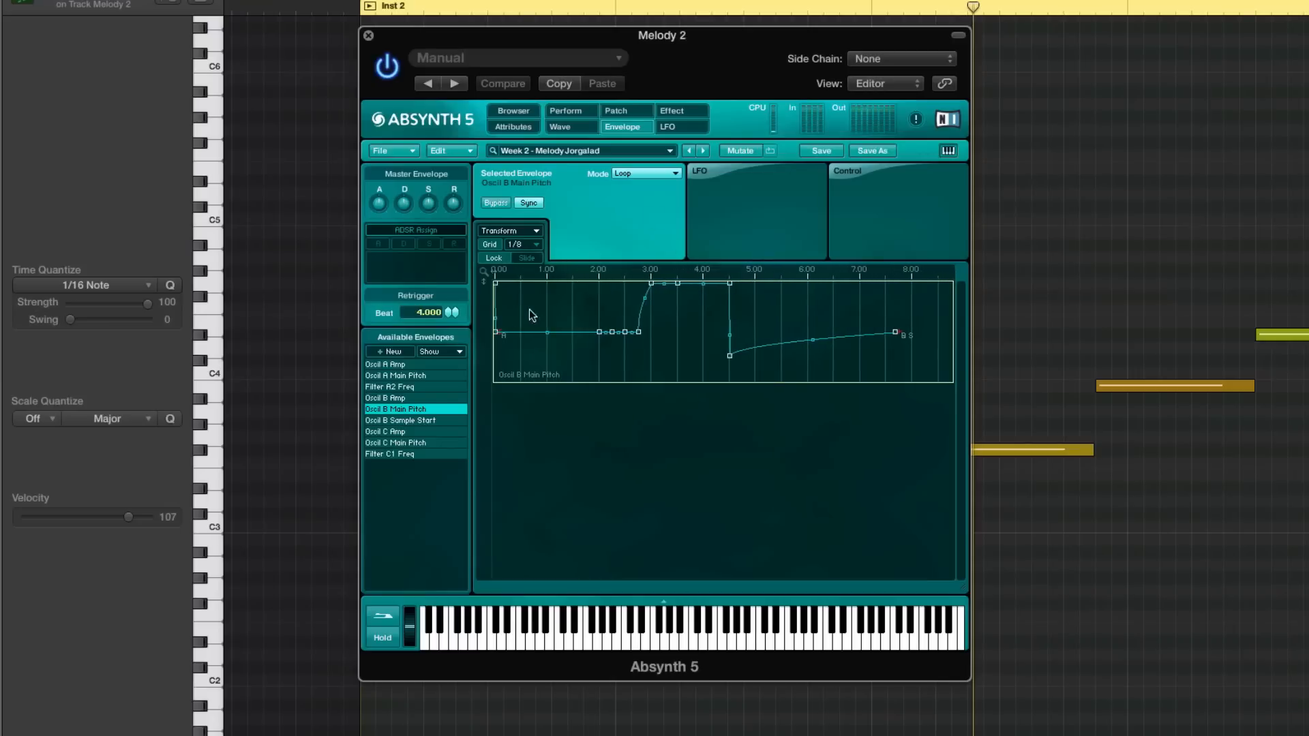
left_click(400, 420)
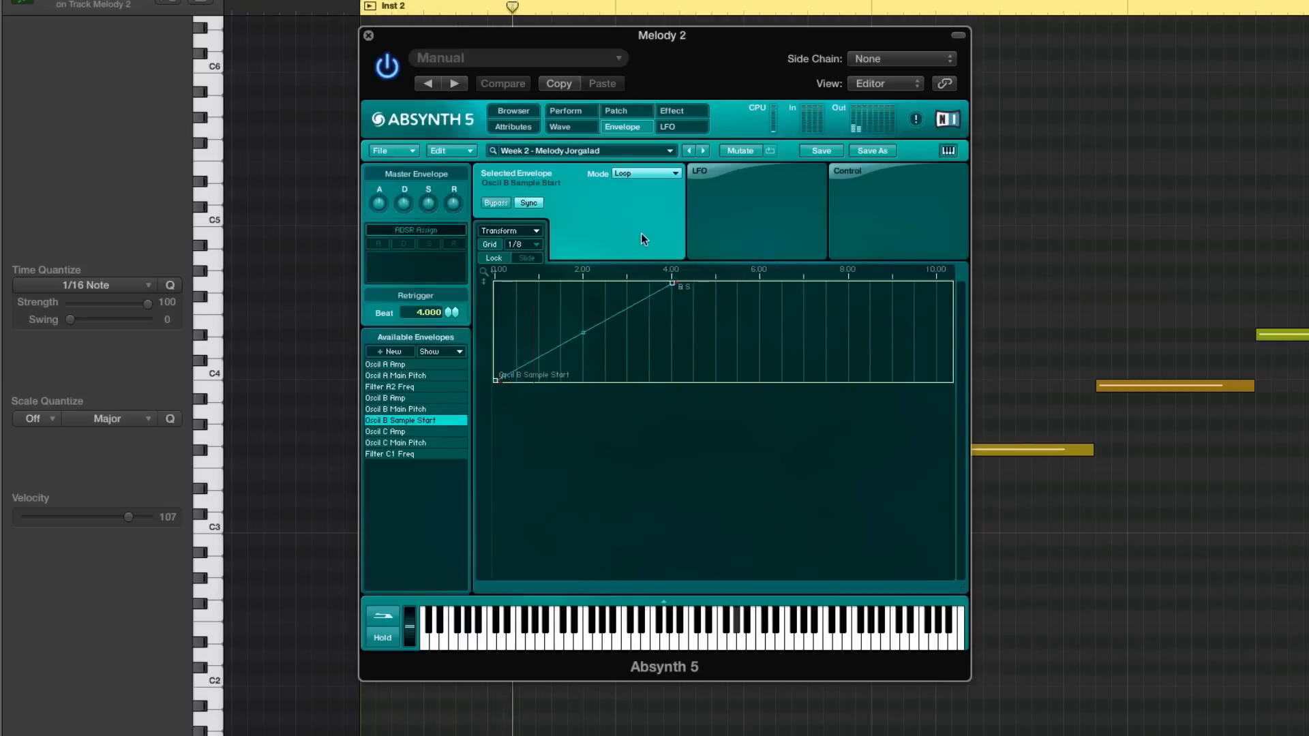
Step: Review oscillator B's main sample and granular modulation settings in the patch overview
left_click(615, 111)
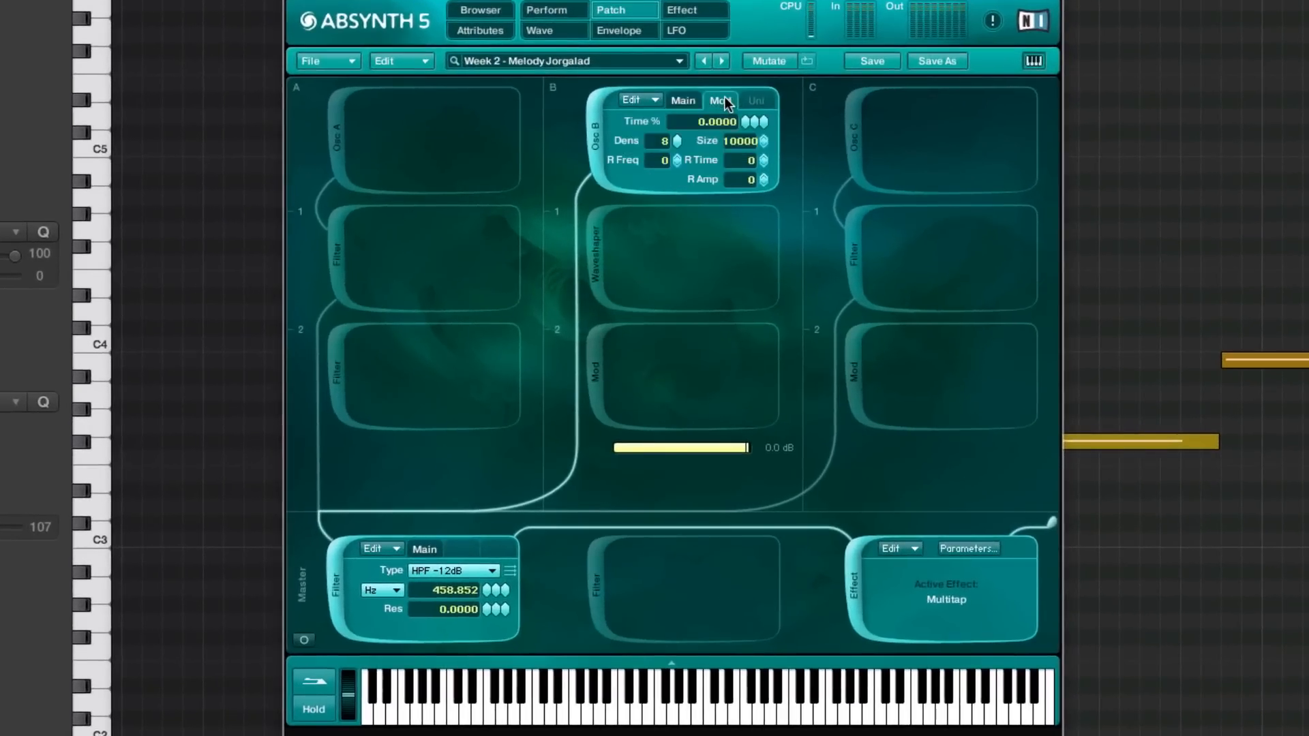
left_click(719, 100)
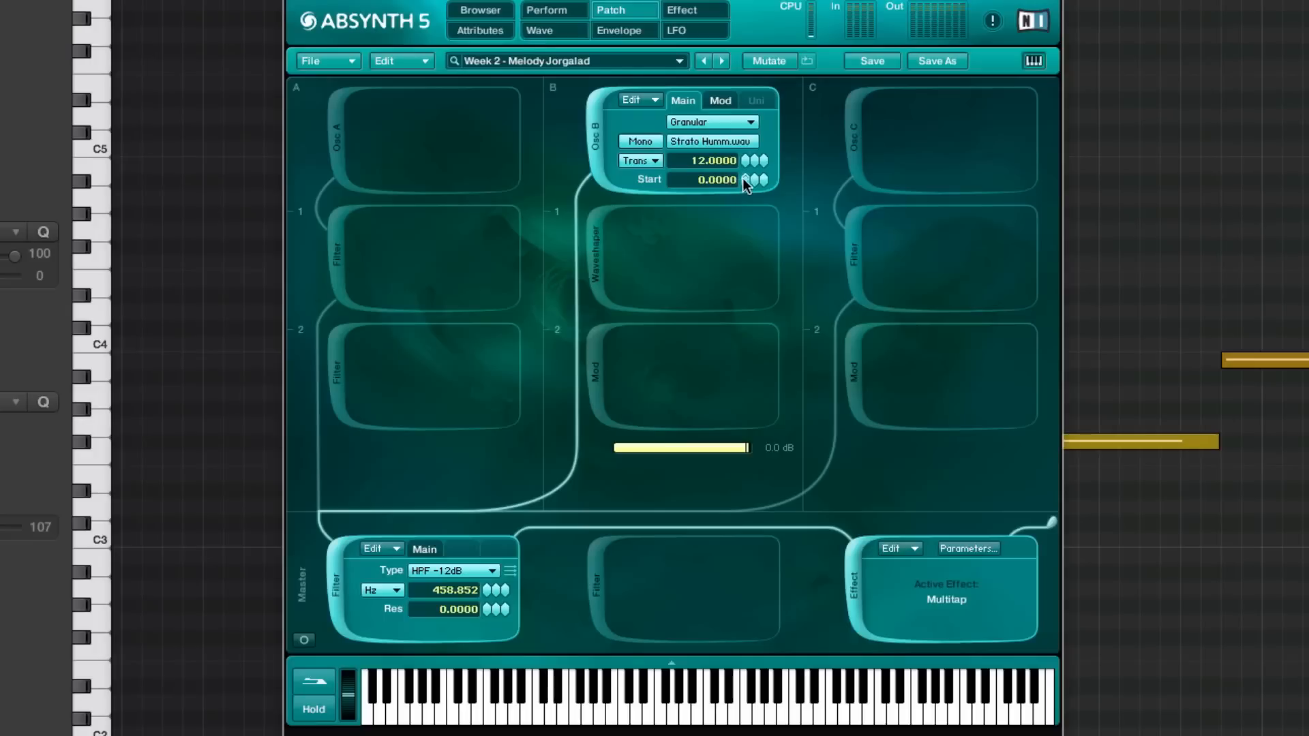
mouse_move(731, 106)
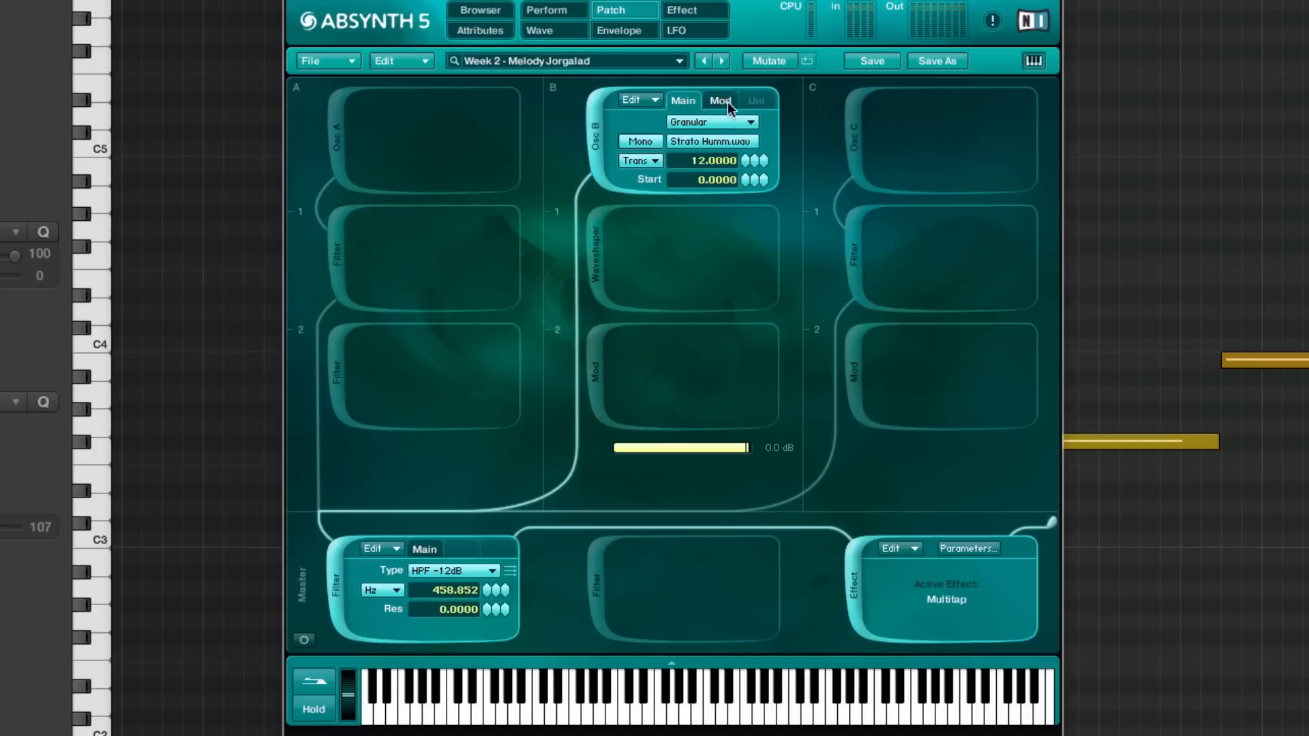
left_click(720, 99)
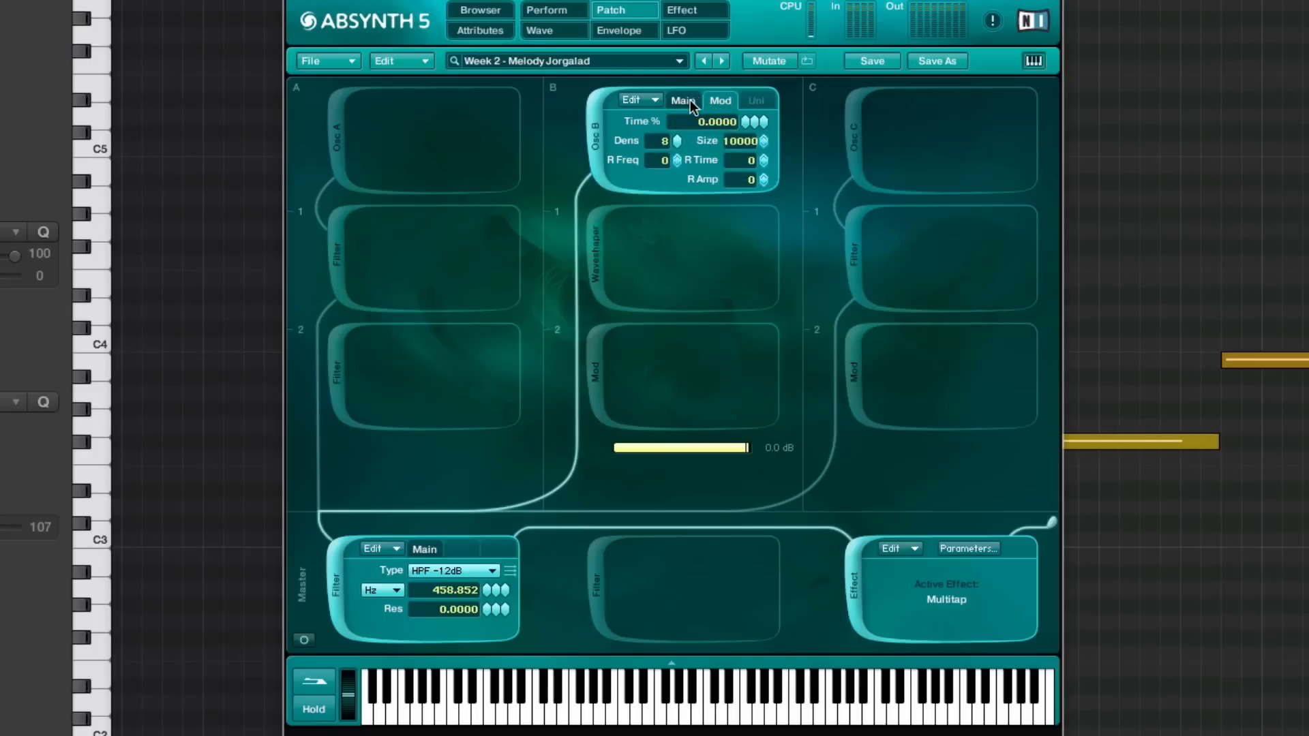
left_click(681, 99)
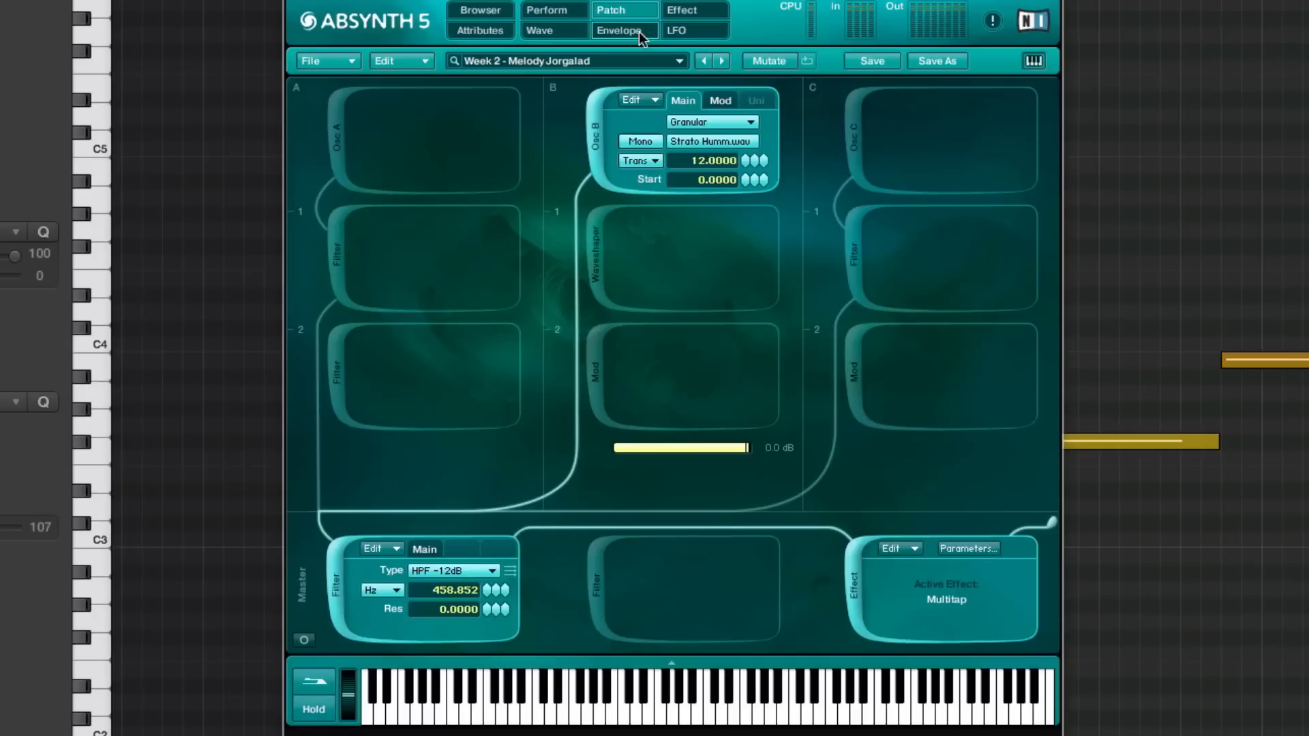
mouse_move(743, 161)
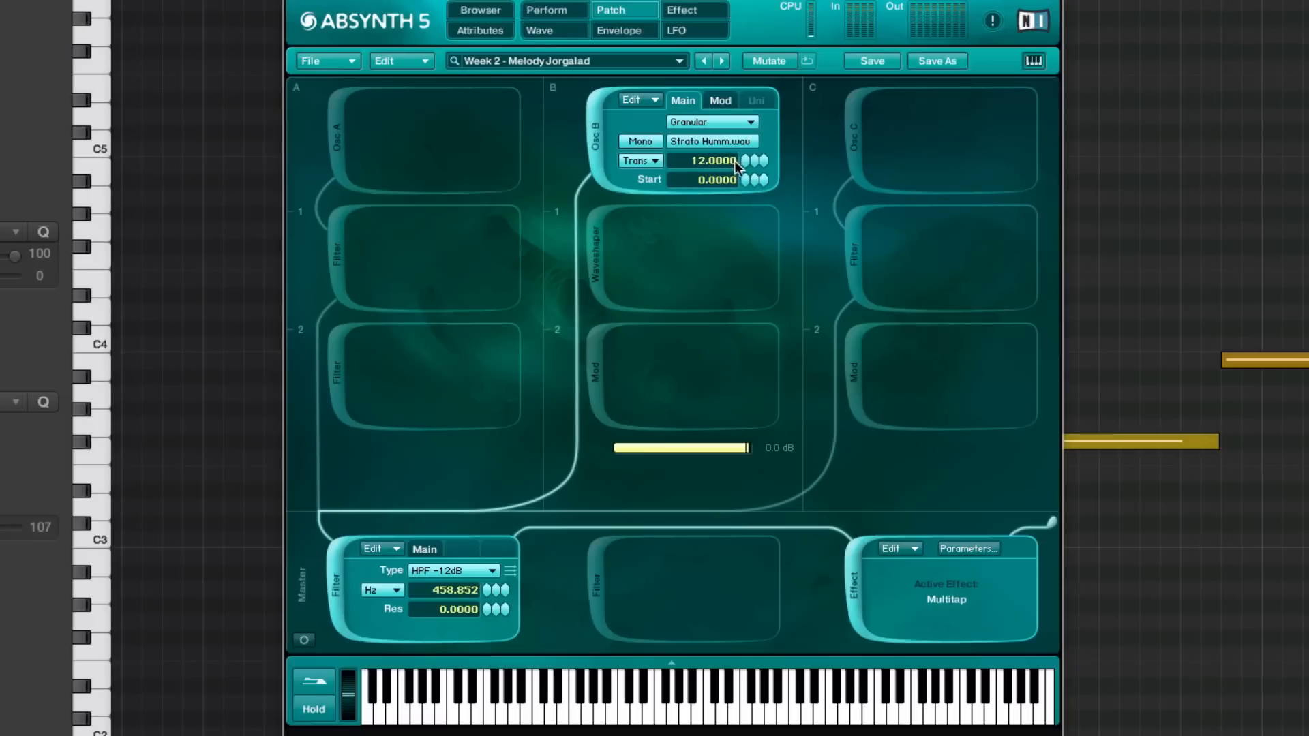
mouse_move(712, 198)
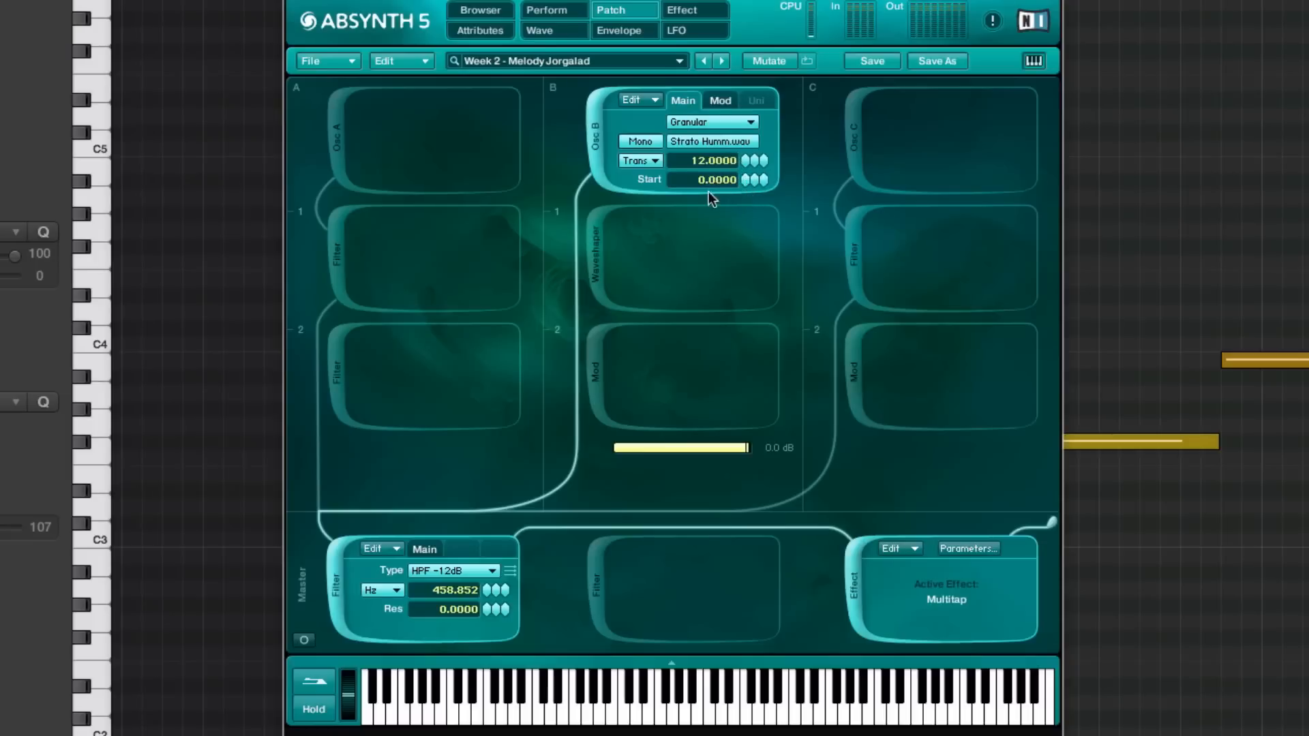
mouse_move(689, 74)
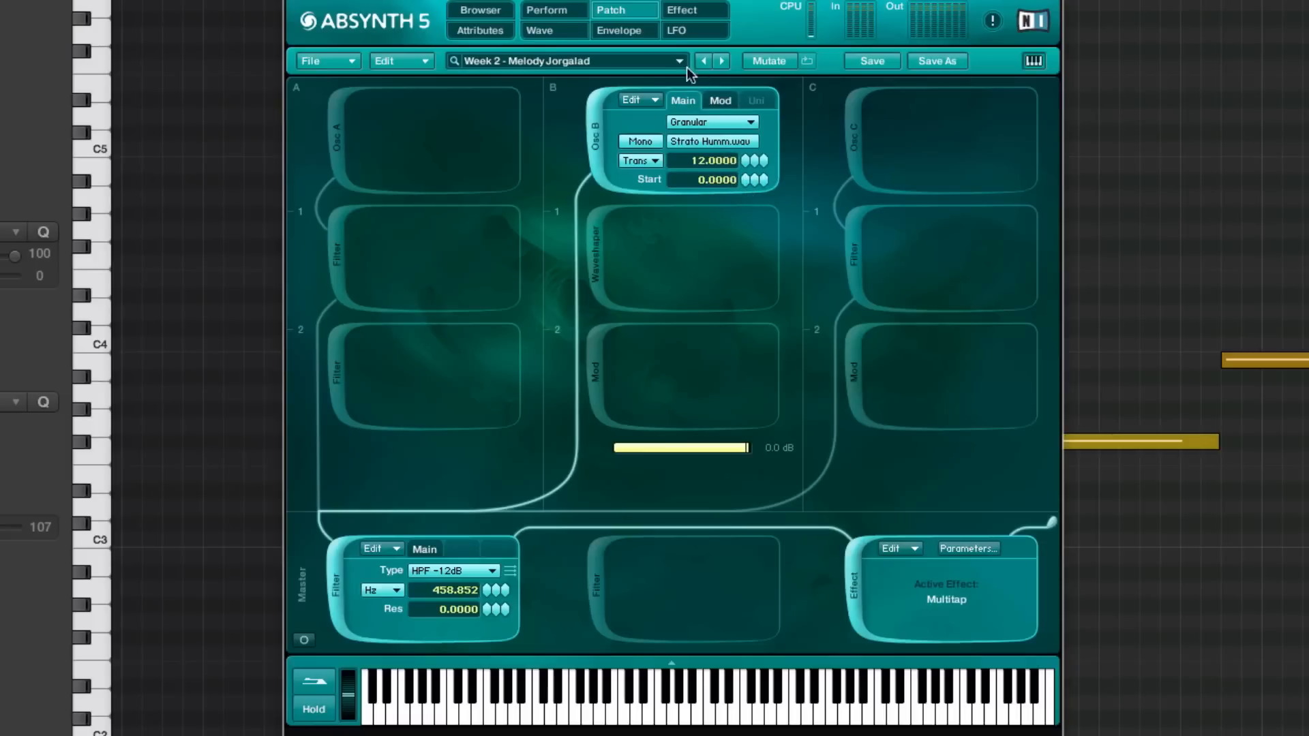
left_click(618, 30)
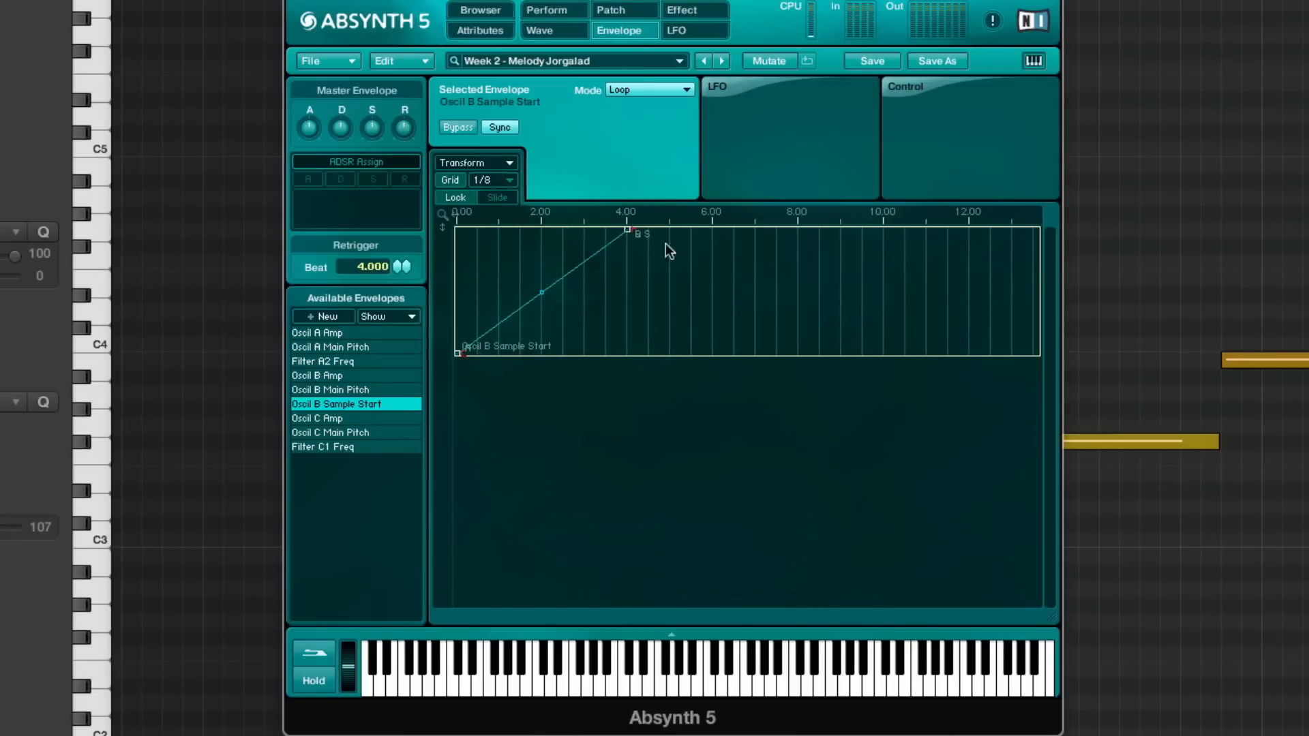
left_click(610, 10)
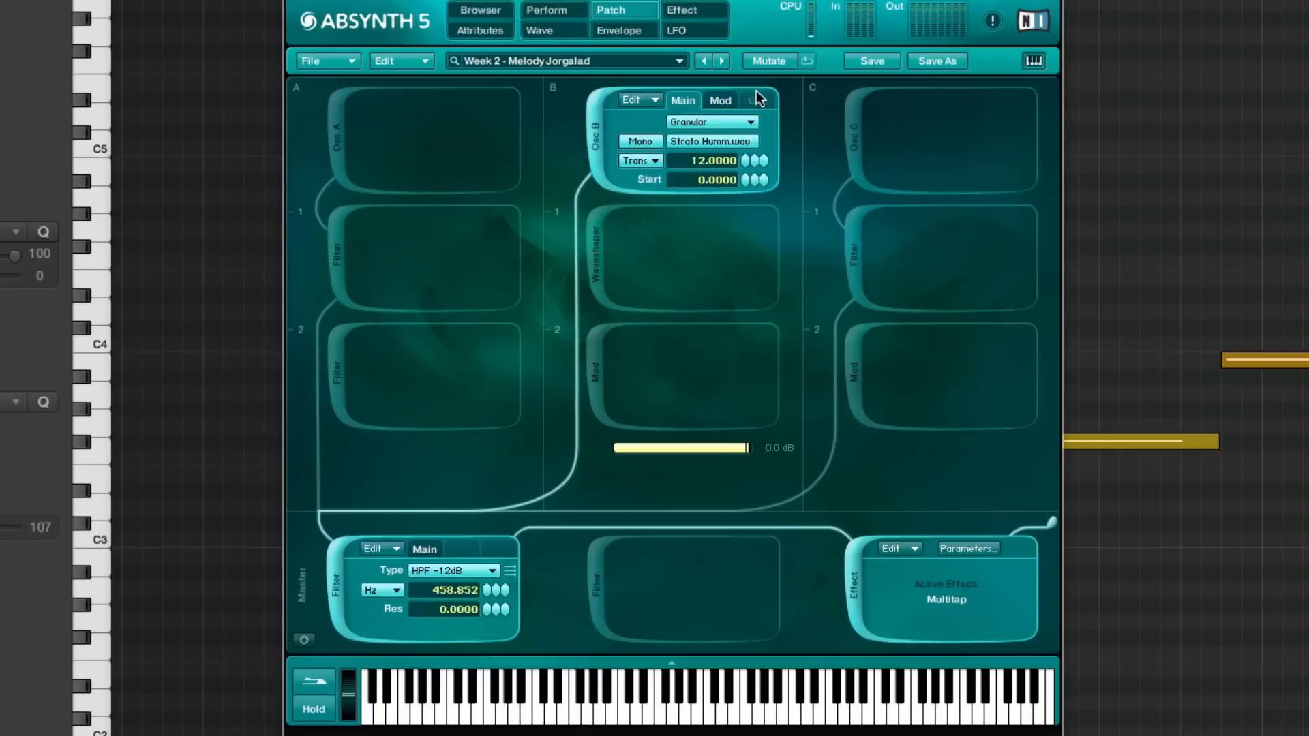
Step: Show oscillator B's granular modulation, then the master Multitap echo with its three taps
left_click(720, 99)
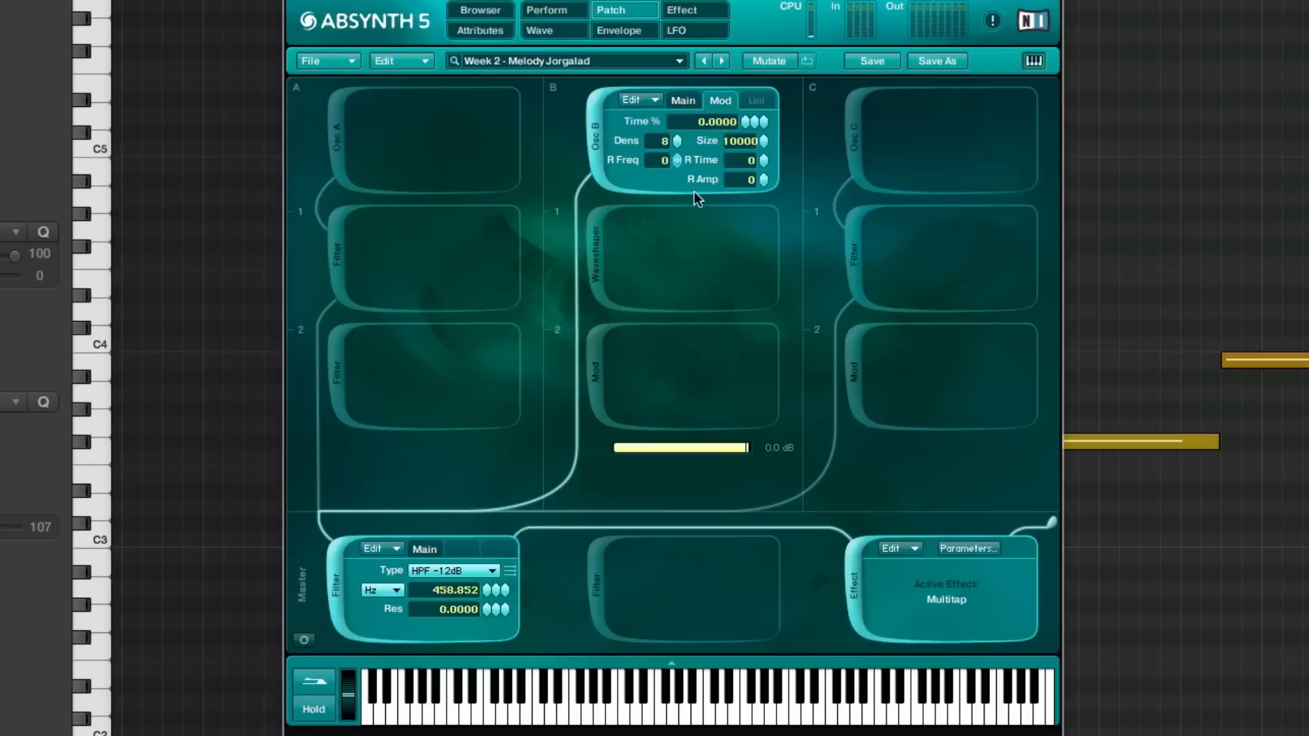
mouse_move(676, 140)
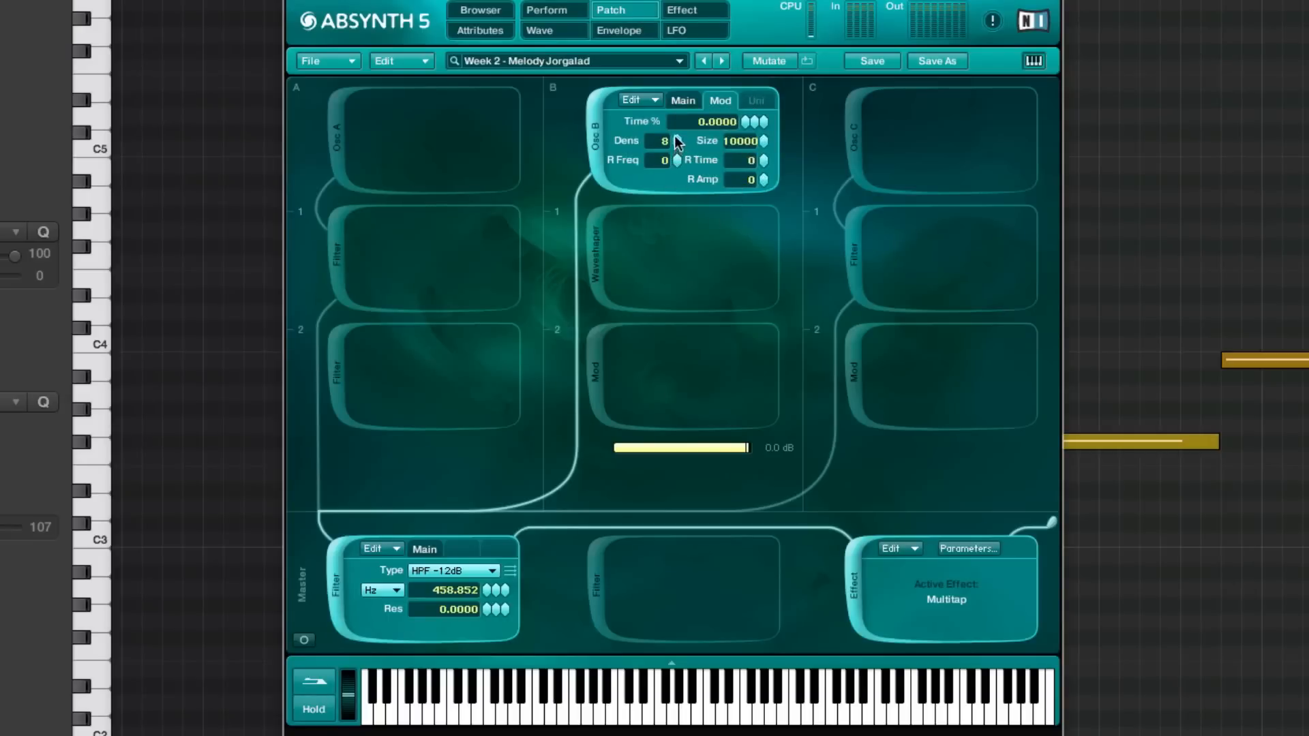
mouse_move(755, 176)
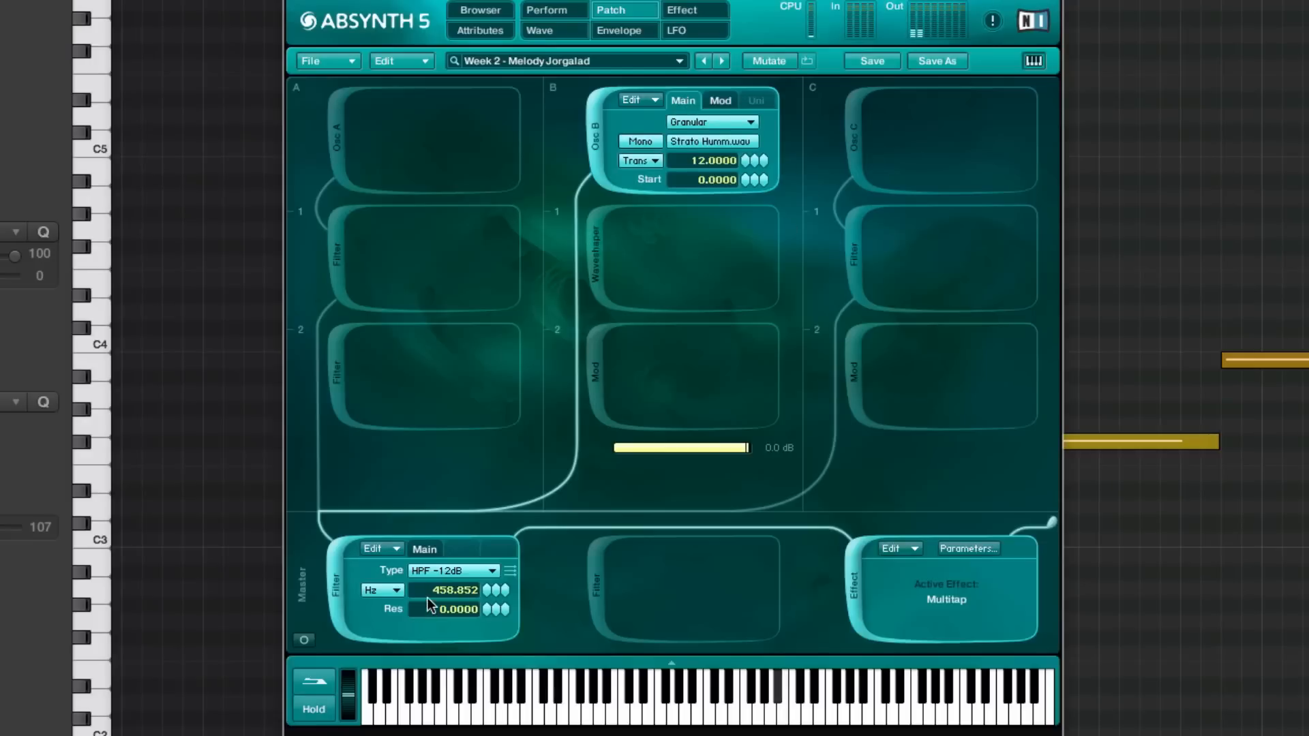
mouse_move(646, 198)
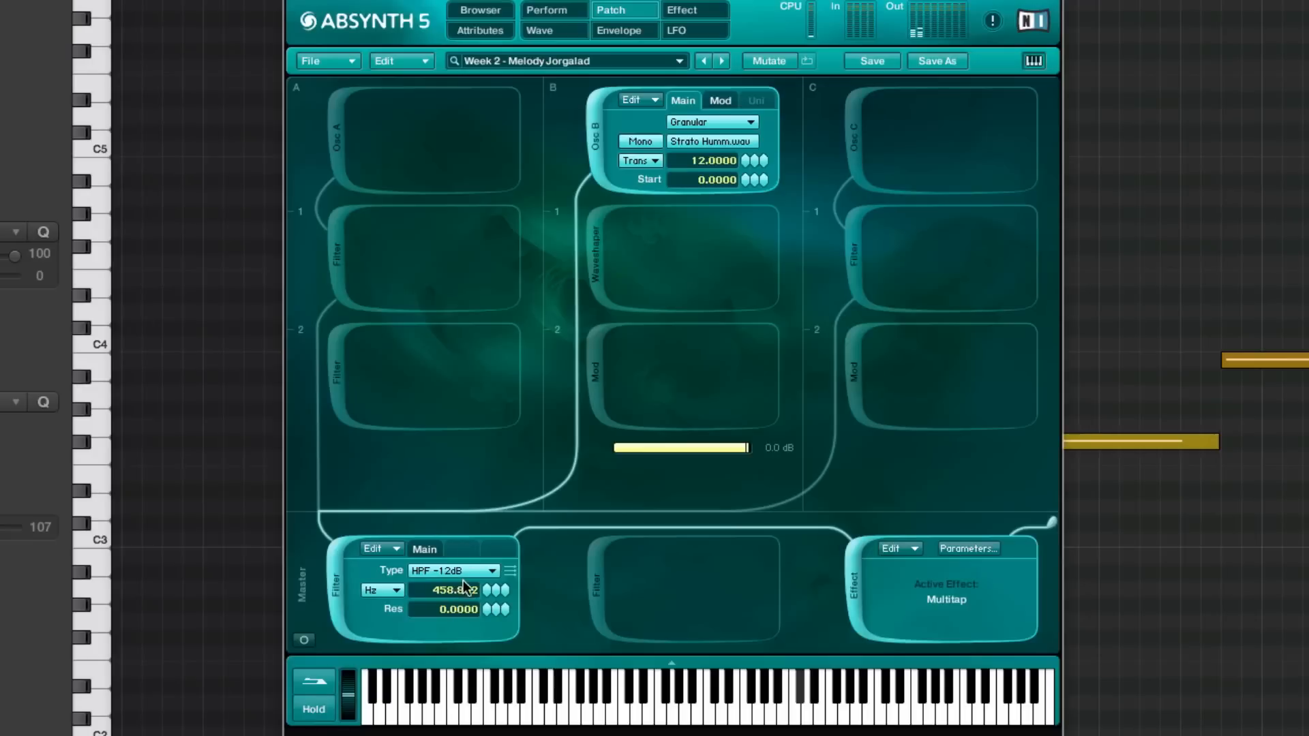
mouse_move(742, 422)
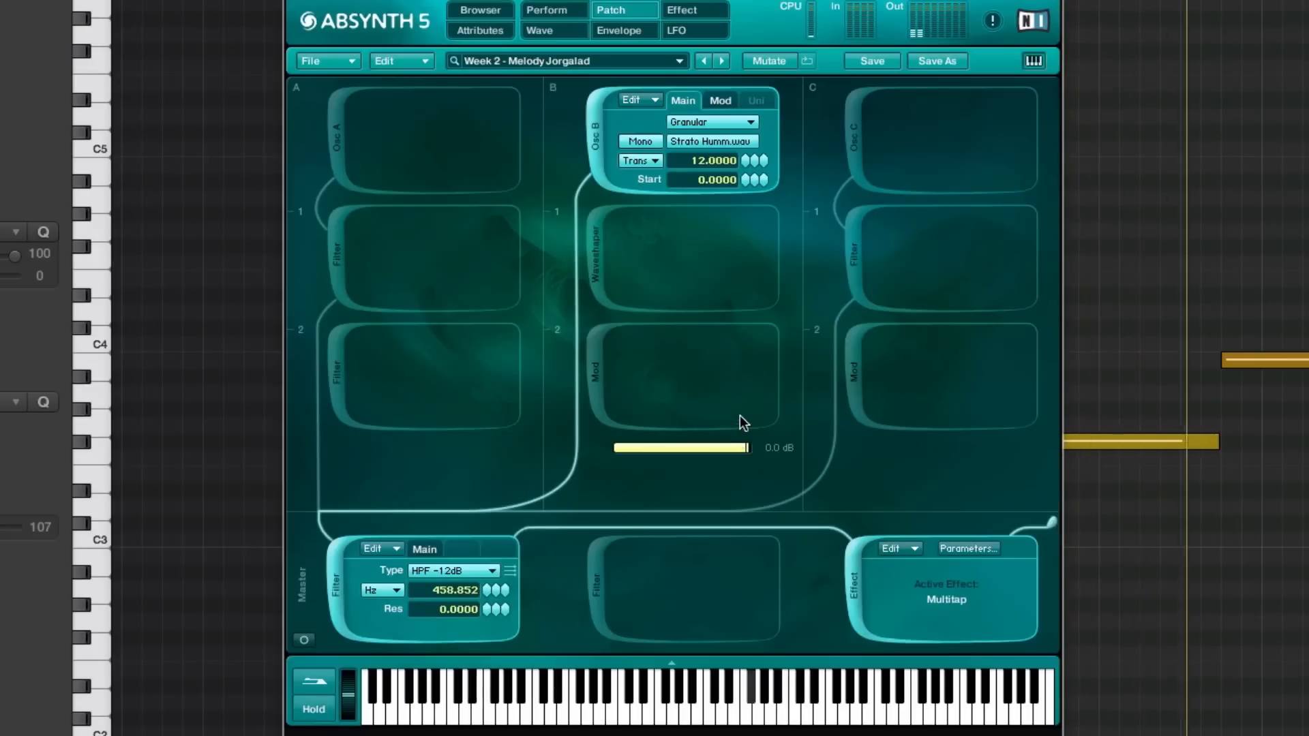
left_click(692, 10)
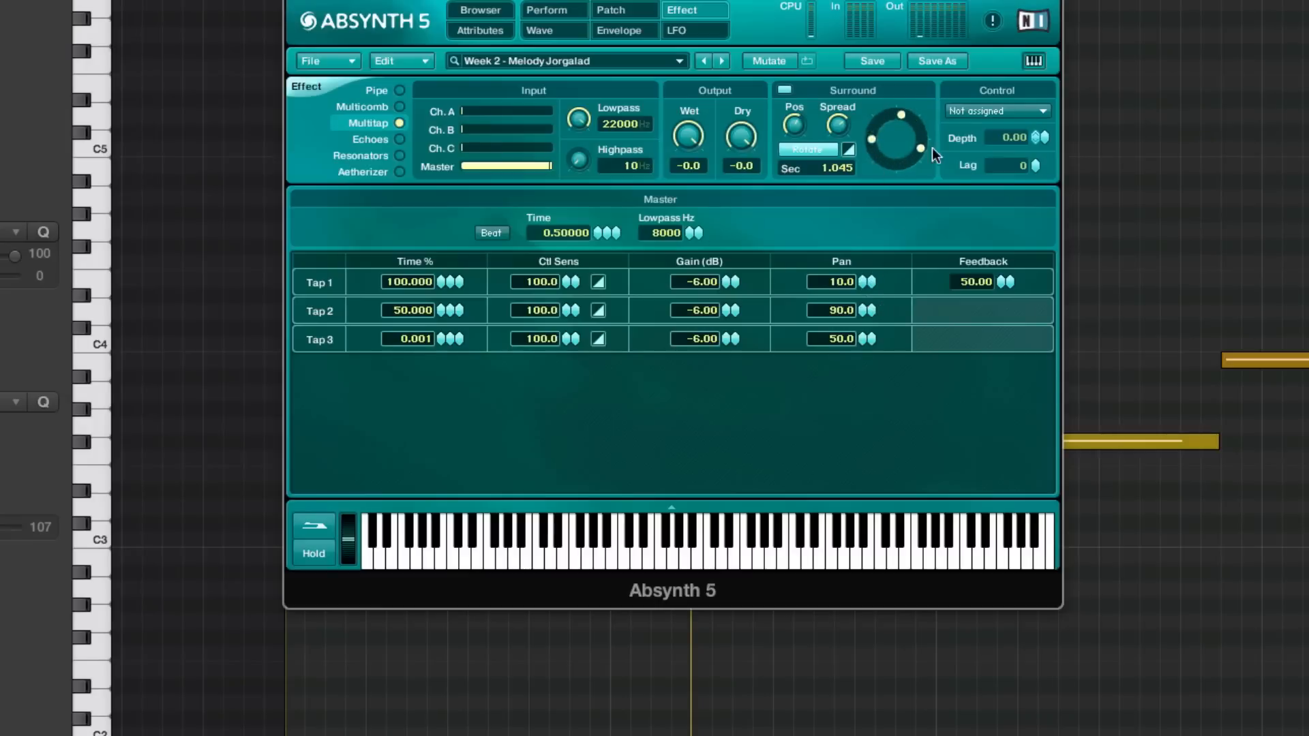
Step: Close the Absynth window and solo Melody 1 alongside Melody 2
left_click(610, 9)
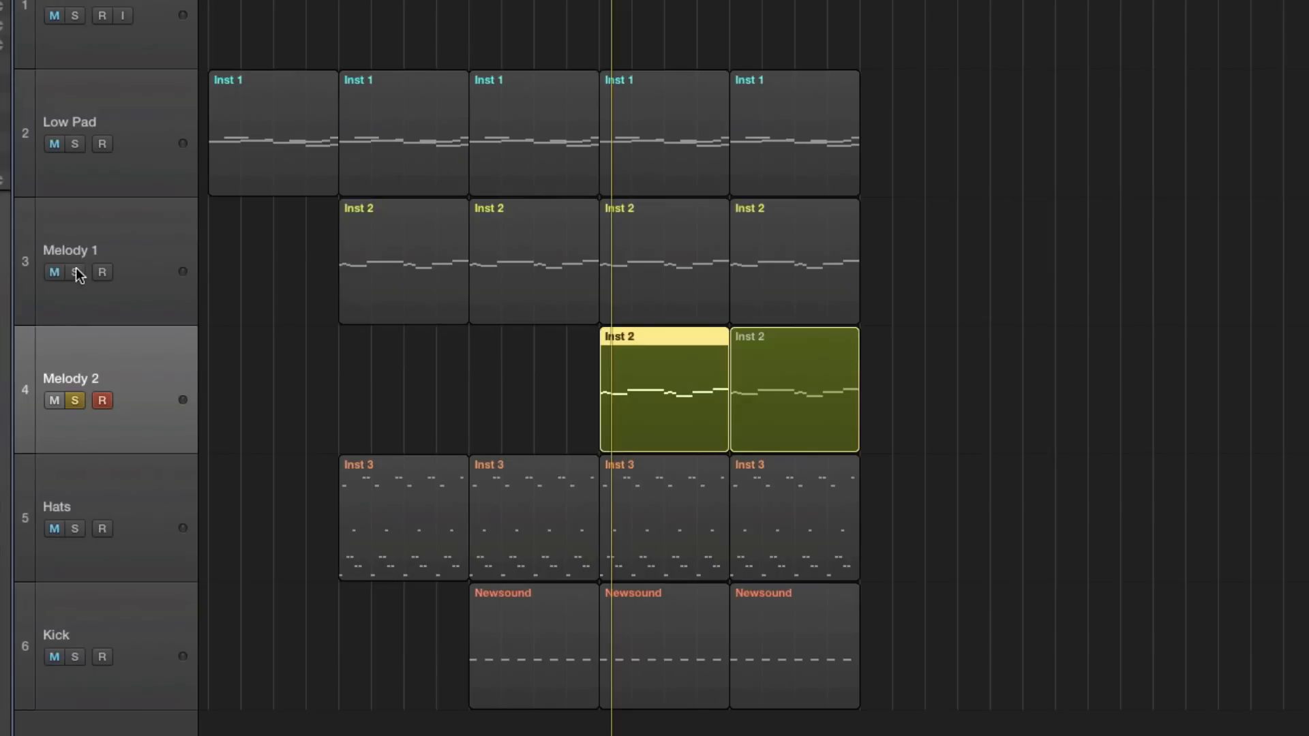
left_click(73, 271)
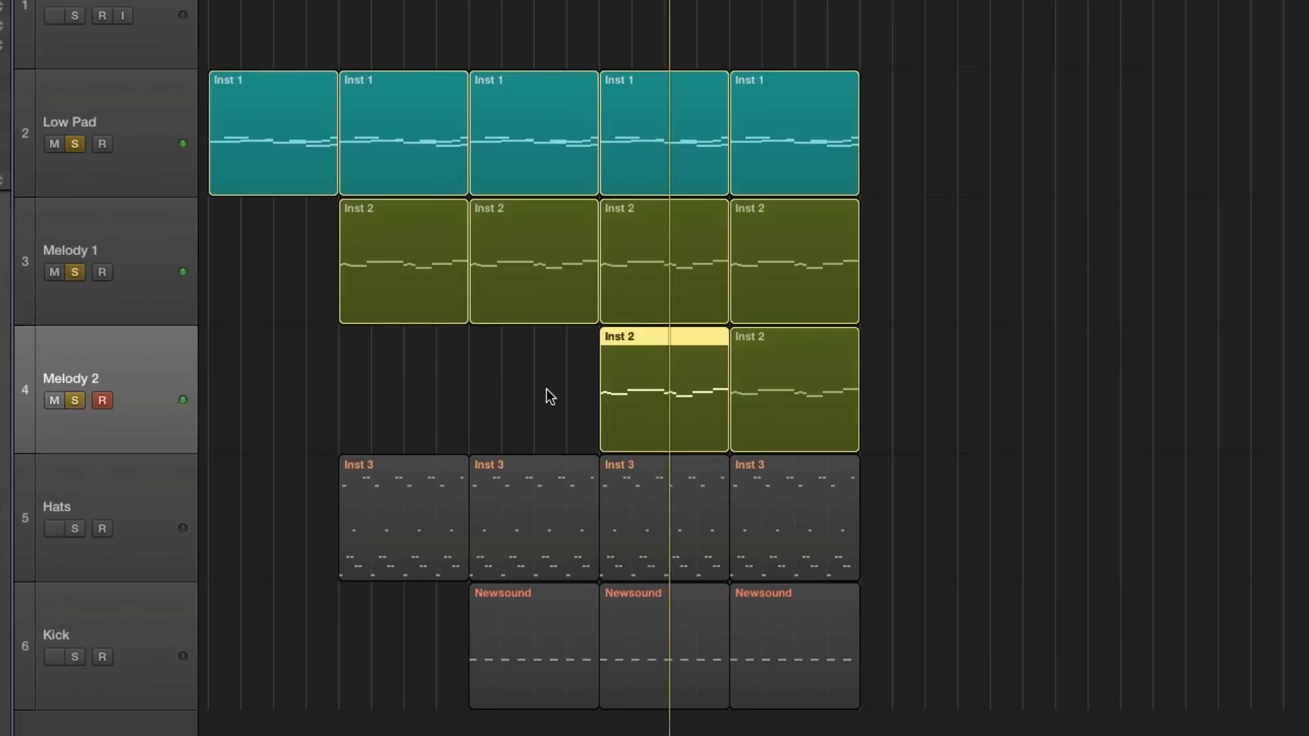
mouse_move(608, 392)
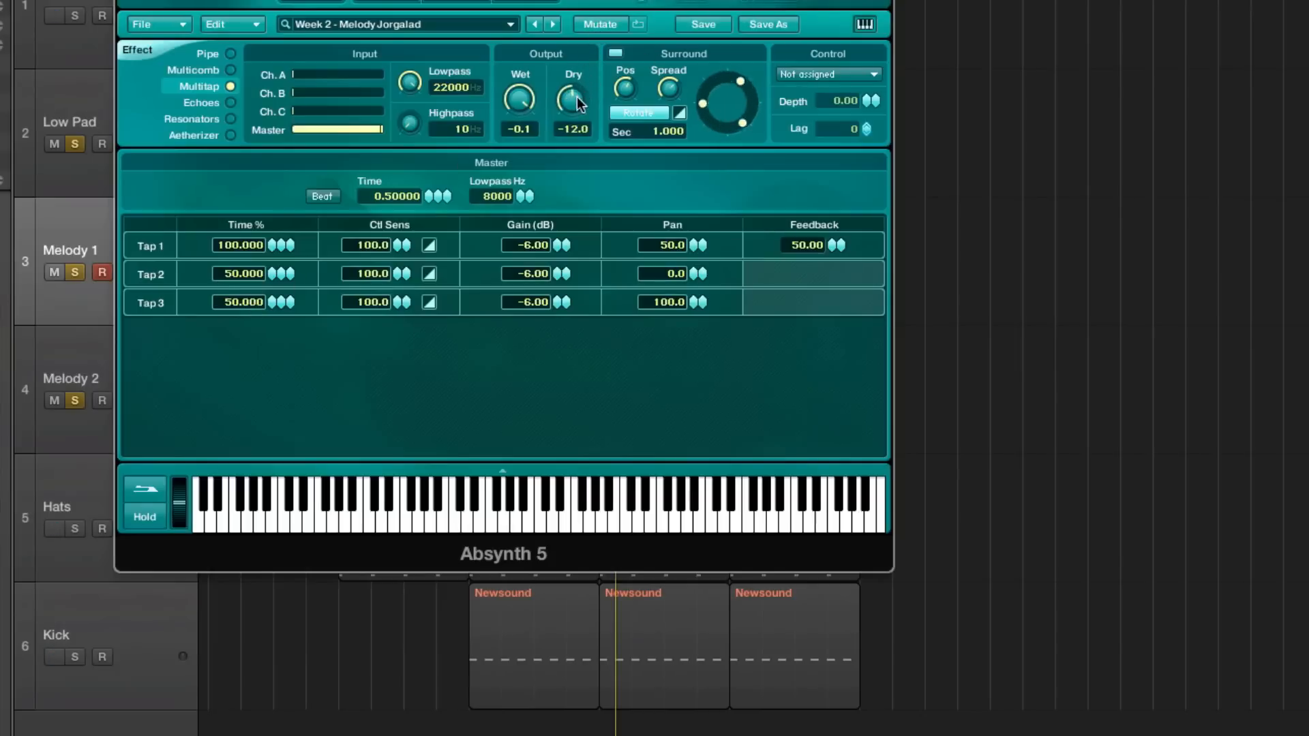
Step: Adjust the Dry knob of Melody 1's Multitap echo output
left_click_drag(571, 100, 572, 88)
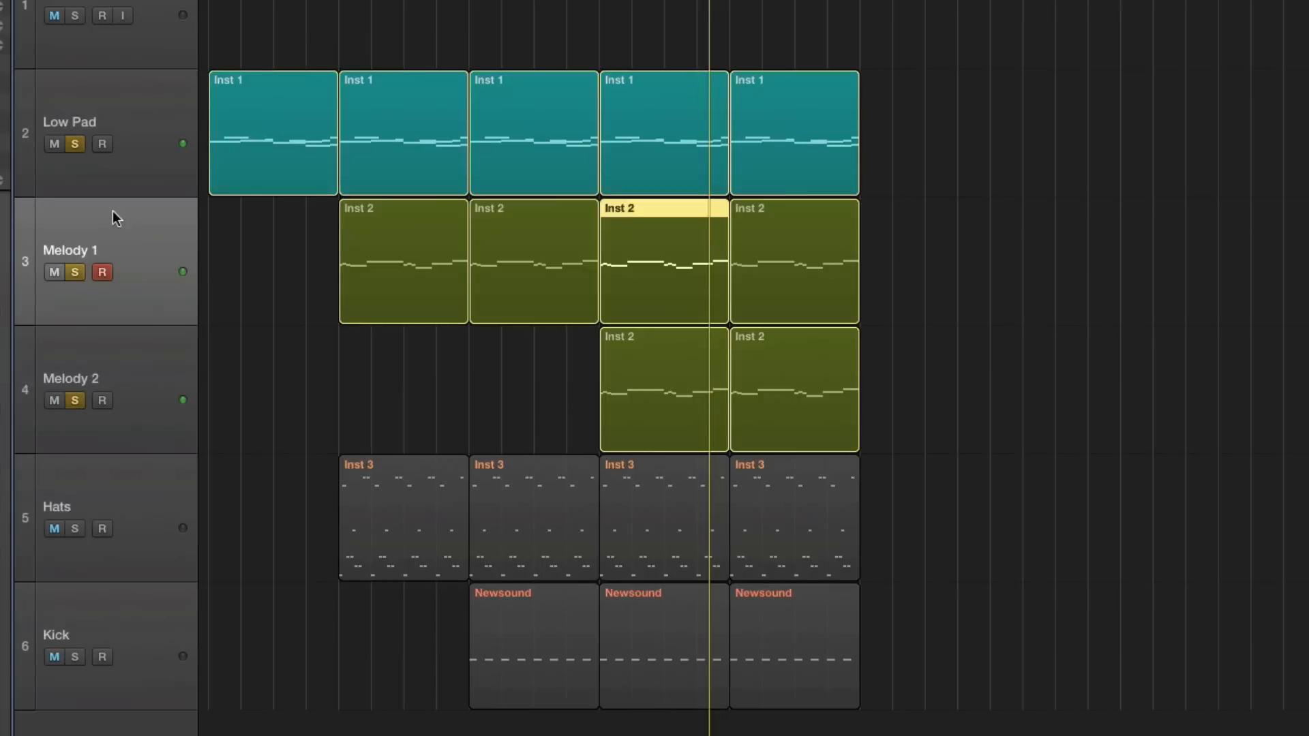
Step: Show the Melody 1 region's repeating C2–C4 note pattern in the Piano Roll
left_click(113, 507)
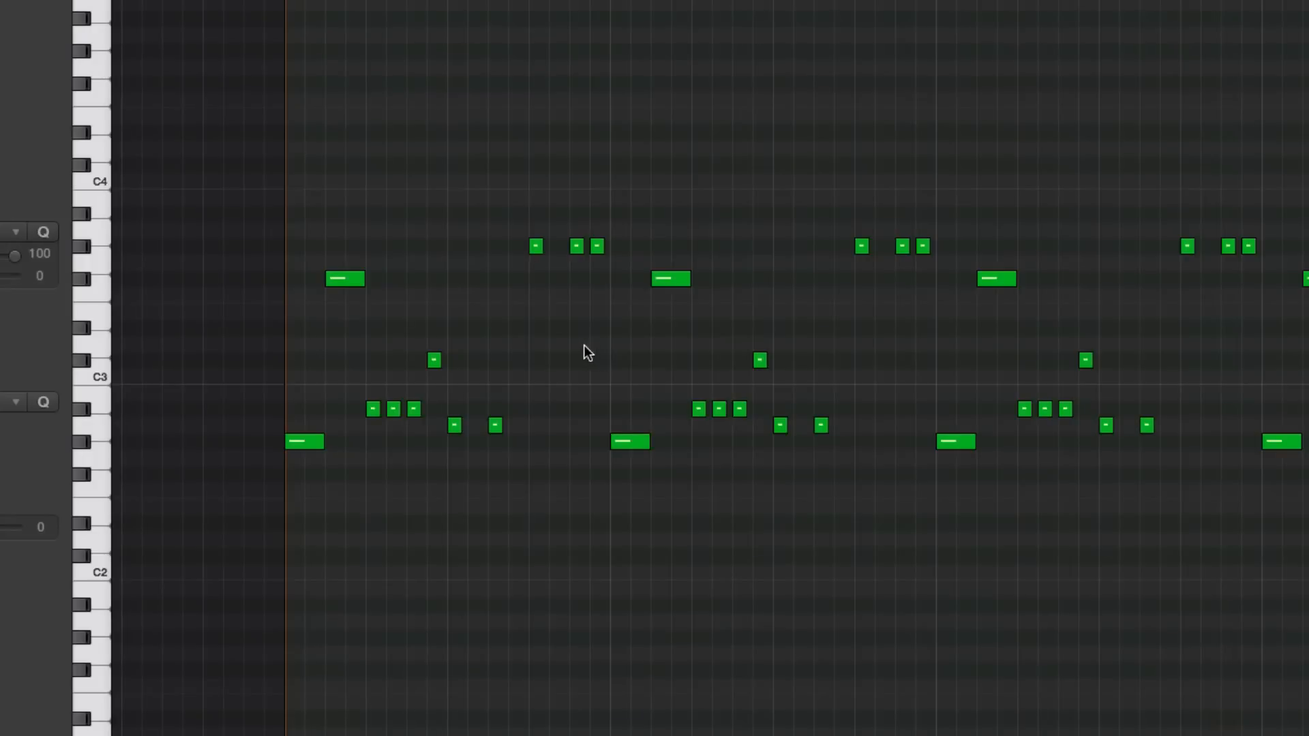
scroll("up", 3)
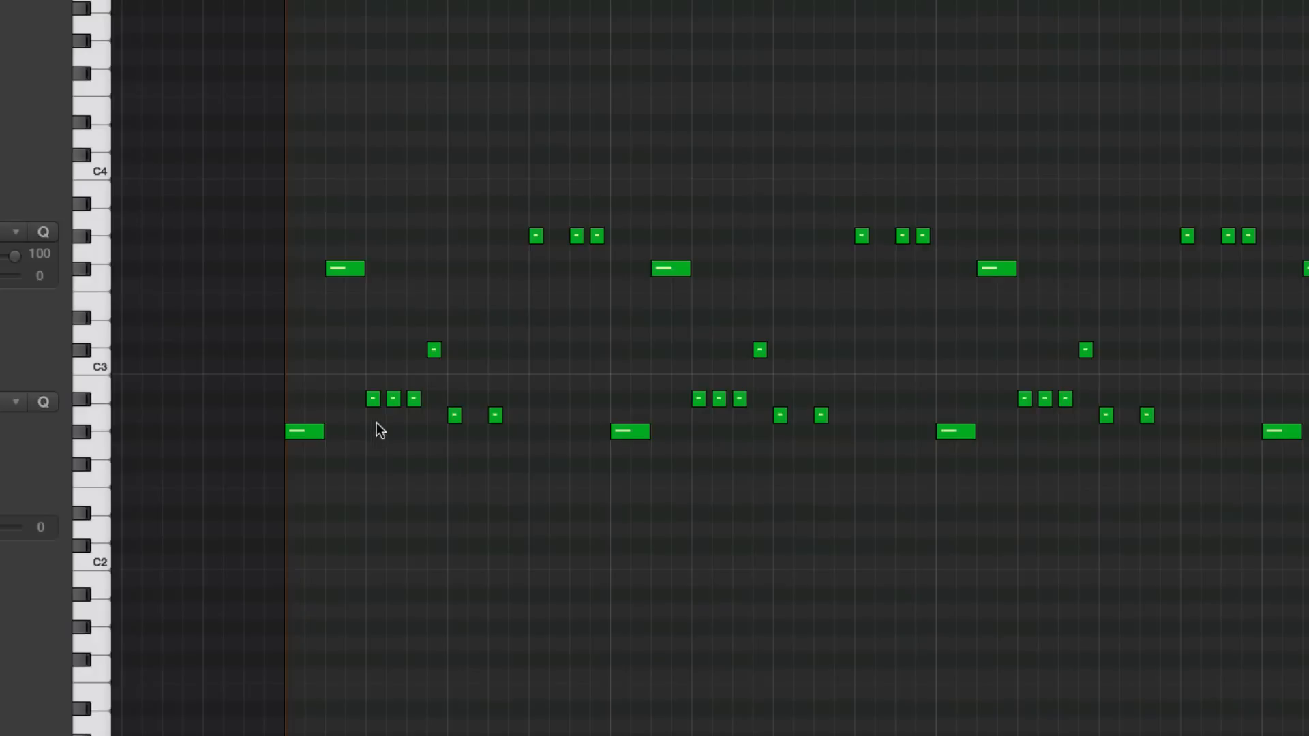
mouse_move(251, 15)
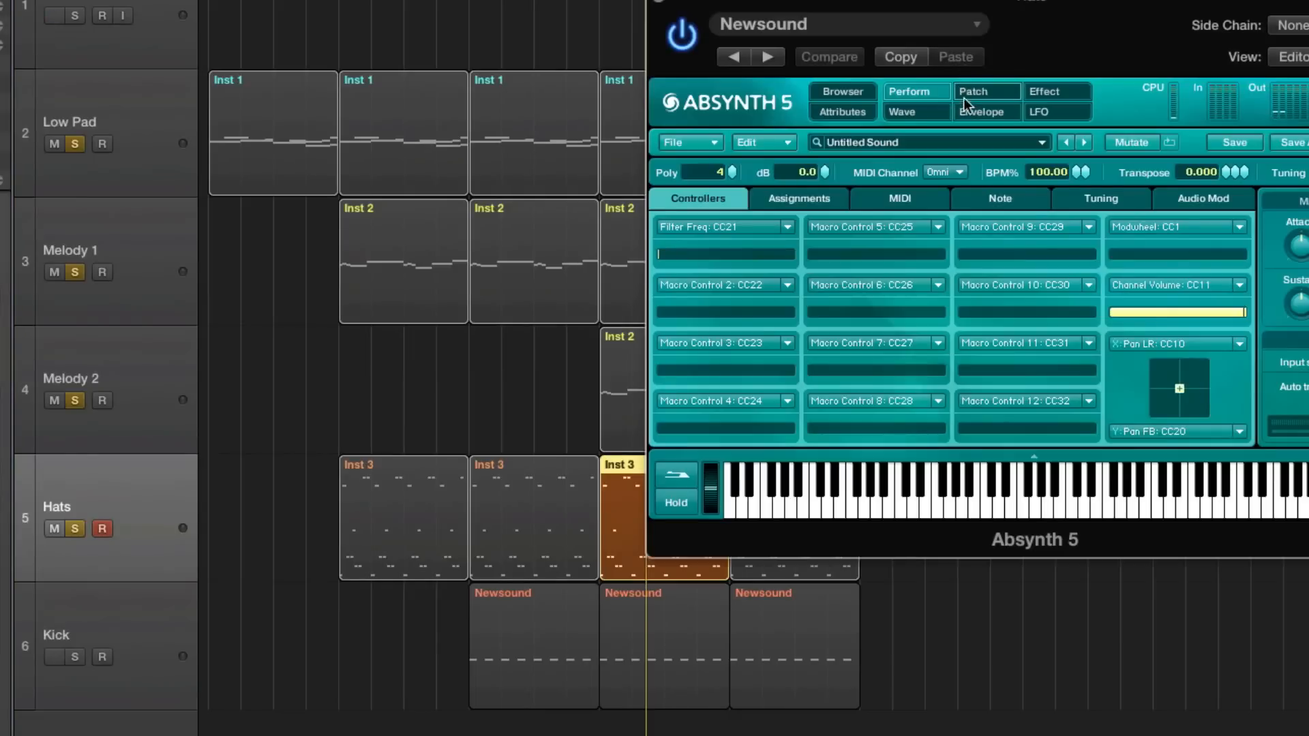
Step: Show the Hats patch layout and browse the acoustic drums open hi-hat samples for Osc A
left_click(986, 91)
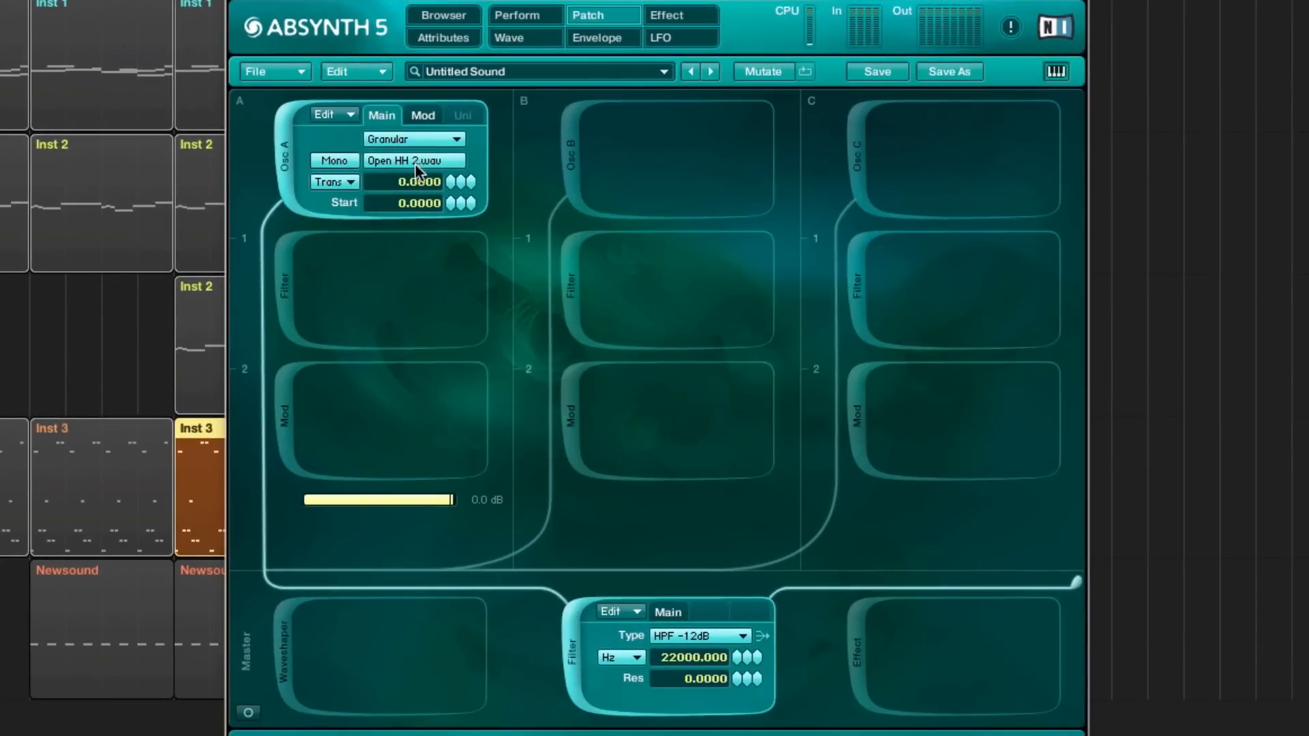
mouse_move(459, 172)
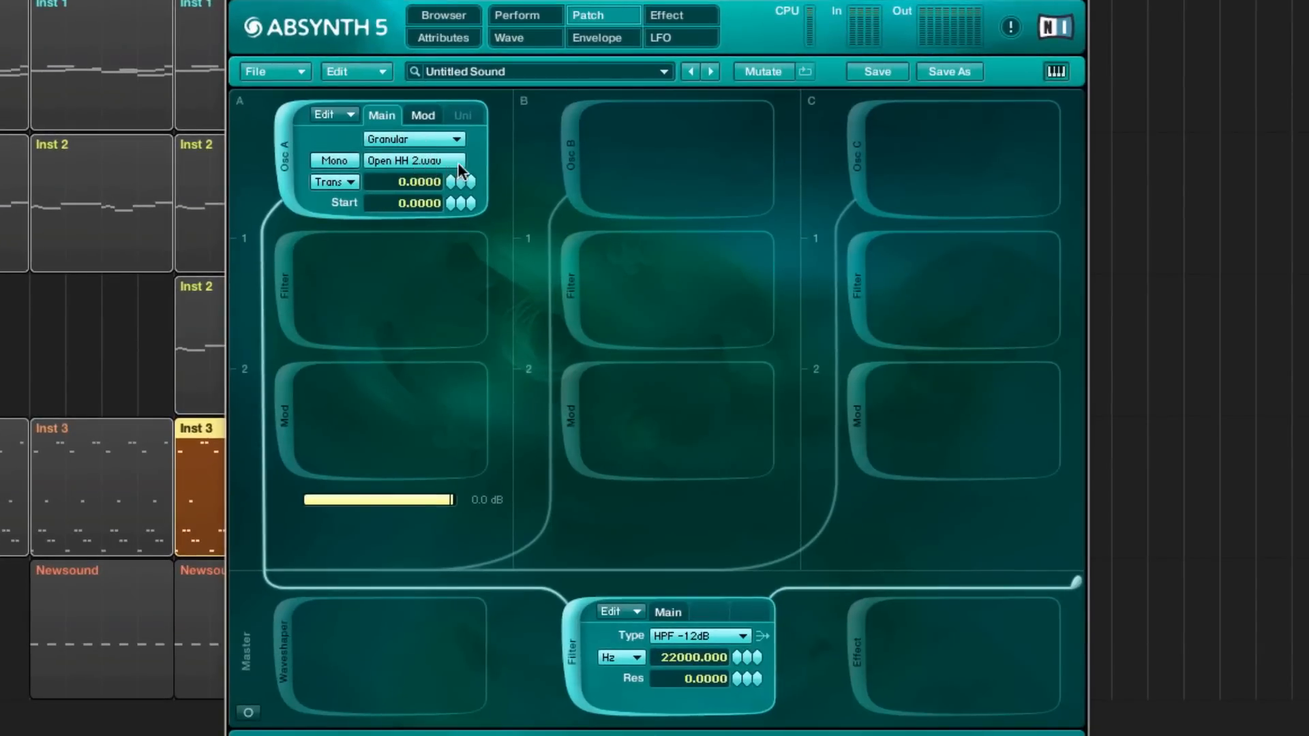
left_click(407, 161)
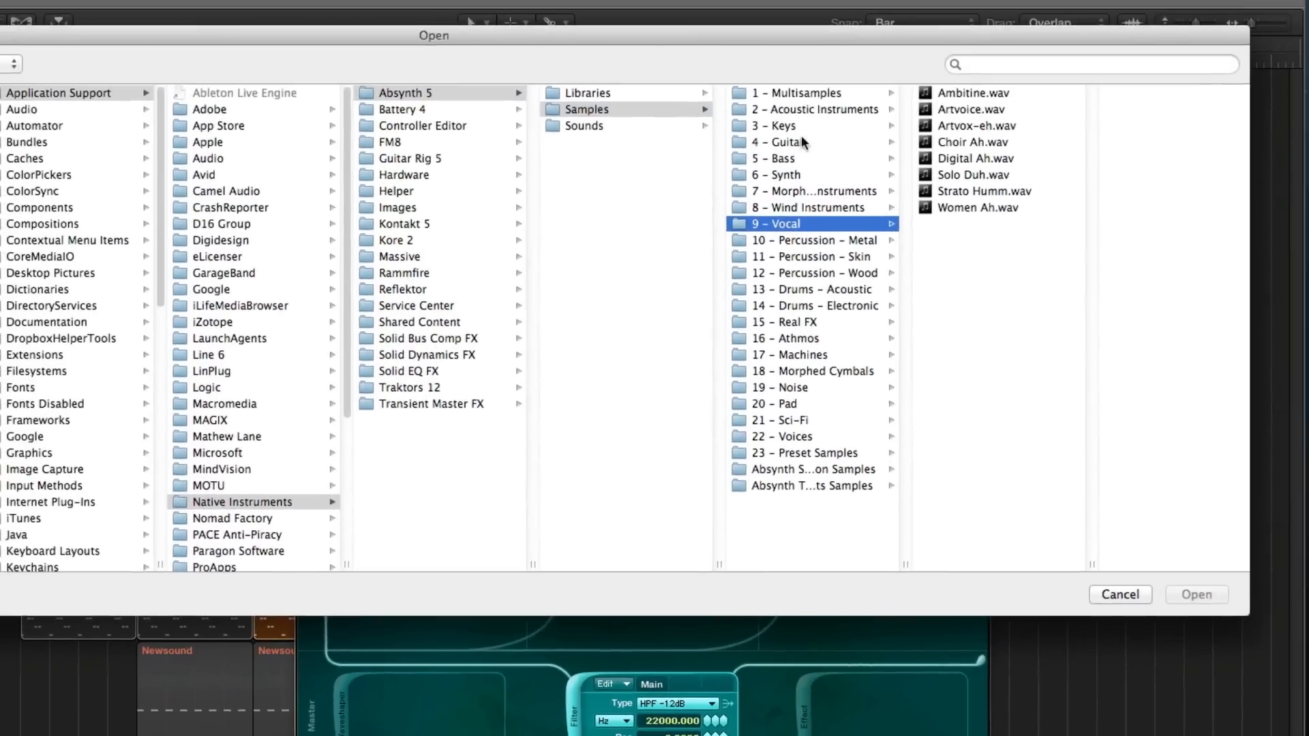
left_click(810, 289)
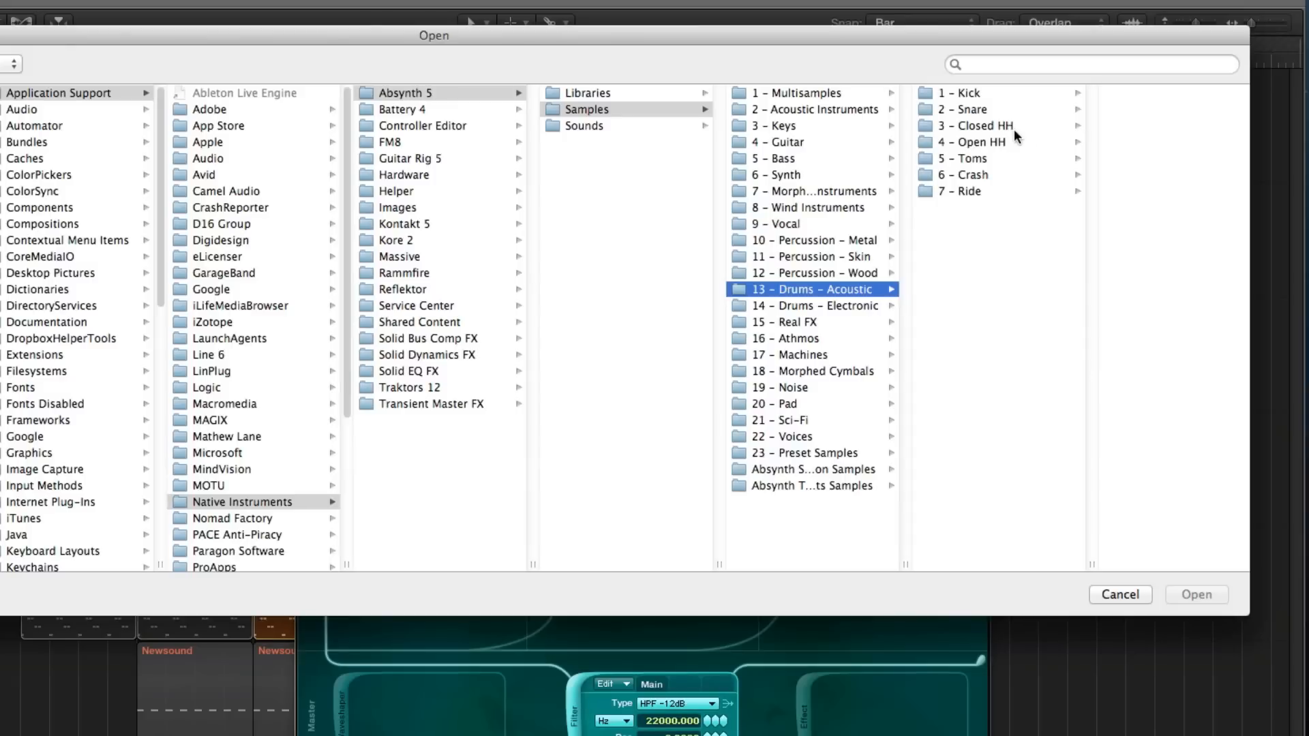
left_click(962, 141)
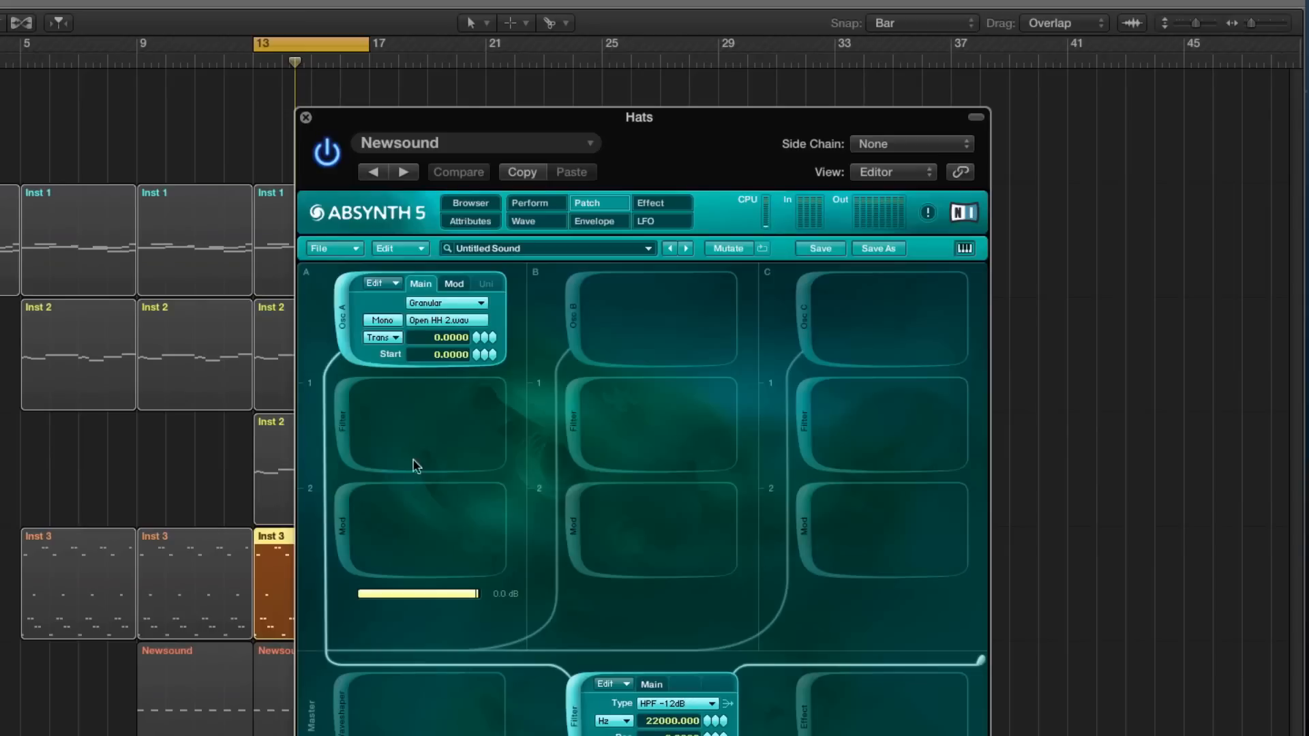
Step: Glance at the LFO page, then show the master filter cutoff's controller assignment, Filter Freq: CC21
left_click(454, 284)
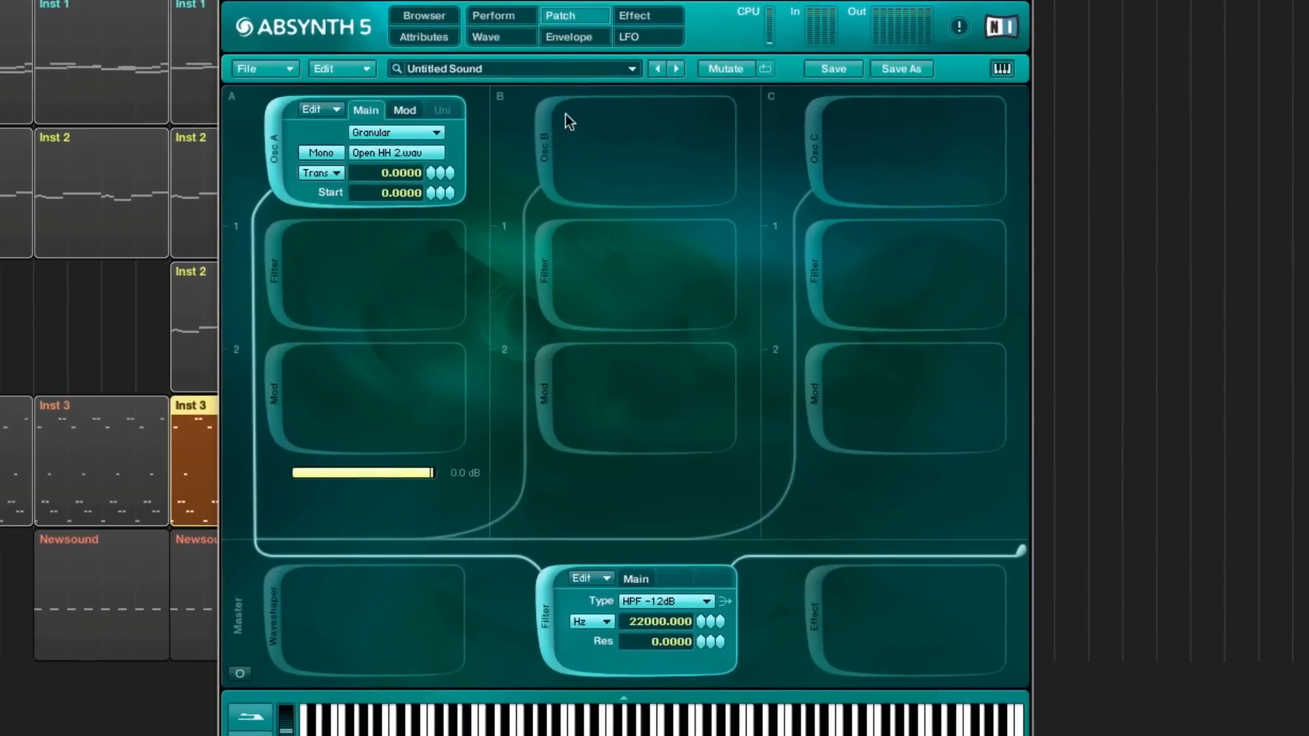
mouse_move(171, 423)
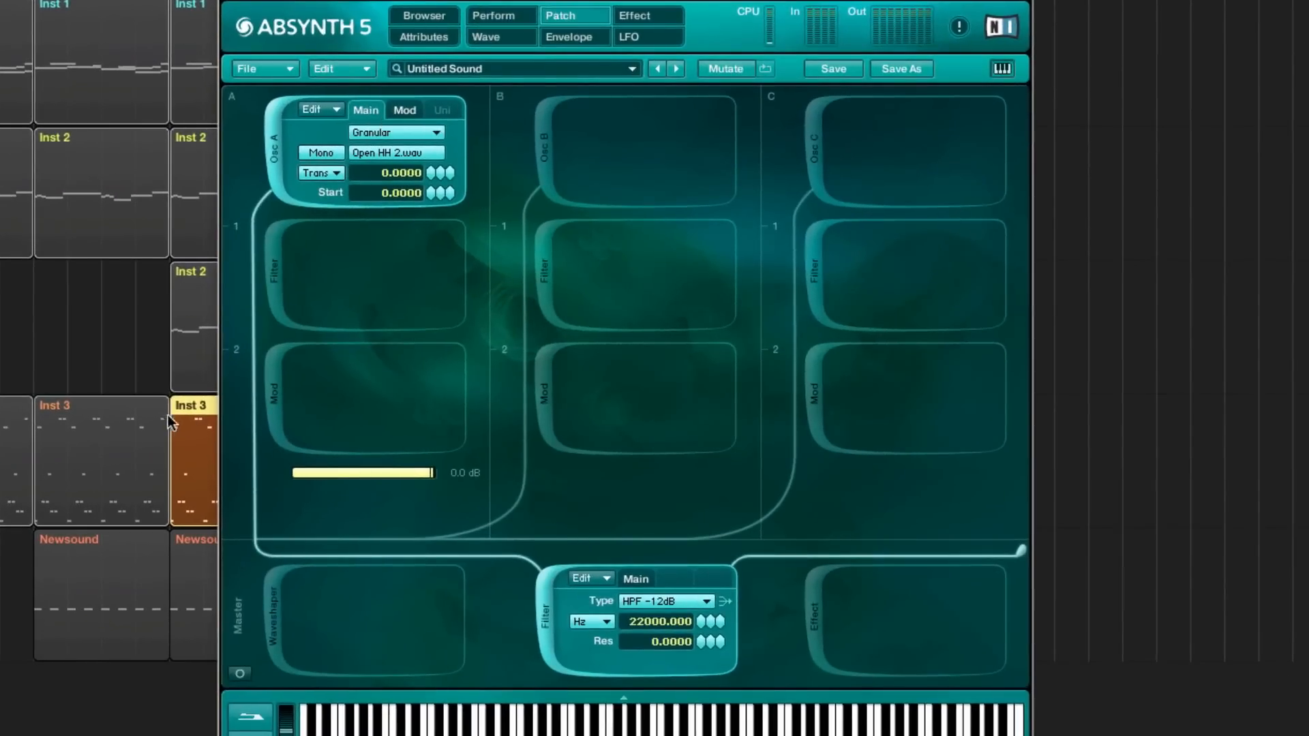
left_click(629, 37)
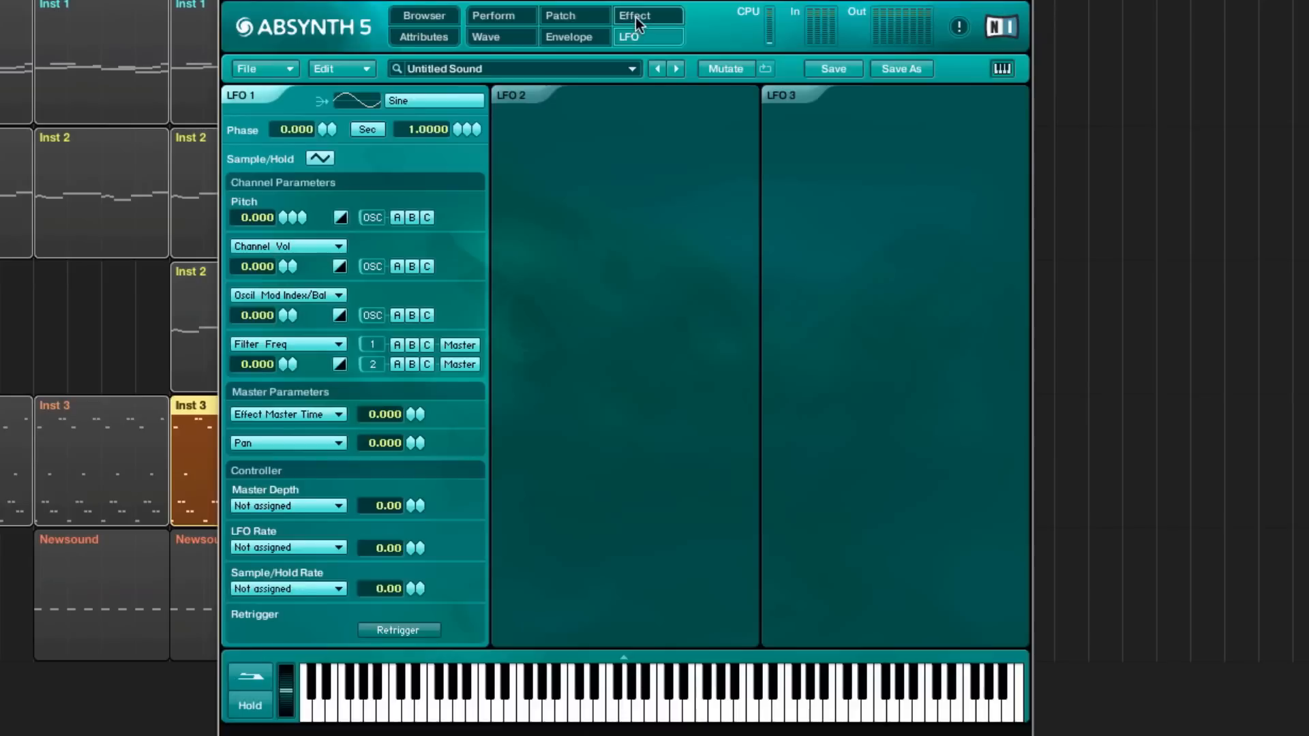
left_click(561, 15)
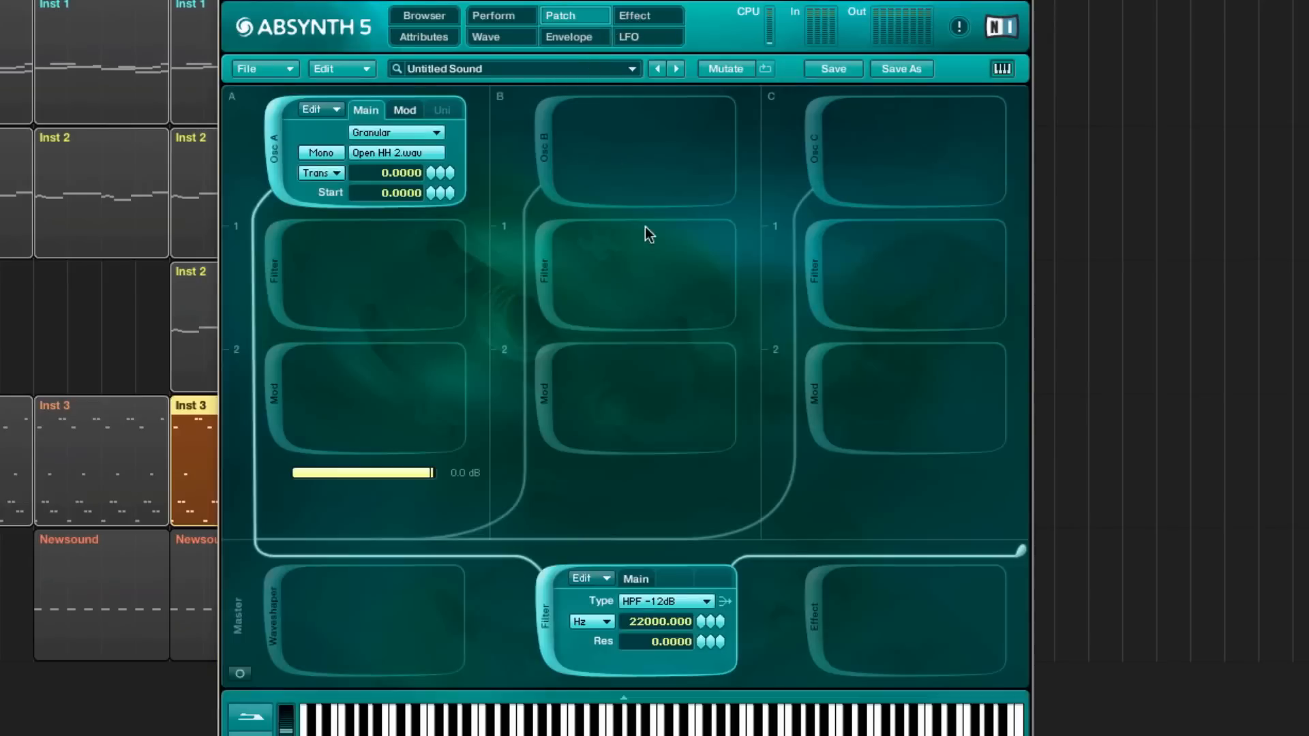
mouse_move(120, 268)
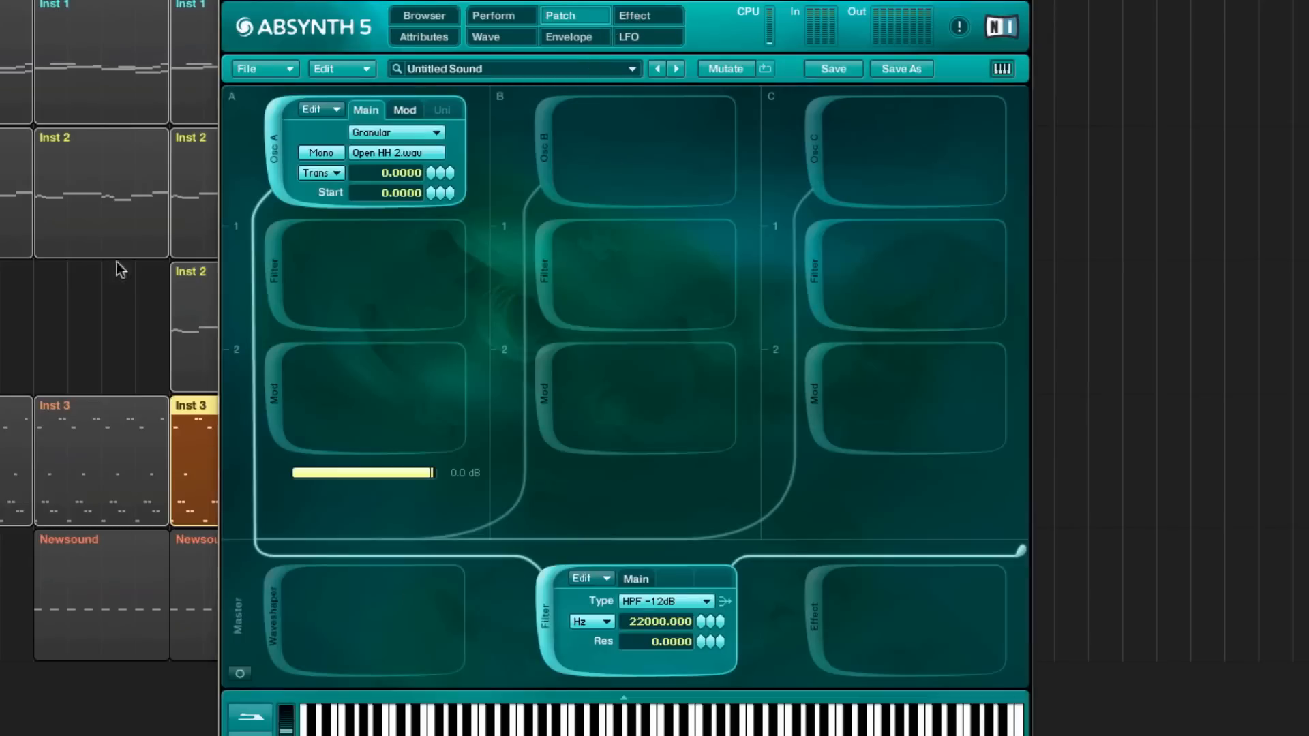
mouse_move(622, 605)
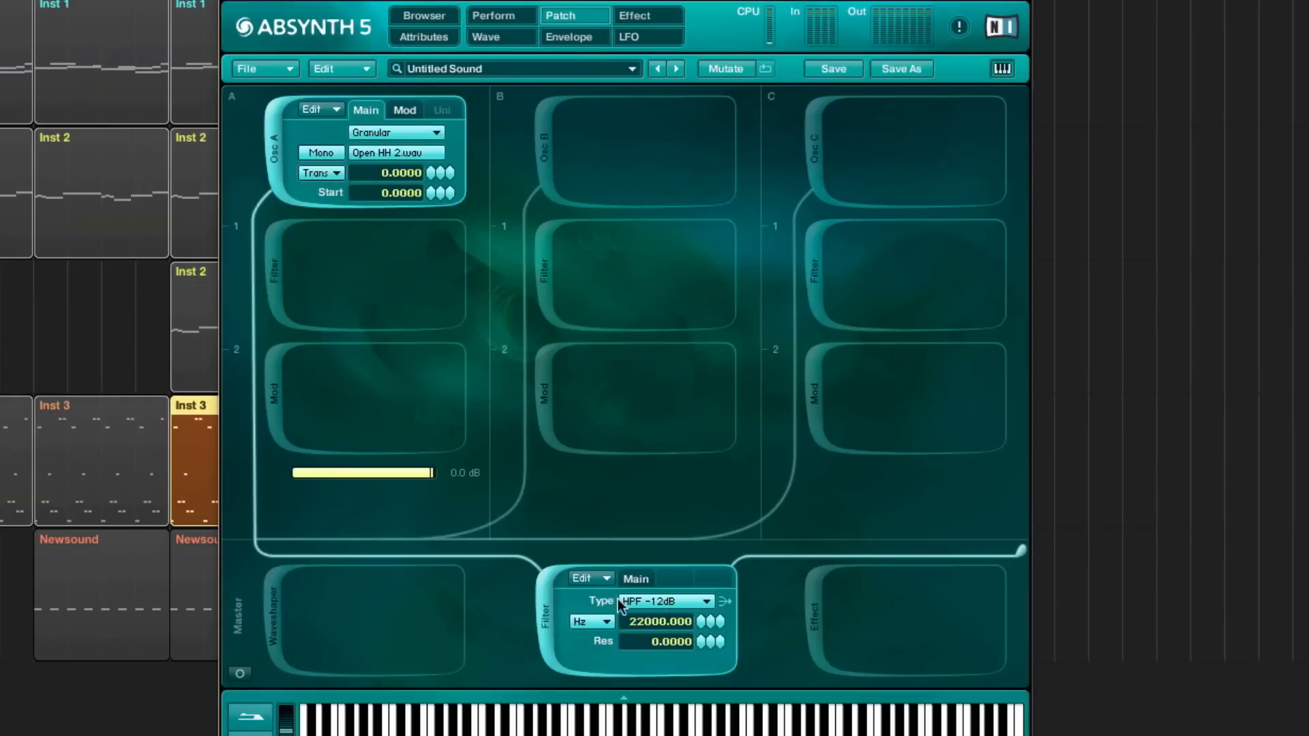
mouse_move(709, 615)
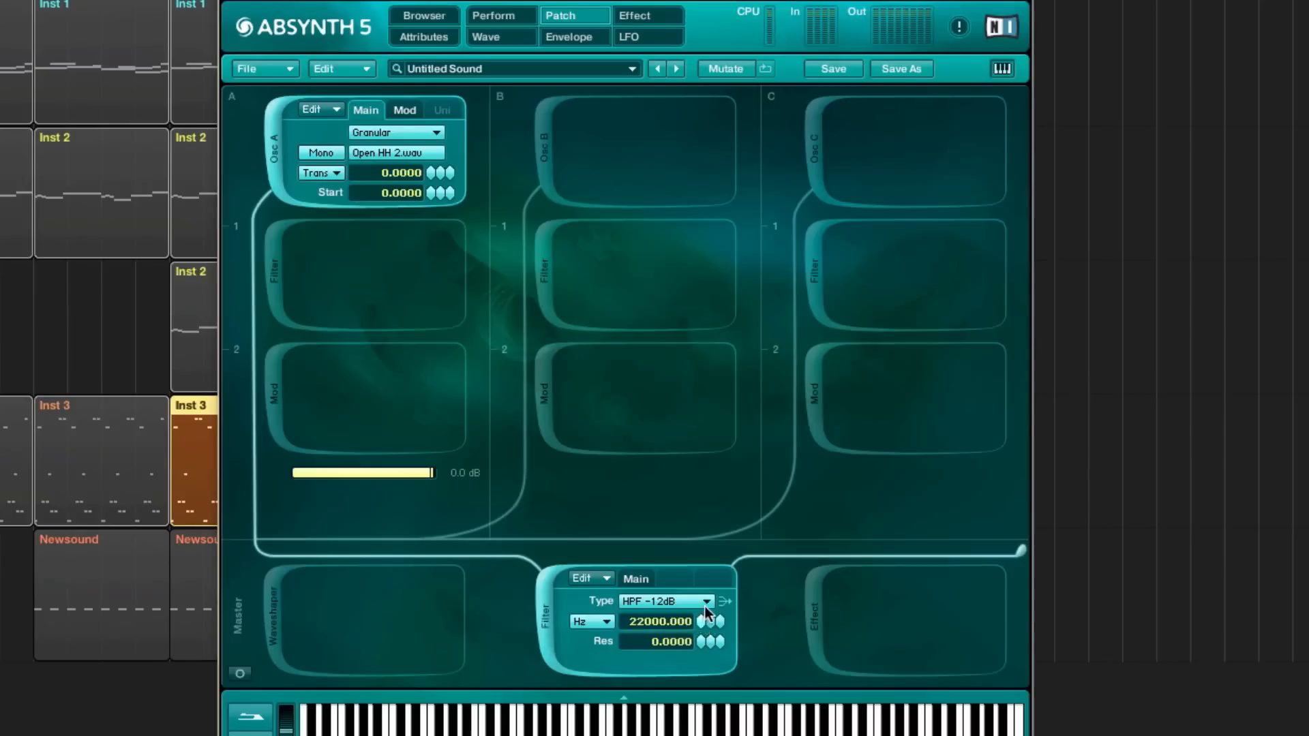
left_click(724, 601)
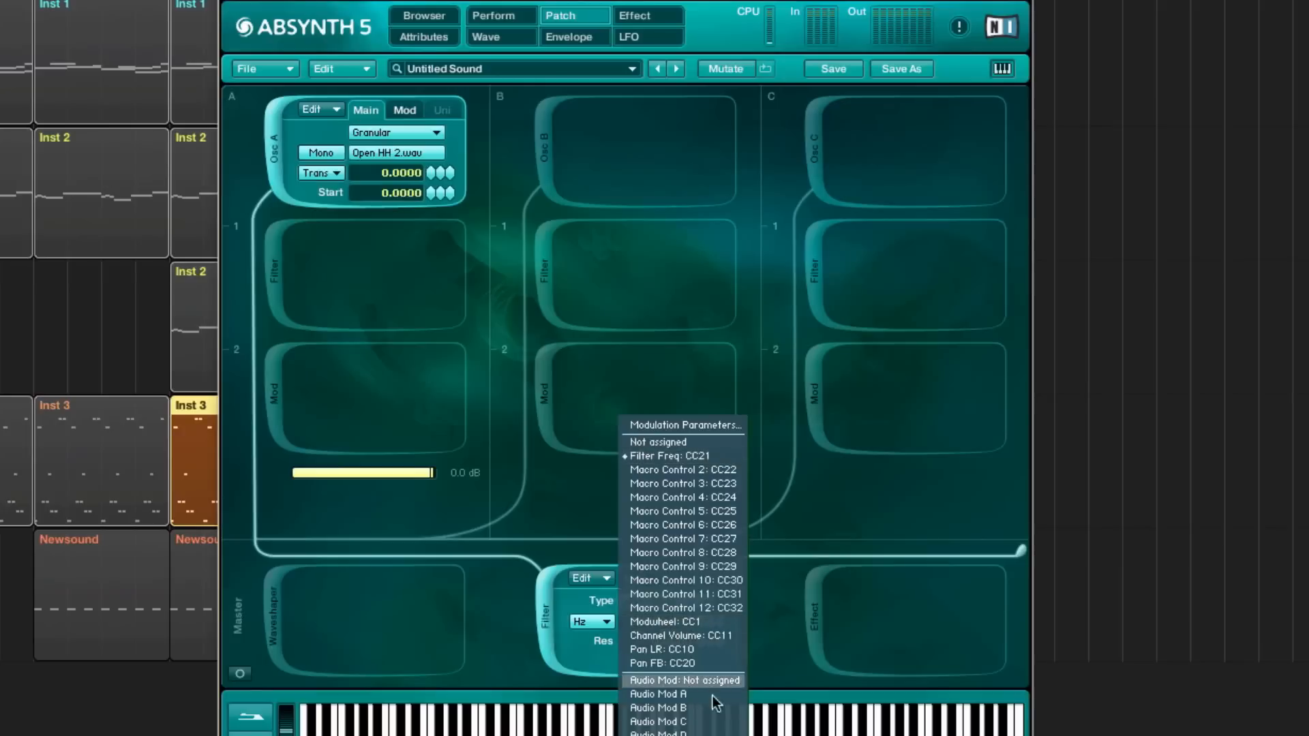
mouse_move(683, 455)
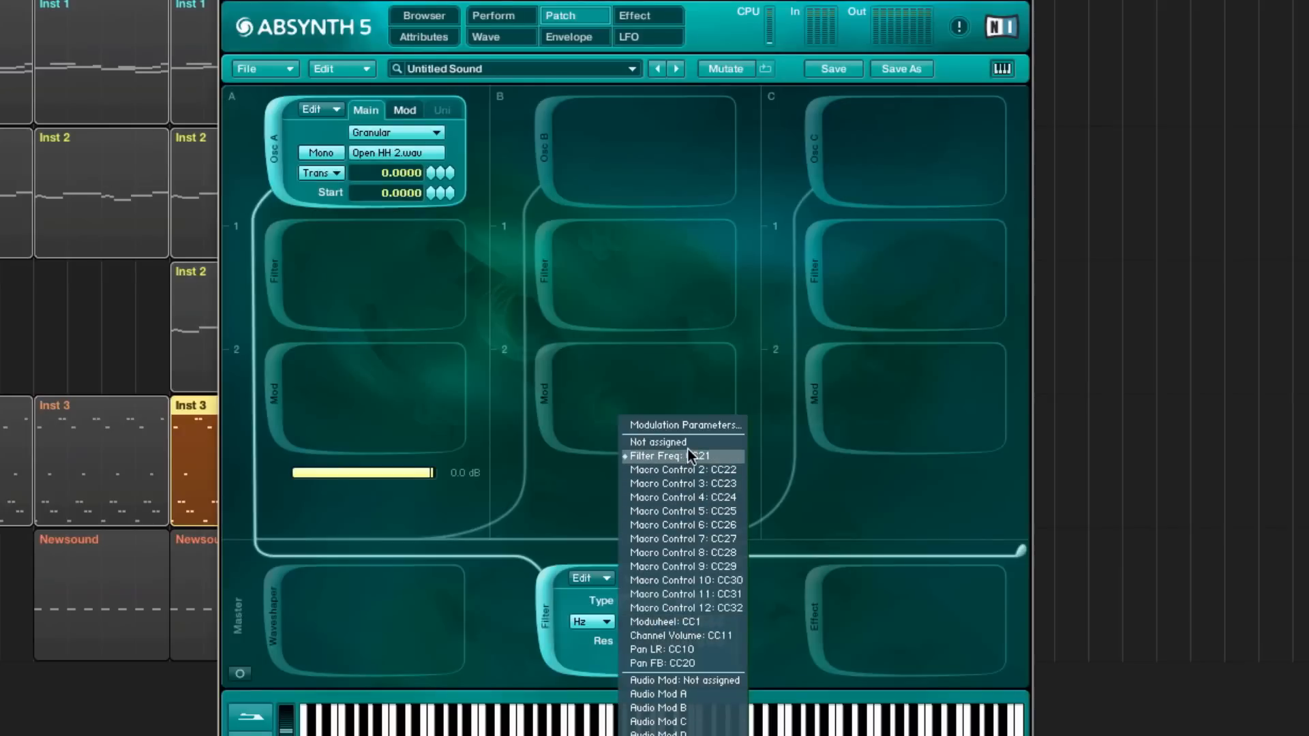
mouse_move(713, 459)
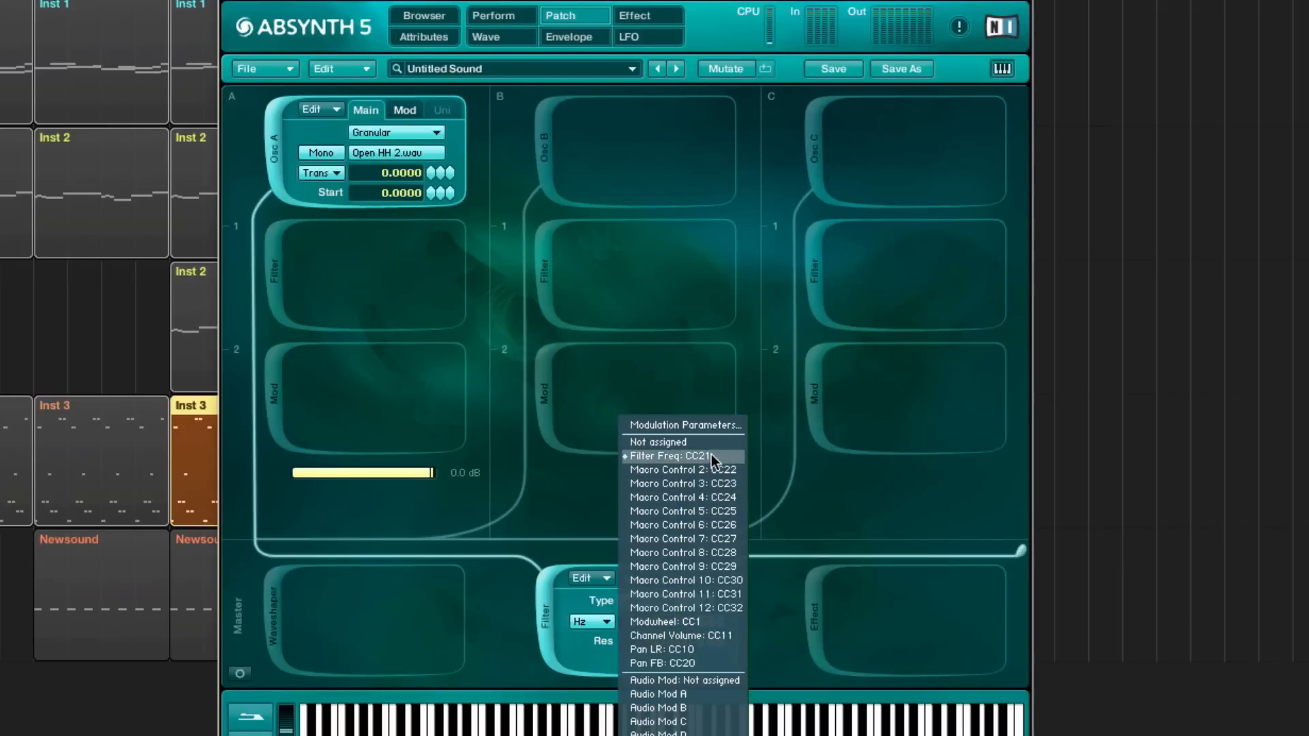
Step: Show the Hats track's Absynth filter-frequency automation ramp from 1.00 to 0.00 and audition a note
left_click(657, 442)
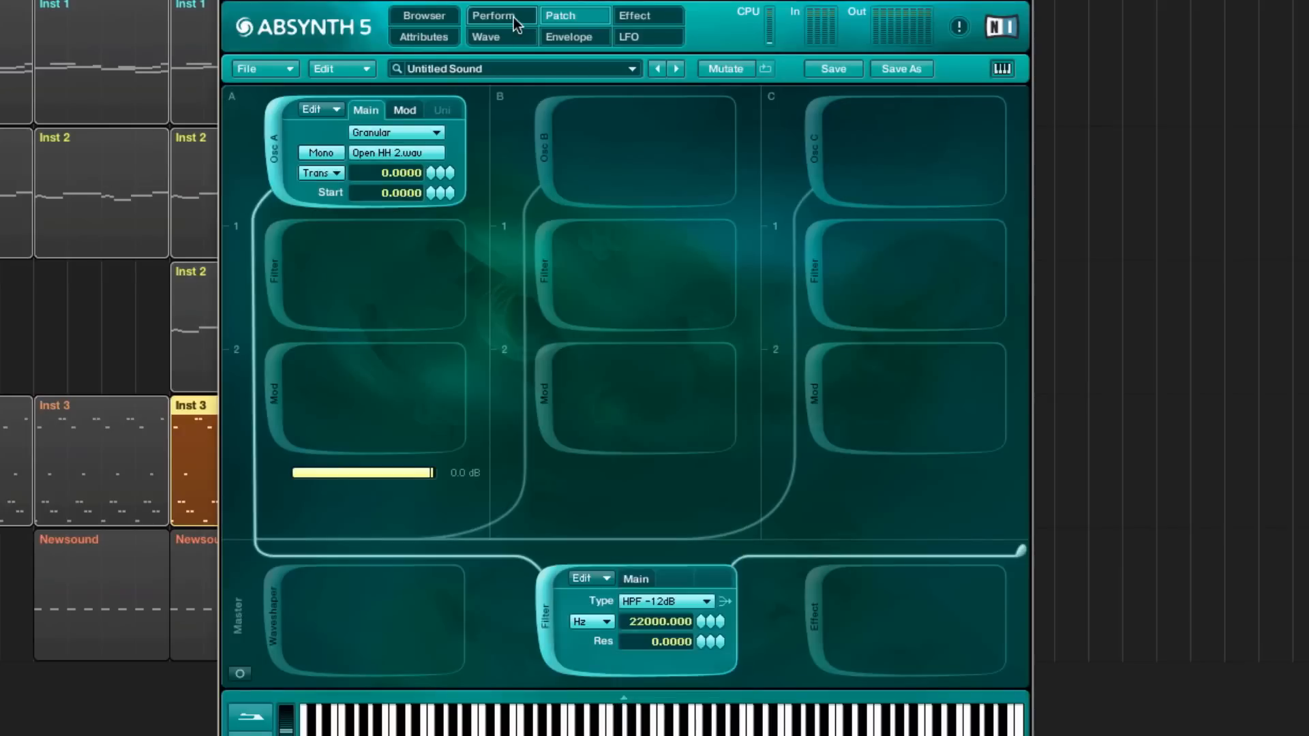
left_click(492, 15)
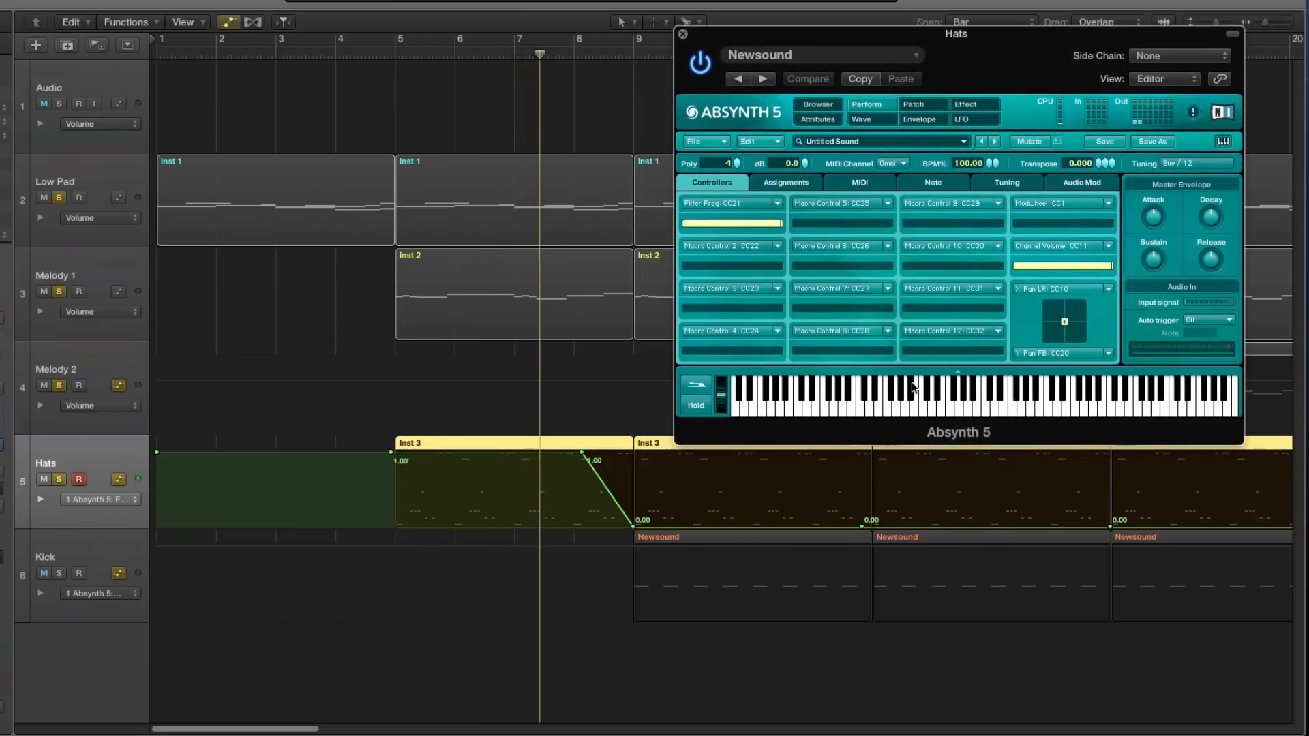
left_click(44, 104)
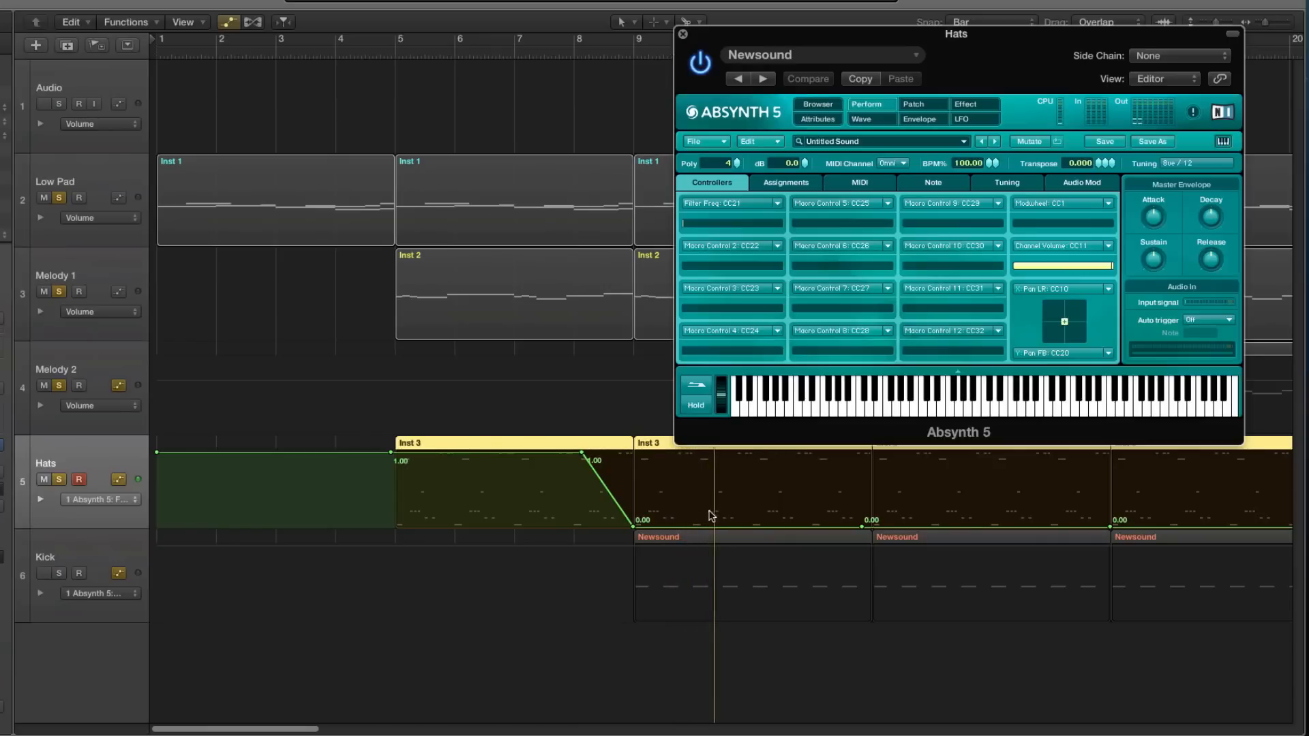
mouse_move(940, 132)
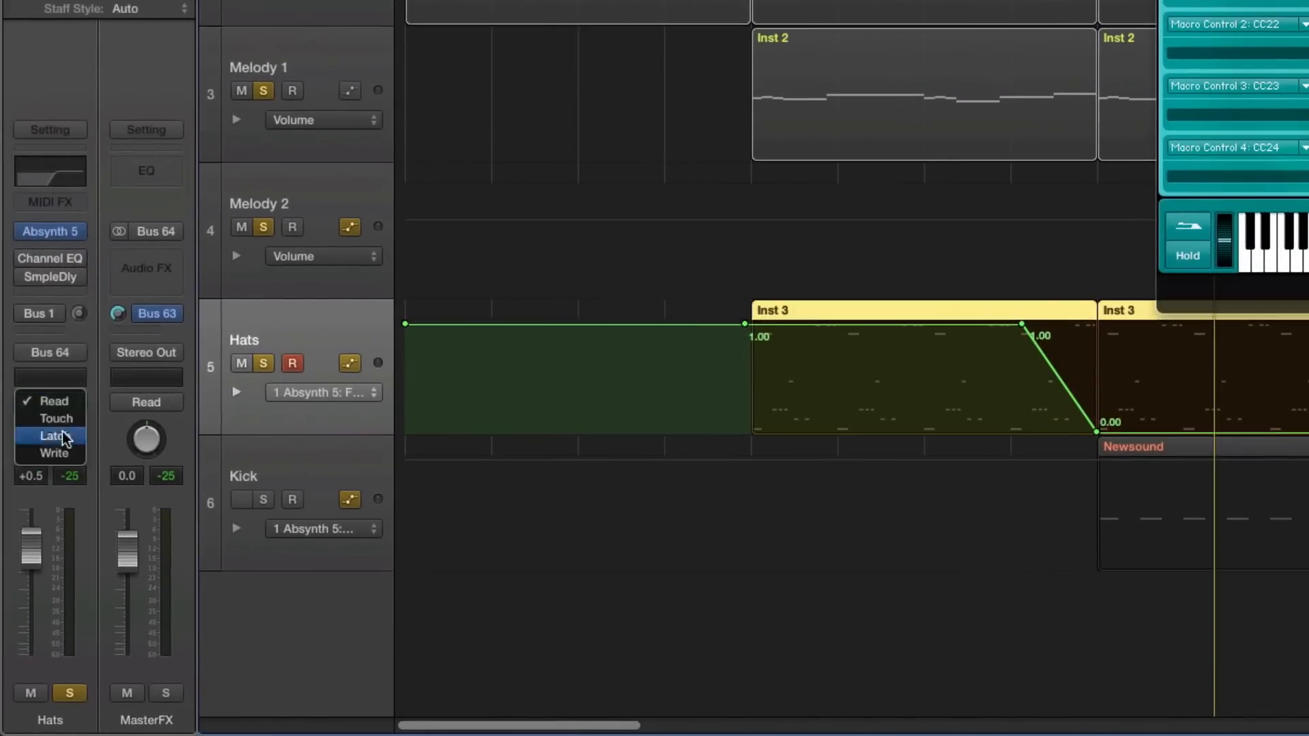
Step: Switch the Hats automation to Latch mode and close the Absynth window
left_click(50, 401)
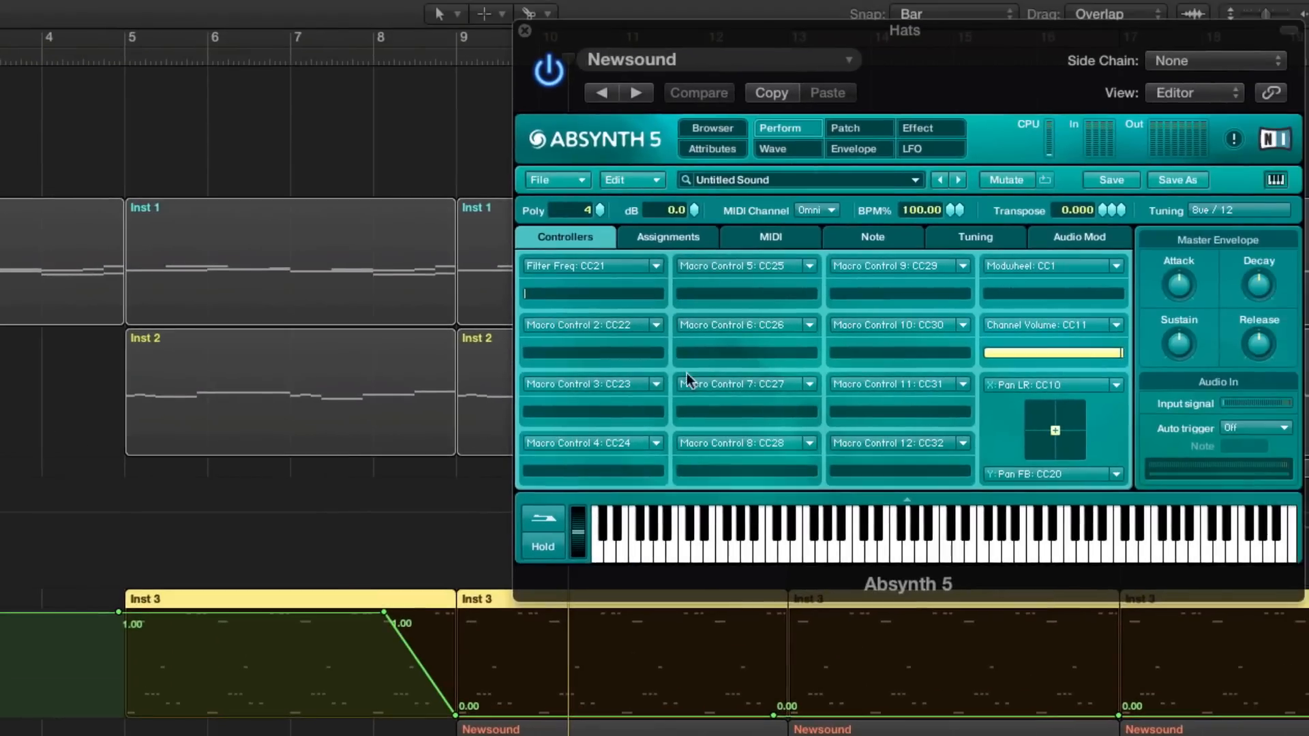
mouse_move(856, 196)
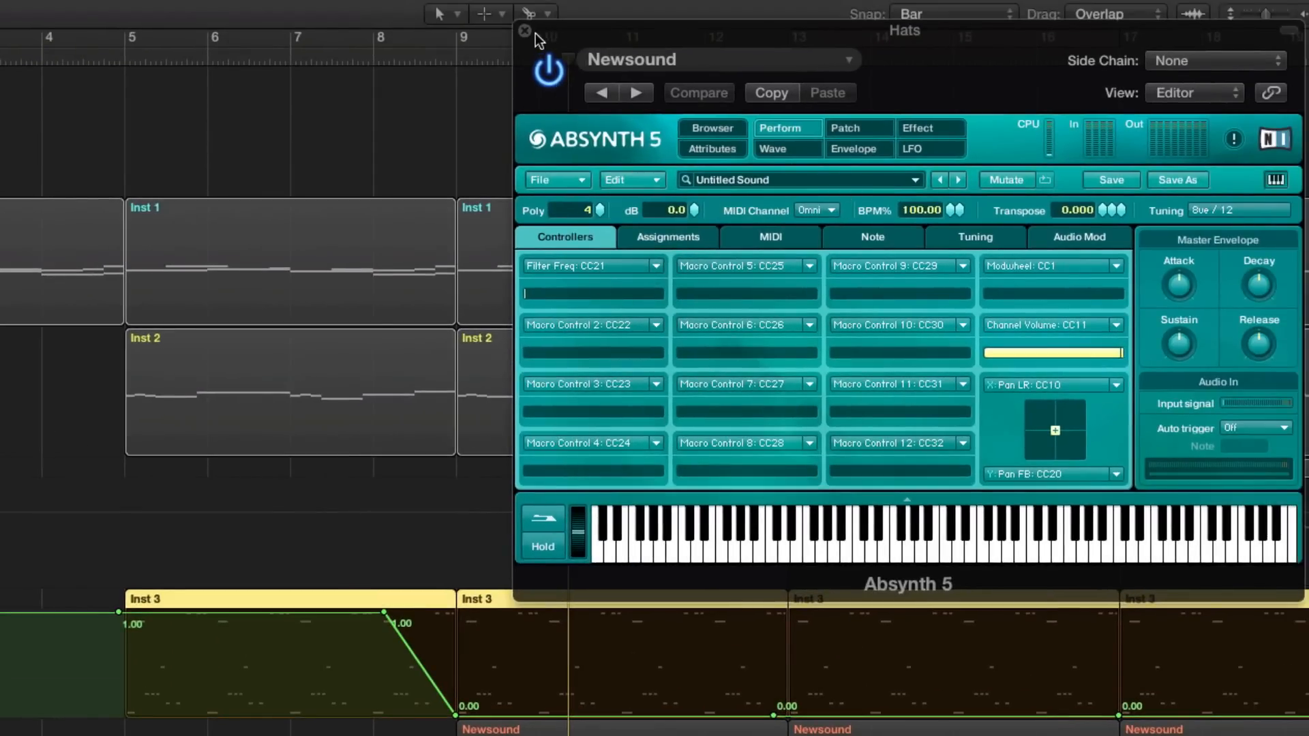
left_click(523, 32)
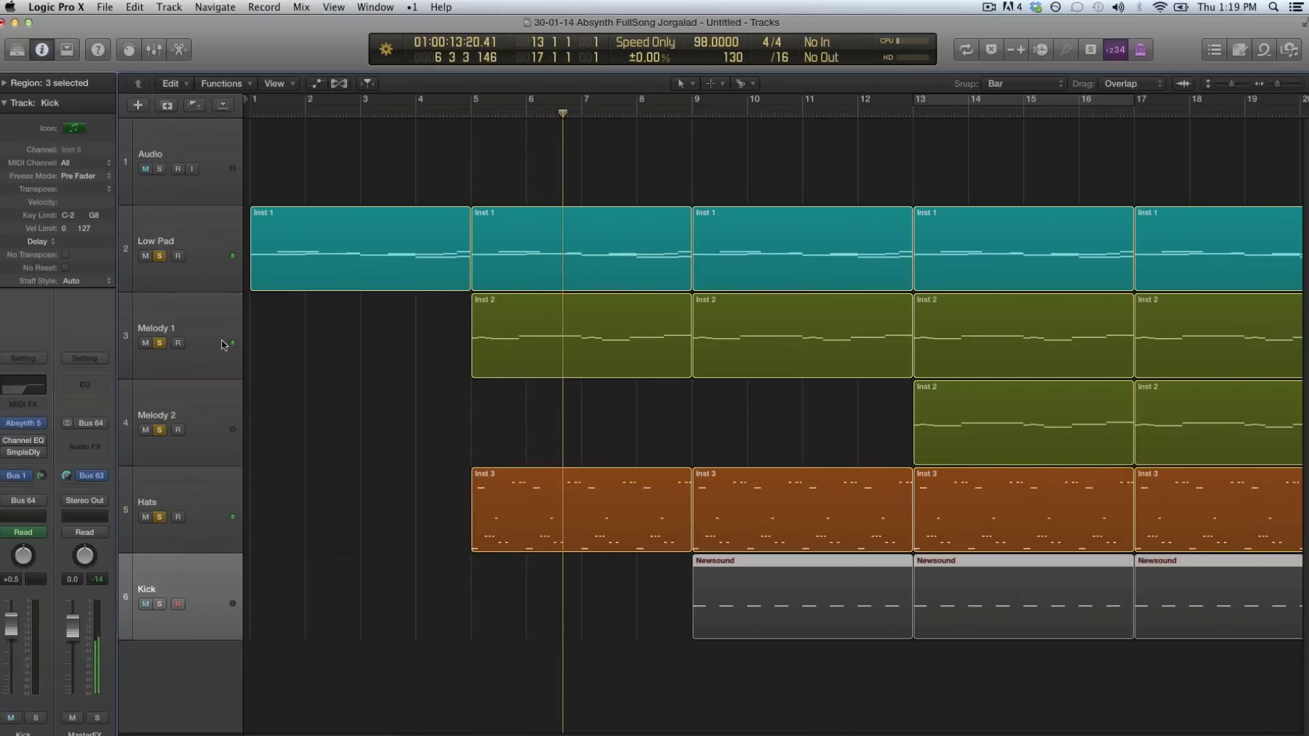
Step: Close Melody 1's iZotope Alloy 2 window and select the Hats track
left_click(154, 327)
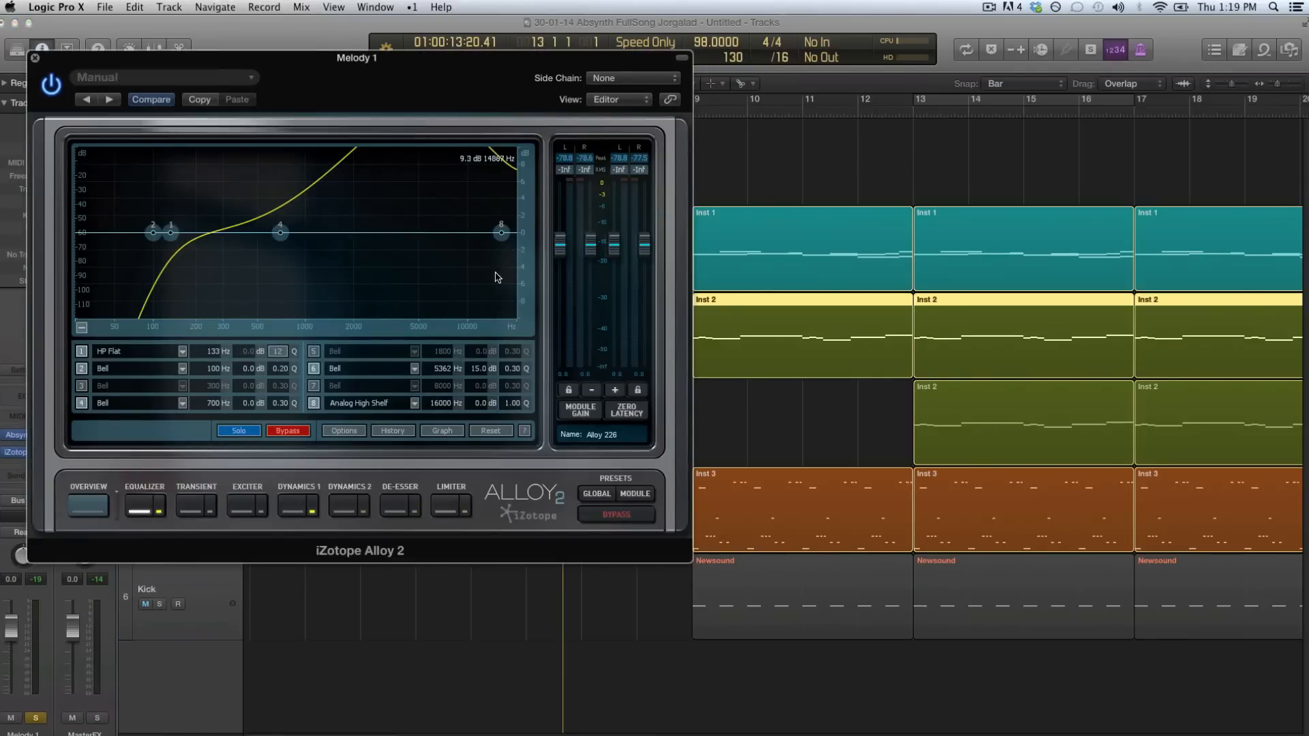
mouse_move(484, 470)
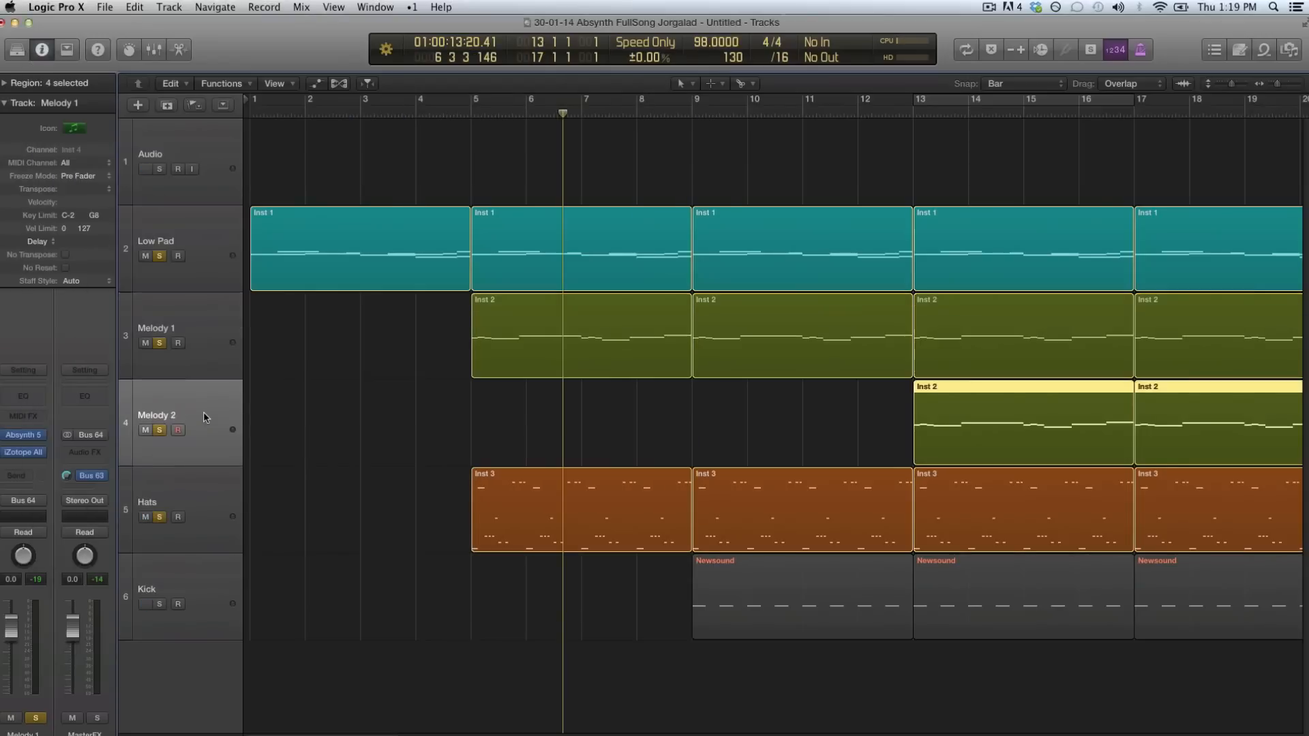
left_click(154, 501)
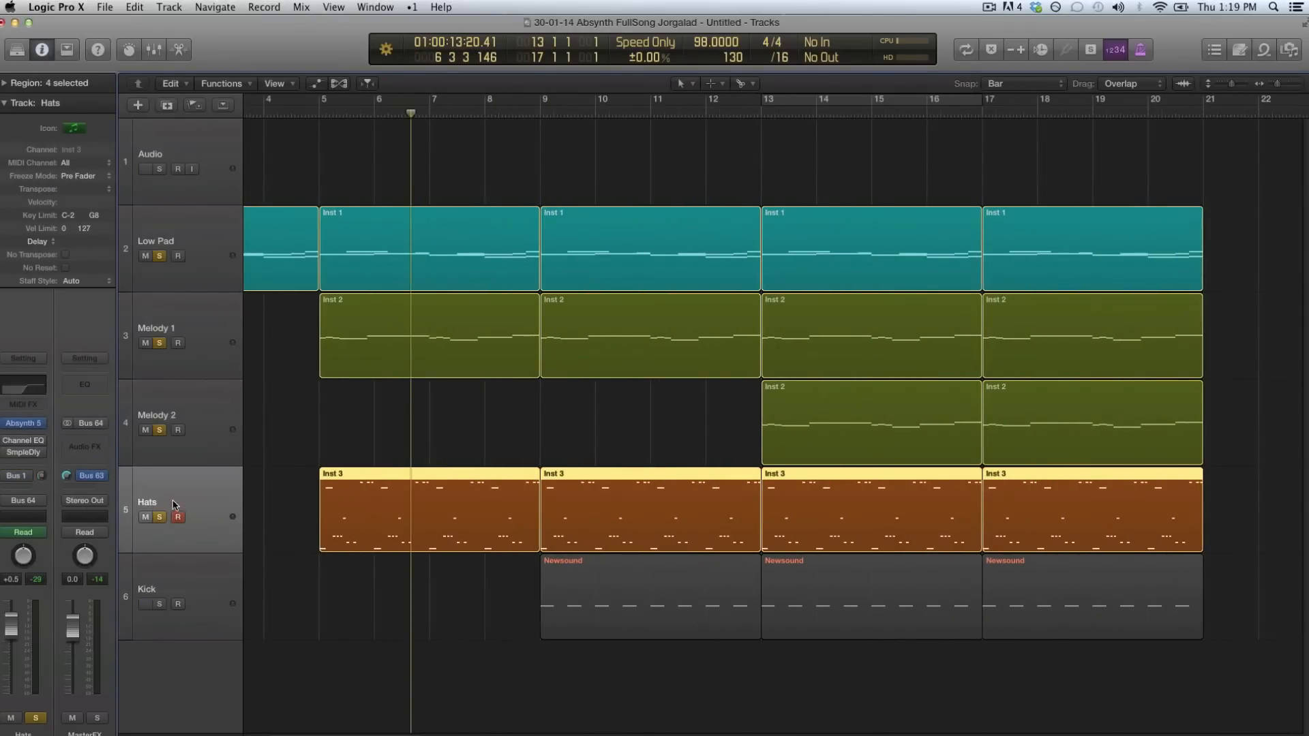
Step: Select the Kick track with all its Newsound regions and solo it to check the Bus 1 Altiverb send
left_click(154, 589)
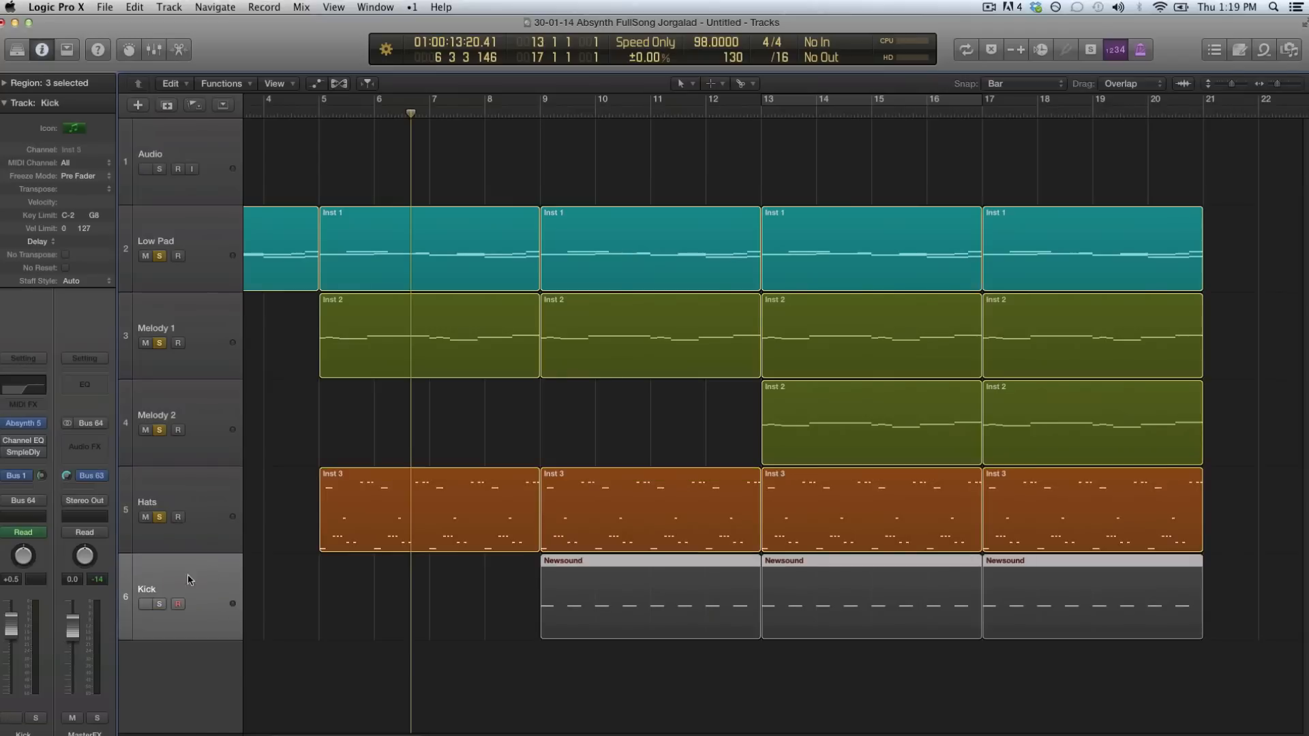
left_click(144, 604)
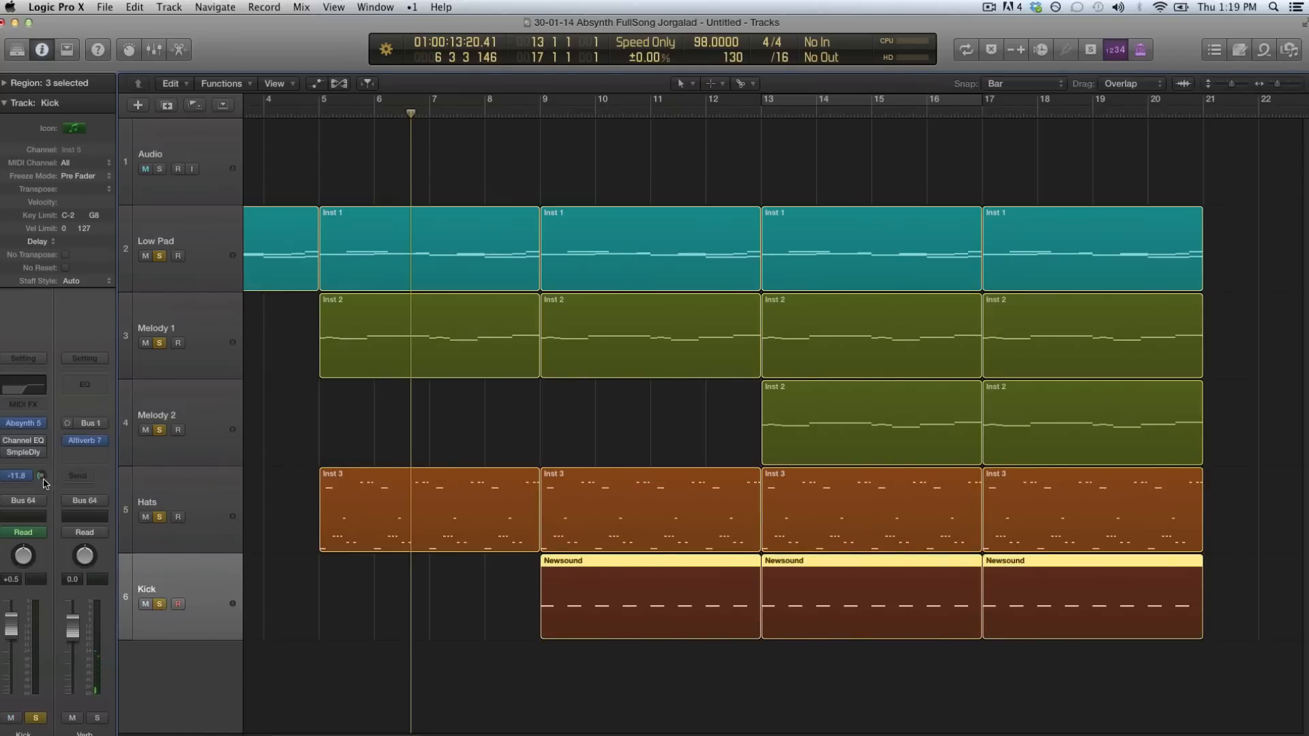
left_click(23, 476)
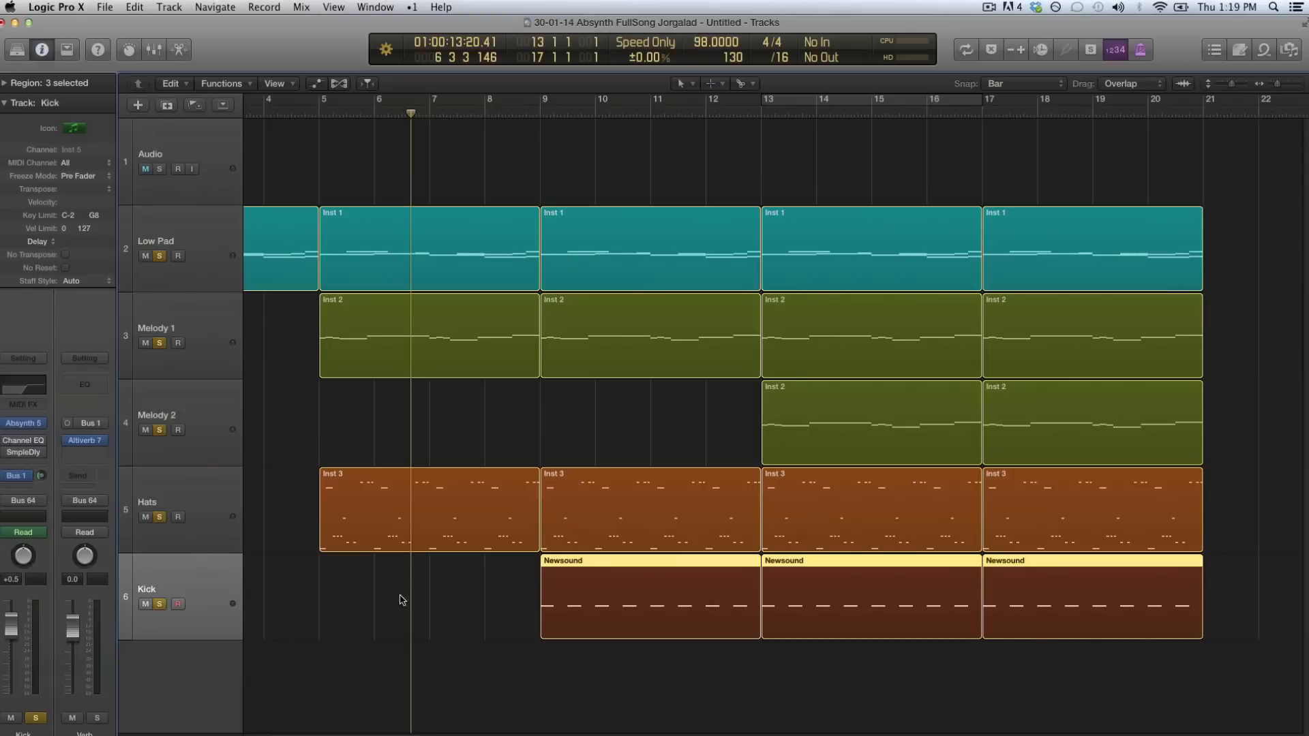
mouse_move(221, 557)
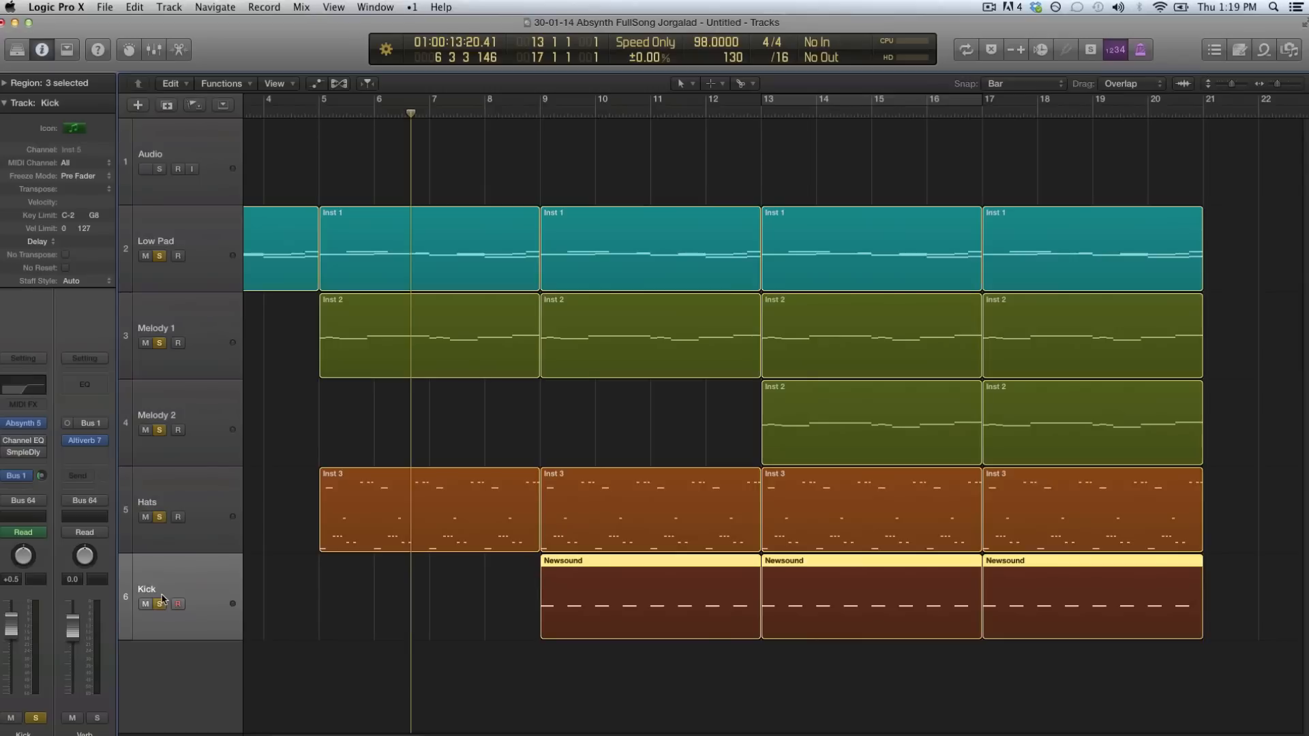
mouse_move(173, 566)
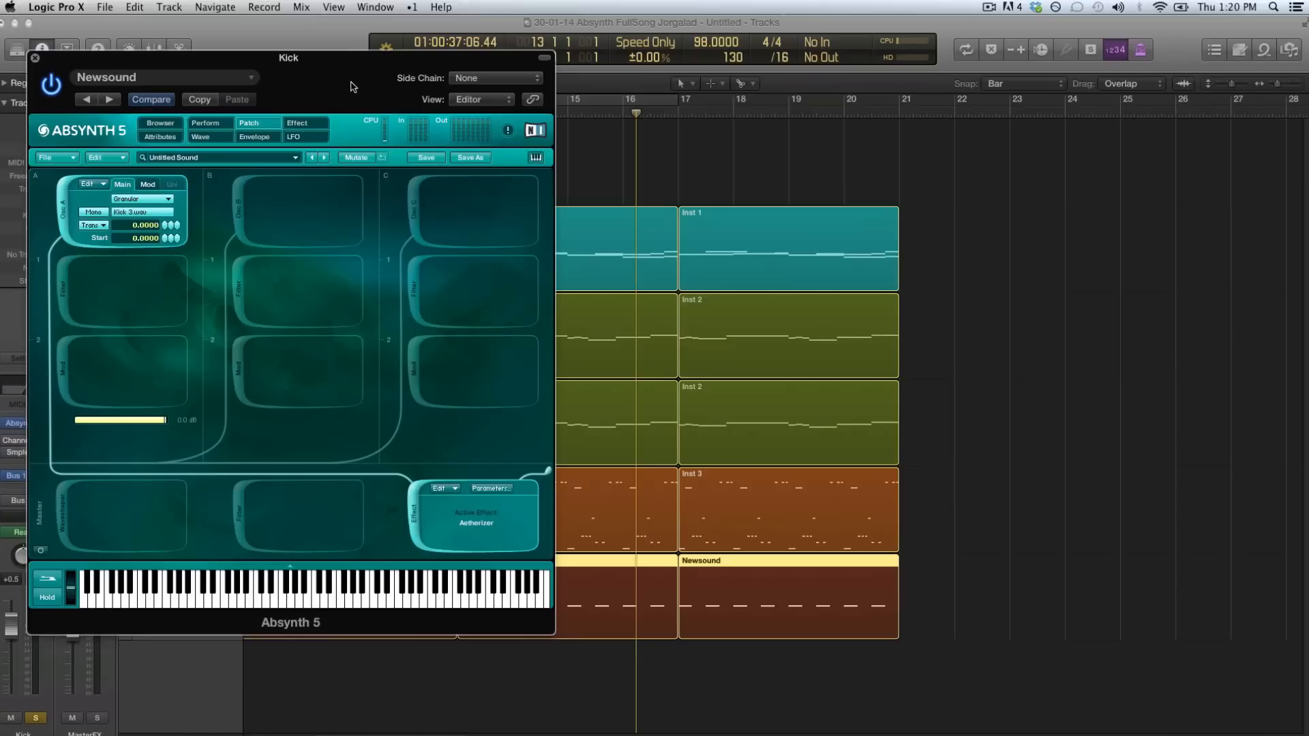
mouse_move(155, 215)
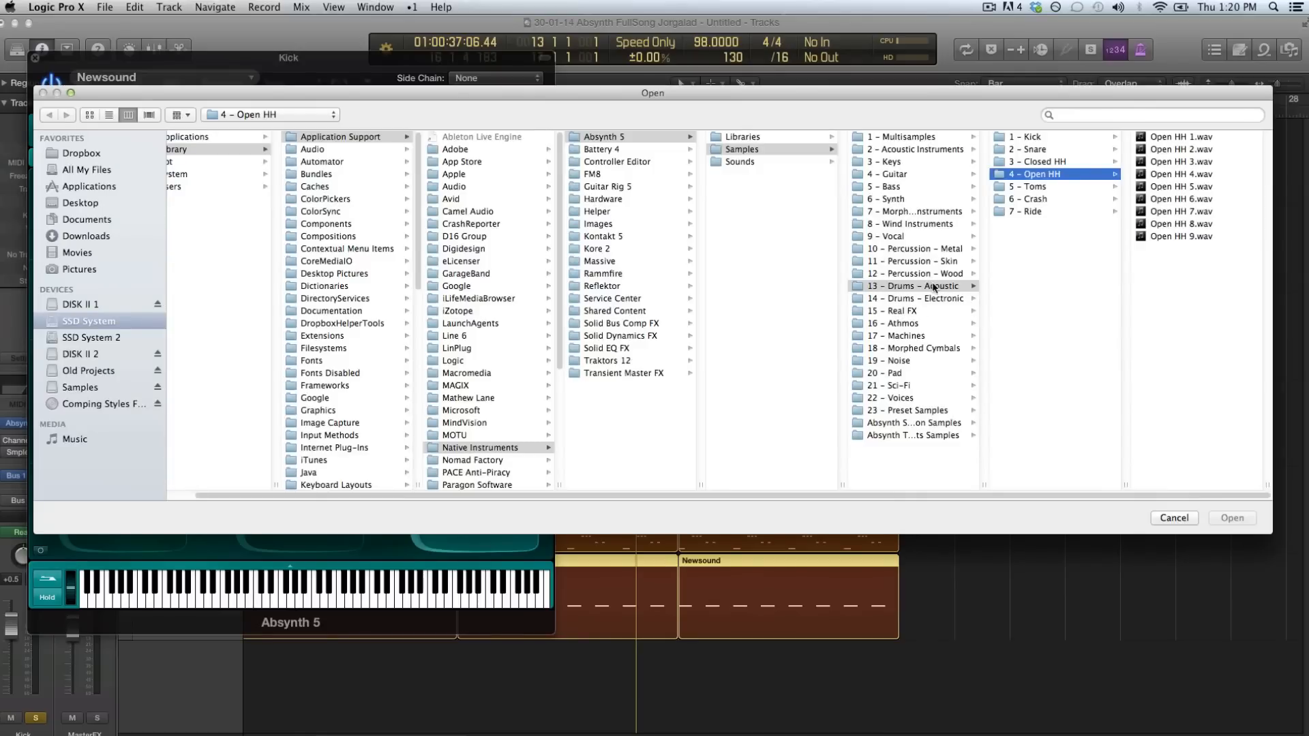
Step: Load Kick 3.wav from Samples > 13 – Drums – Acoustic > 1 – Kick into Osc A
left_click(1022, 136)
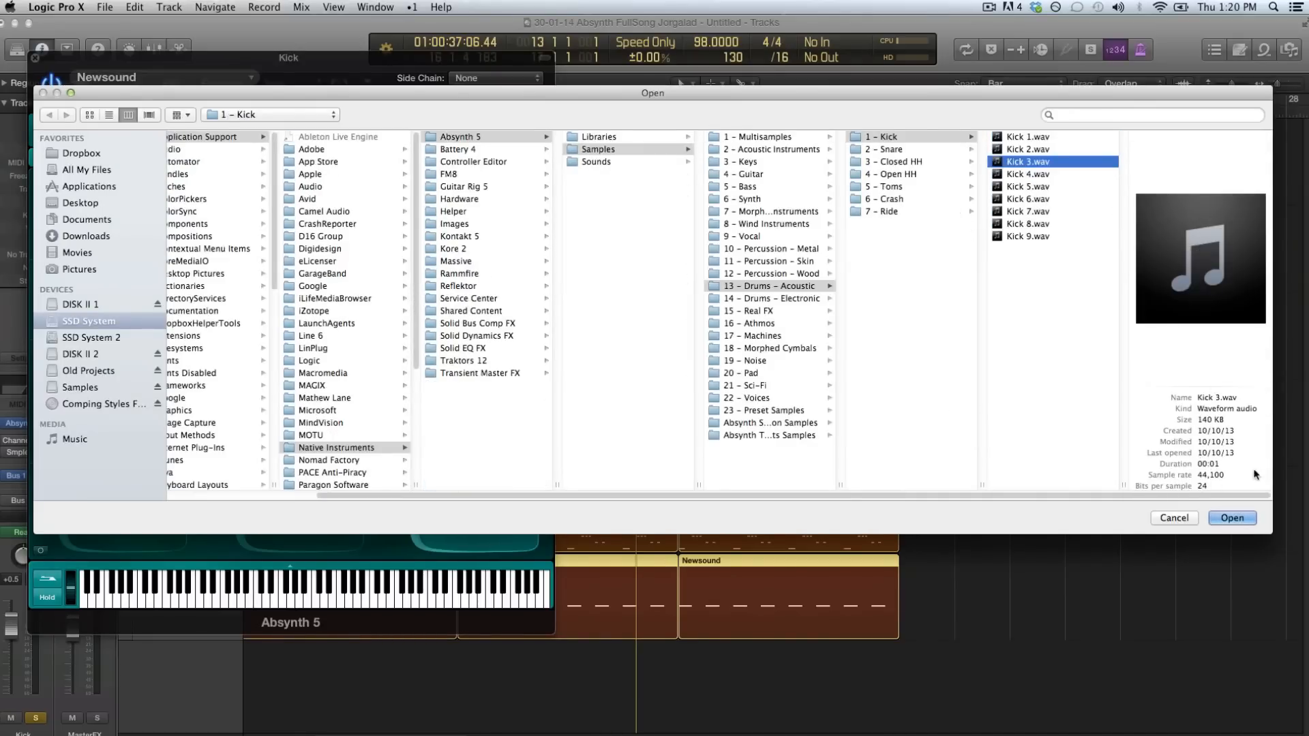
left_click(1229, 518)
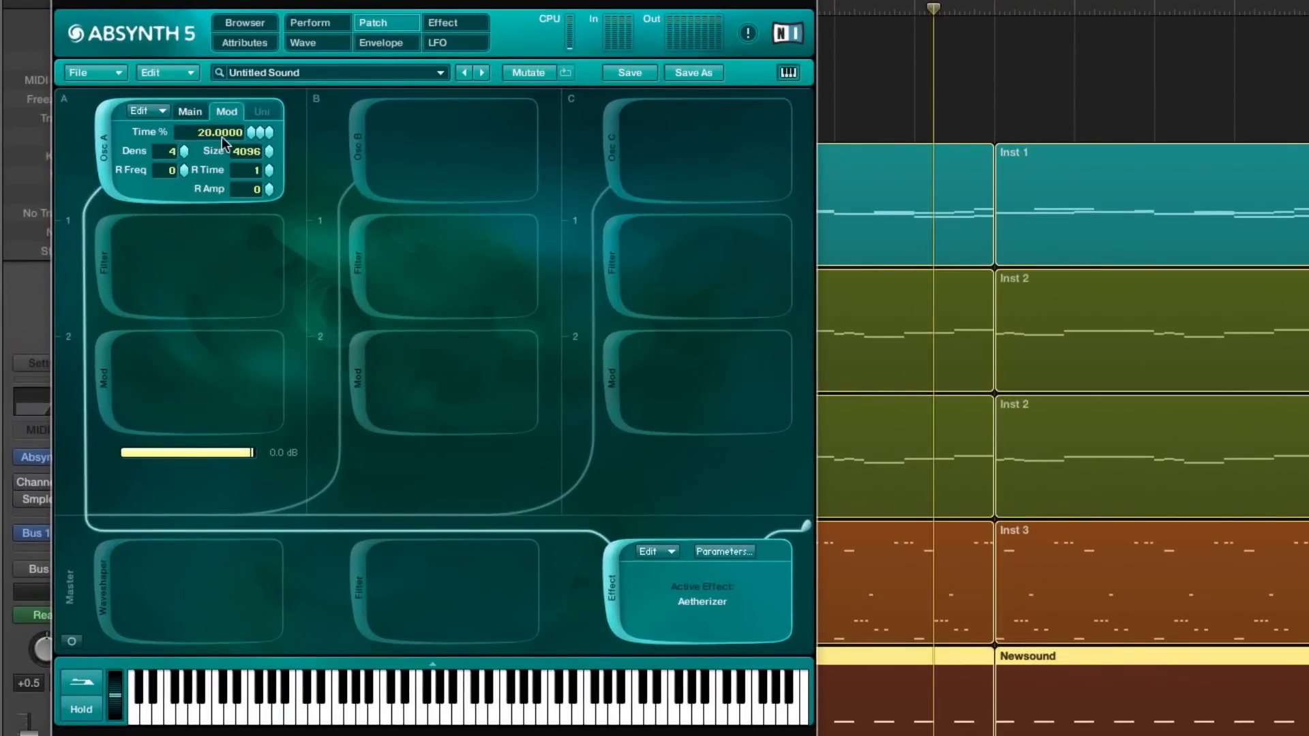
mouse_move(284, 150)
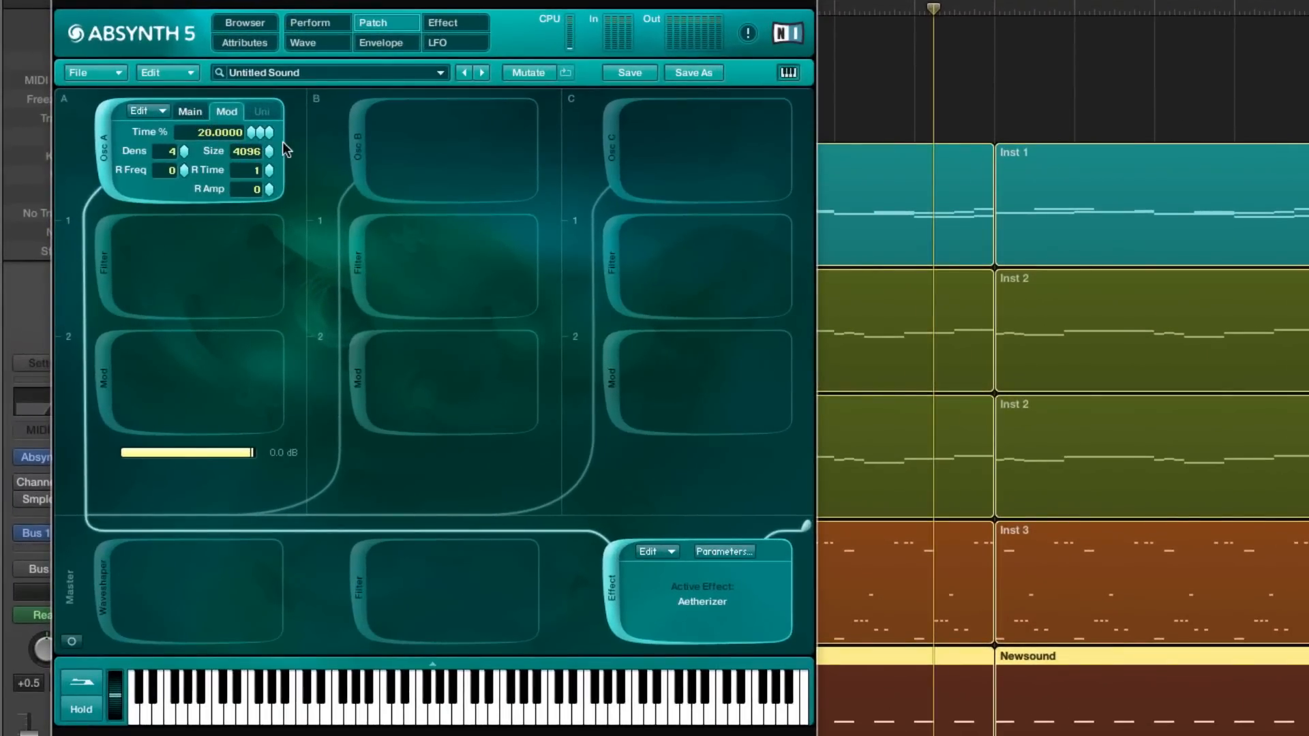
mouse_move(251, 142)
type("10")
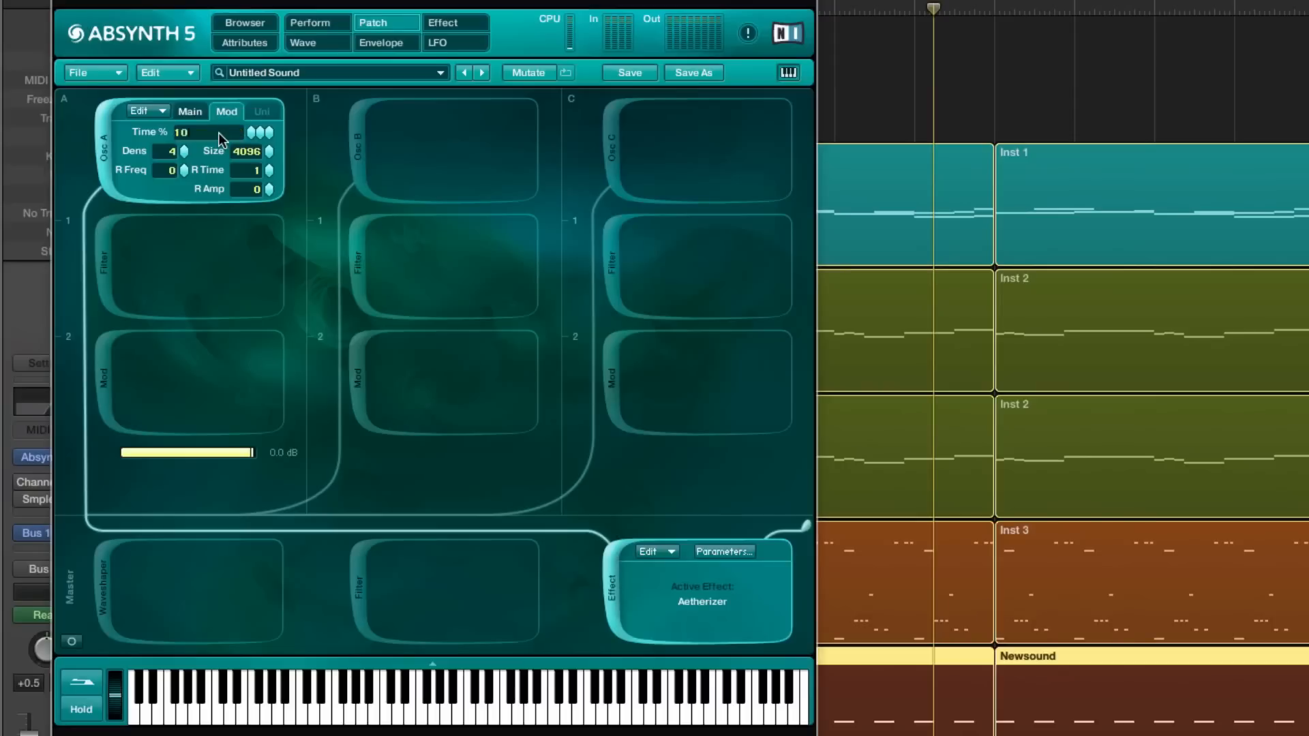
Step: Set Osc A's granular Time % to 10 and return to the Main settings
double_click(181, 133)
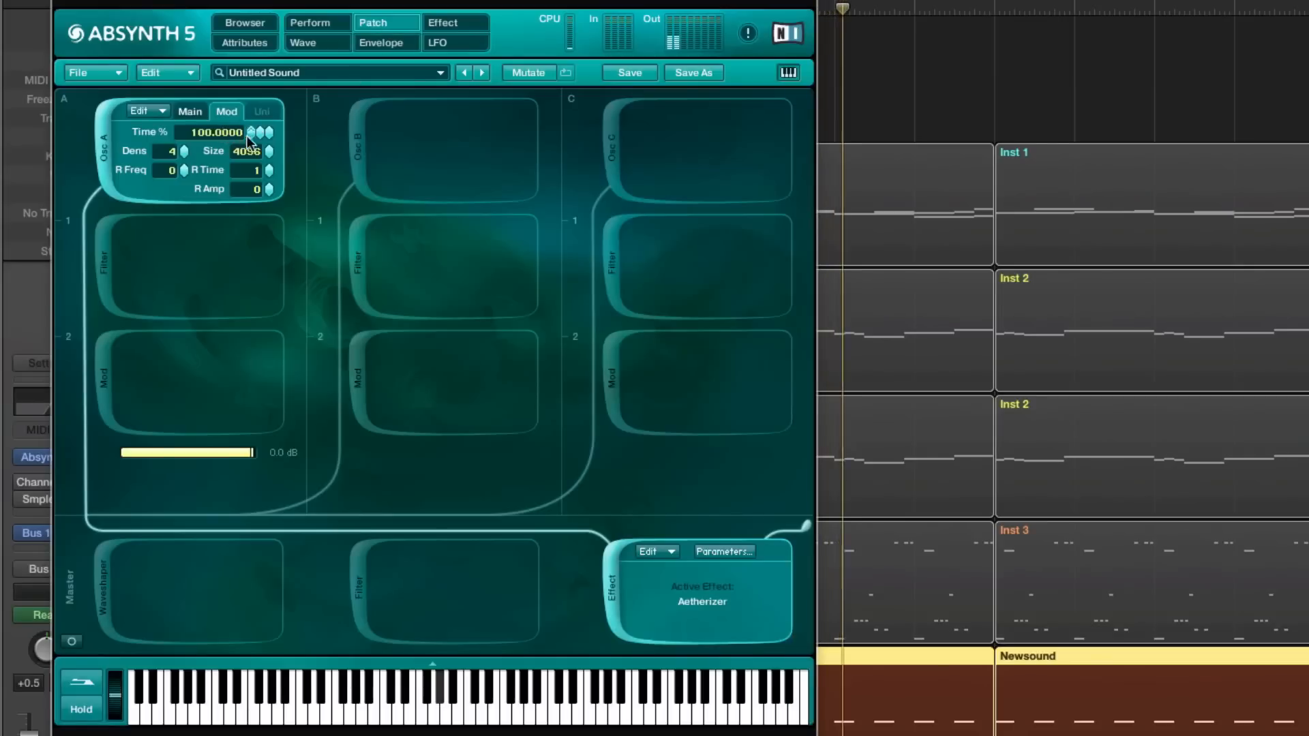
left_click_drag(253, 132, 254, 188)
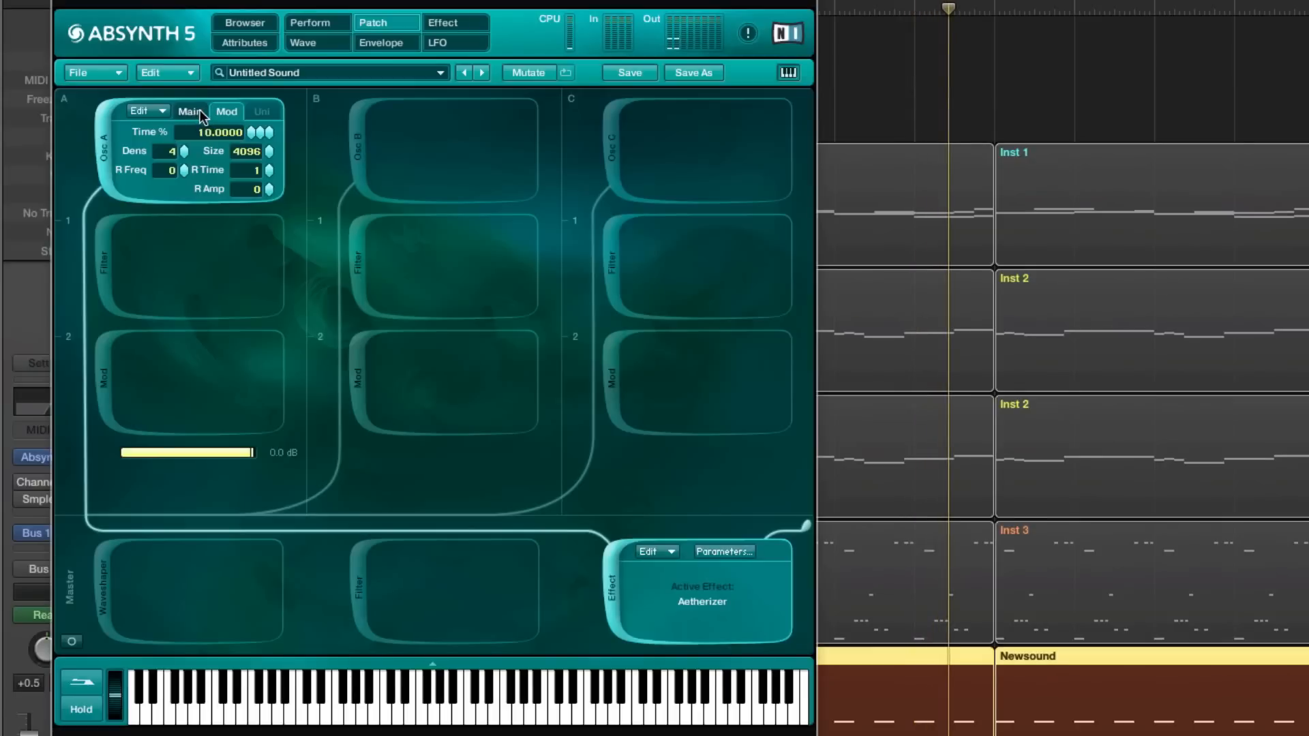
left_click(189, 111)
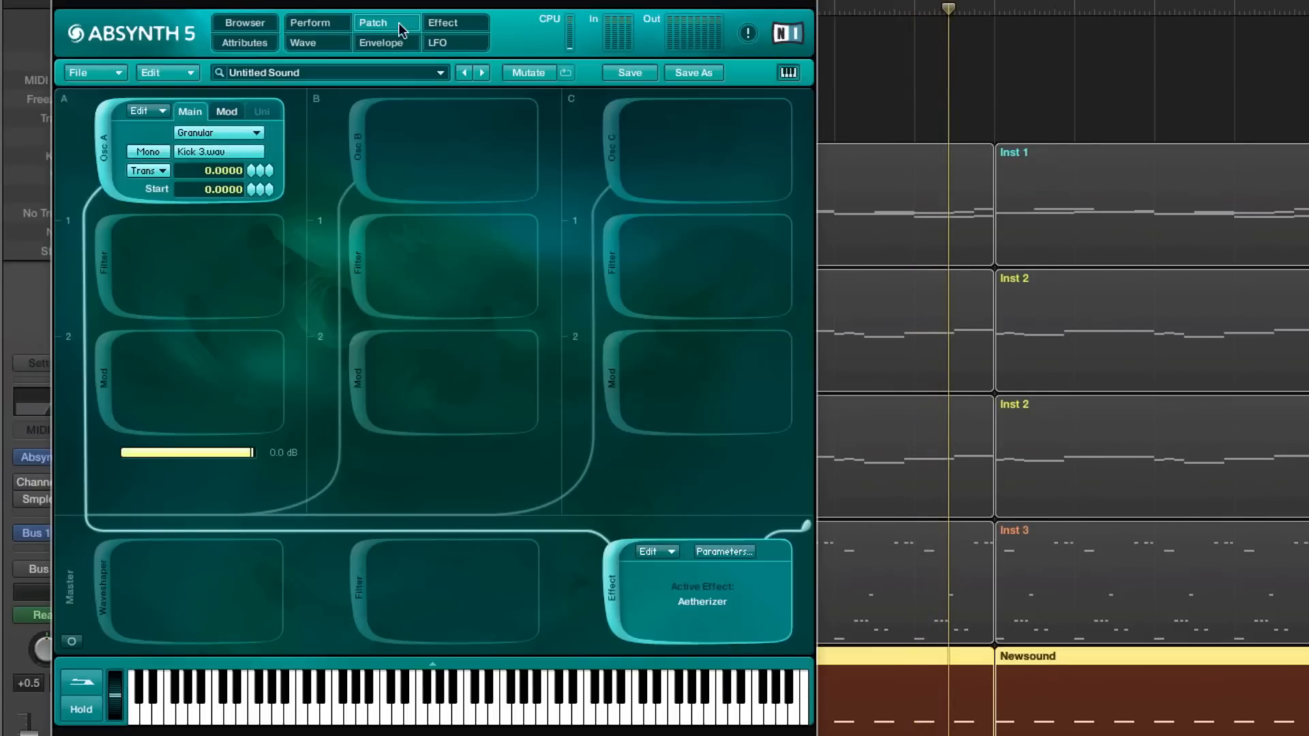
Step: Raise the Kick patch's Aetherizer Wet level from -96 to about -3.9
left_click(380, 42)
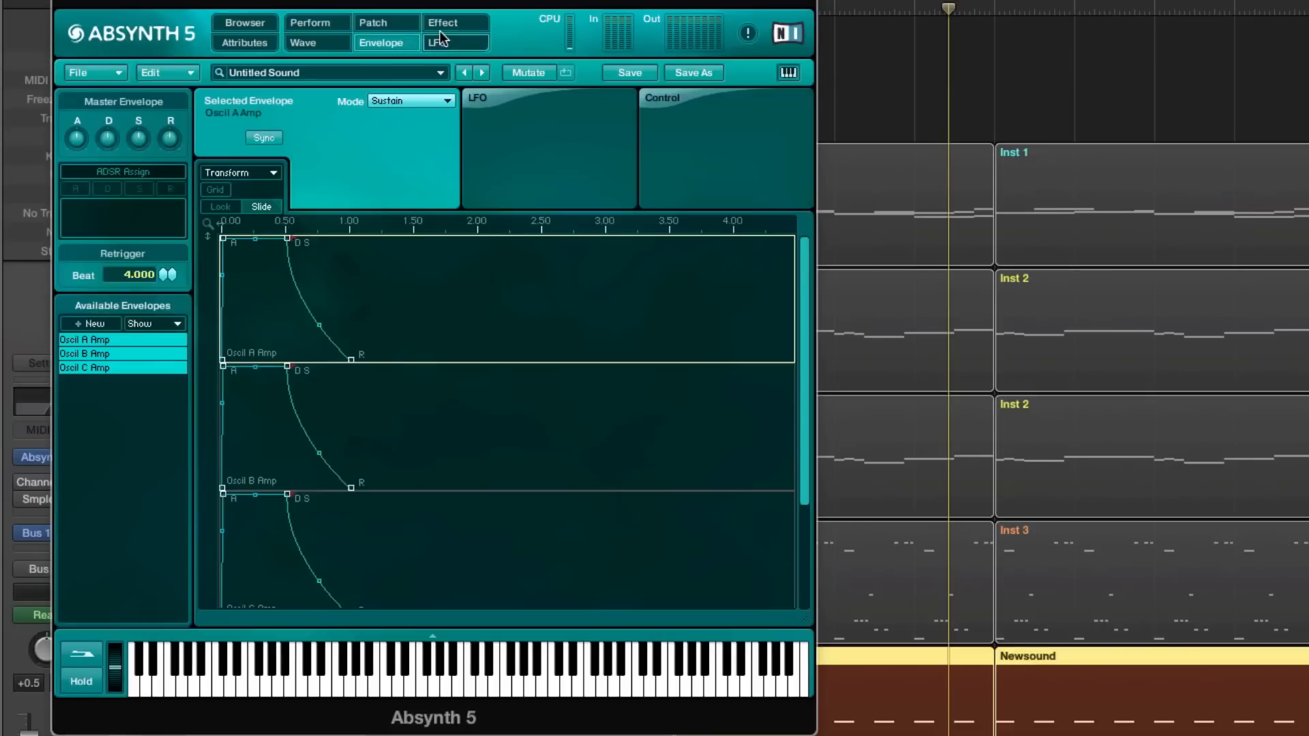
left_click(456, 23)
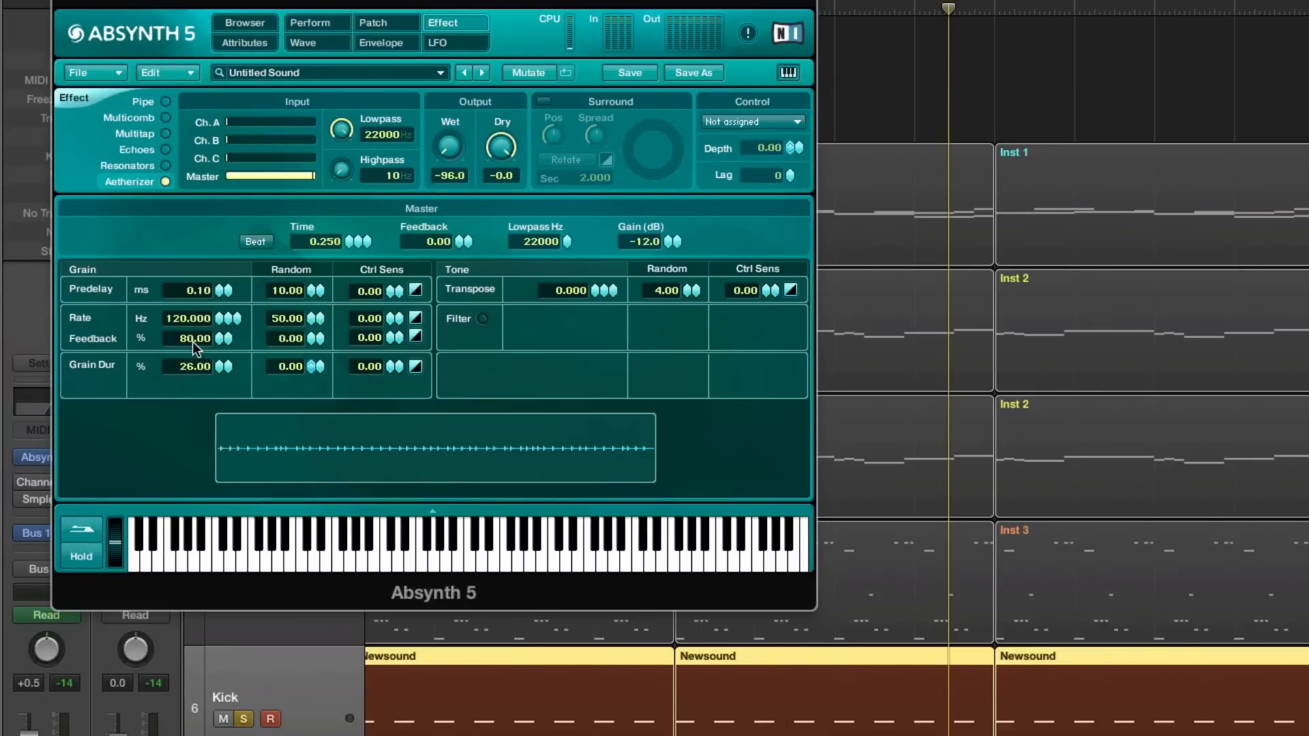
mouse_move(615, 233)
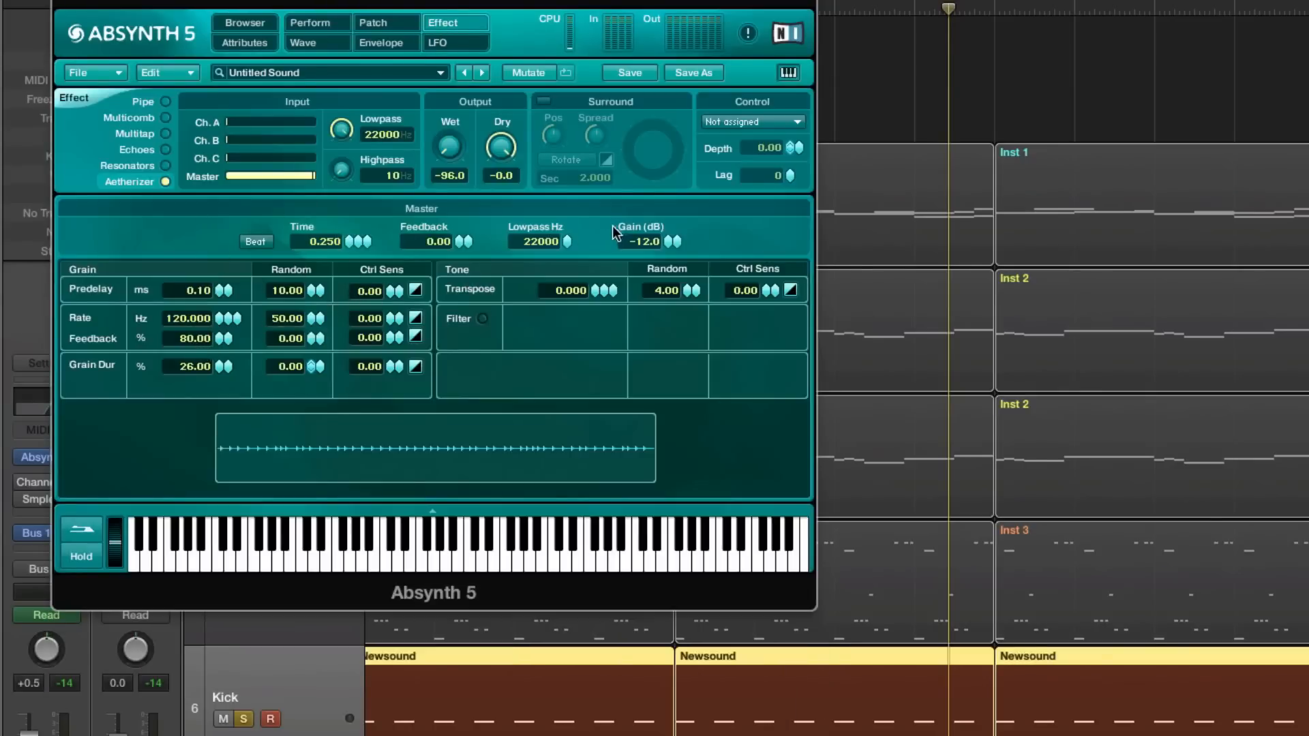
mouse_move(471, 156)
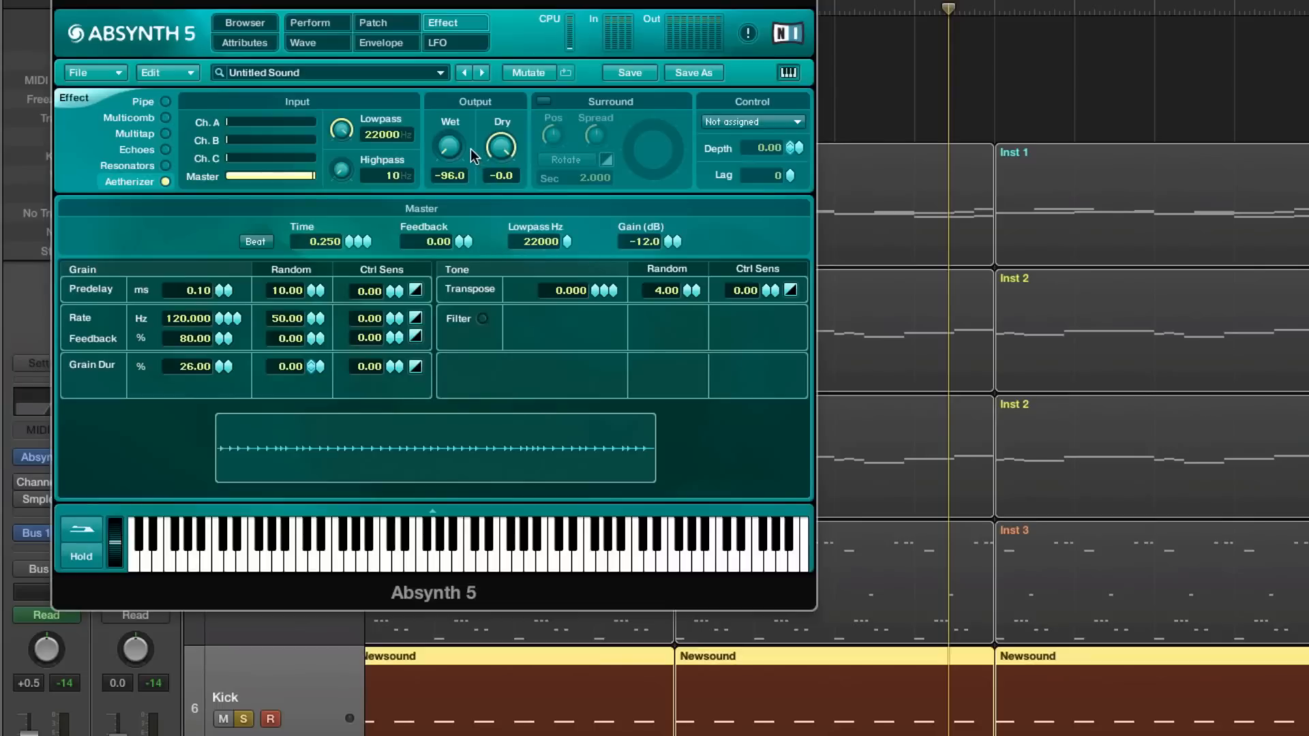
left_click_drag(449, 149, 448, 125)
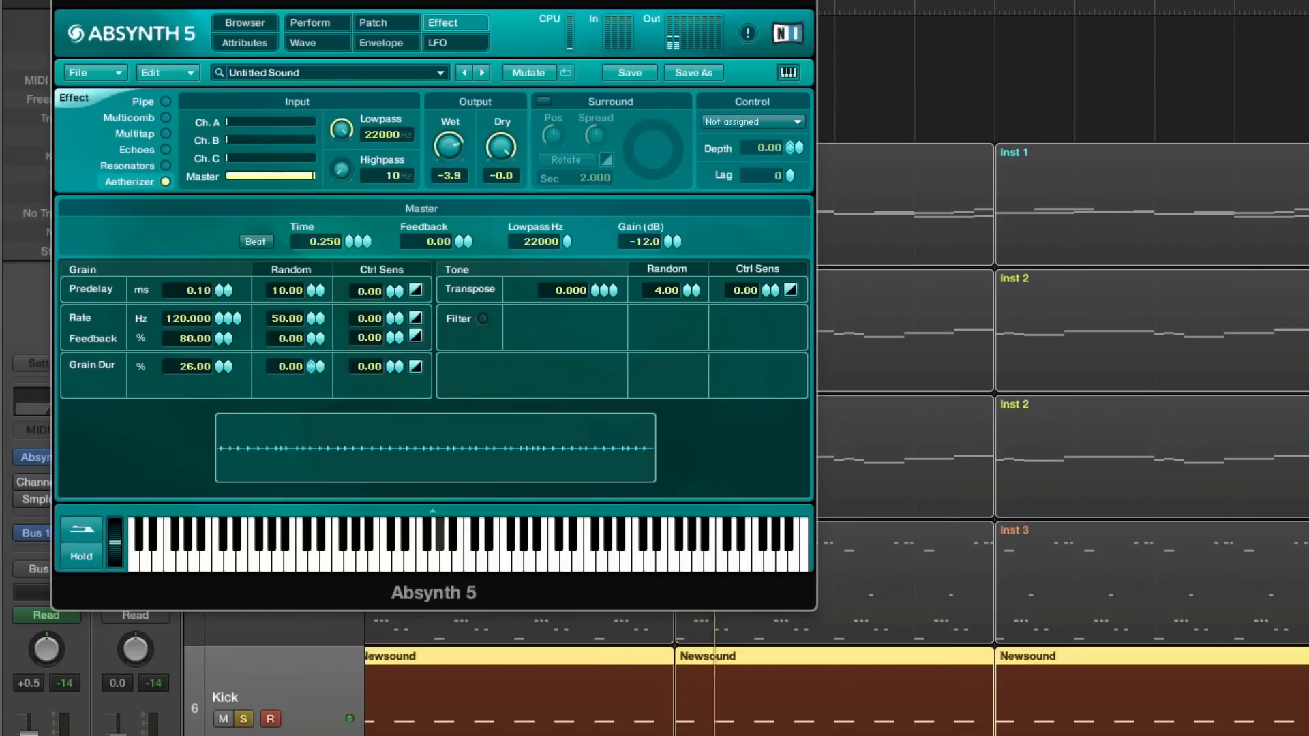
left_click_drag(449, 149, 449, 159)
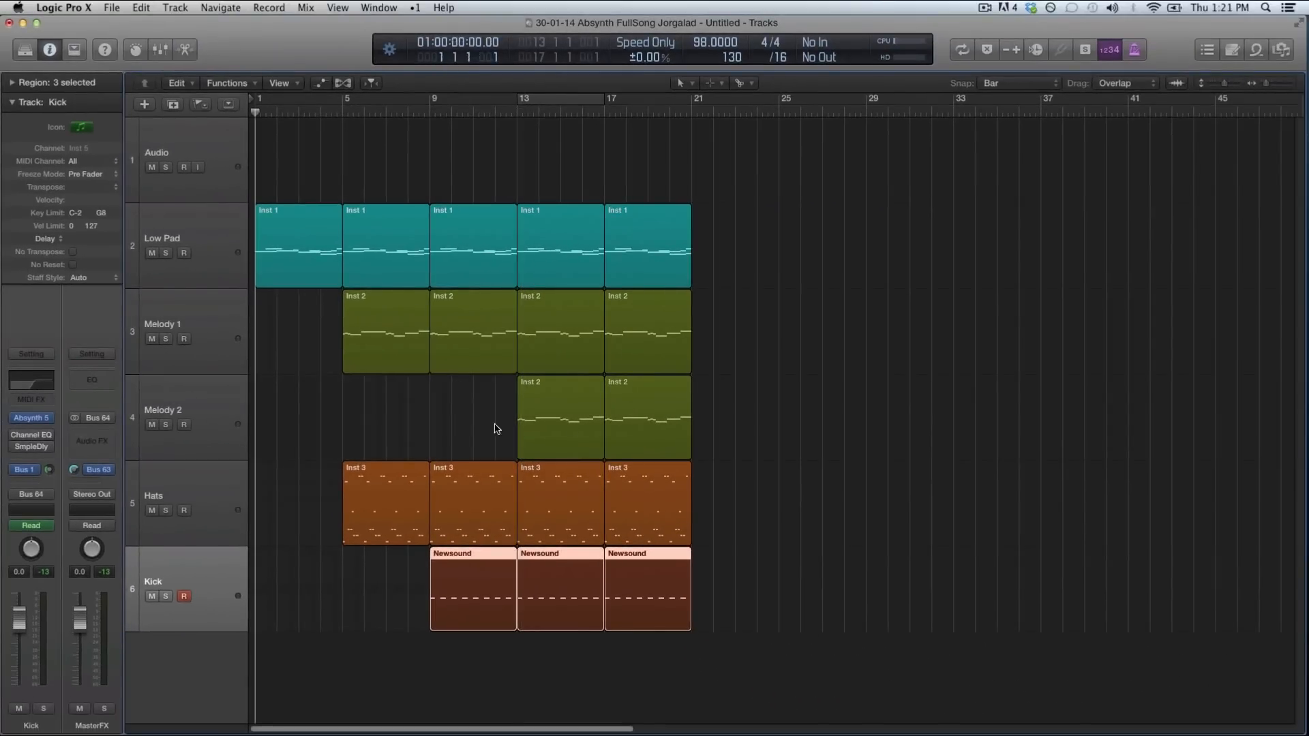
mouse_move(779, 426)
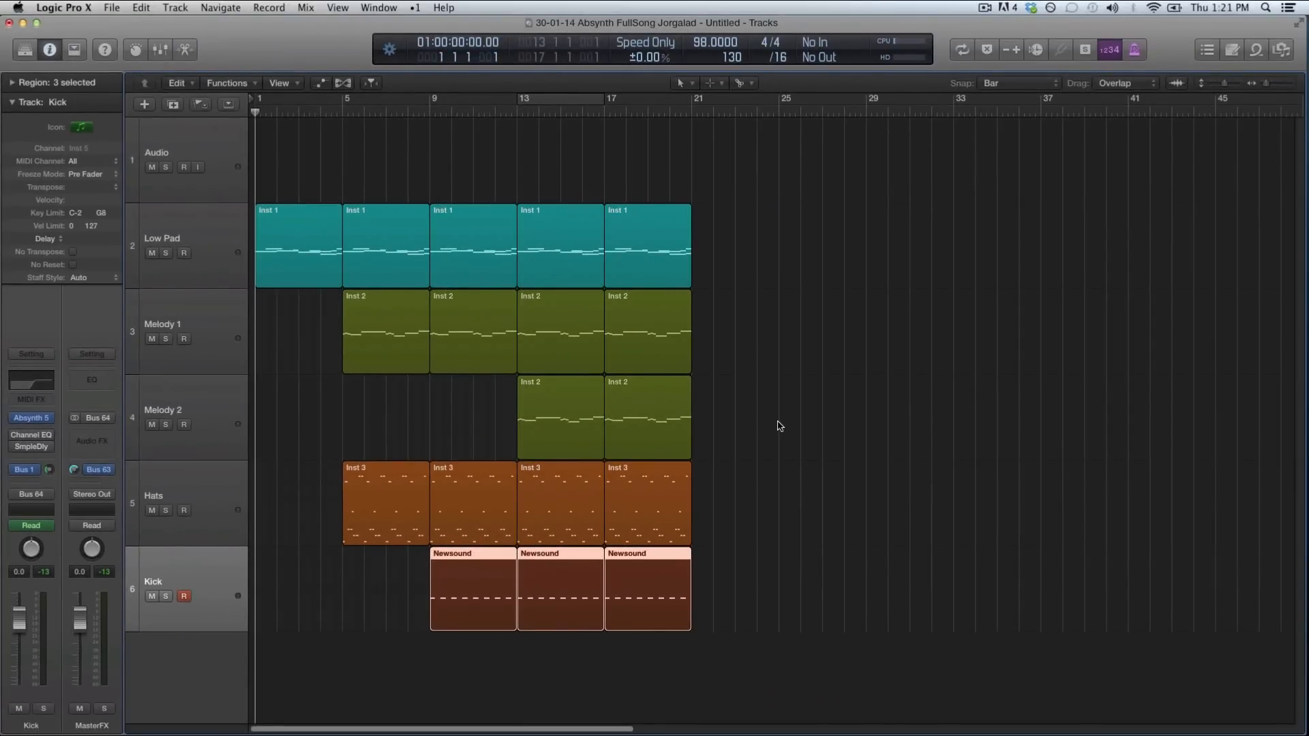
mouse_move(724, 370)
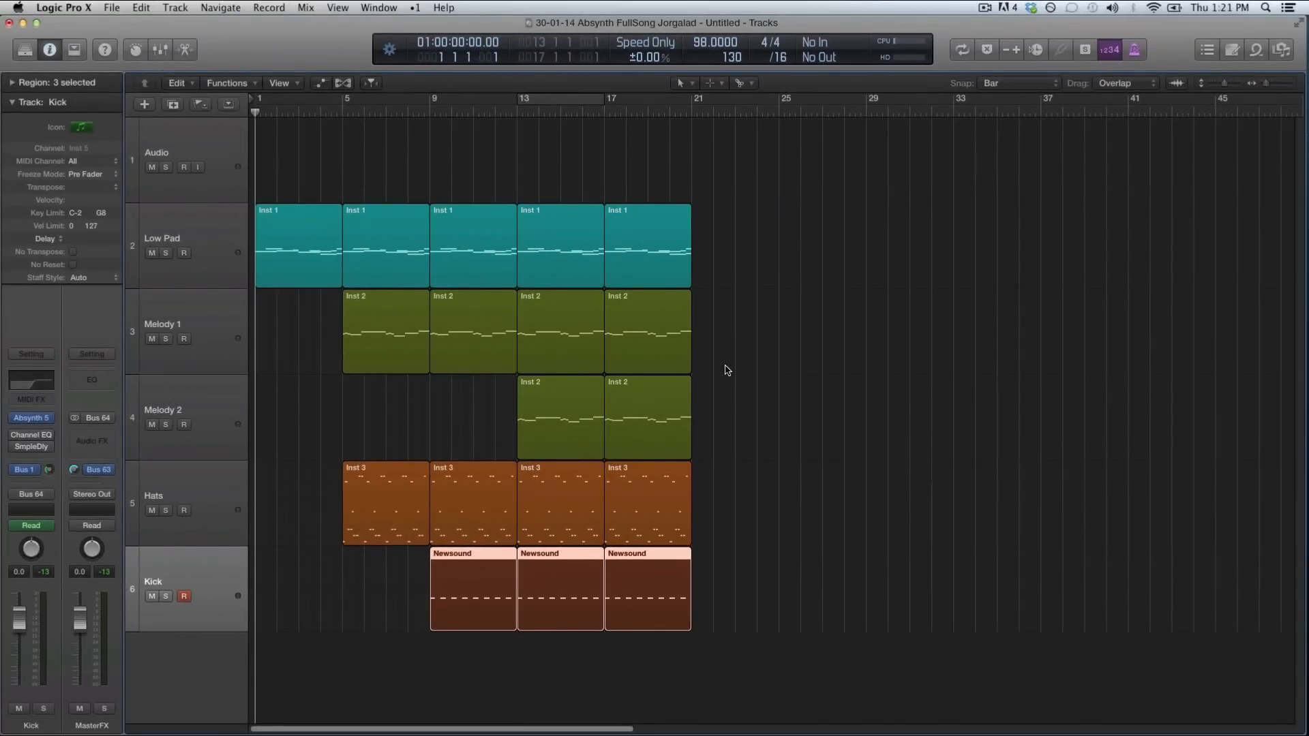
mouse_move(777, 171)
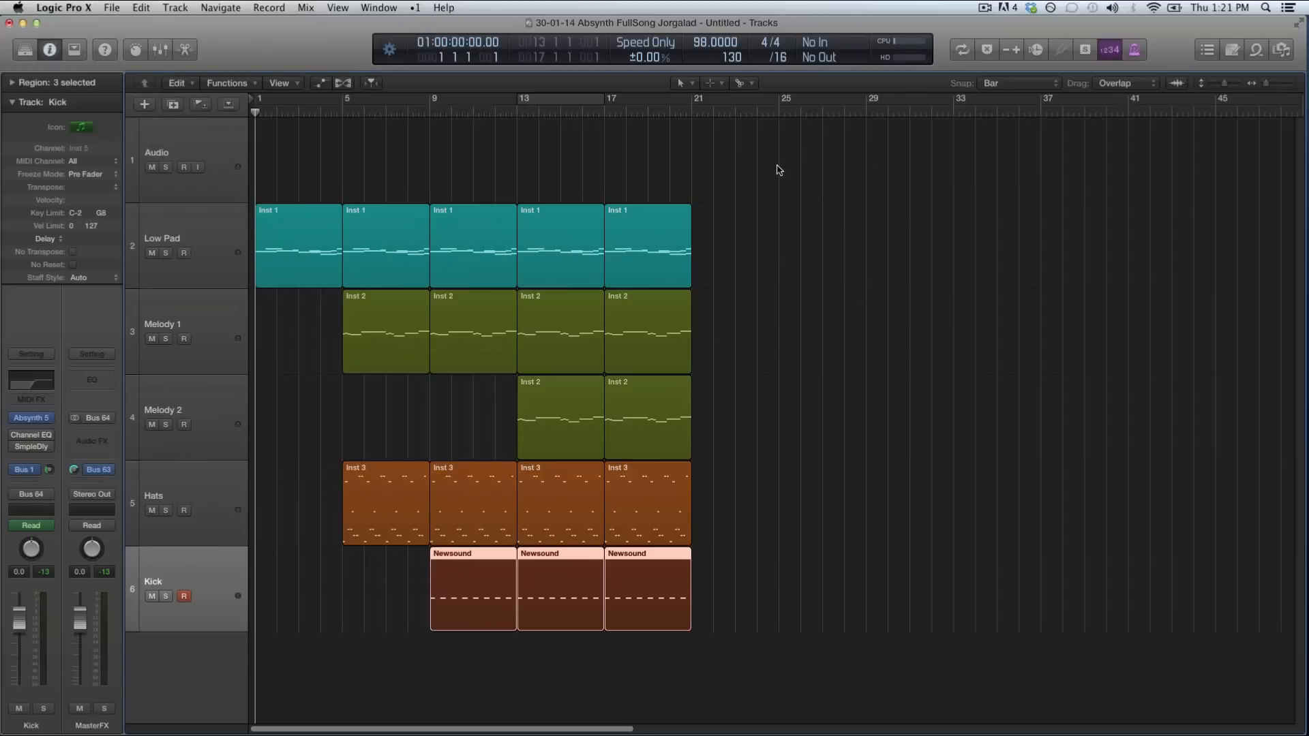
mouse_move(708, 240)
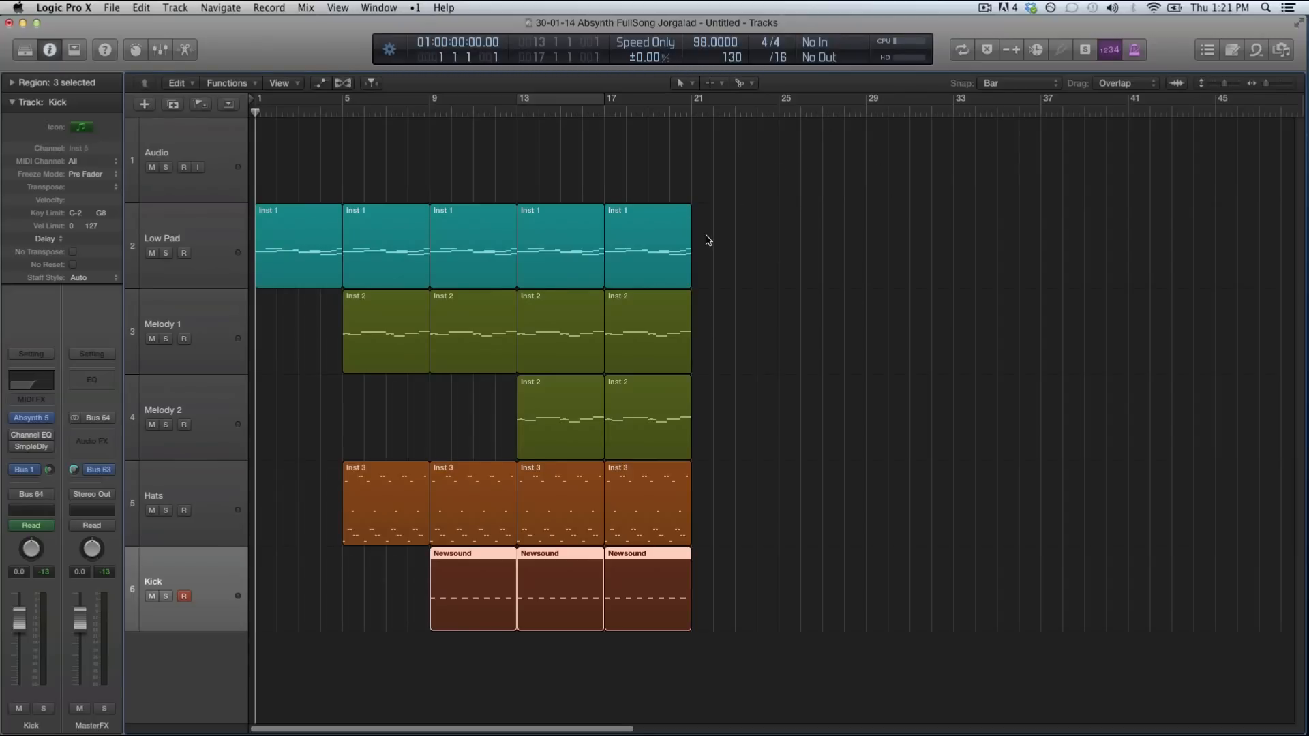
mouse_move(653, 343)
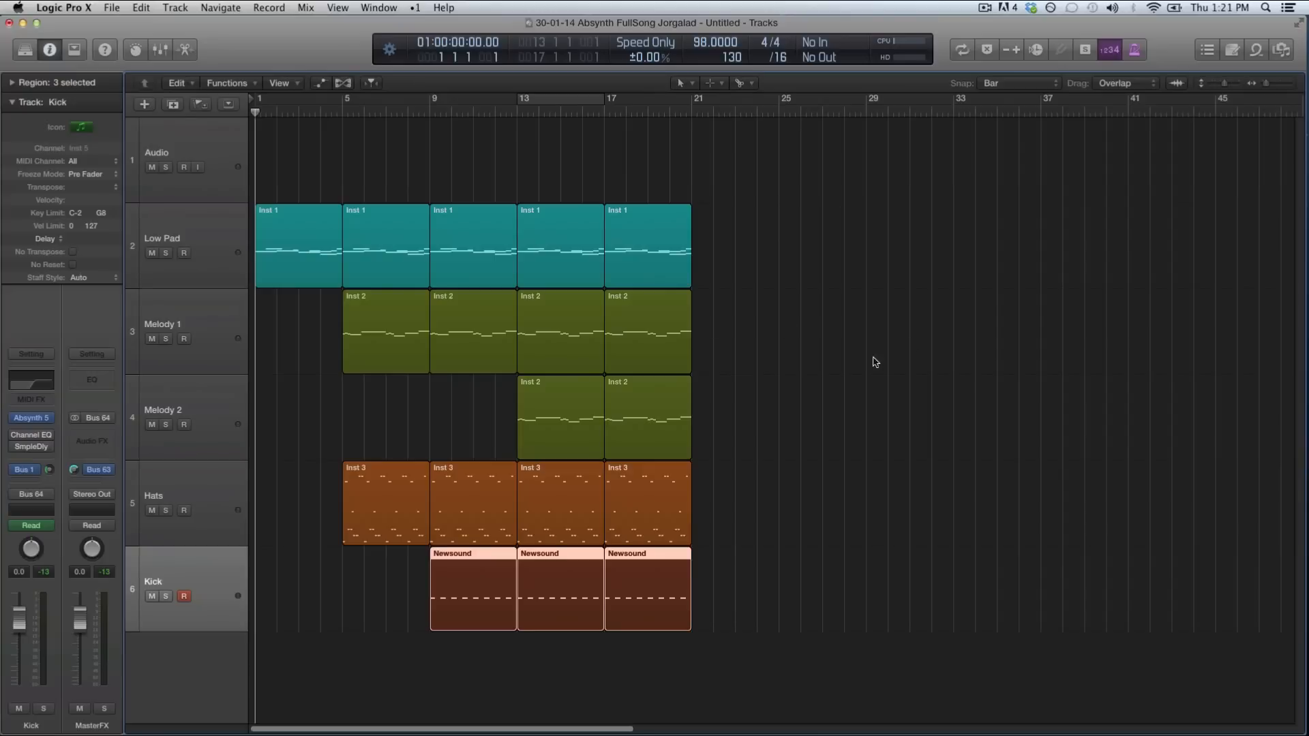
mouse_move(806, 259)
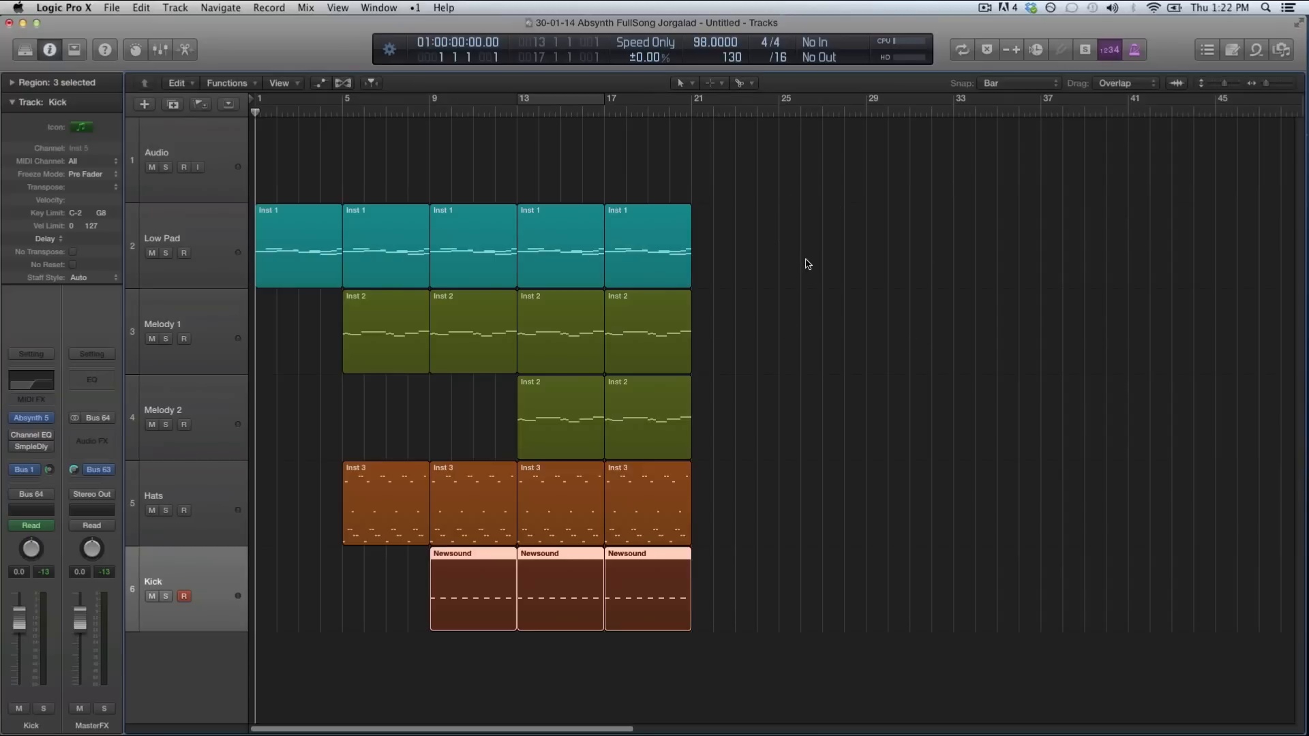
mouse_move(681, 494)
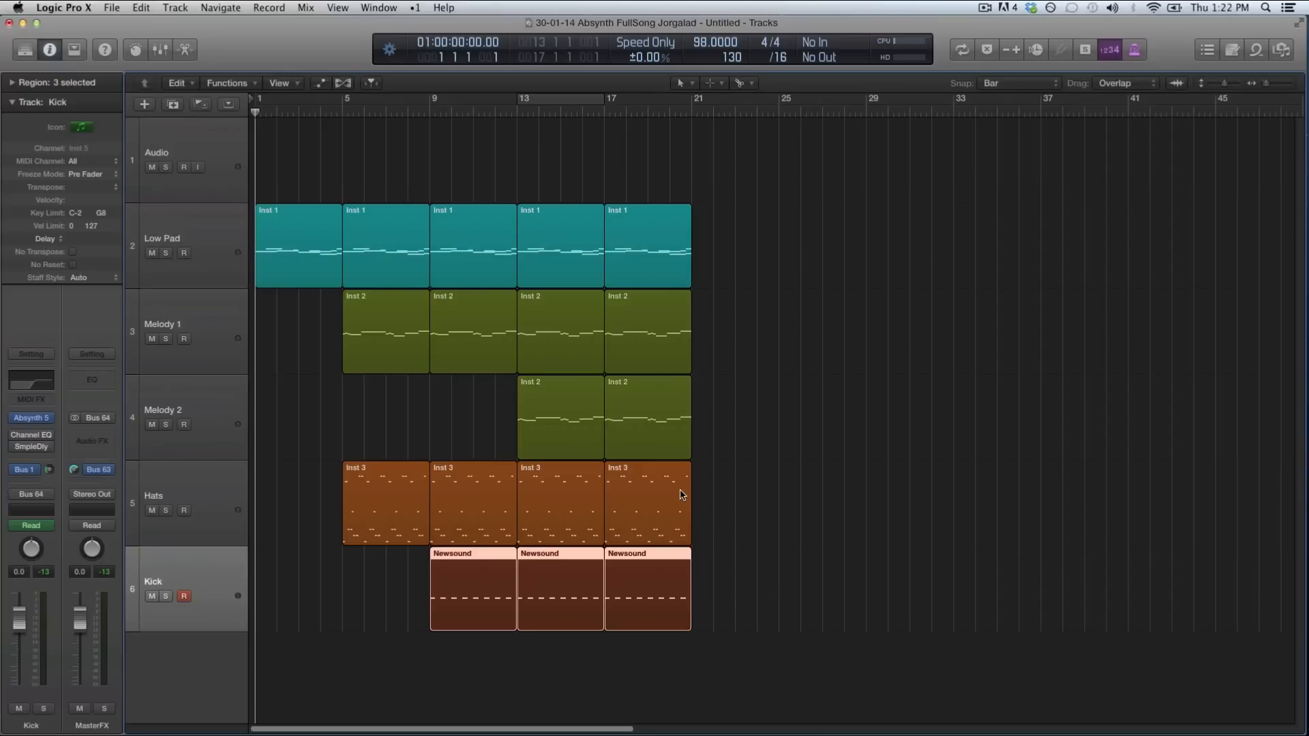